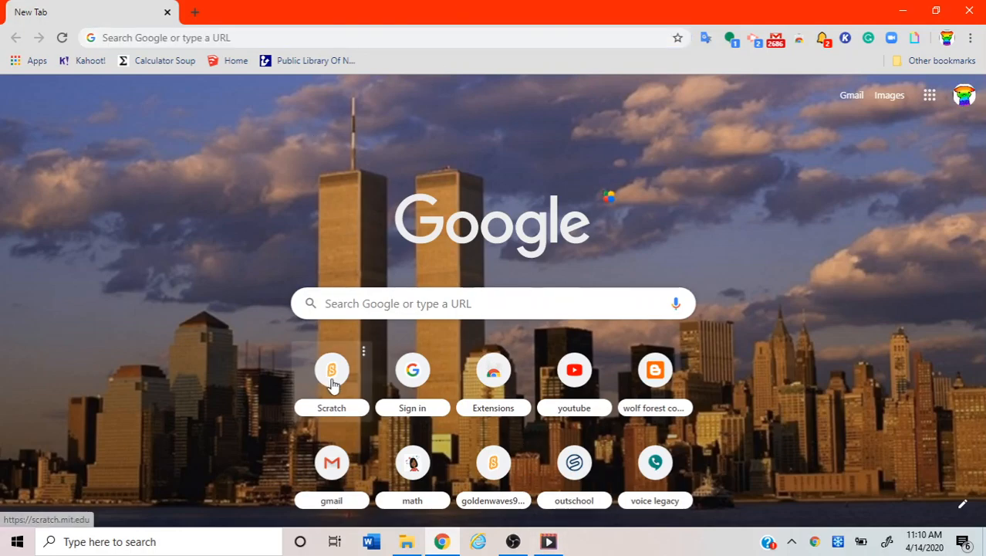
# Open the Scratch website and search for 'clicker game' projects.
pyautogui.click(331, 369)
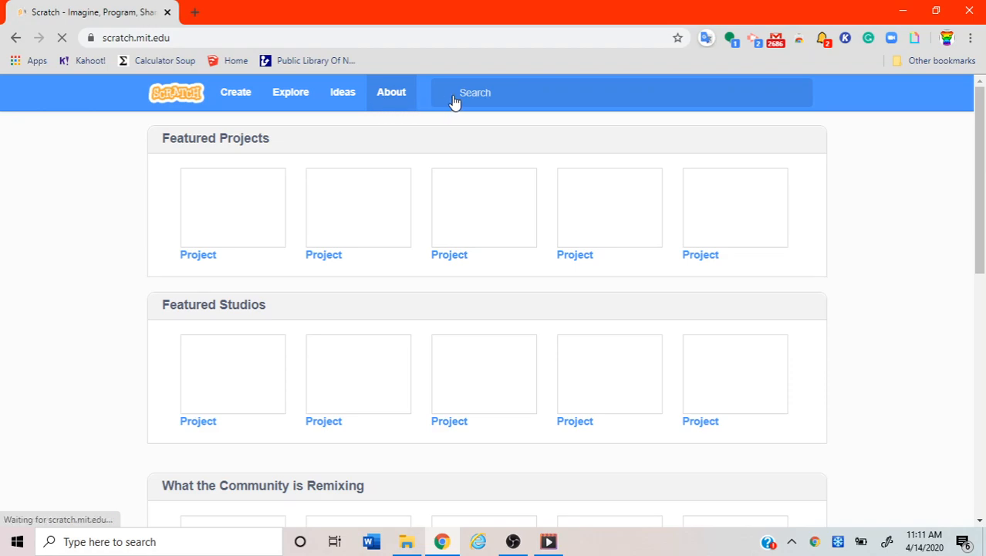
pyautogui.click(502, 92)
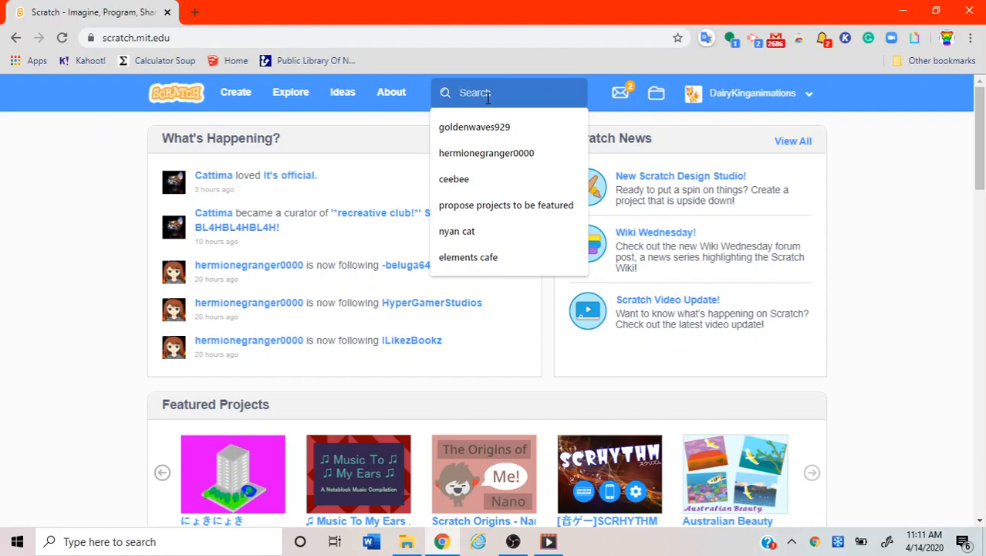
pyautogui.write('clicker game')
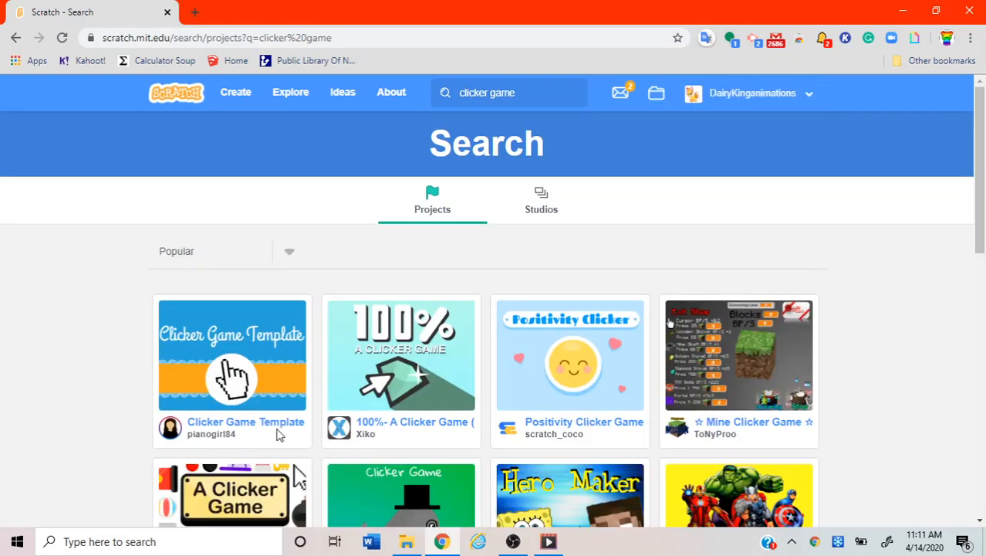
pyautogui.moveTo(548, 419)
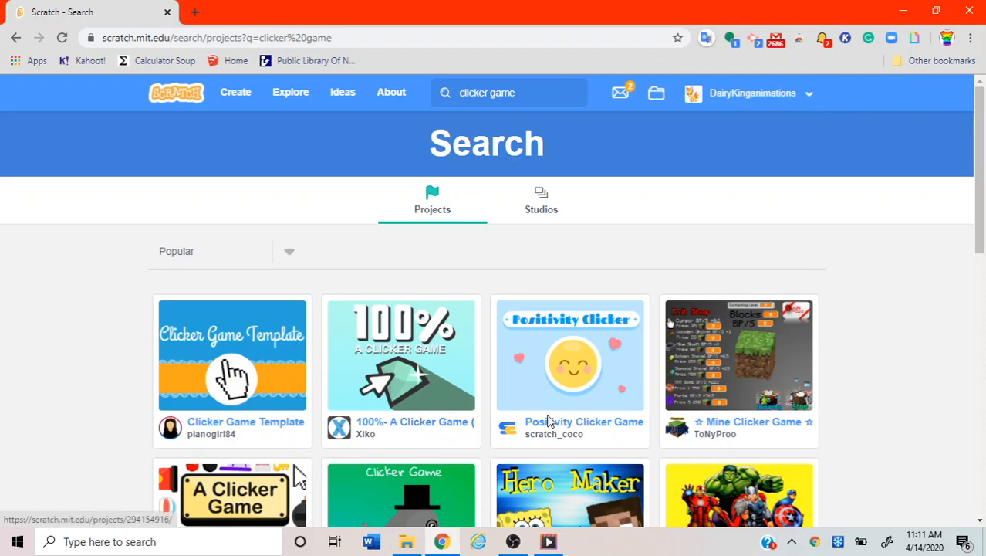
pyautogui.moveTo(559, 422)
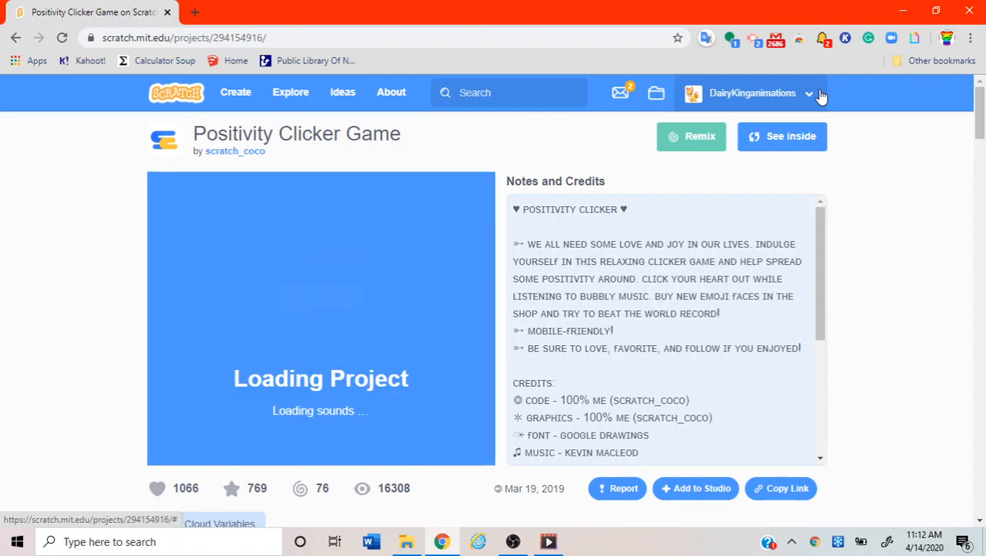
# Scroll down the Positivity Clicker Game page to view its comments.
pyautogui.scroll(-3)
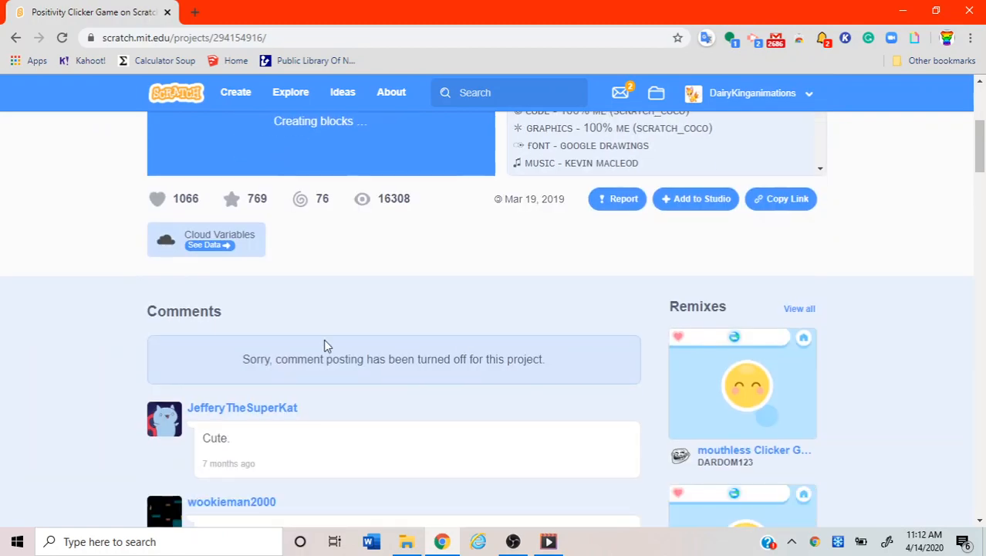
pyautogui.moveTo(531, 393)
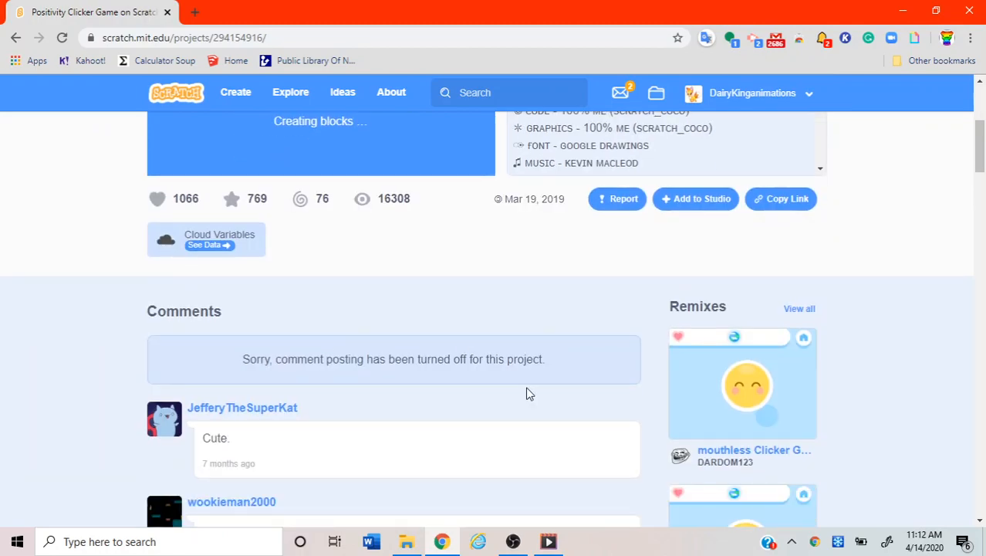
pyautogui.moveTo(598, 378)
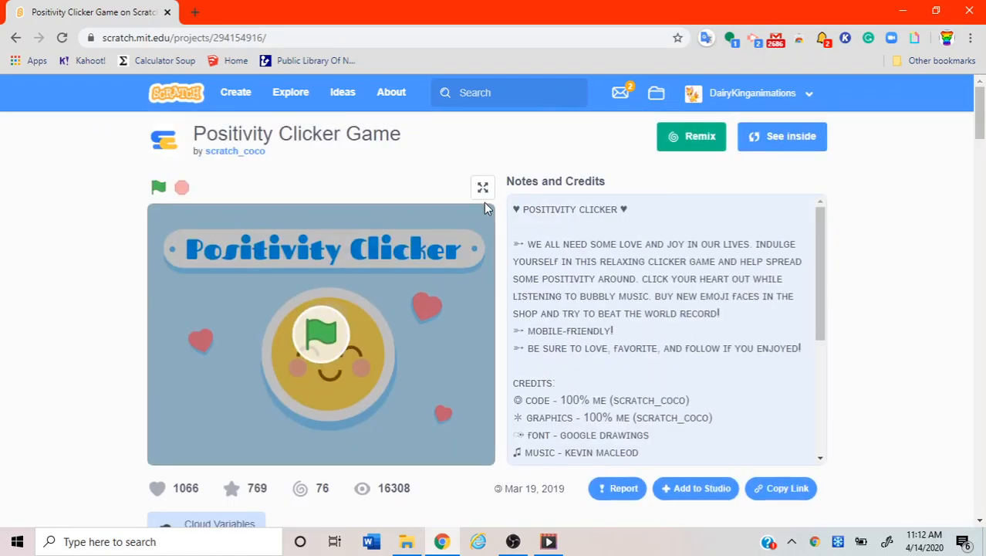
# Start Positivity Clicker full screen, tap the smiley up to 44 hearts, and open the shop.
pyautogui.click(482, 187)
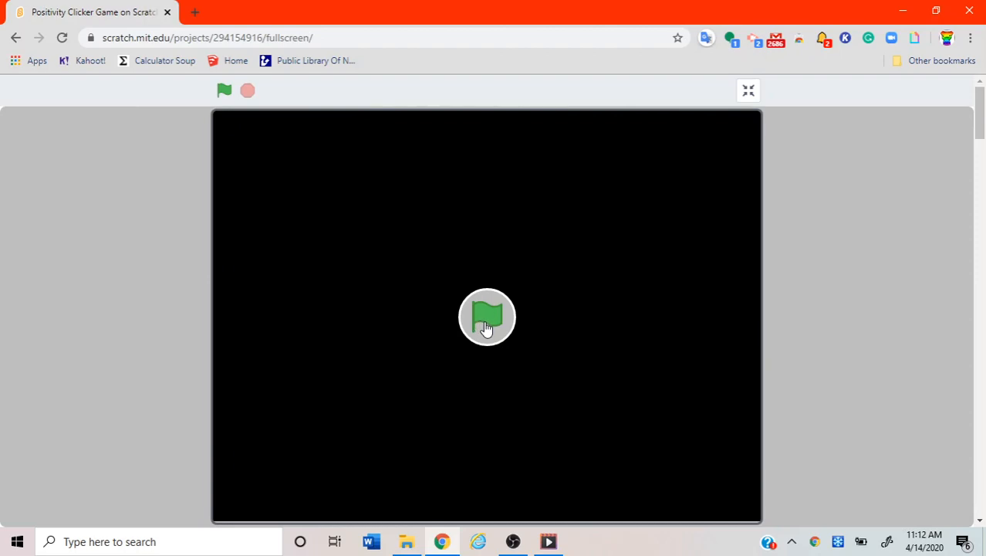
pyautogui.click(487, 316)
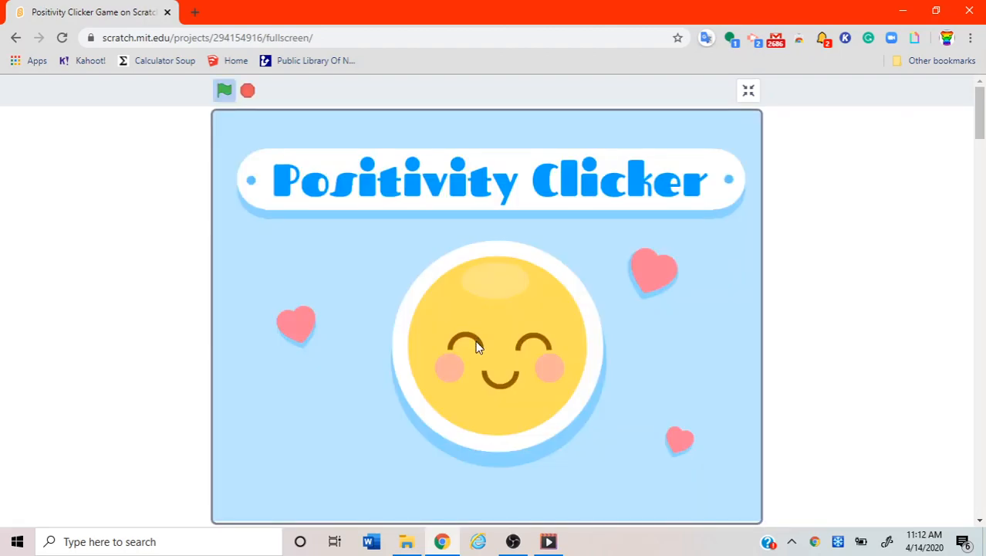
pyautogui.click(476, 345)
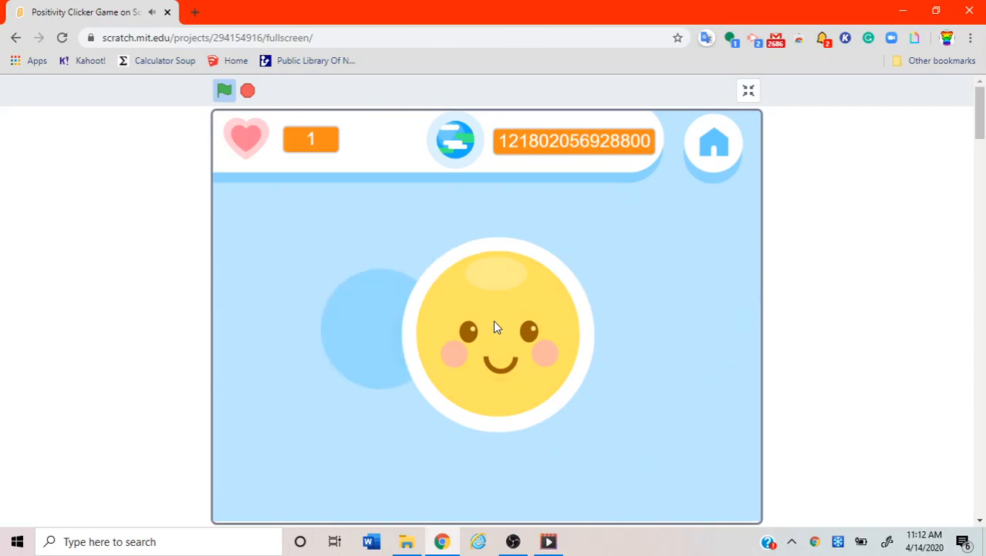
pyautogui.click(500, 332)
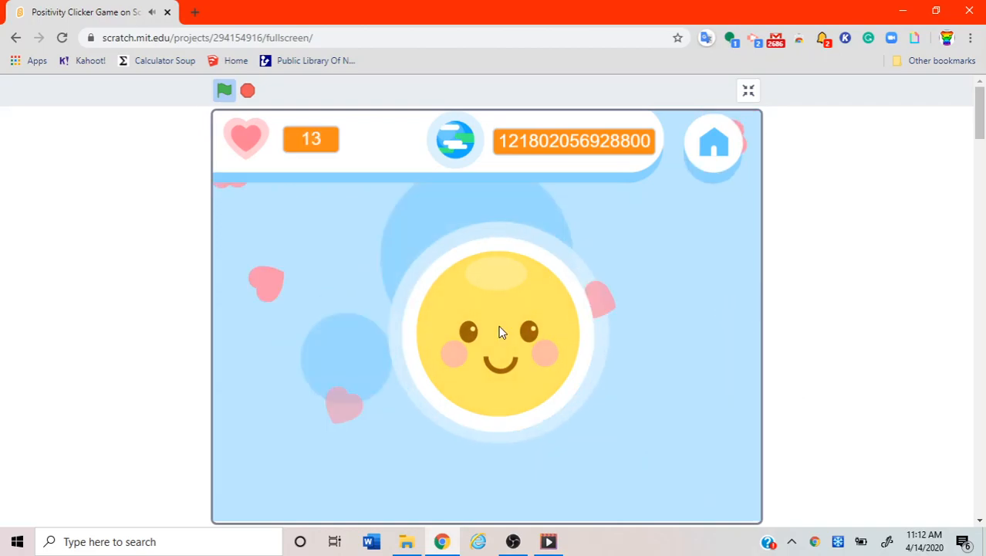
pyautogui.click(500, 332)
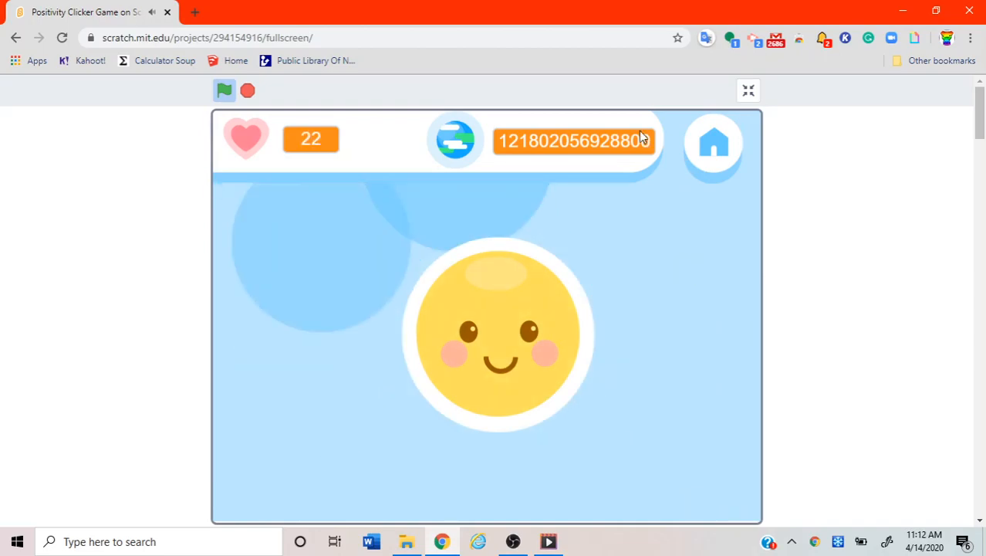
pyautogui.click(501, 332)
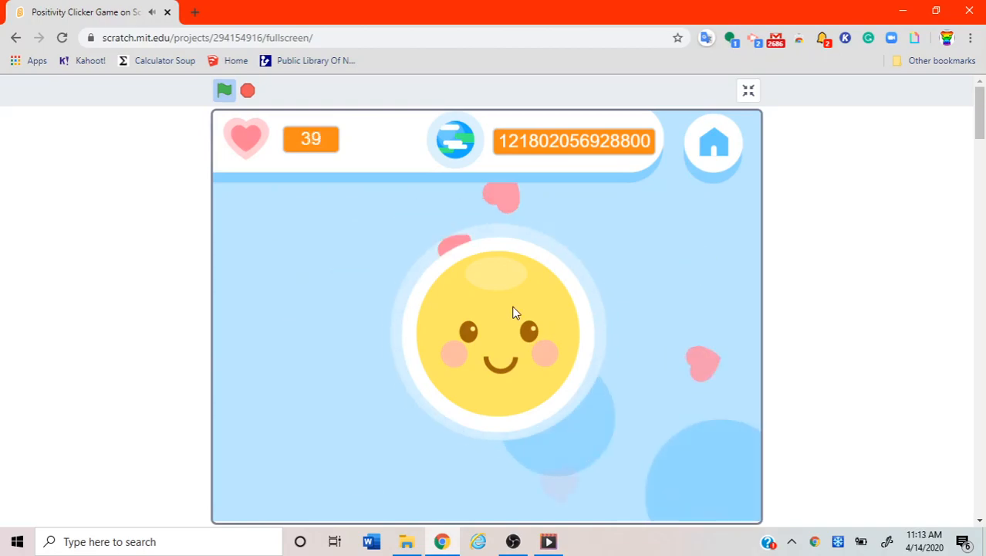
pyautogui.click(500, 332)
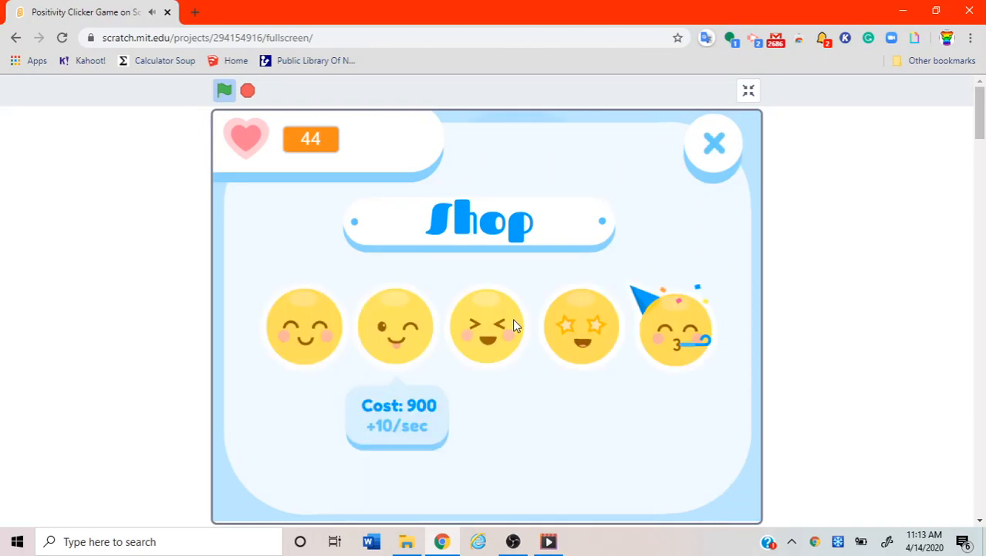
pyautogui.moveTo(303, 341)
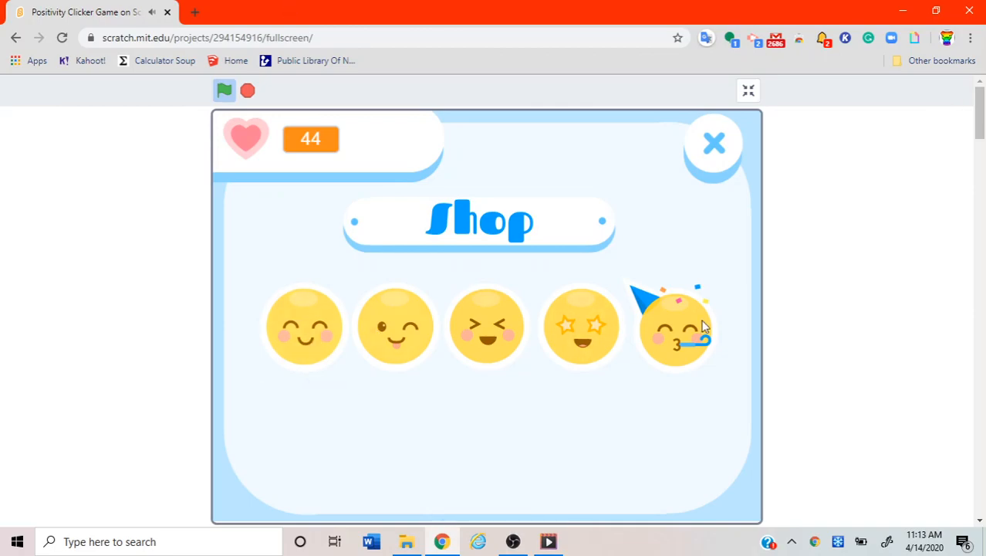
pyautogui.moveTo(675, 328)
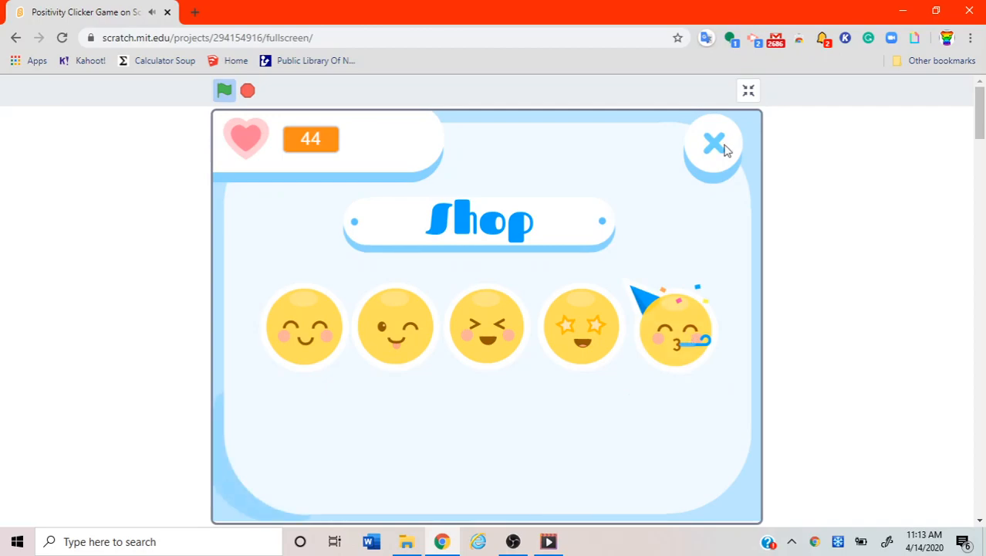
# Earn over 100 hearts, buy the first smiling face, and close the shop.
pyautogui.click(713, 144)
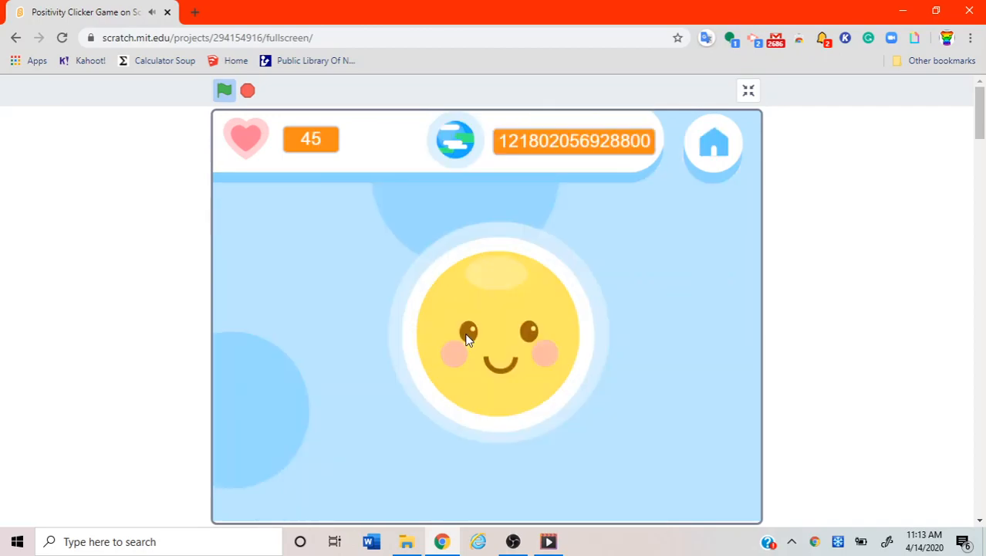
pyautogui.click(498, 332)
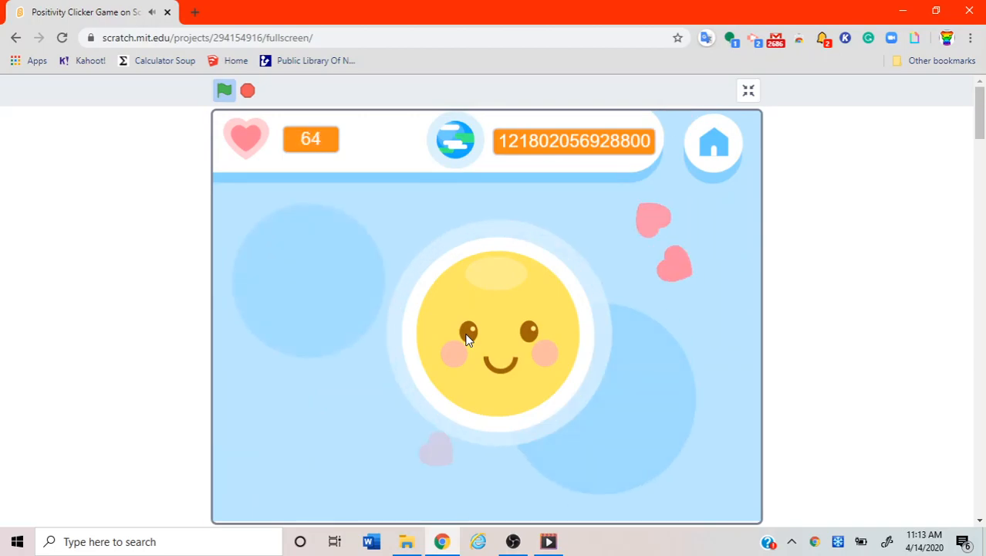
pyautogui.click(500, 339)
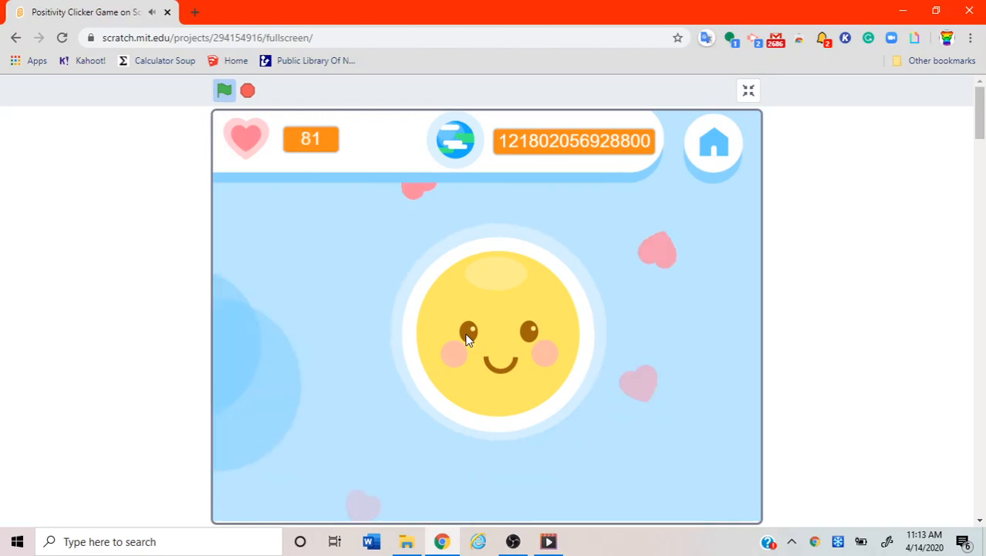
pyautogui.click(469, 339)
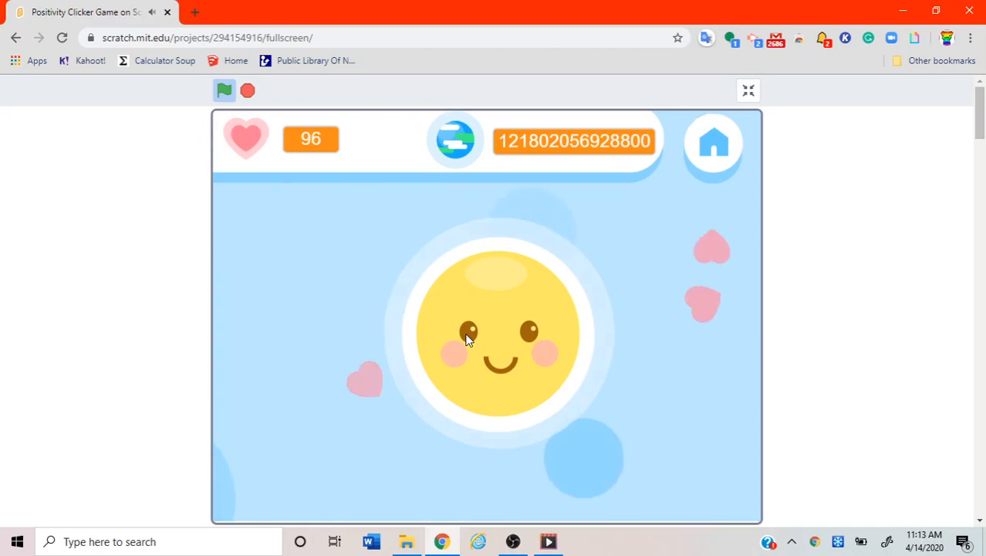
pyautogui.click(500, 339)
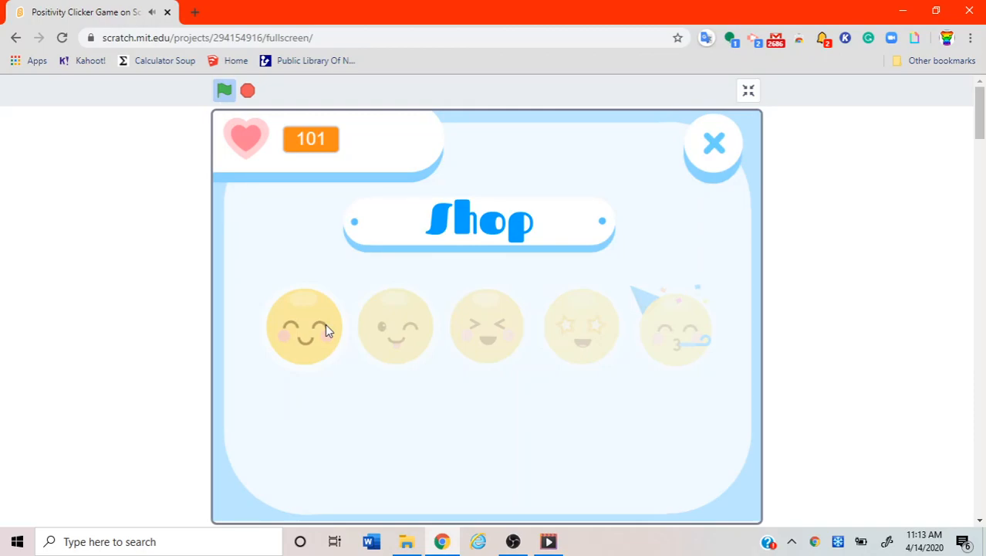
pyautogui.click(304, 324)
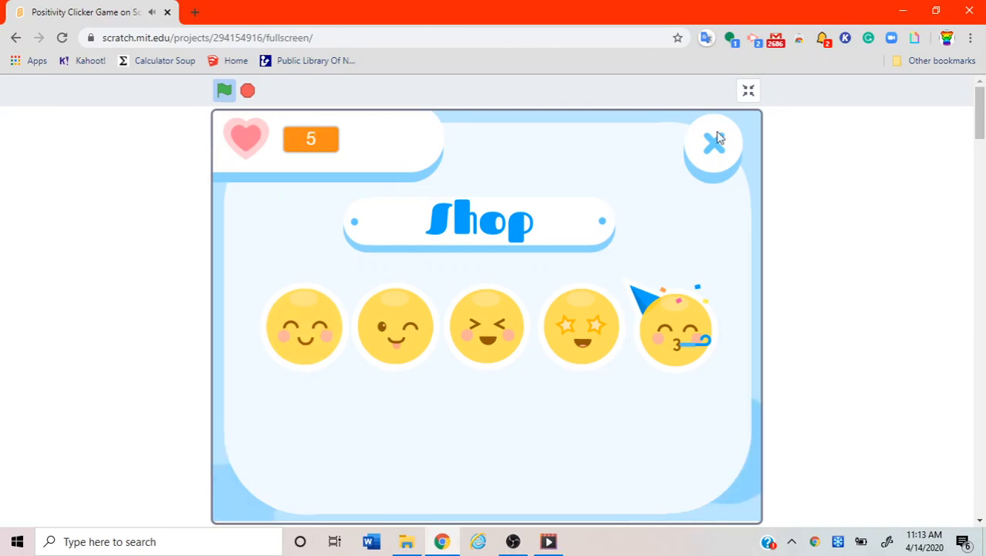
pyautogui.click(712, 143)
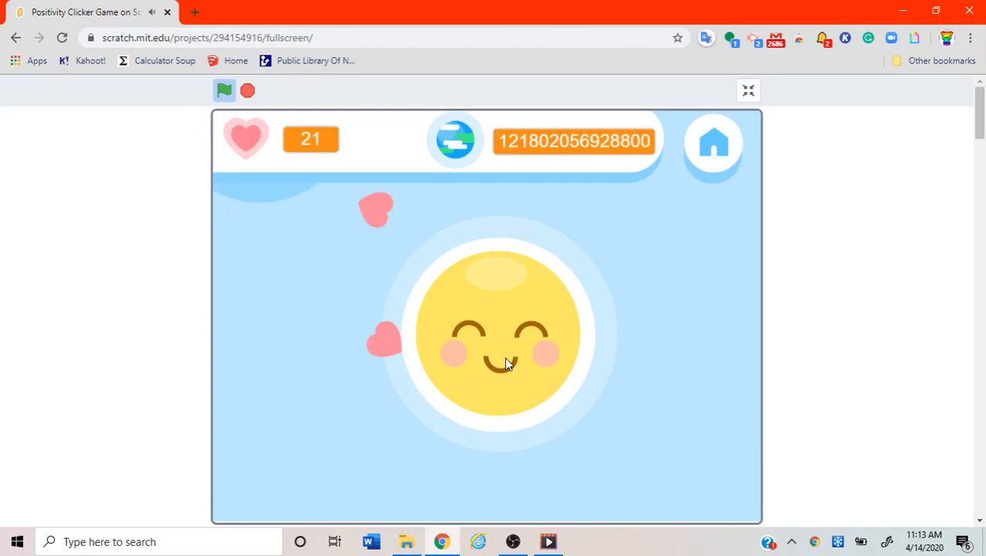
# Tap the new face past 200 hearts and reopen the shop showing the 900-heart winking face.
pyautogui.click(505, 332)
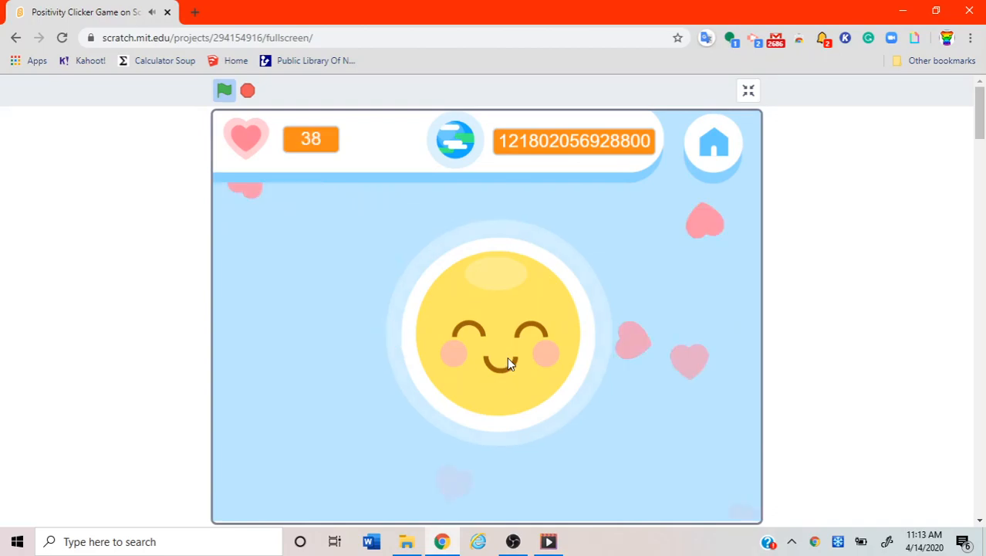
pyautogui.click(502, 331)
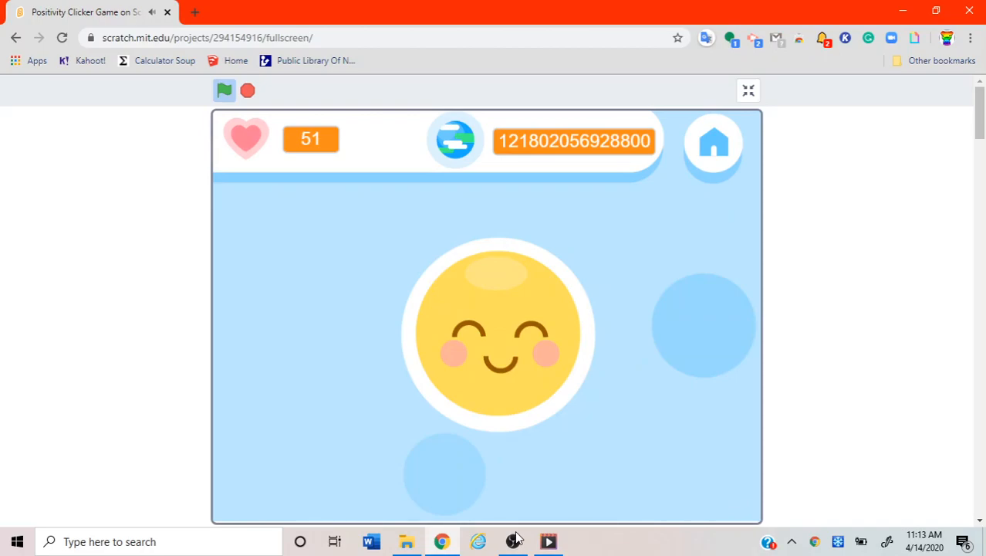
pyautogui.click(510, 322)
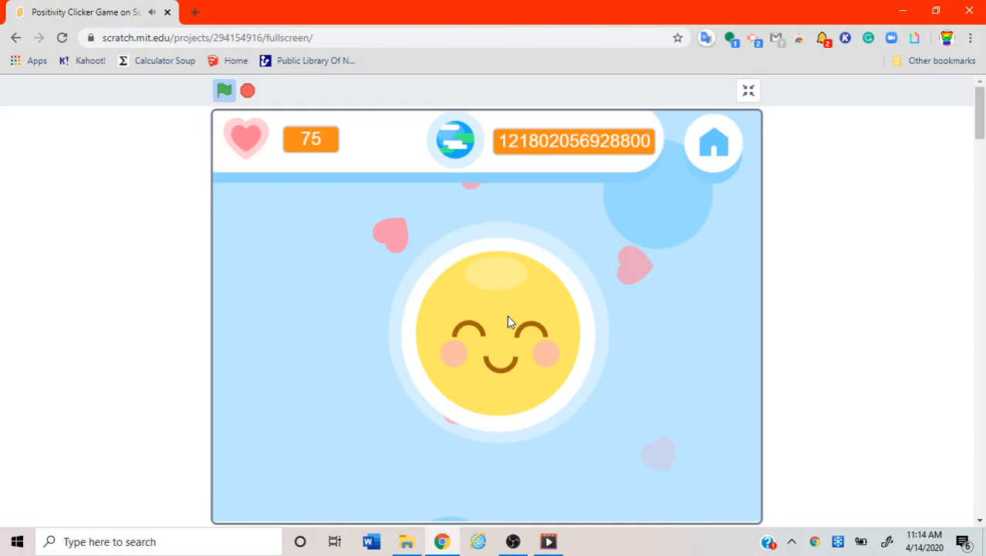
pyautogui.click(502, 332)
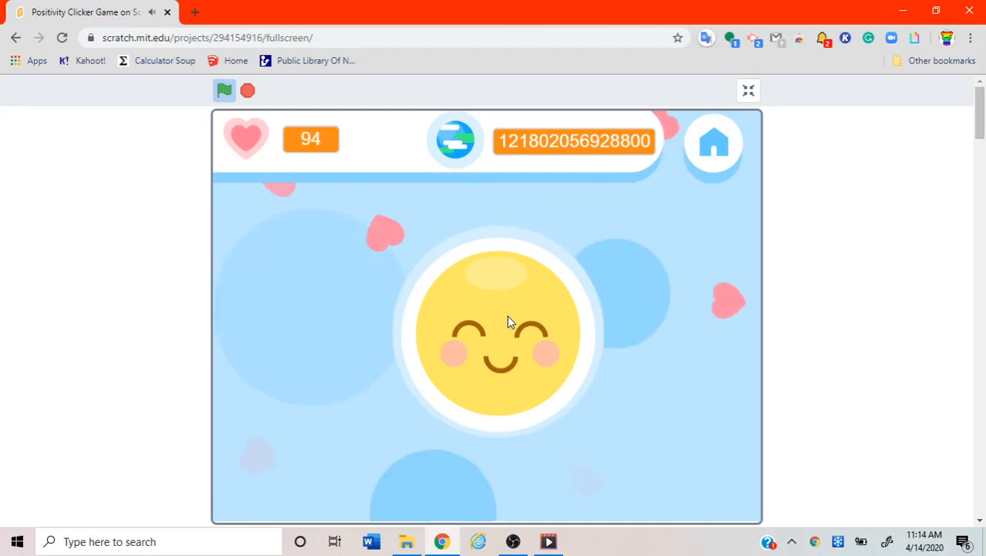
pyautogui.click(502, 324)
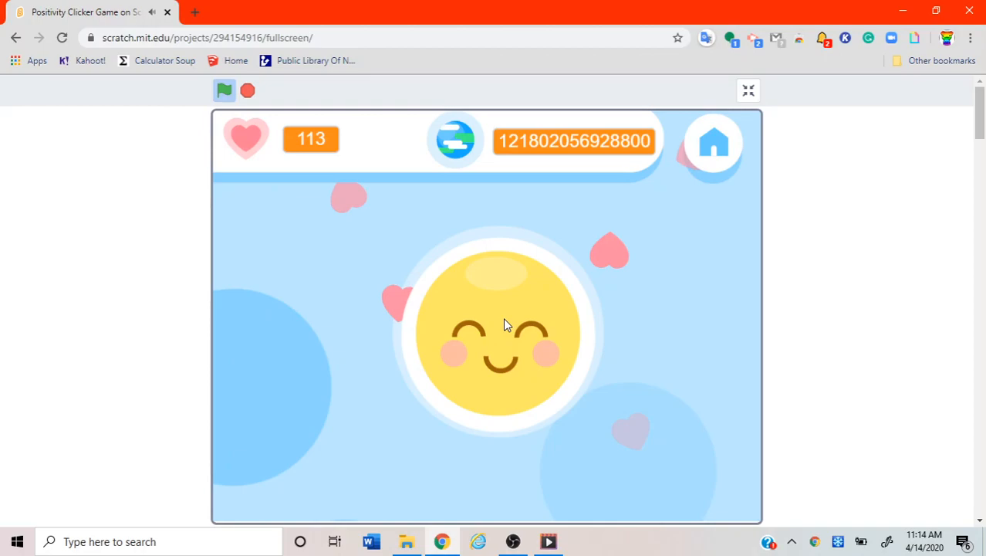
pyautogui.click(502, 332)
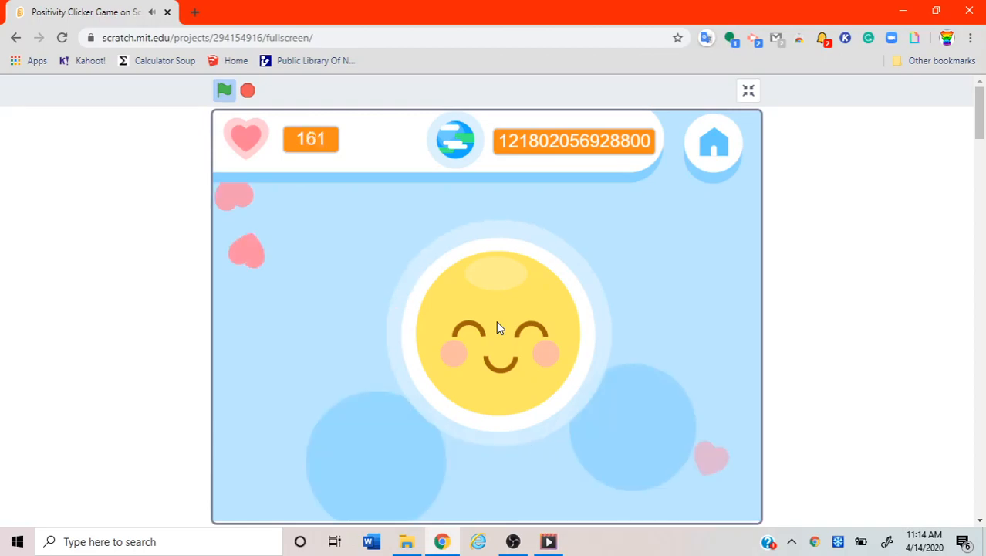
pyautogui.click(498, 327)
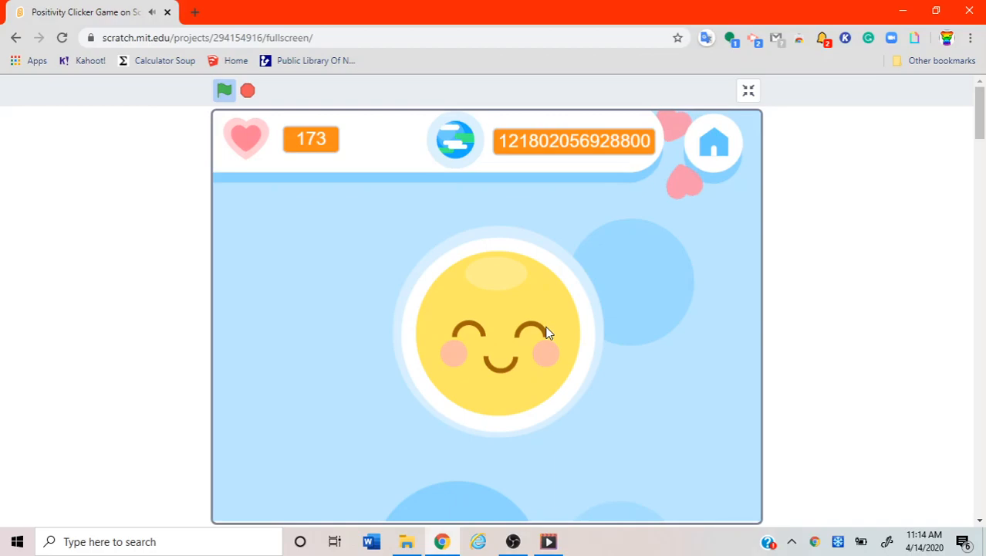
pyautogui.click(500, 331)
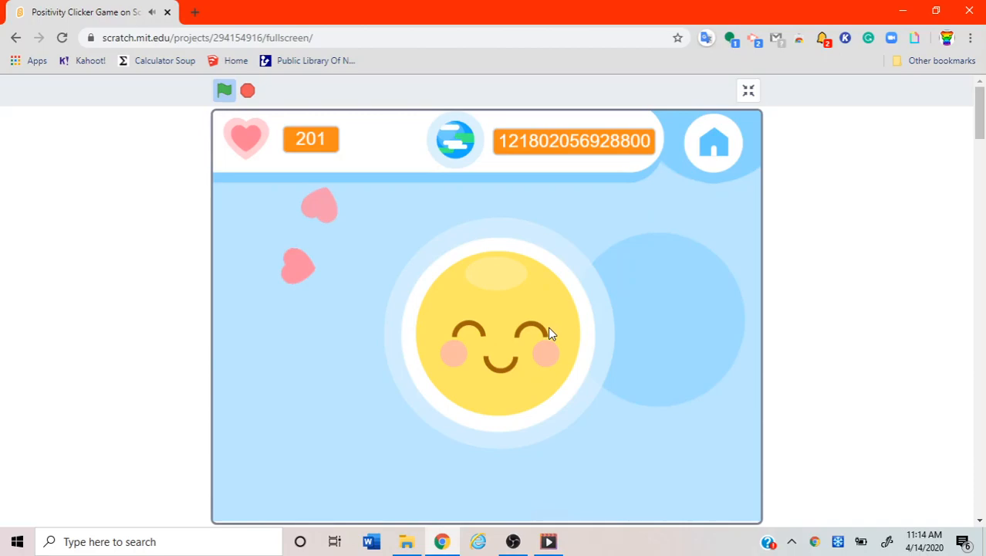
pyautogui.click(501, 332)
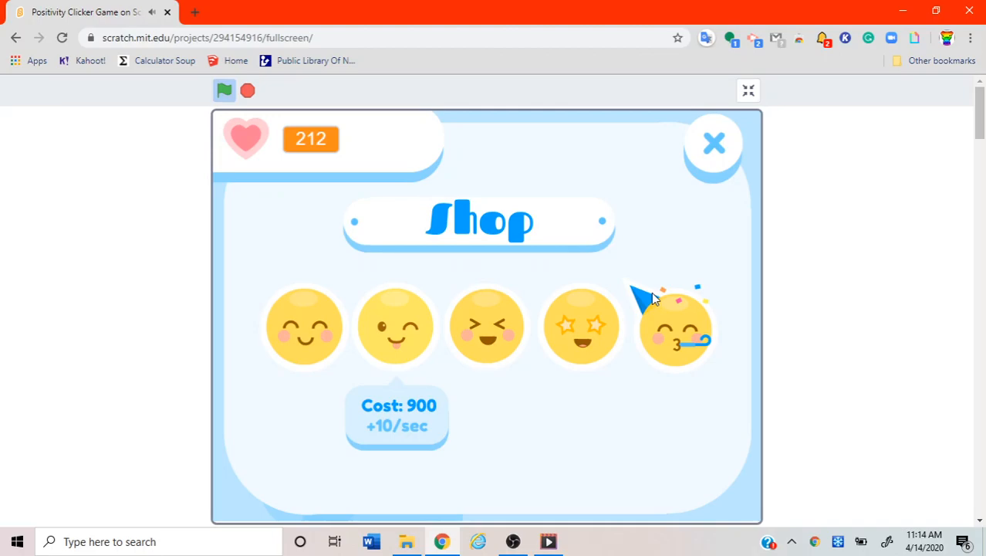
pyautogui.click(713, 143)
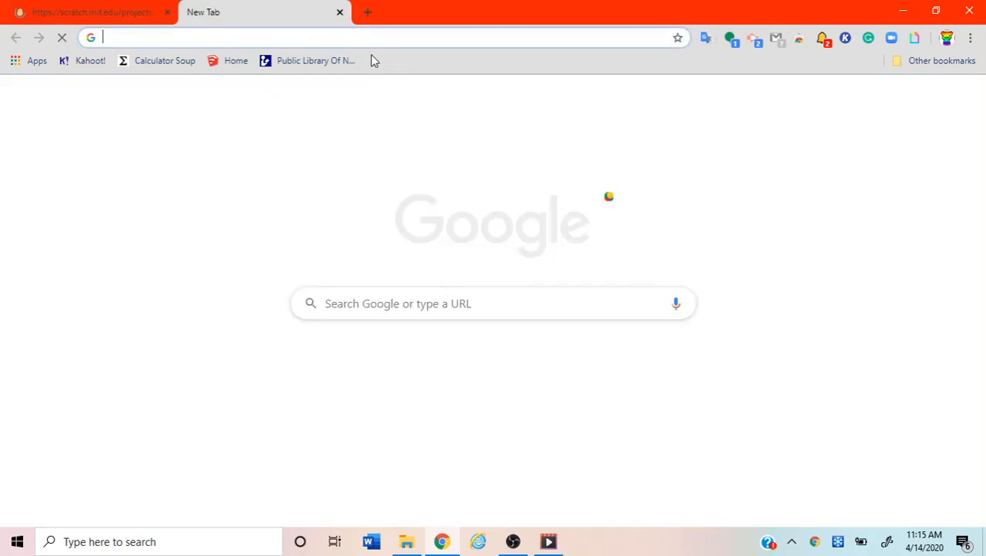
# Go to scratch.mit.edu and create a new project, Untitled-17.
pyautogui.write('scratch.mit.edu')
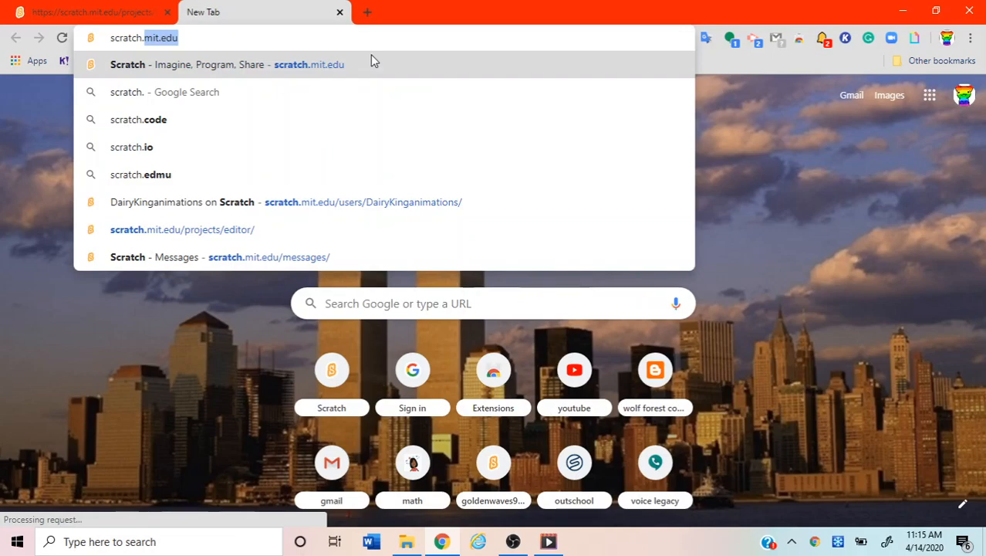
pyautogui.write('/projects/385311576/editor')
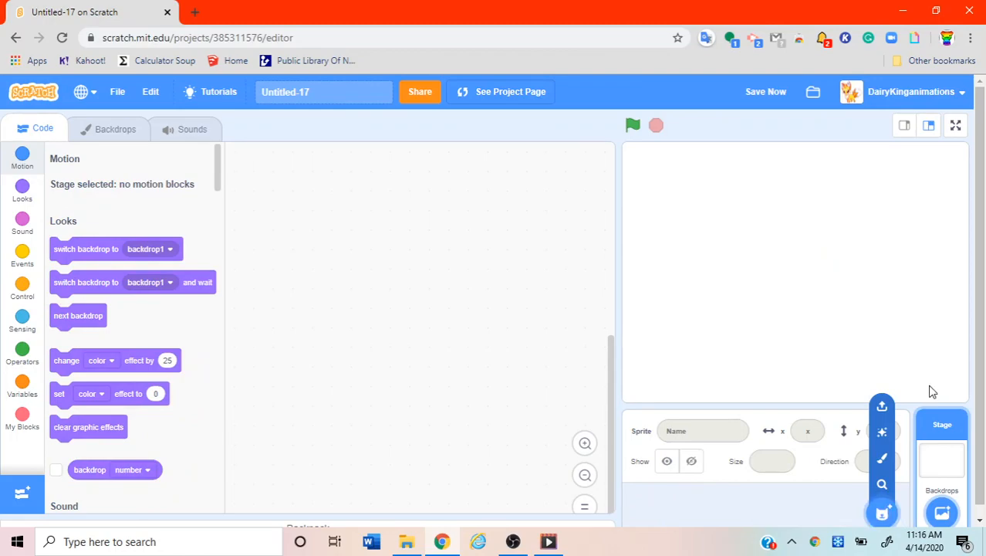
# Add the Gobo sprite from the Fantasy sprite library.
pyautogui.click(882, 431)
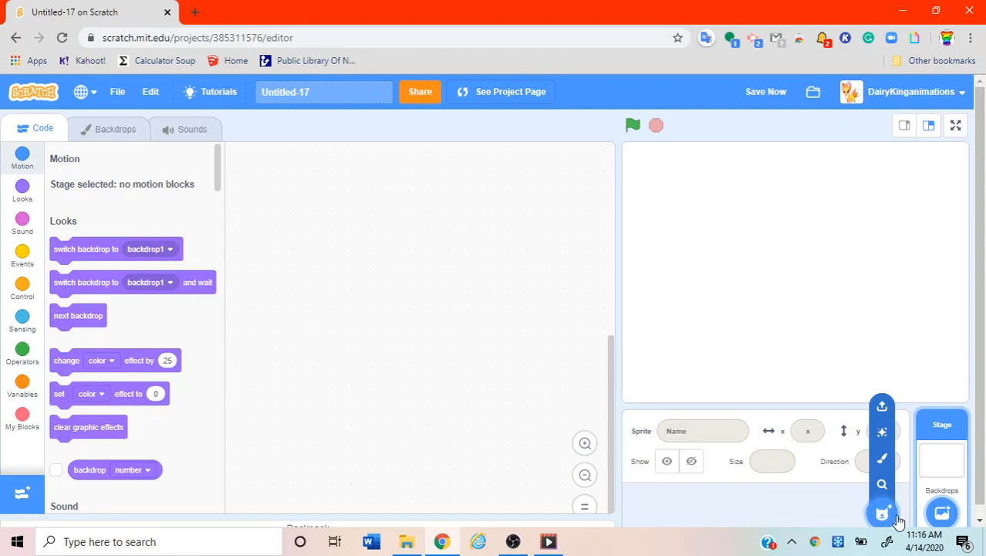
pyautogui.moveTo(670, 532)
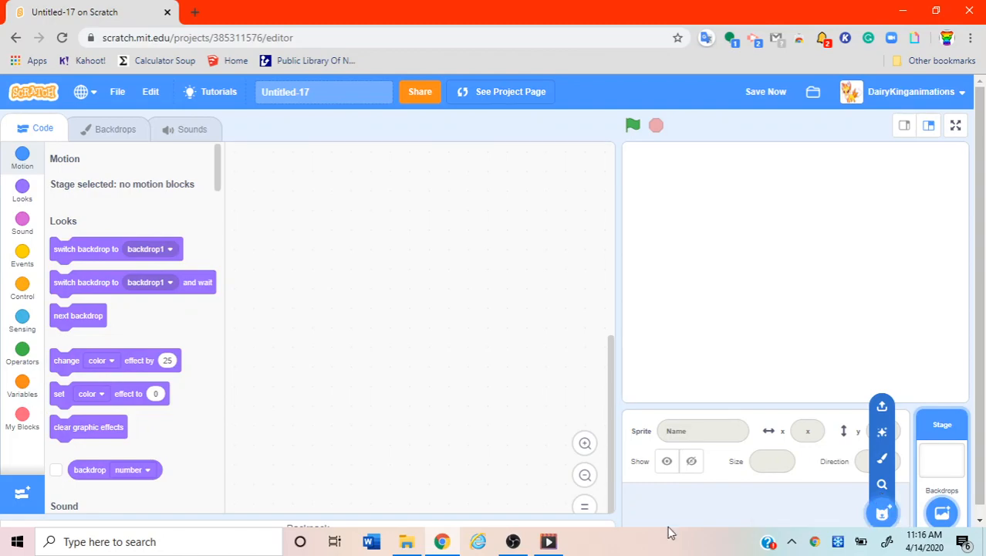
pyautogui.moveTo(882, 512)
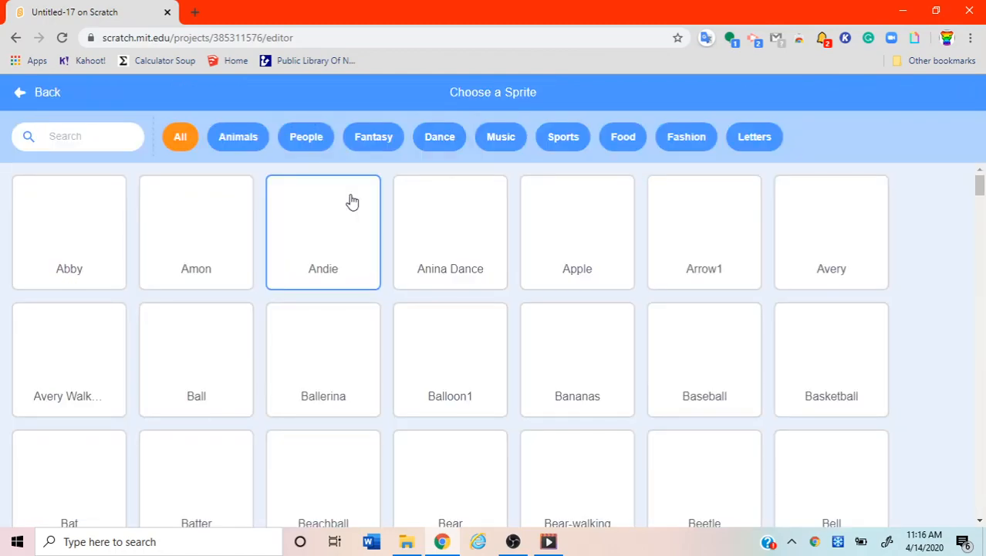
pyautogui.click(374, 137)
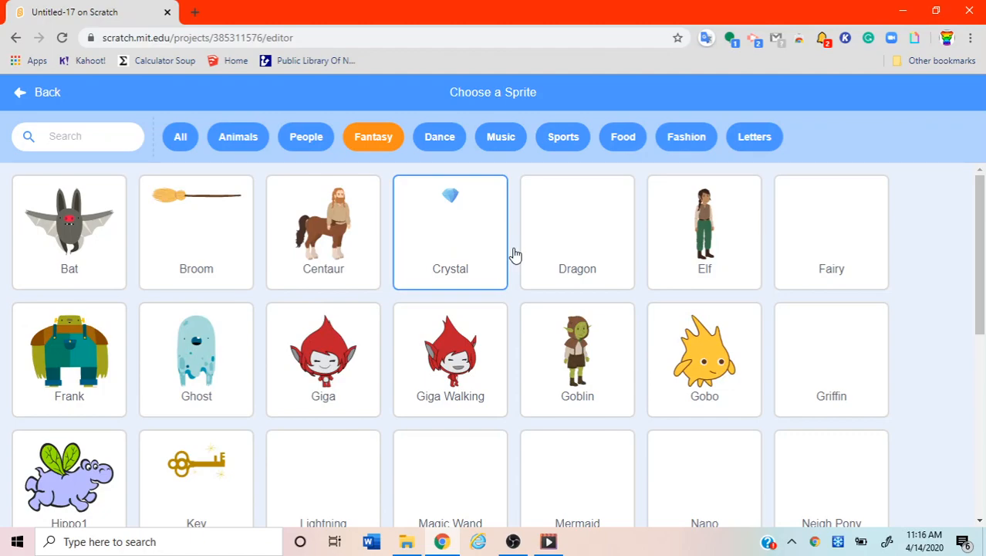
pyautogui.click(704, 355)
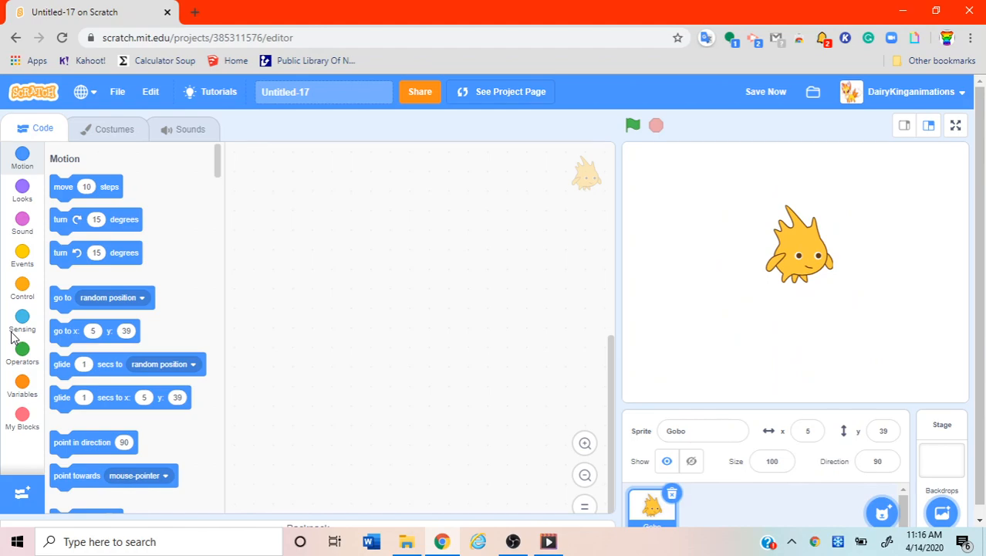
# Place a 'when green flag clicked' hat block in Gobo's script area and show Variables.
pyautogui.click(22, 288)
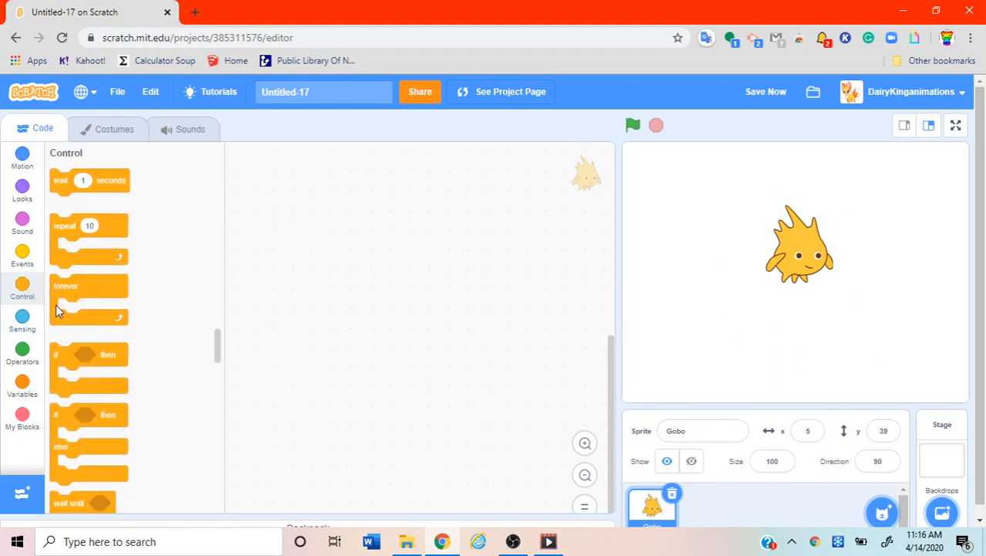
pyautogui.click(22, 255)
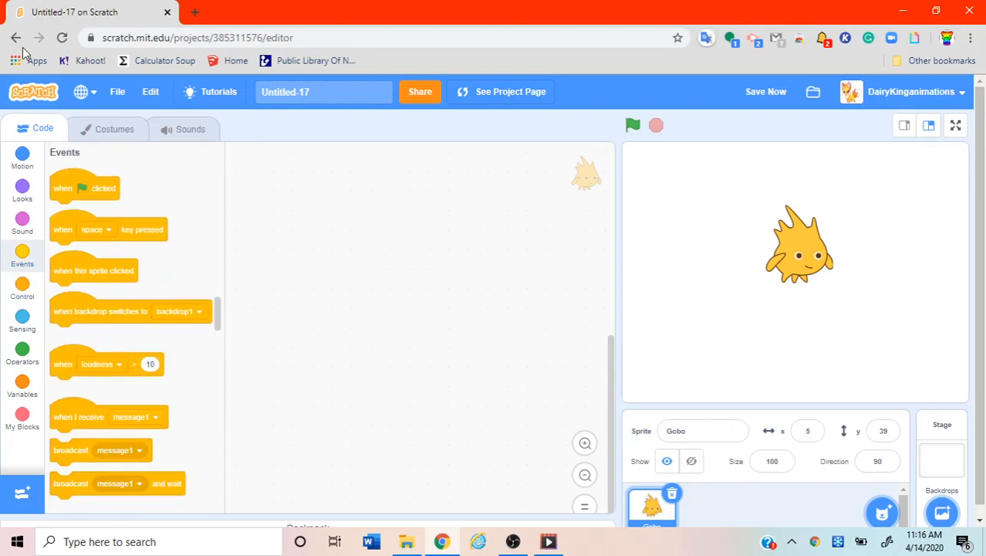
pyautogui.moveTo(33, 293)
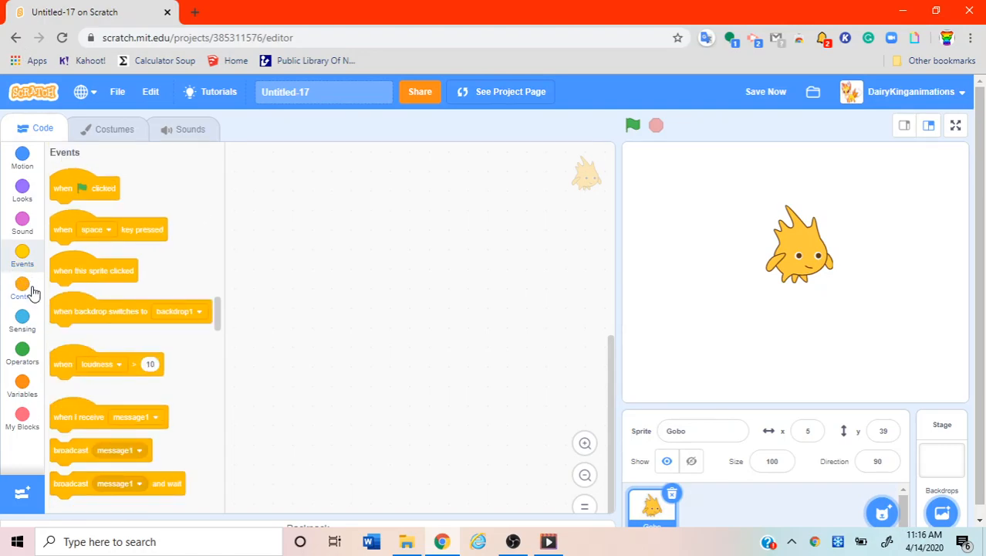
pyautogui.click(23, 289)
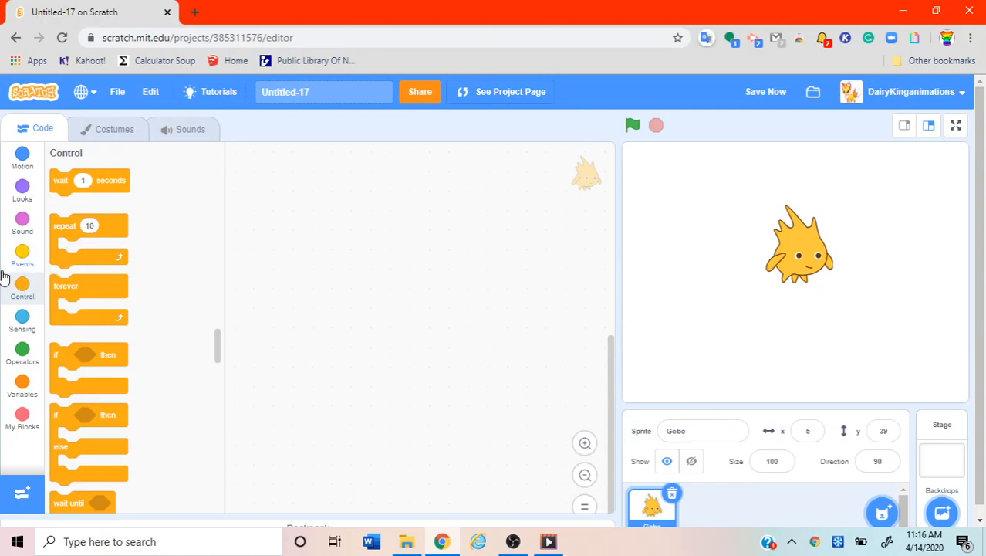
pyautogui.click(21, 255)
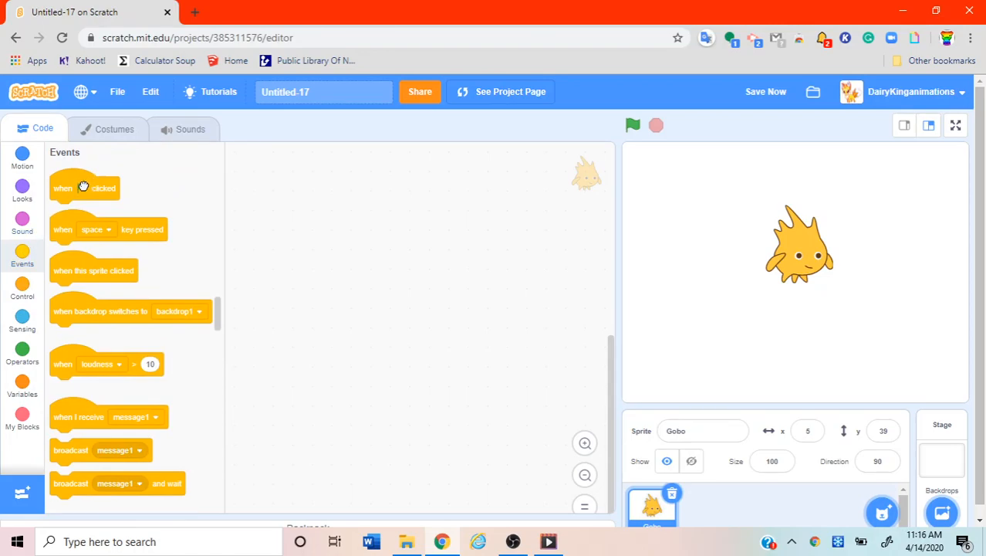
pyautogui.moveTo(85, 187); pyautogui.dragTo(370, 210)
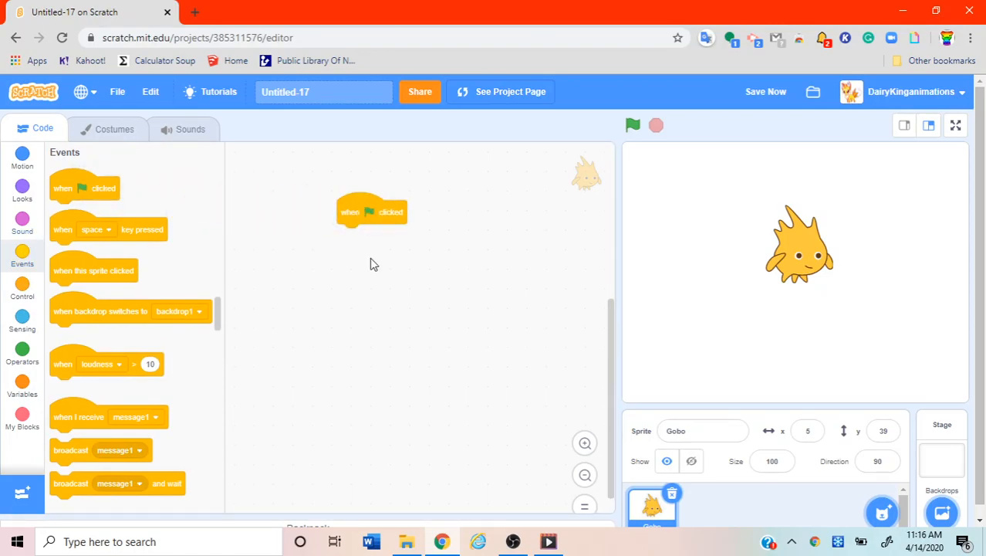
pyautogui.moveTo(617, 187)
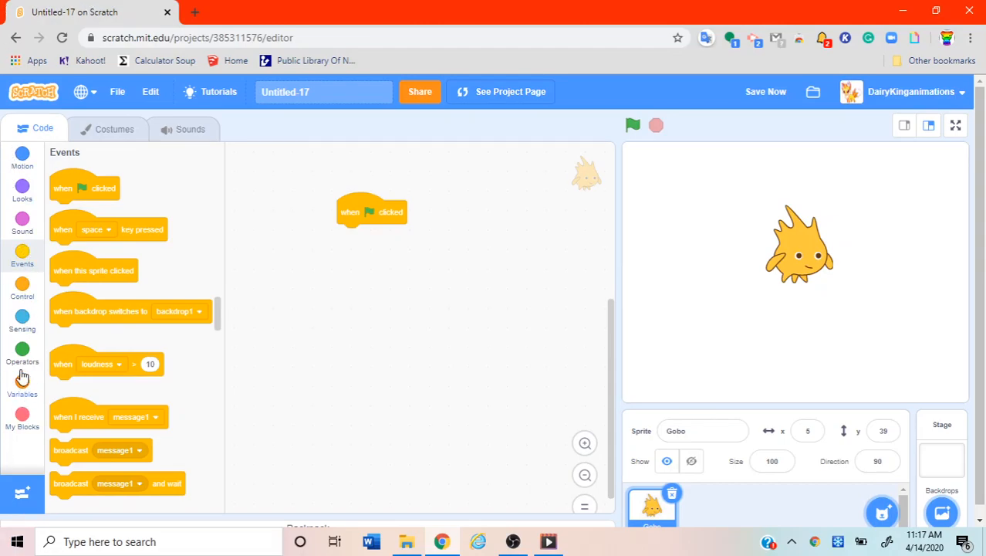
pyautogui.click(22, 386)
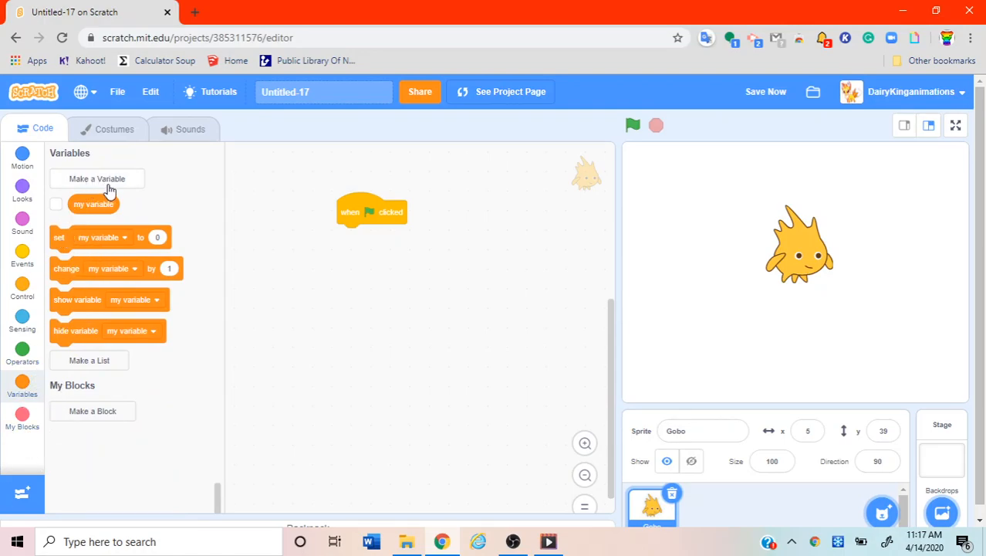
# Make a new variable named 'GOBO SPRITE' with the cloud option selected.
pyautogui.click(96, 178)
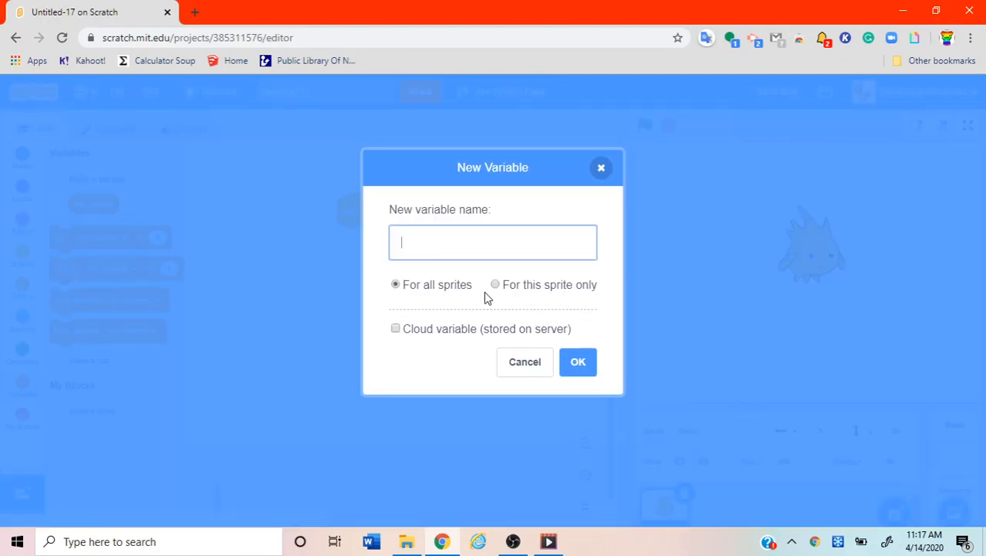
pyautogui.moveTo(758, 7)
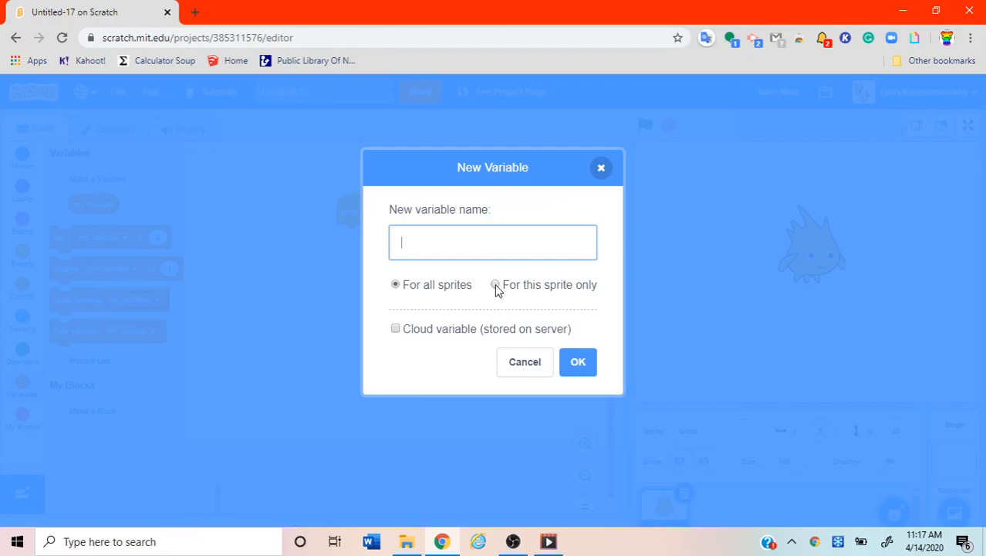
pyautogui.click(495, 284)
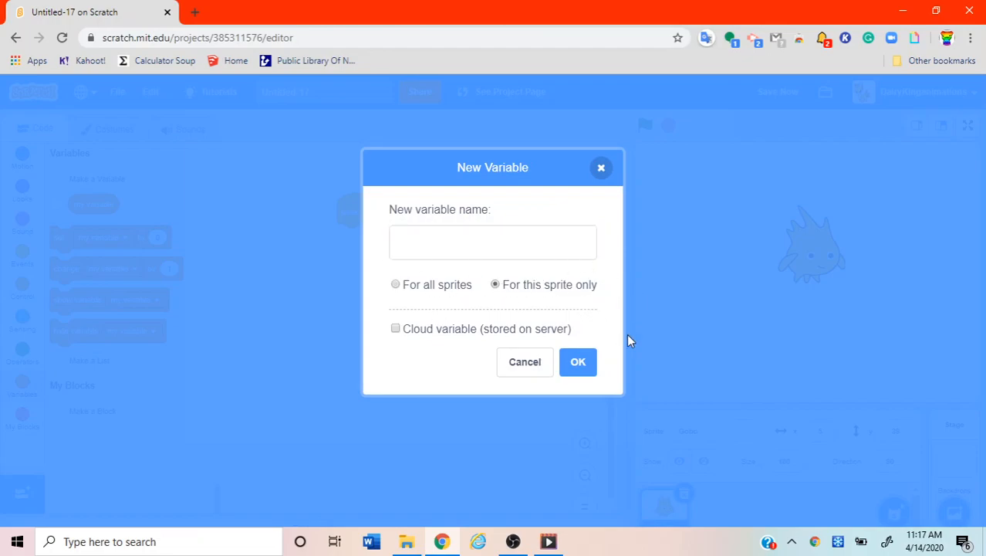
pyautogui.click(492, 242)
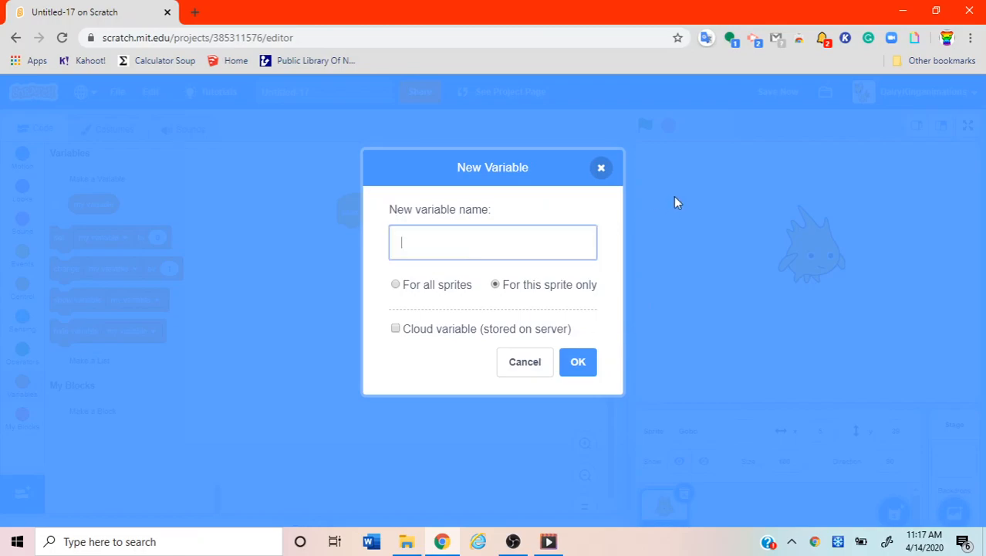
pyautogui.moveTo(679, 220)
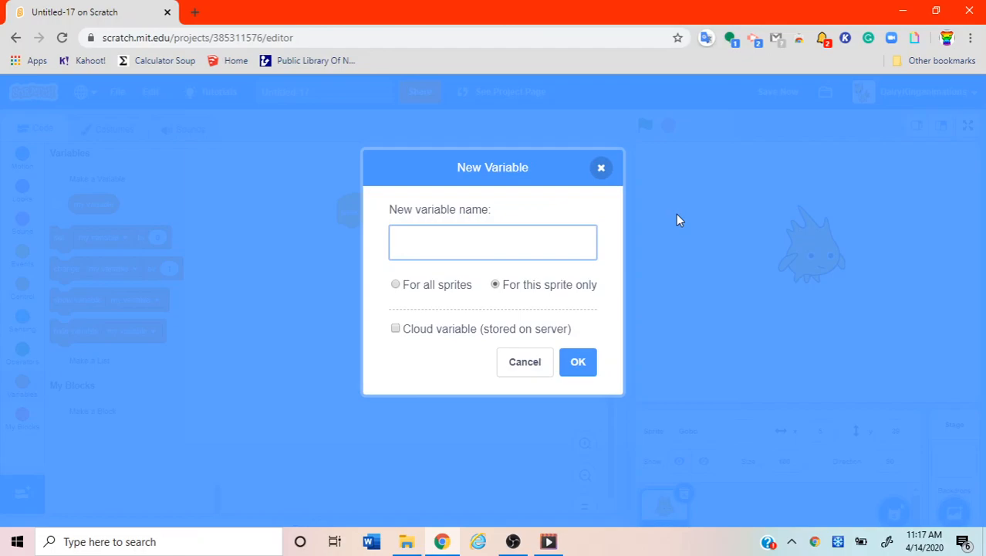
pyautogui.write('GOBO SPRITE')
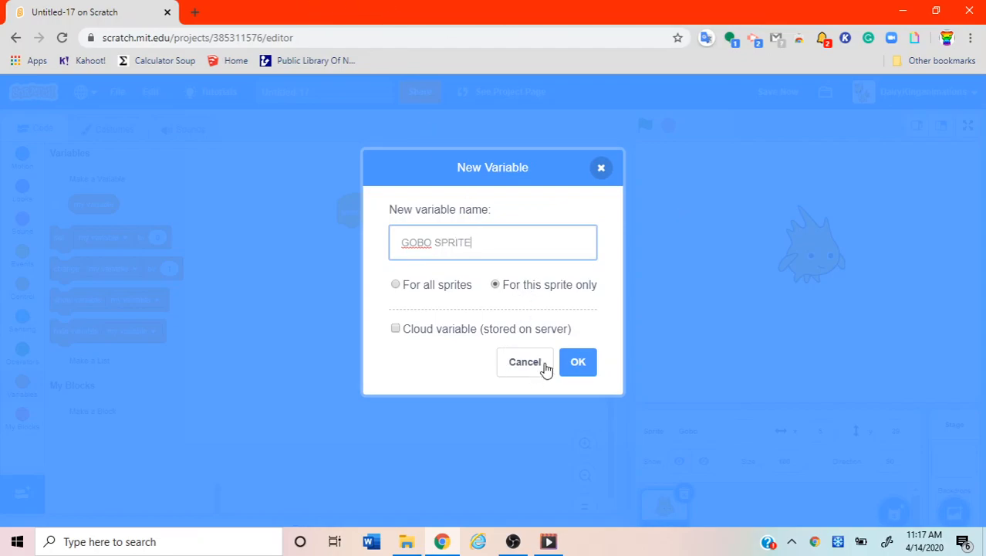
pyautogui.moveTo(410, 329)
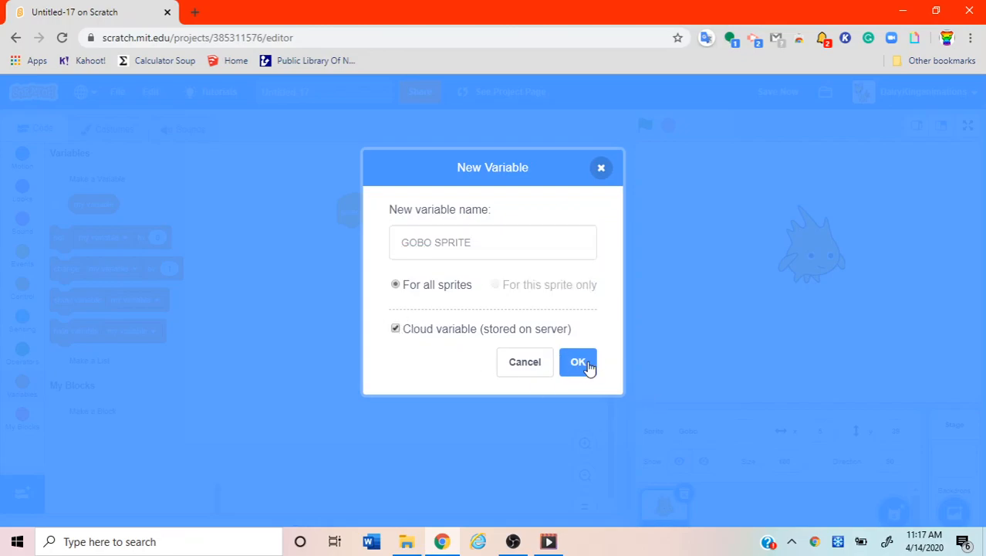
pyautogui.click(578, 361)
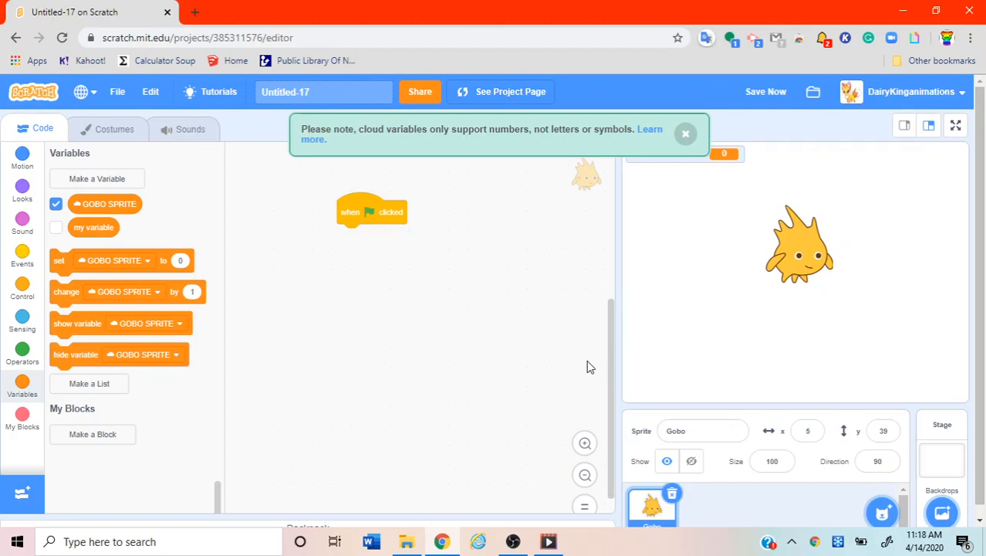
pyautogui.moveTo(780, 15)
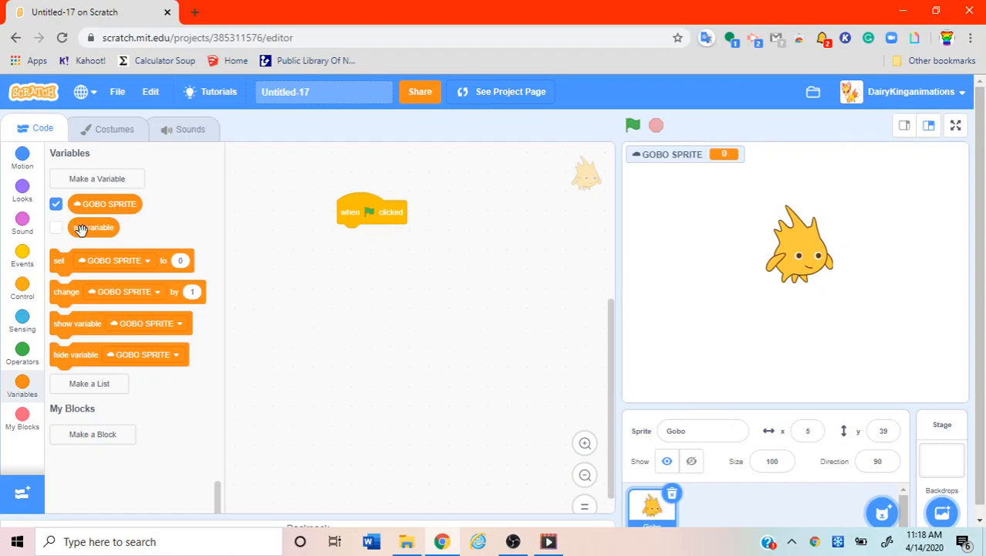
# Remove the default 'my variable' from the Variables palette using its right-click menu.
pyautogui.rightClick(94, 227)
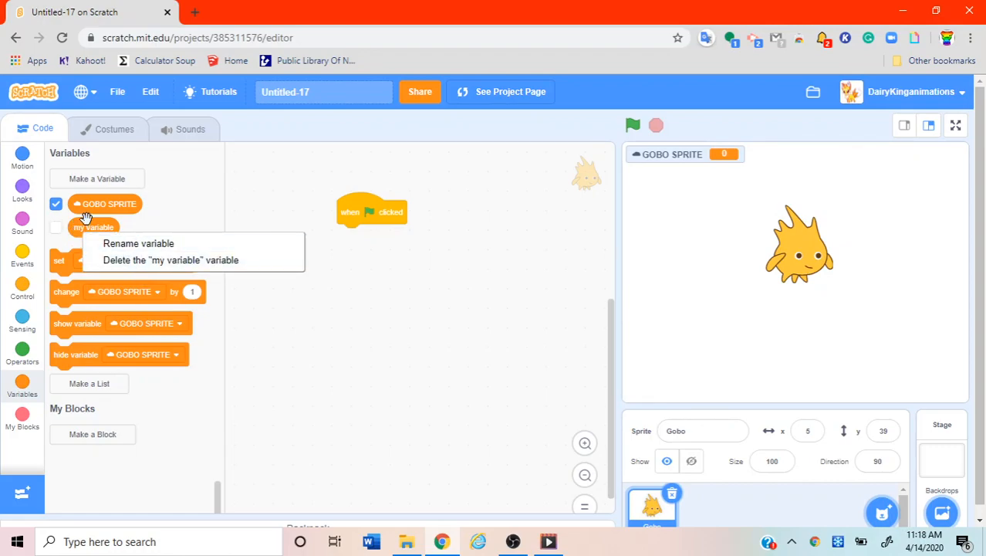
pyautogui.click(460, 169)
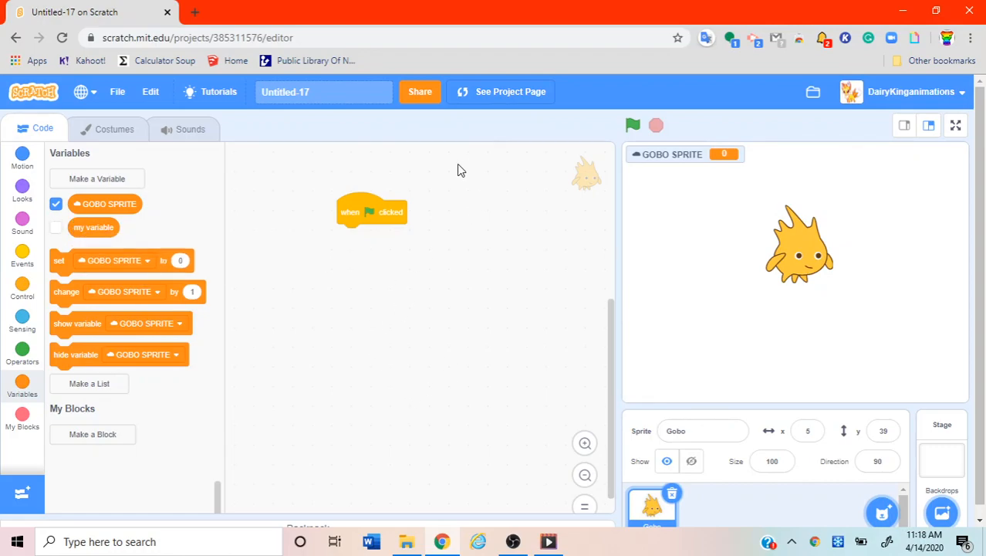
pyautogui.moveTo(424, 130)
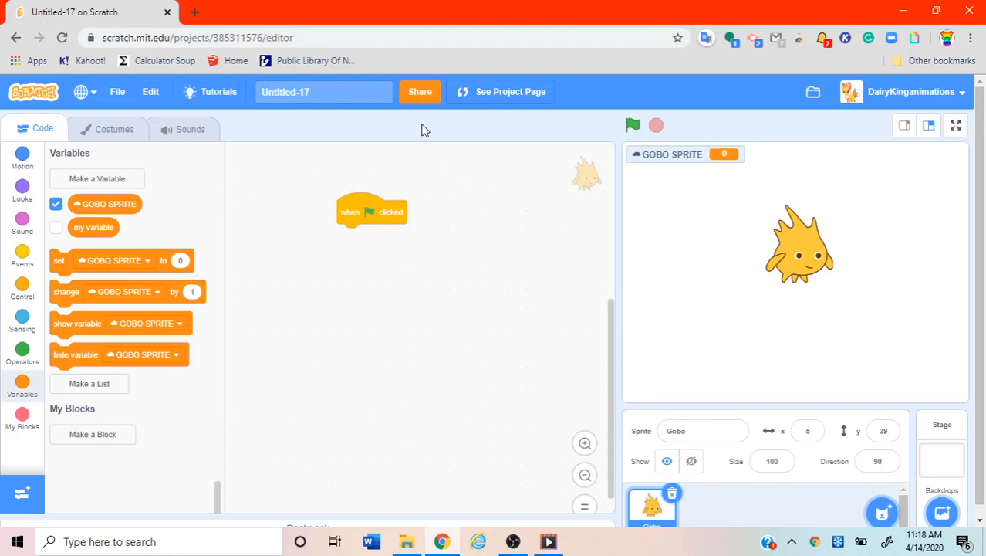
pyautogui.moveTo(171, 27)
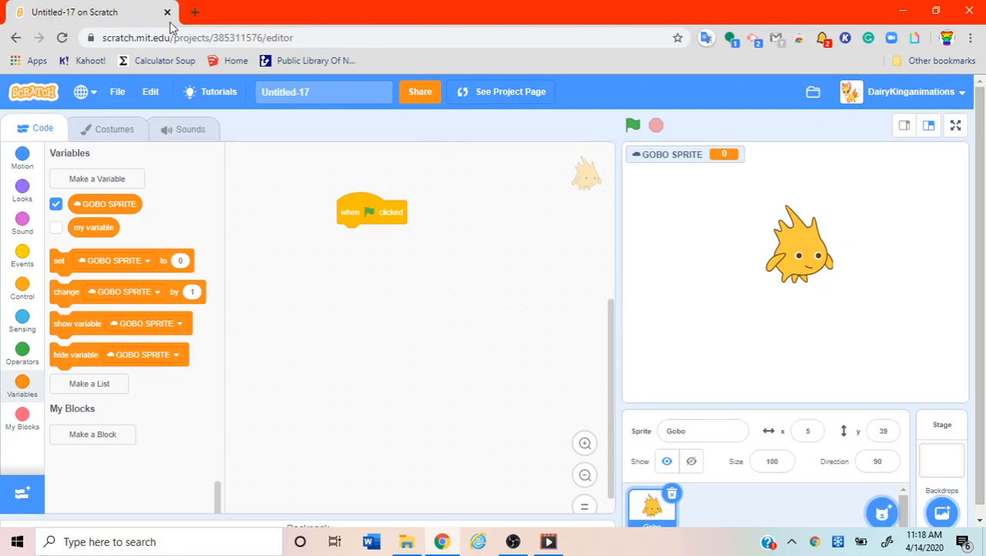
pyautogui.moveTo(87, 224)
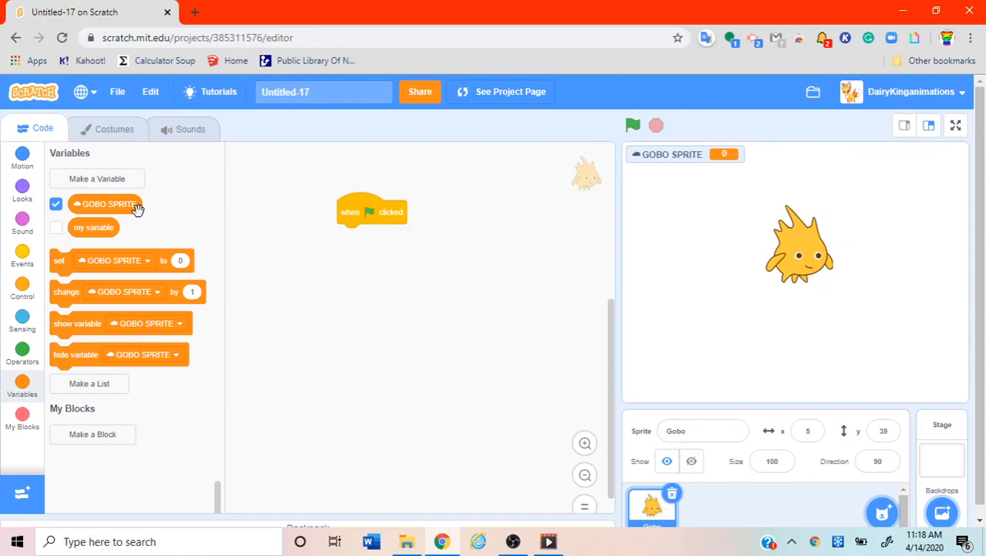
pyautogui.moveTo(100, 227)
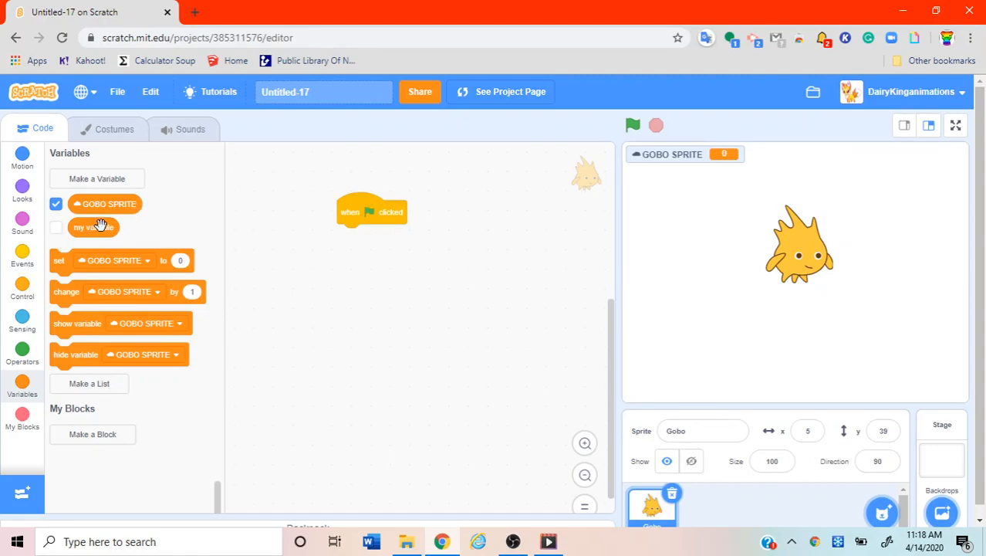
pyautogui.moveTo(94, 230)
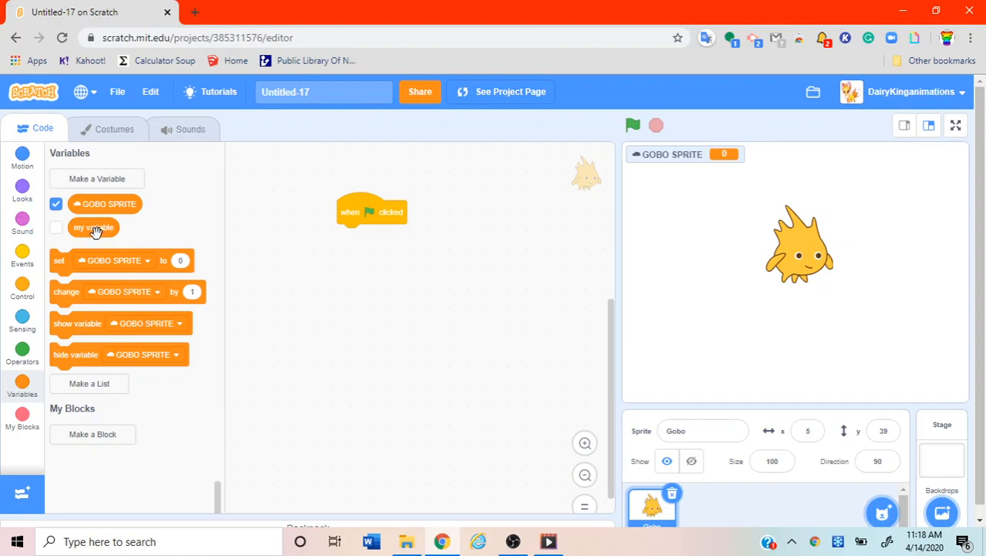
pyautogui.rightClick(93, 227)
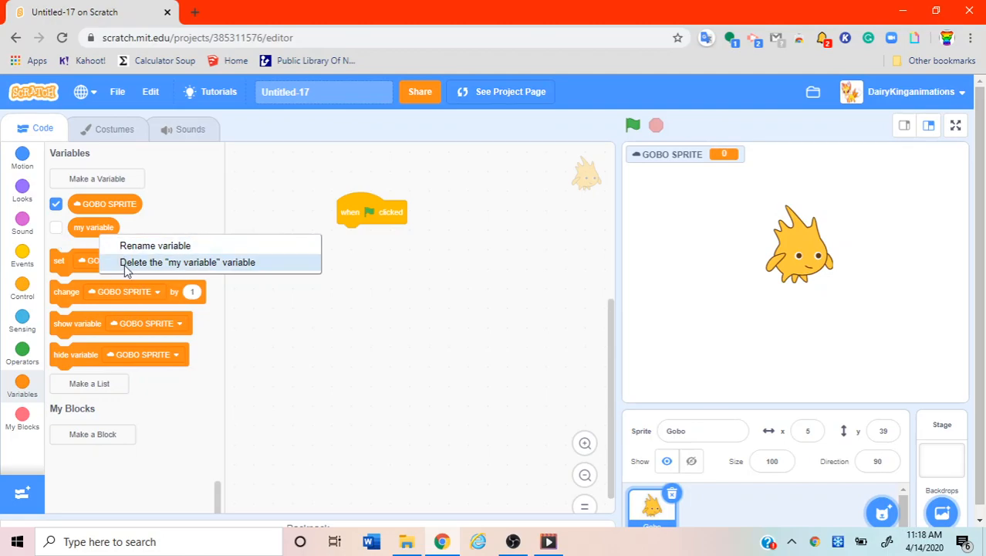
pyautogui.click(188, 262)
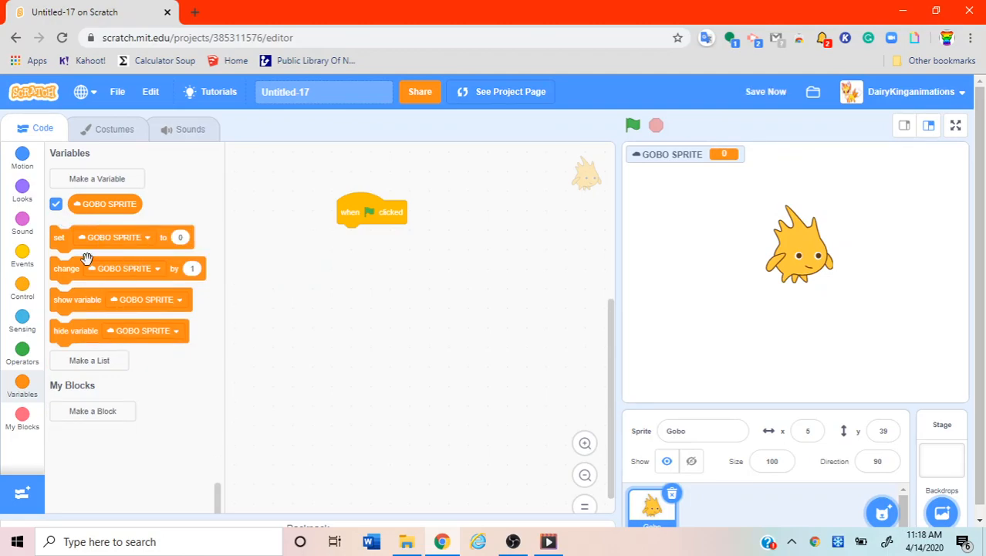
pyautogui.click(96, 178)
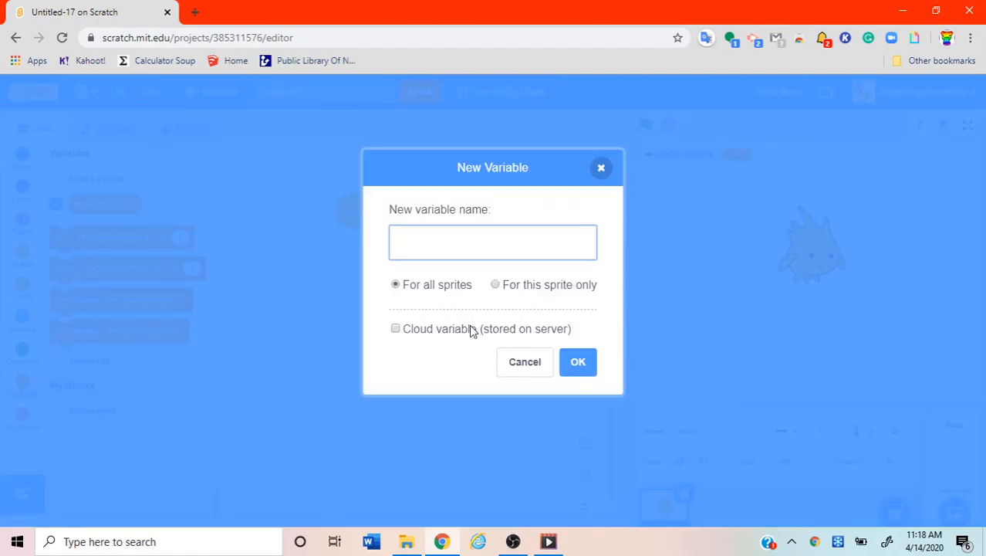
pyautogui.click(524, 361)
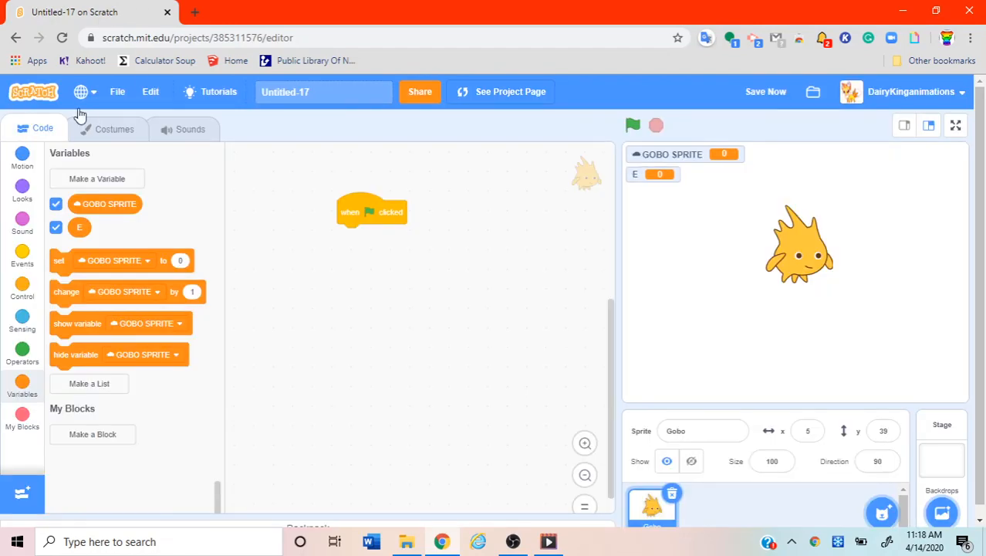
pyautogui.click(56, 227)
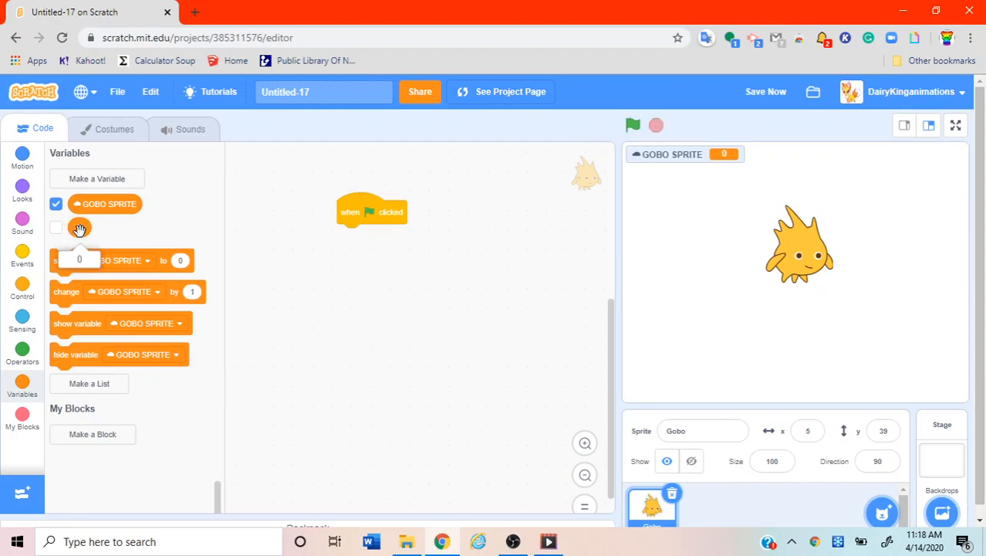
pyautogui.rightClick(79, 228)
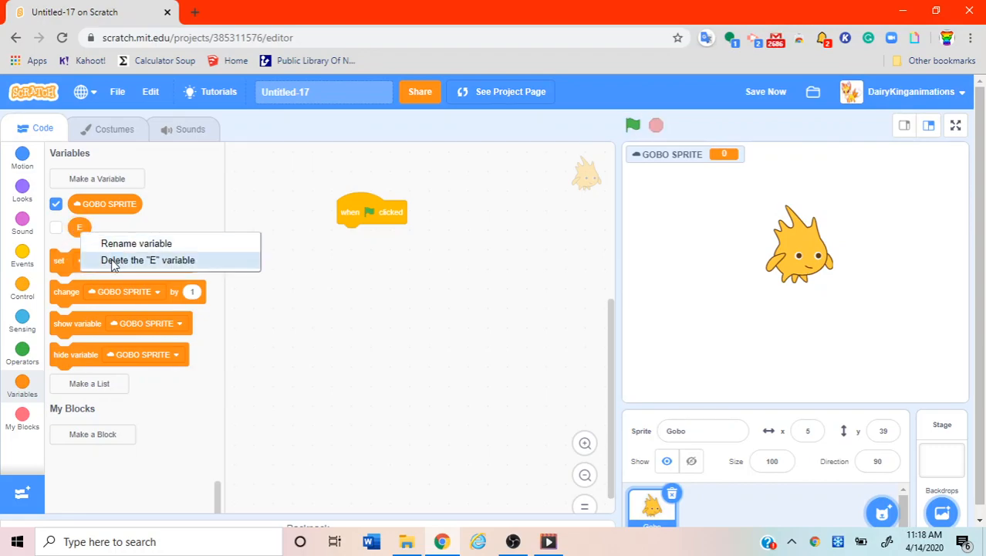
pyautogui.click(147, 260)
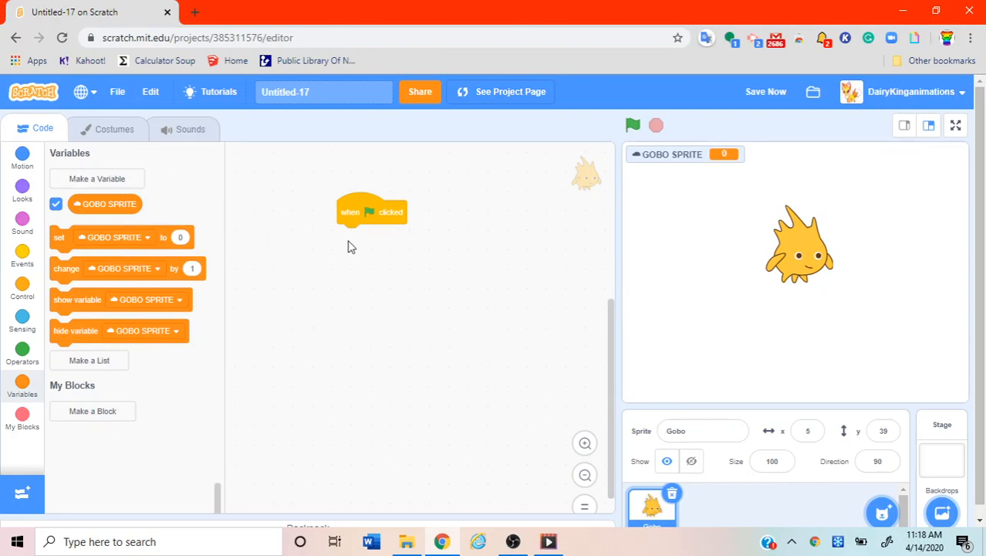
pyautogui.moveTo(644, 290)
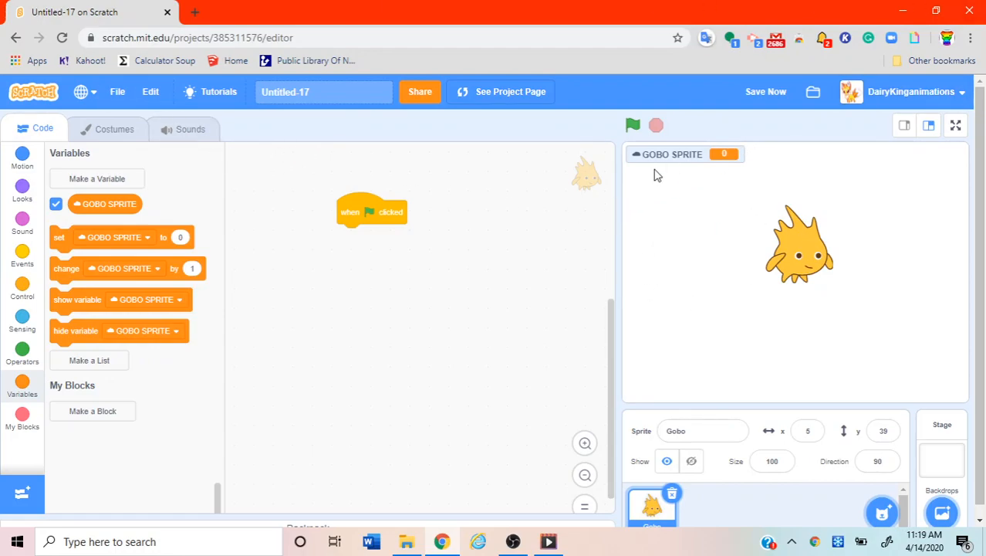
pyautogui.moveTo(672, 153); pyautogui.dragTo(770, 153)
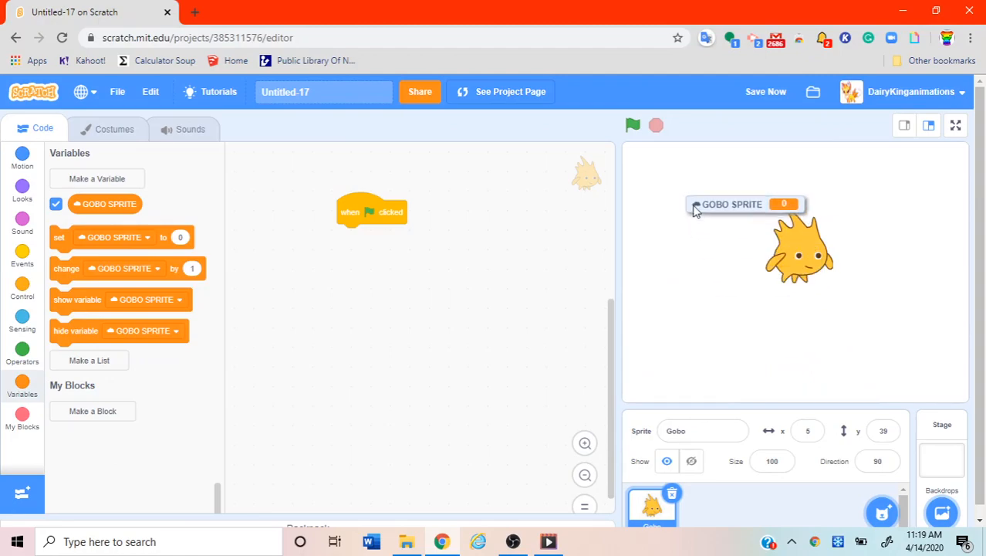
pyautogui.moveTo(732, 204); pyautogui.dragTo(685, 169)
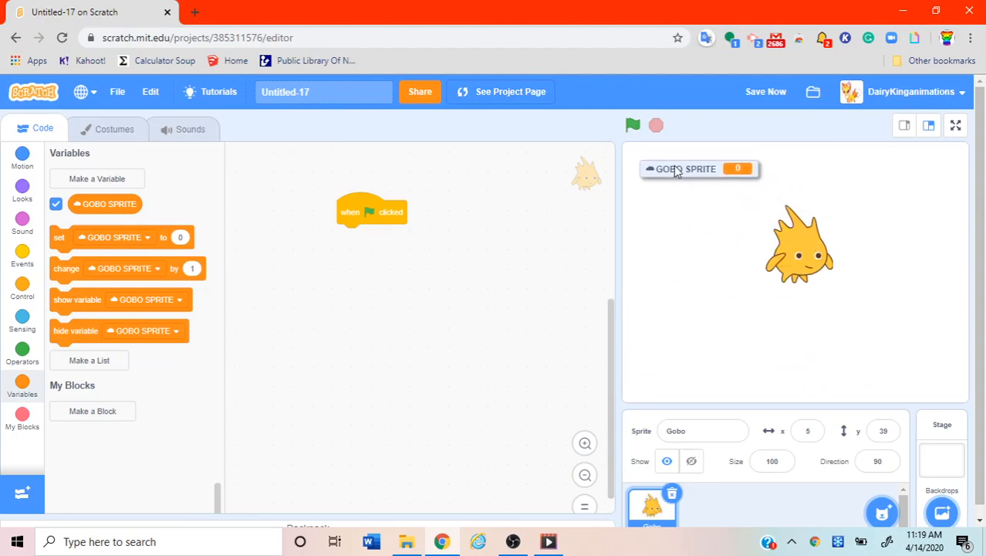
pyautogui.moveTo(686, 168); pyautogui.dragTo(668, 150)
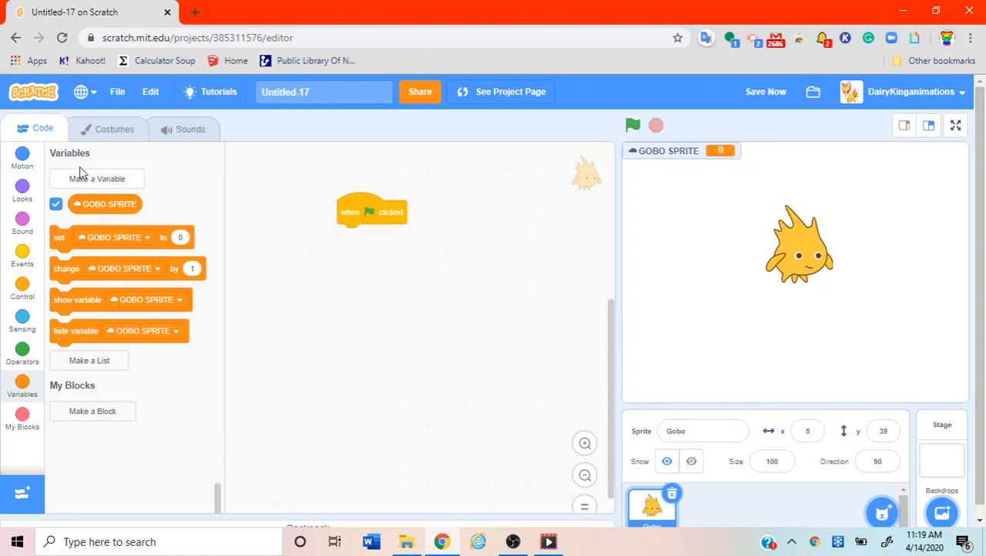
pyautogui.click(55, 204)
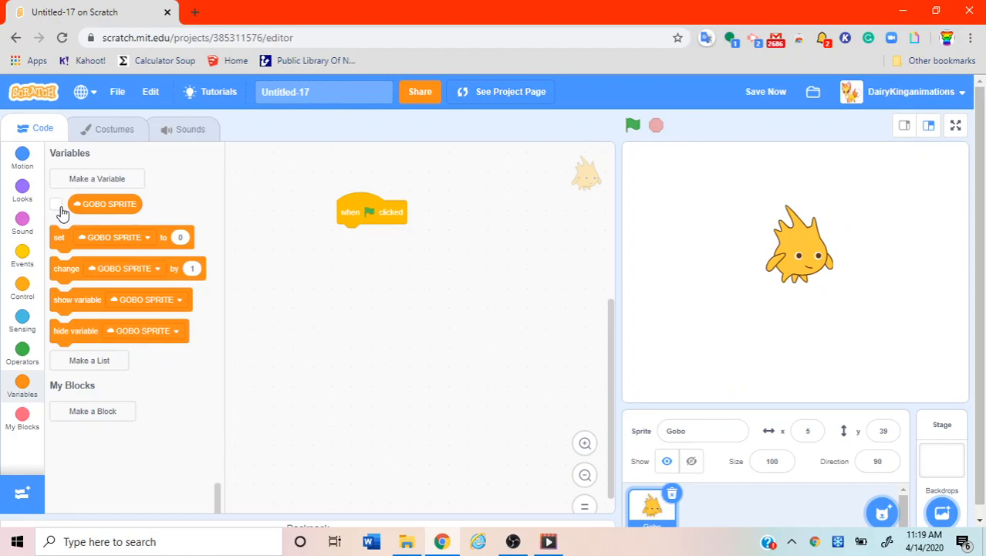
pyautogui.moveTo(60, 214)
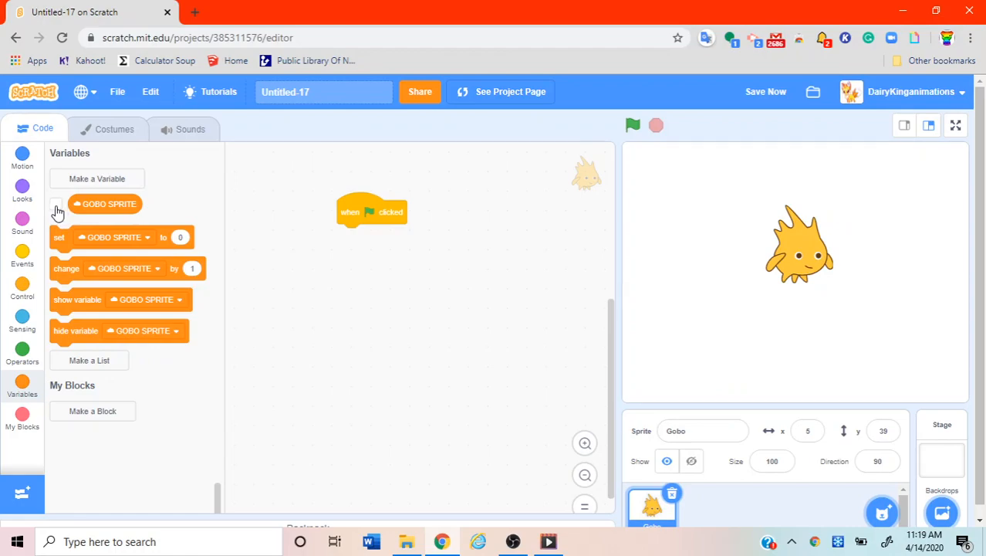
pyautogui.click(55, 203)
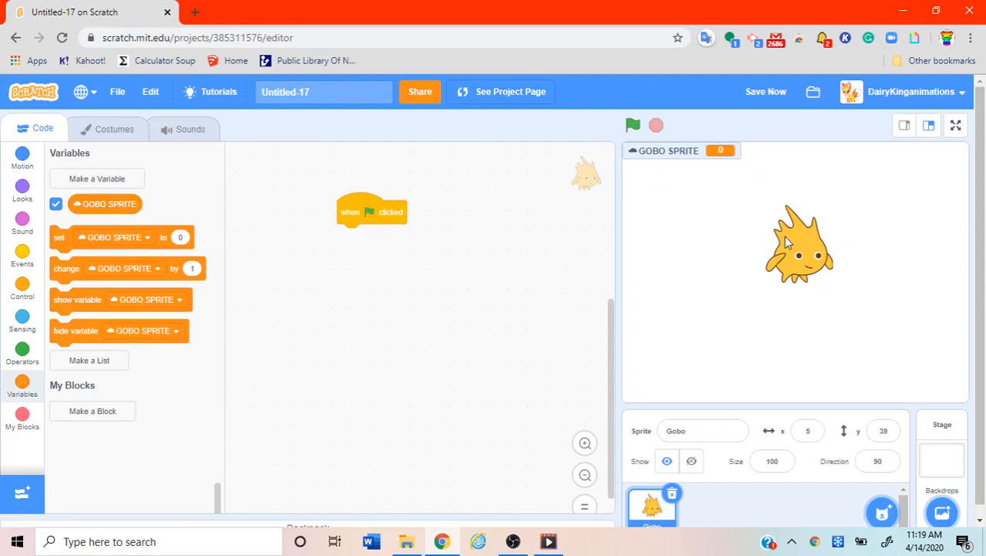
pyautogui.moveTo(31, 316)
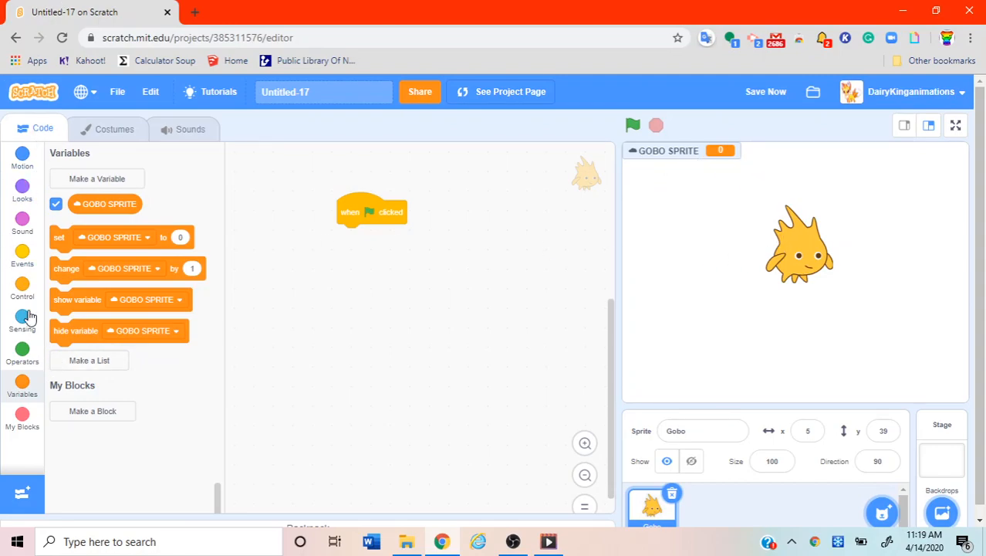
pyautogui.moveTo(211, 244)
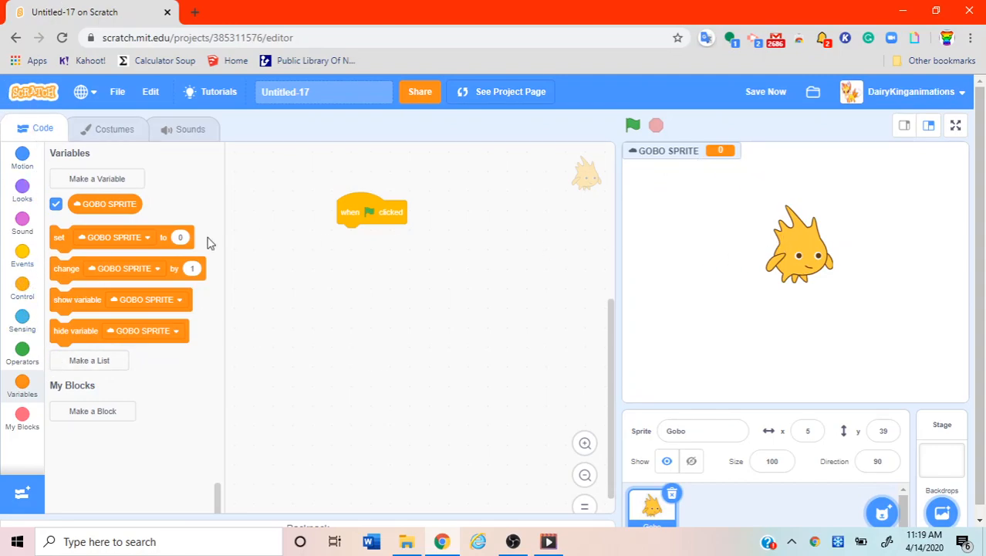
pyautogui.moveTo(370, 236)
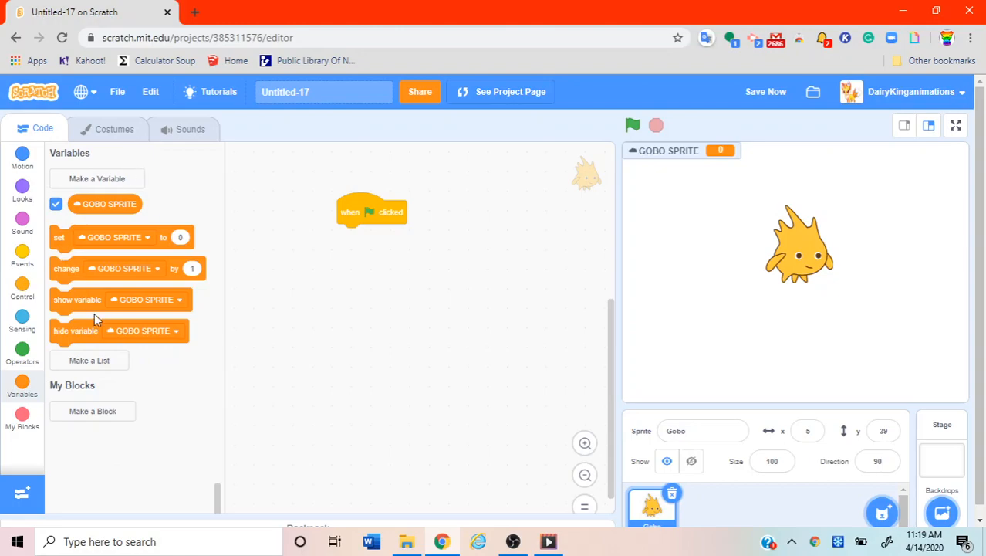
pyautogui.moveTo(64, 249)
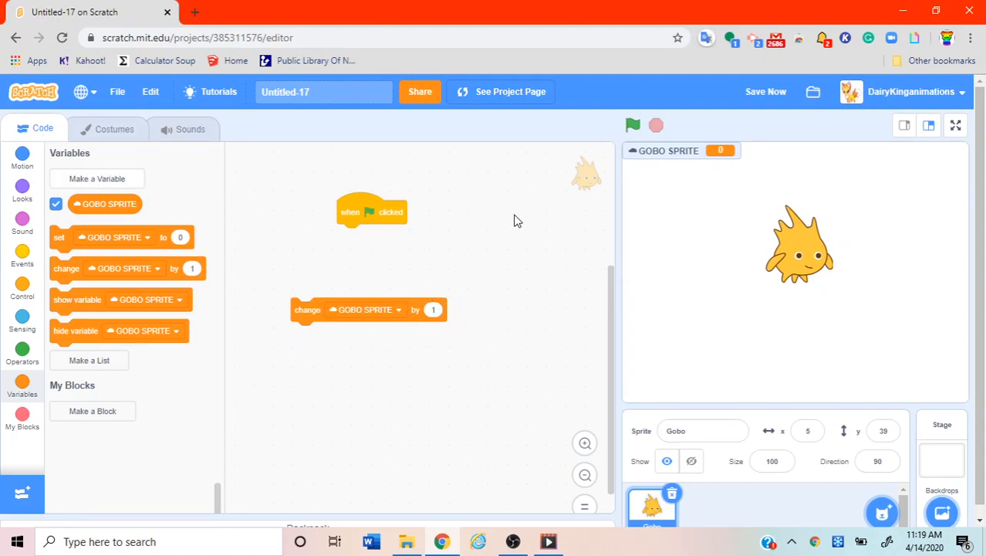
# Create a throwaway FH variable, keep GOBO SPRITE on the change block, open variable options.
pyautogui.click(97, 178)
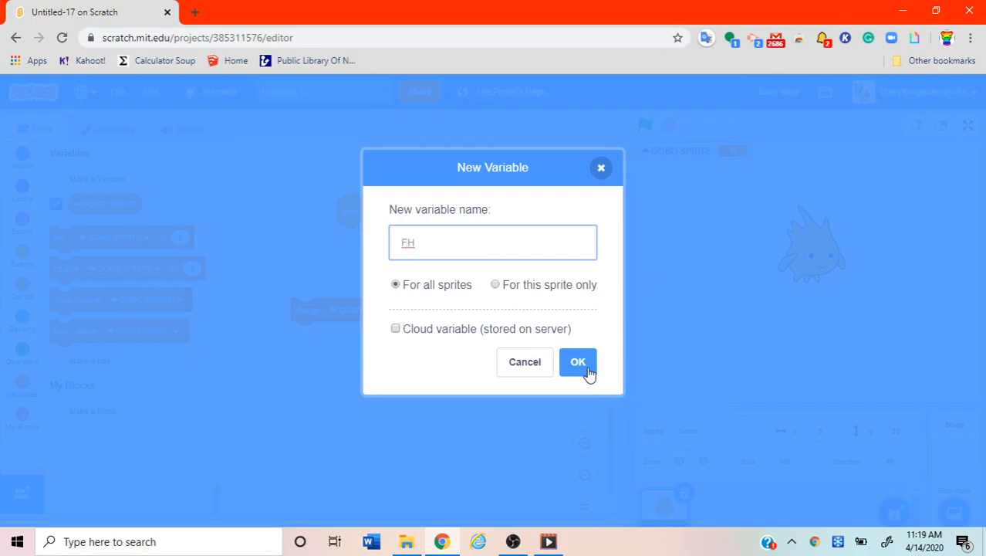
pyautogui.click(578, 361)
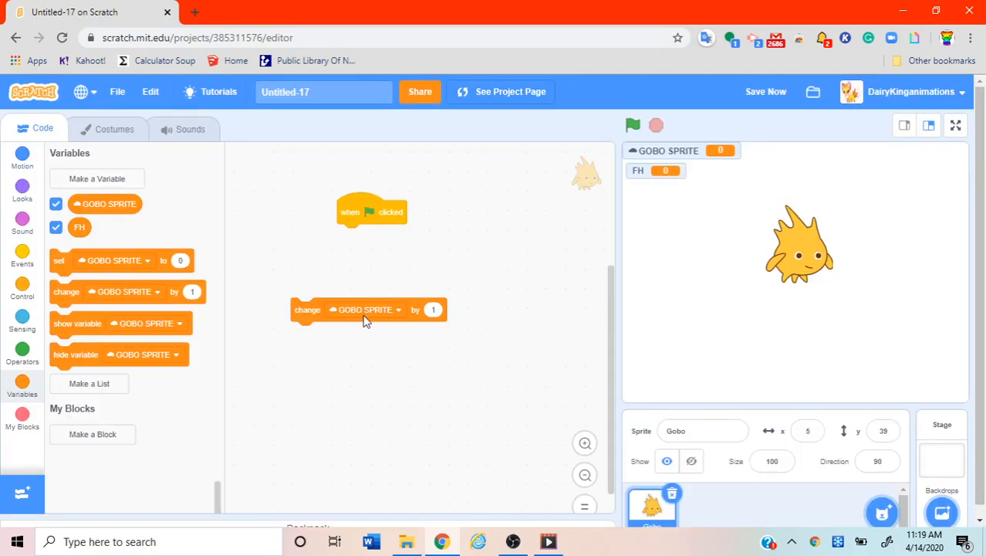
pyautogui.click(364, 310)
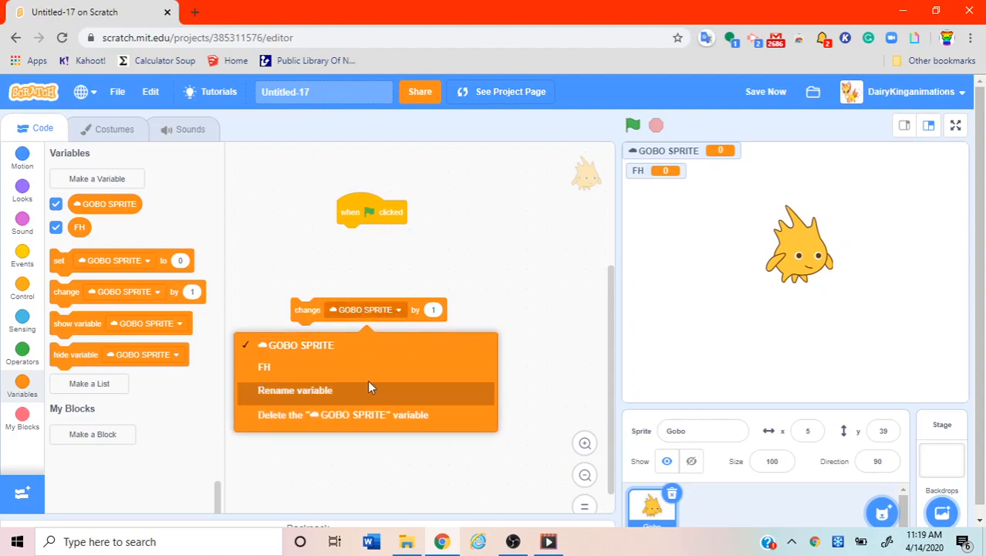
pyautogui.moveTo(378, 367)
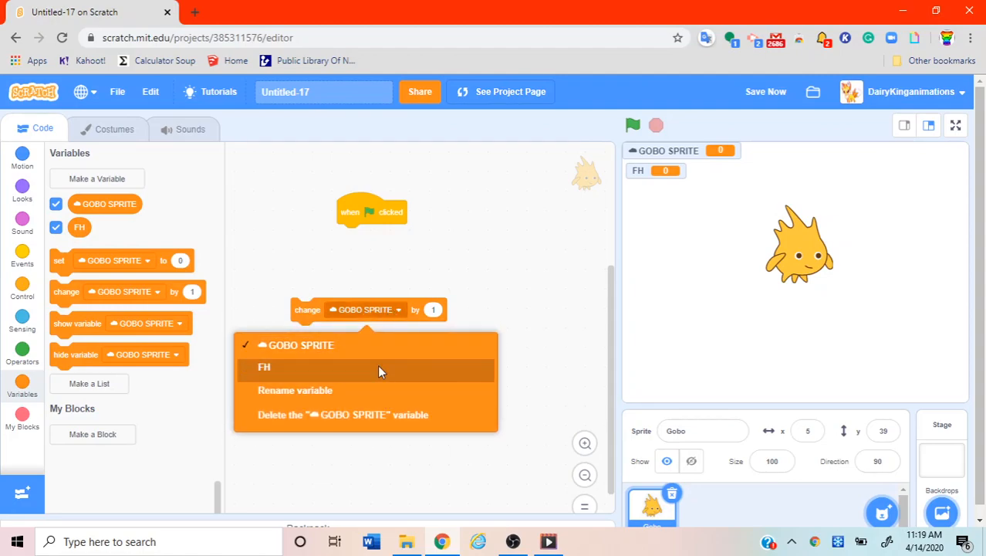
pyautogui.moveTo(366, 345)
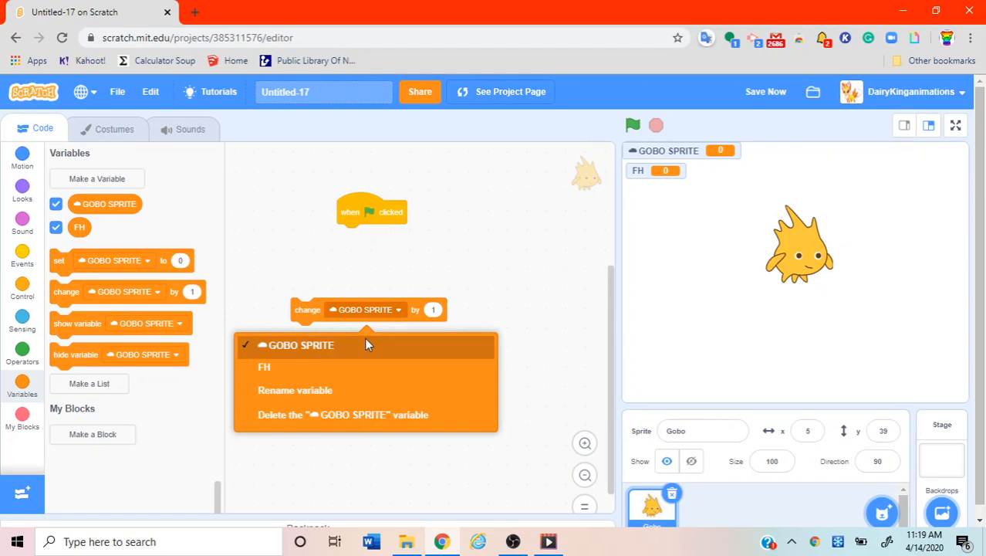
pyautogui.click(300, 345)
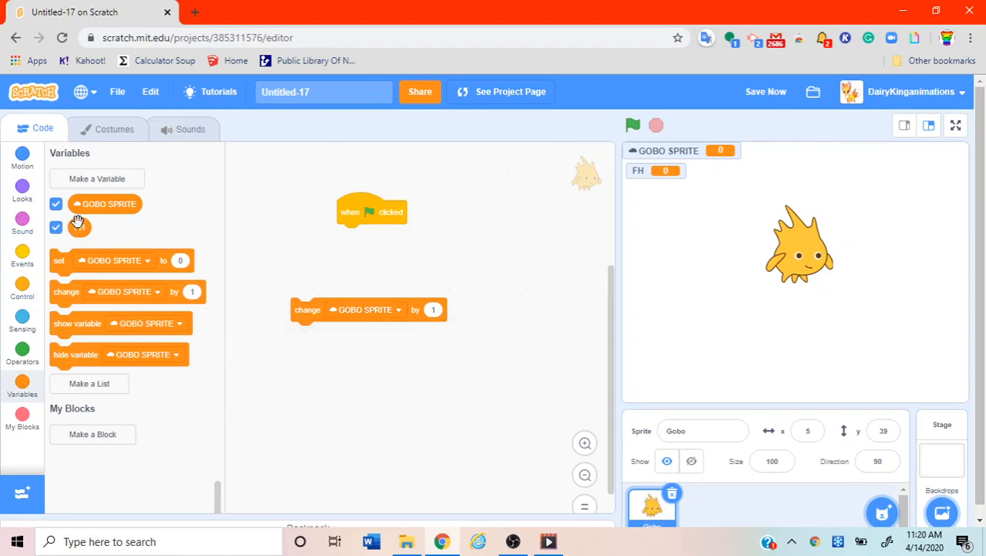
pyautogui.rightClick(80, 226)
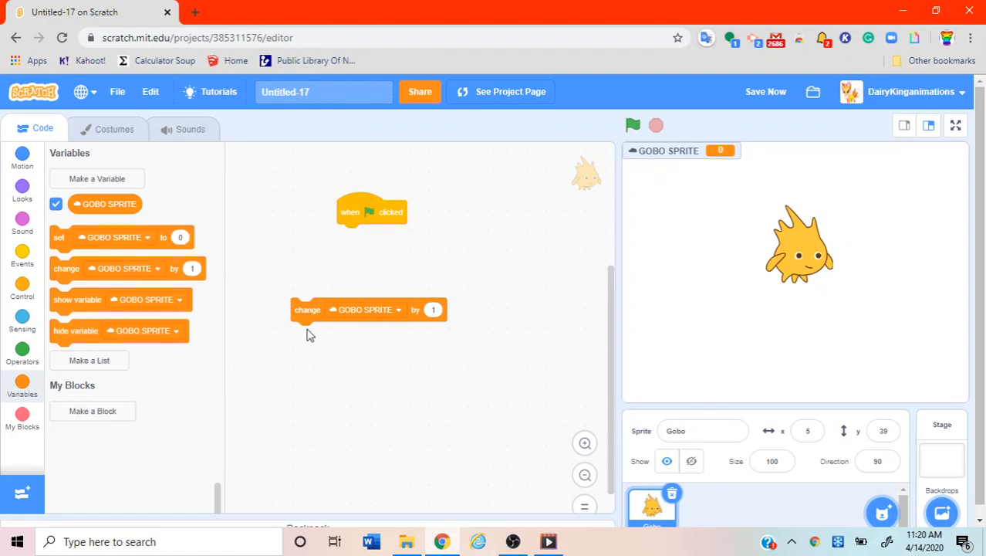
pyautogui.moveTo(370, 212)
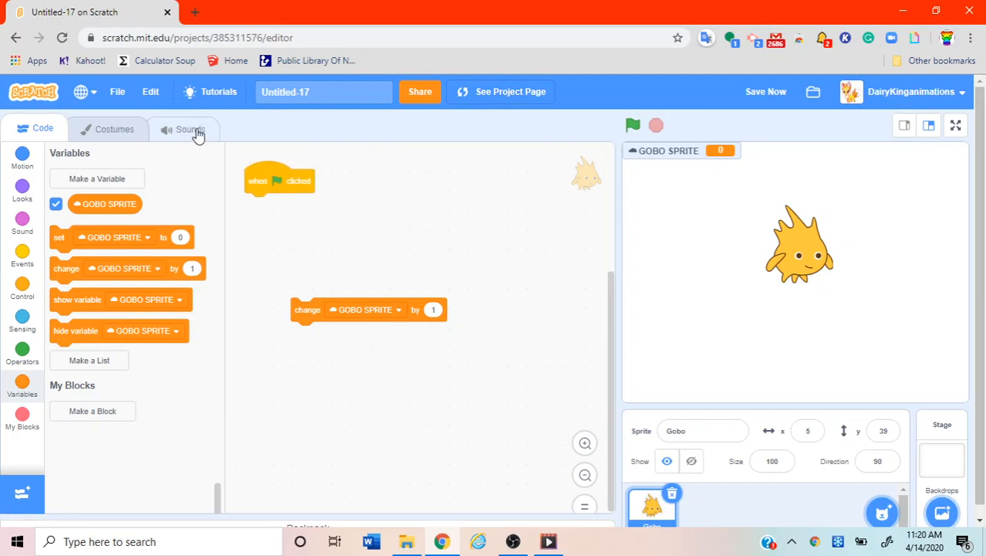
# Show Gobo's Sounds tab with its single pop sound in the editor.
pyautogui.click(190, 129)
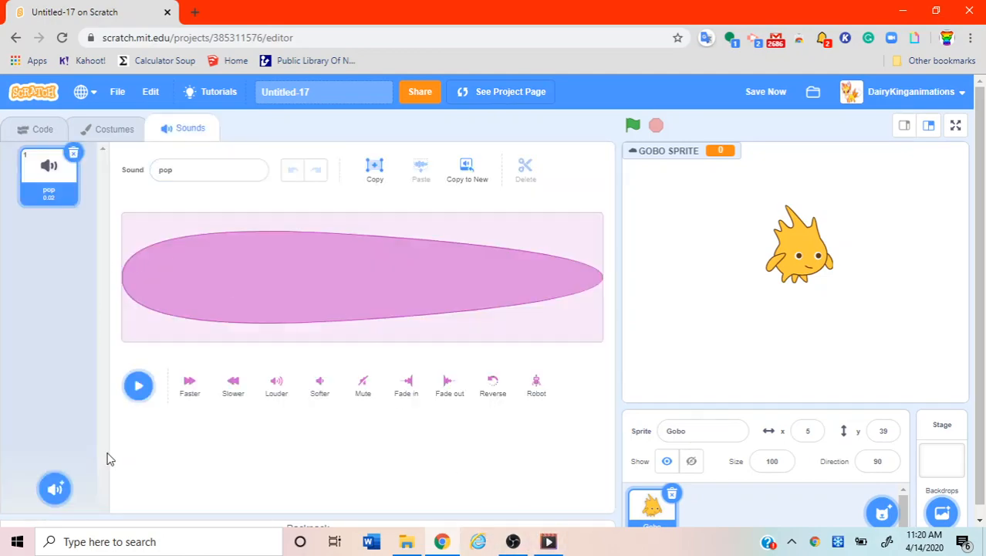
pyautogui.moveTo(57, 420)
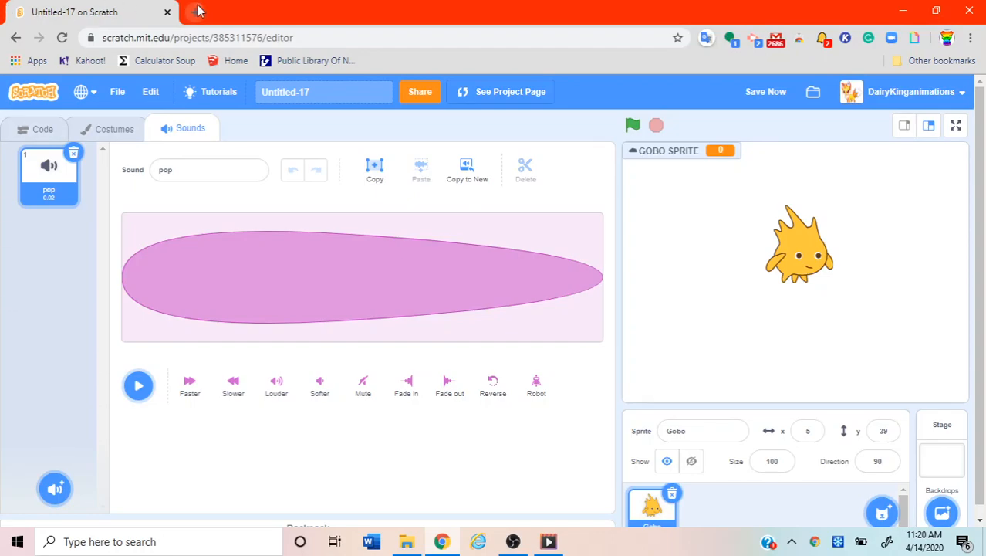
# Open the Scratch home page in a new browser tab and scroll down it.
pyautogui.click(199, 11)
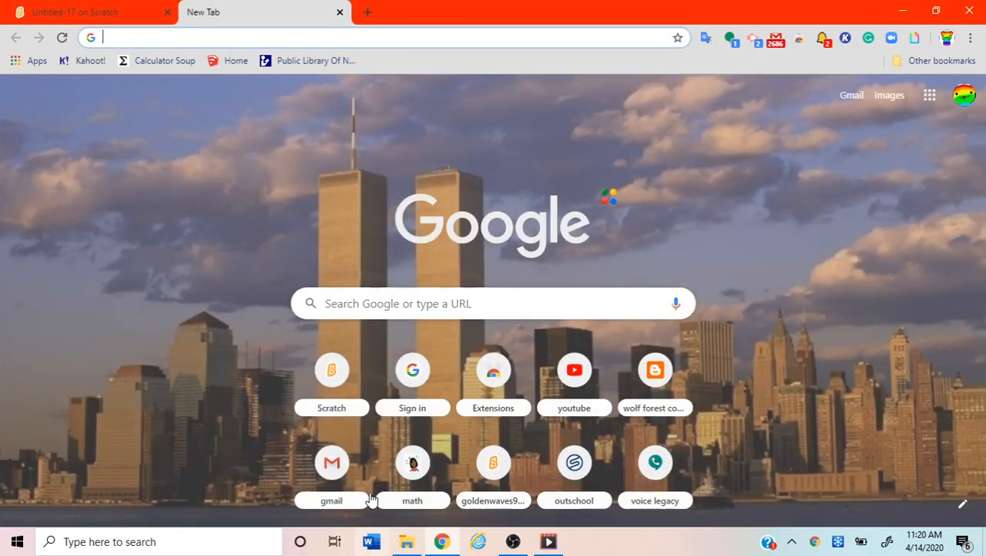
pyautogui.click(331, 369)
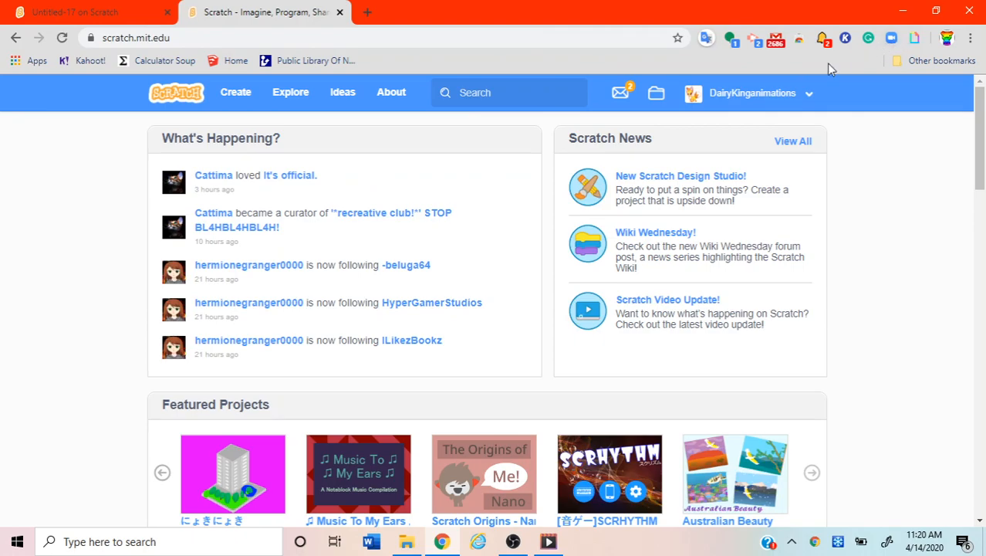
pyautogui.moveTo(509, 296)
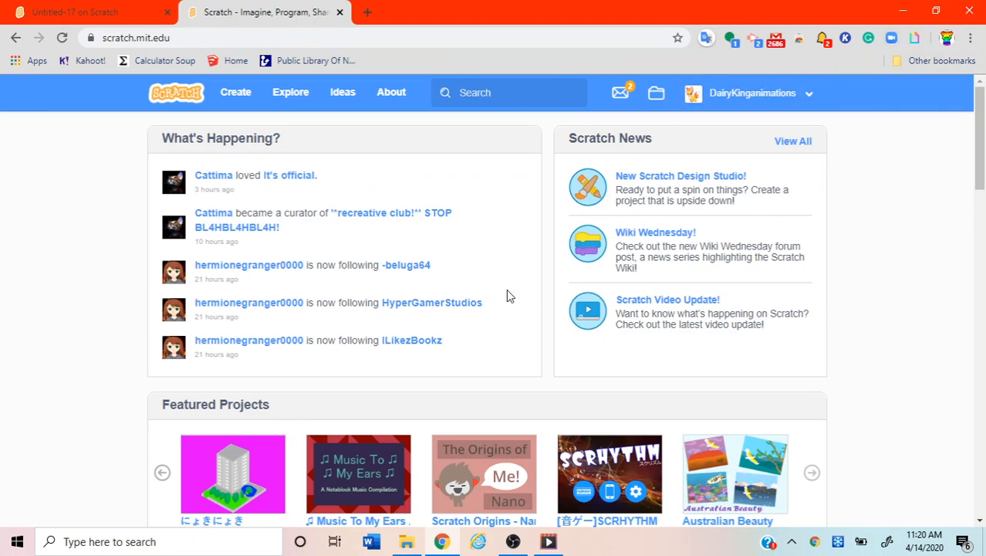
pyautogui.scroll(-3)
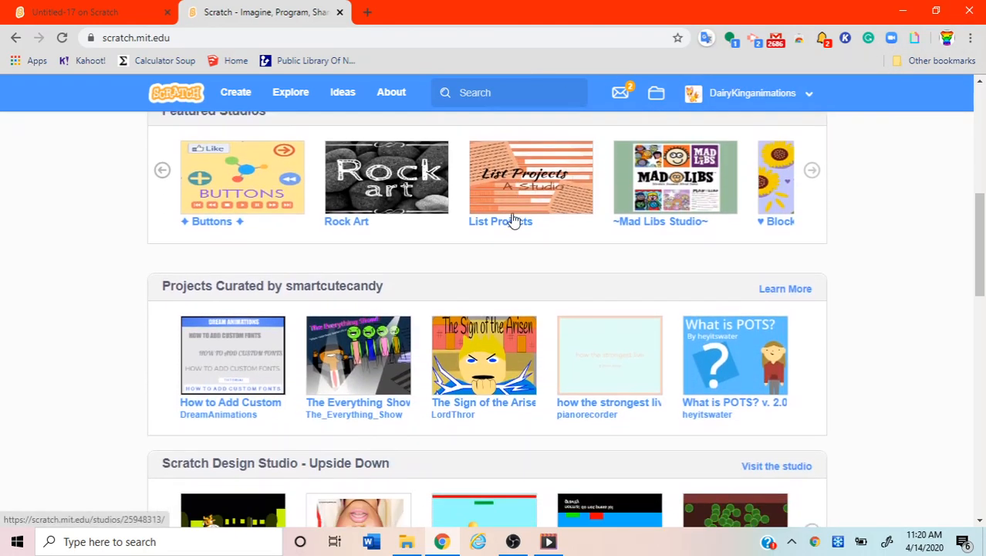
pyautogui.scroll(-3)
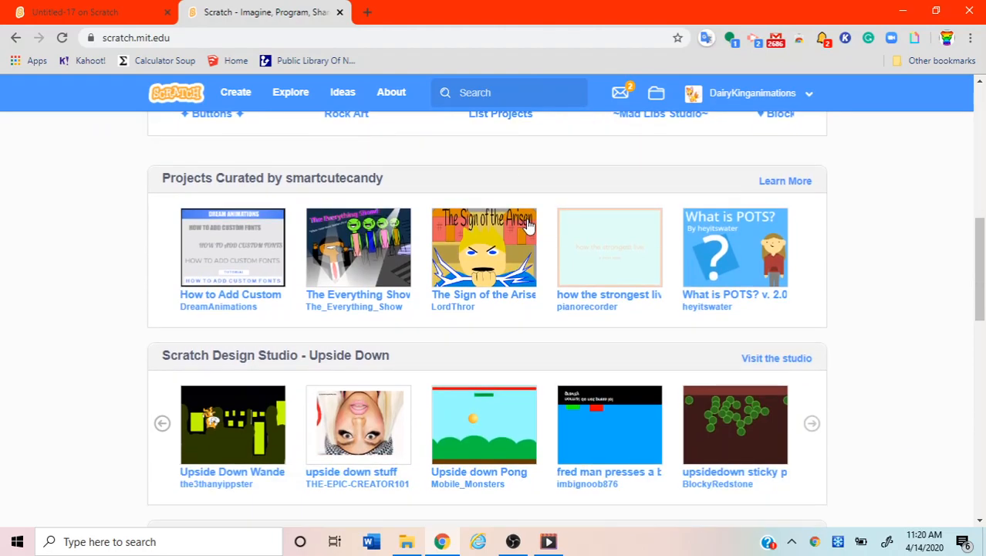
pyautogui.scroll(-3)
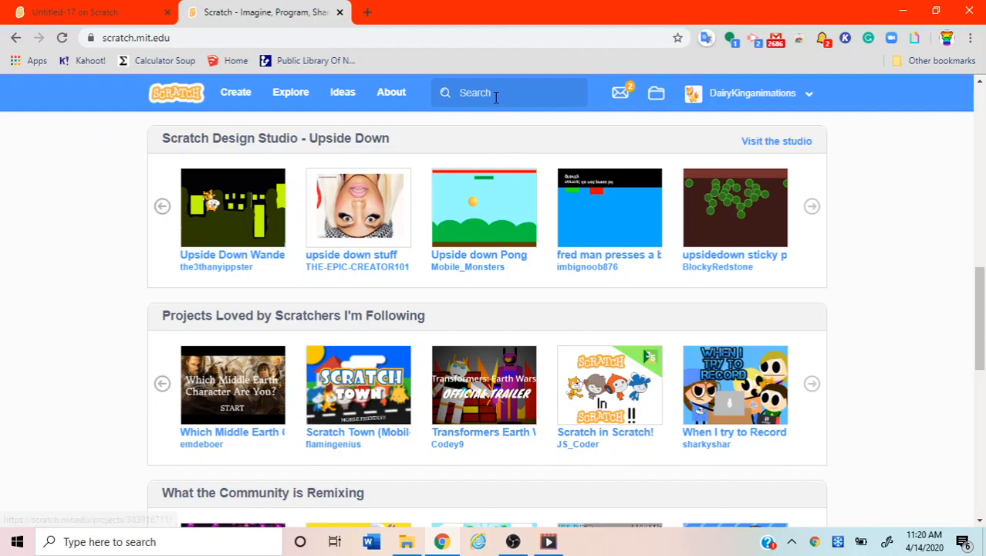
# Search the Scratch site for 'what not to do'.
pyautogui.click(509, 92)
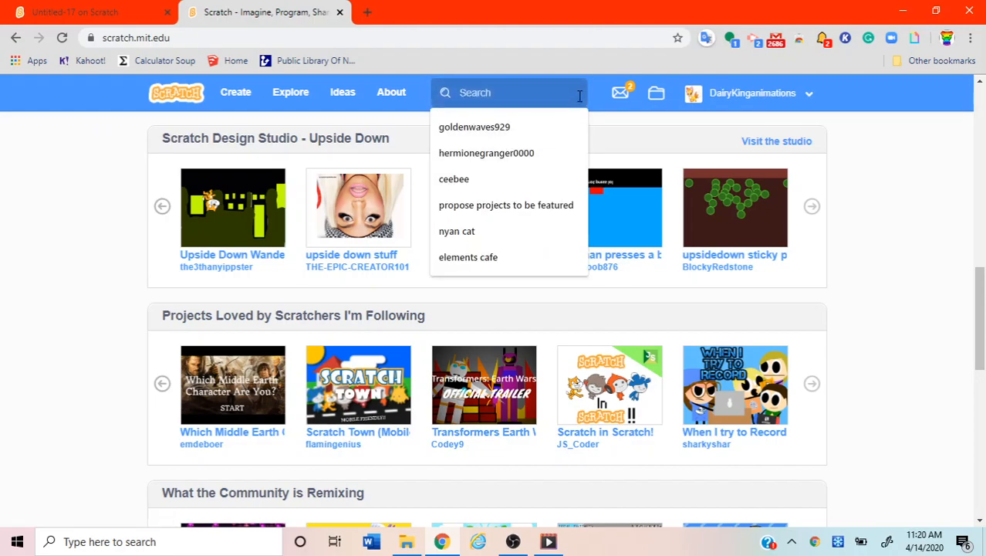
pyautogui.write('WHAT NO')
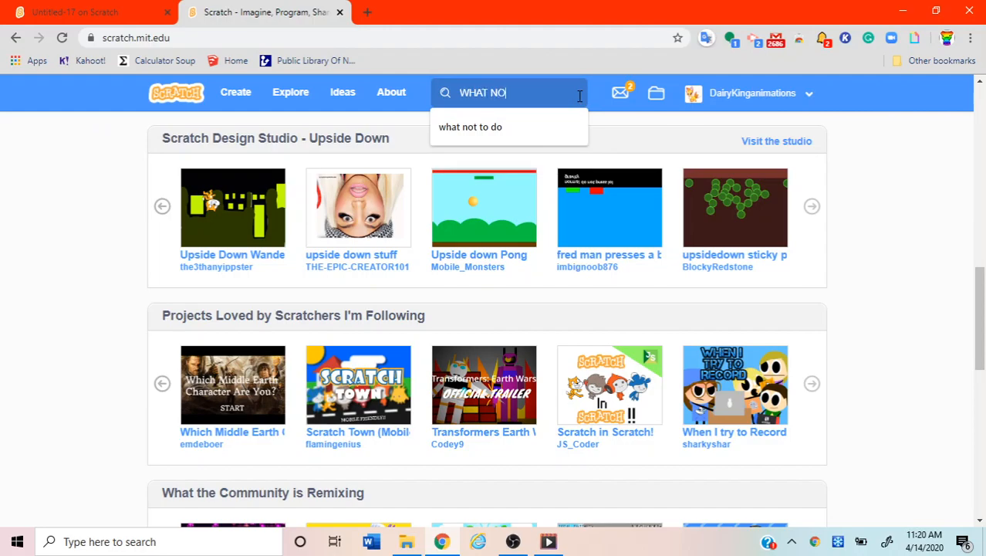
pyautogui.write('" "')
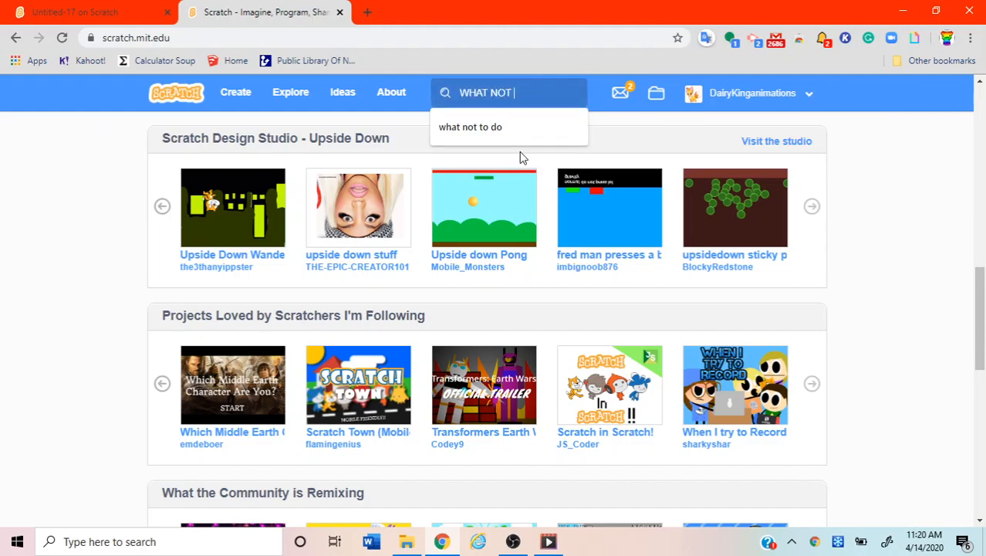
pyautogui.click(470, 127)
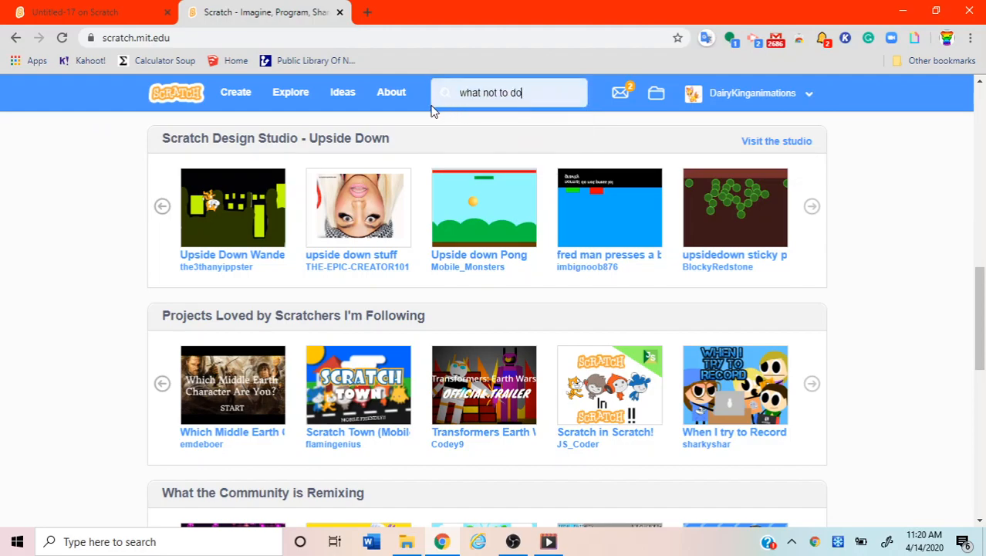
pyautogui.press('enter')
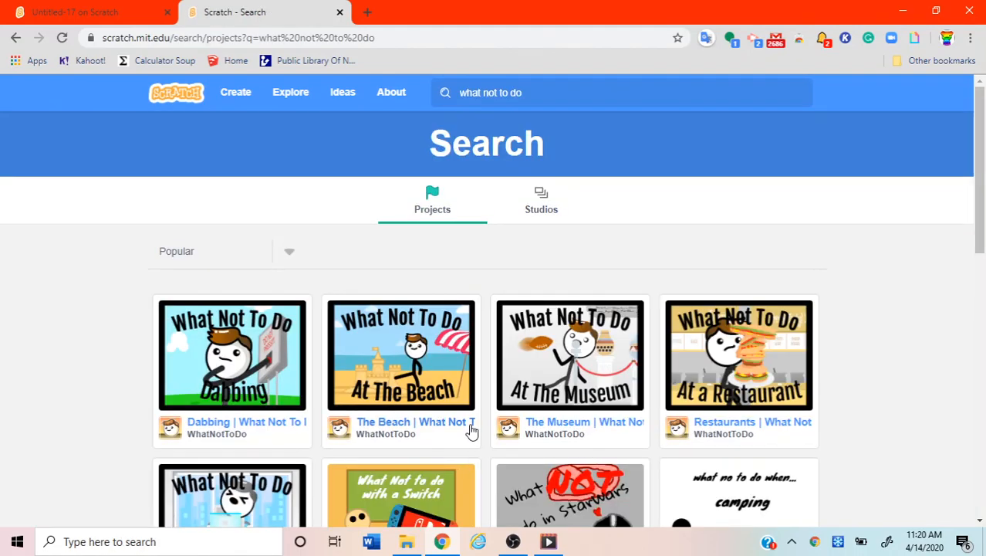
# Scroll the results and open the 'Dabbing | What Not To Do' project.
pyautogui.scroll(-3)
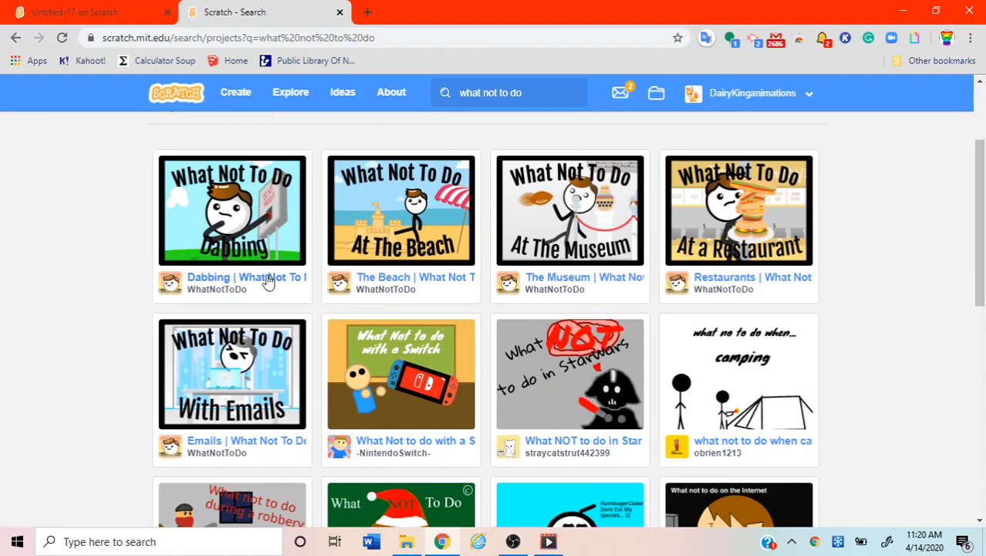
pyautogui.click(232, 210)
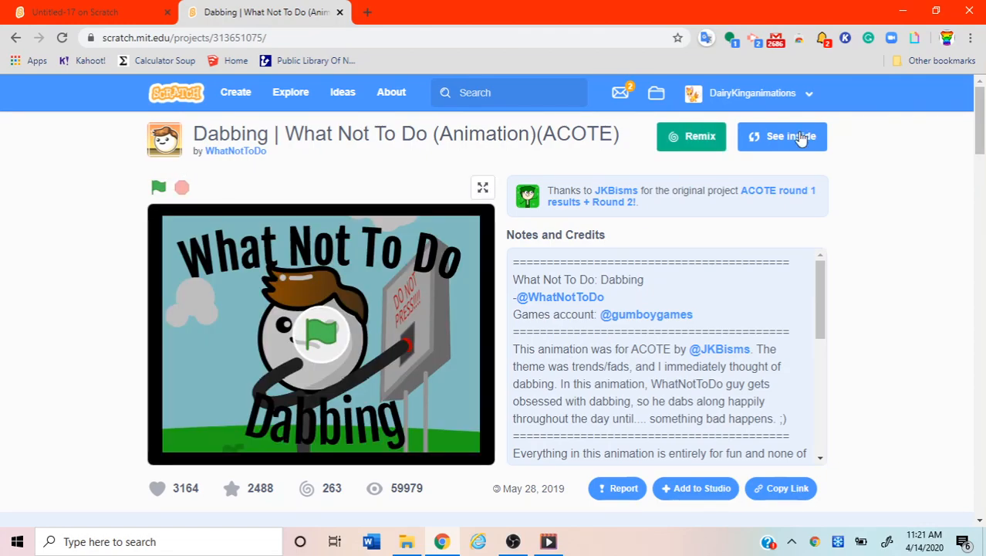
pyautogui.moveTo(324, 334)
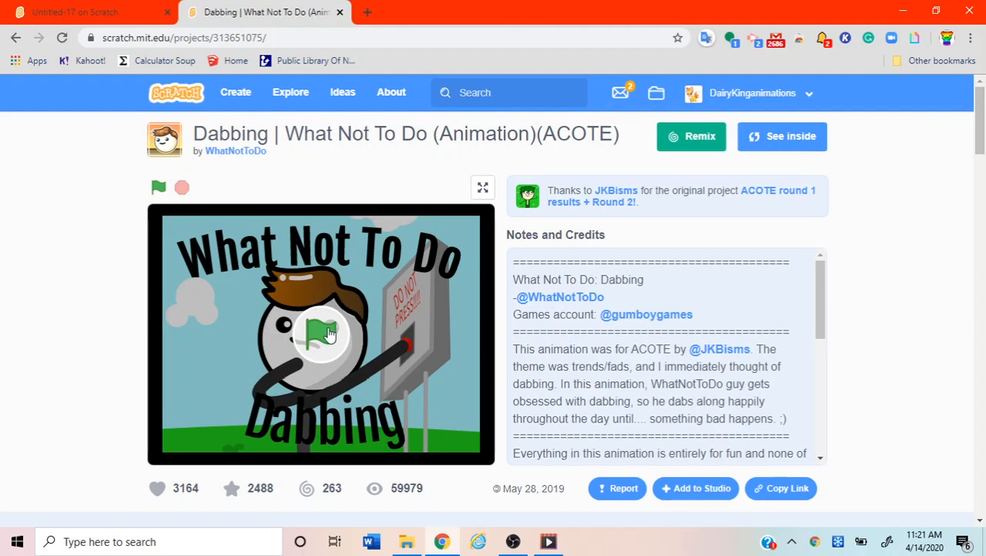
# Play and stop the Dabbing animation, then open its code with See inside.
pyautogui.click(158, 188)
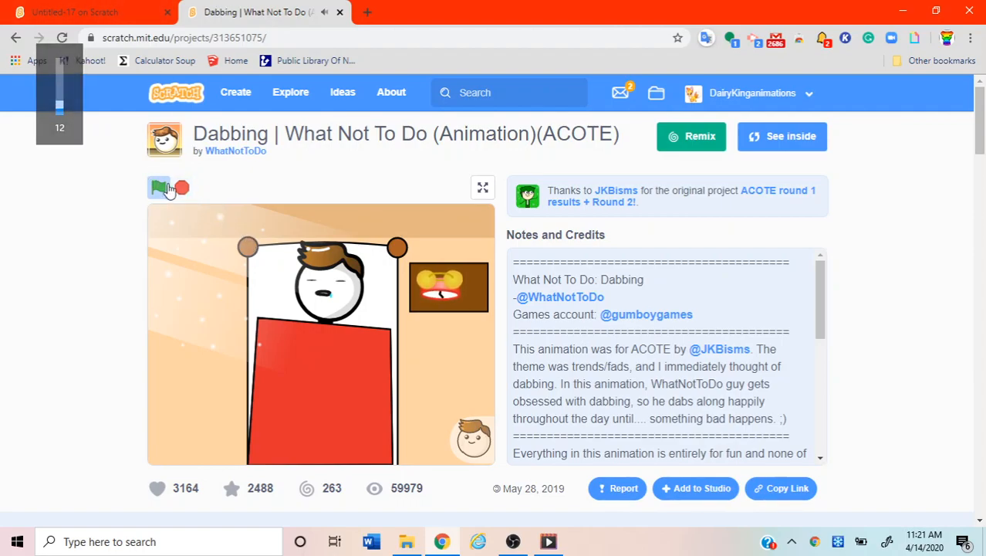
pyautogui.click(160, 188)
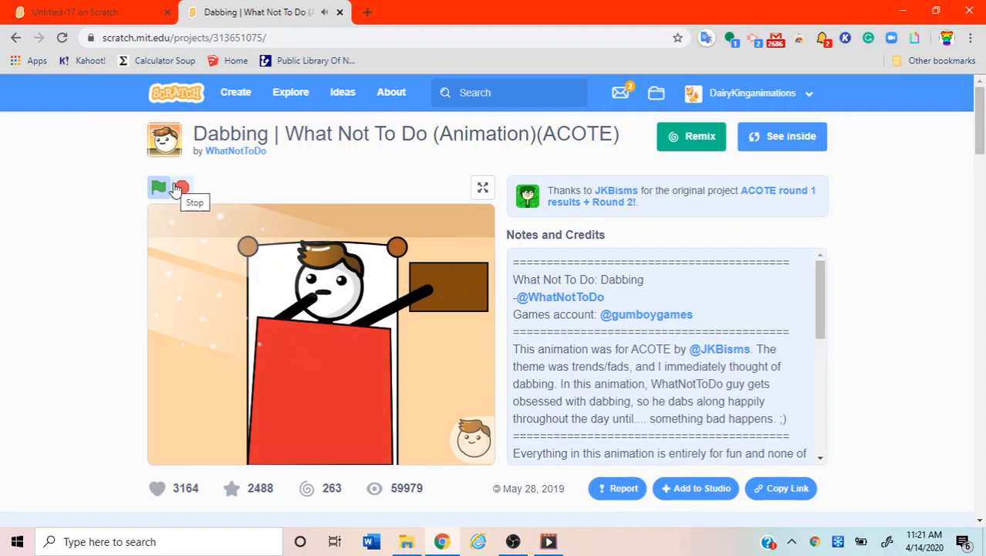
pyautogui.click(158, 188)
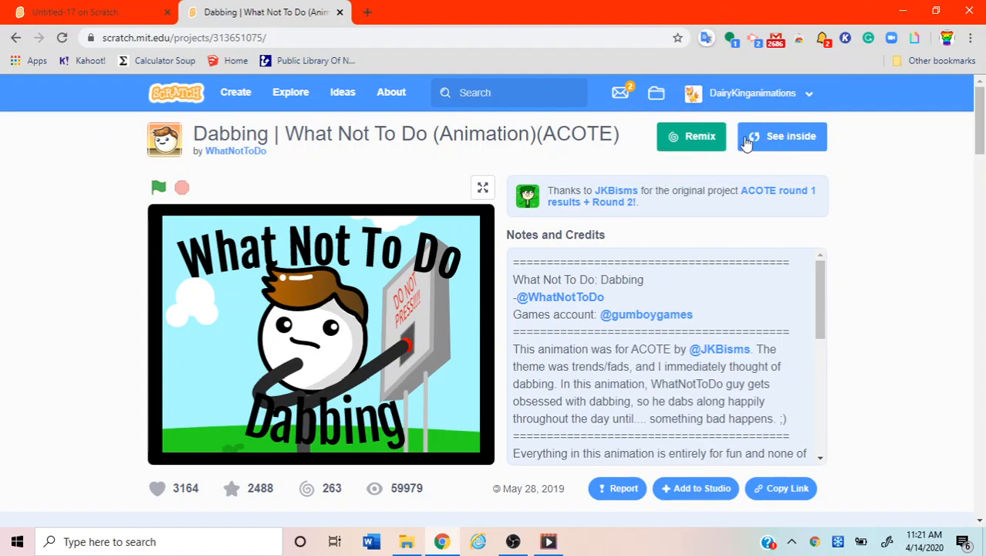
pyautogui.moveTo(845, 173)
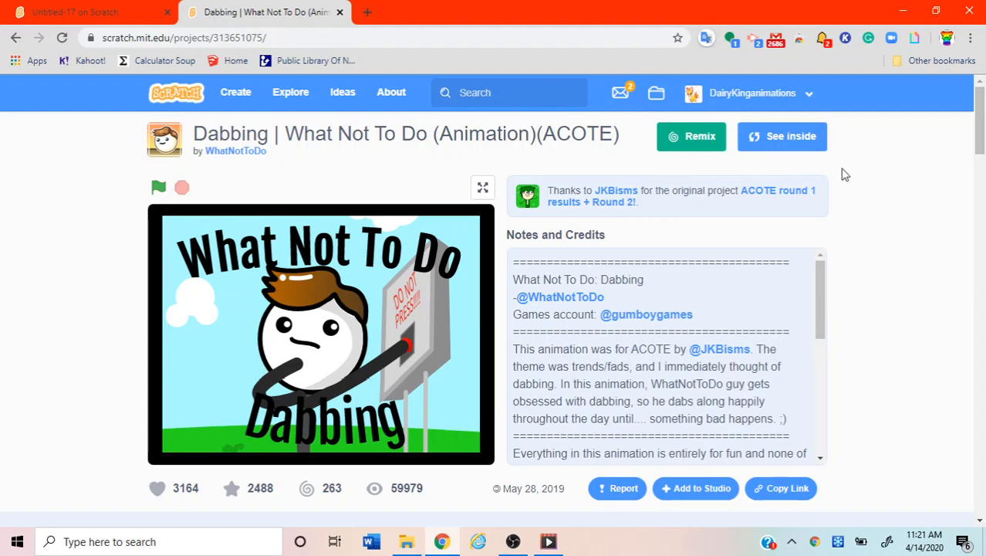
pyautogui.moveTo(690, 135)
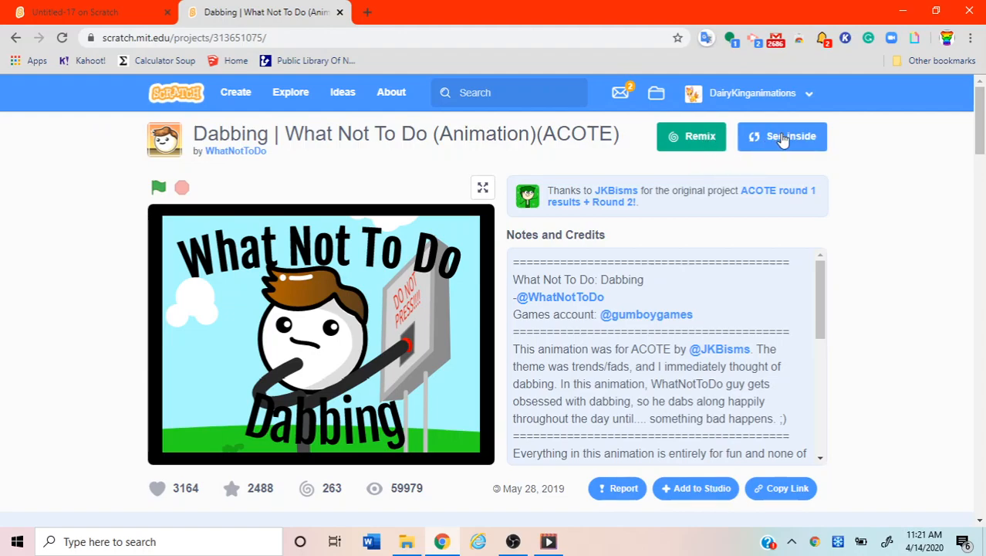
pyautogui.moveTo(544, 168)
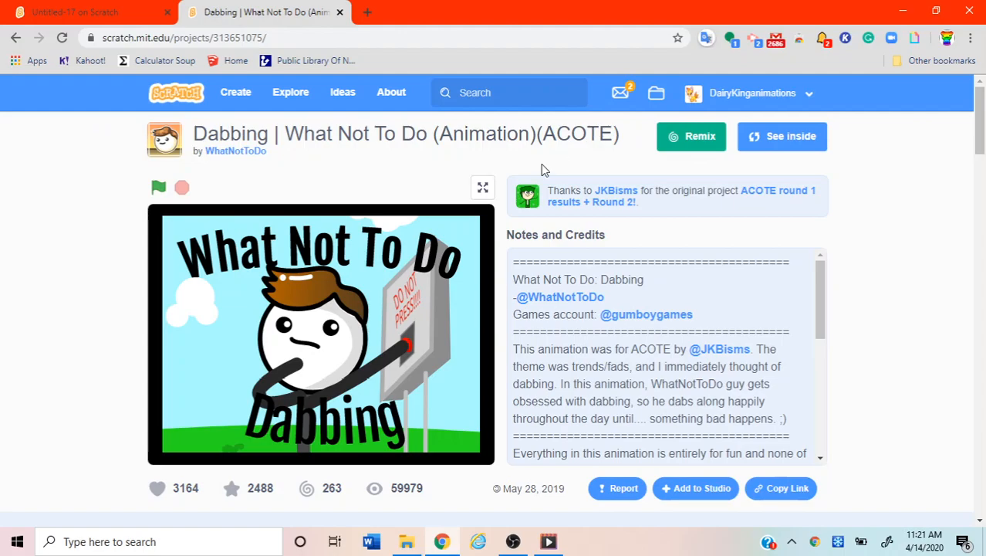
pyautogui.moveTo(236, 150)
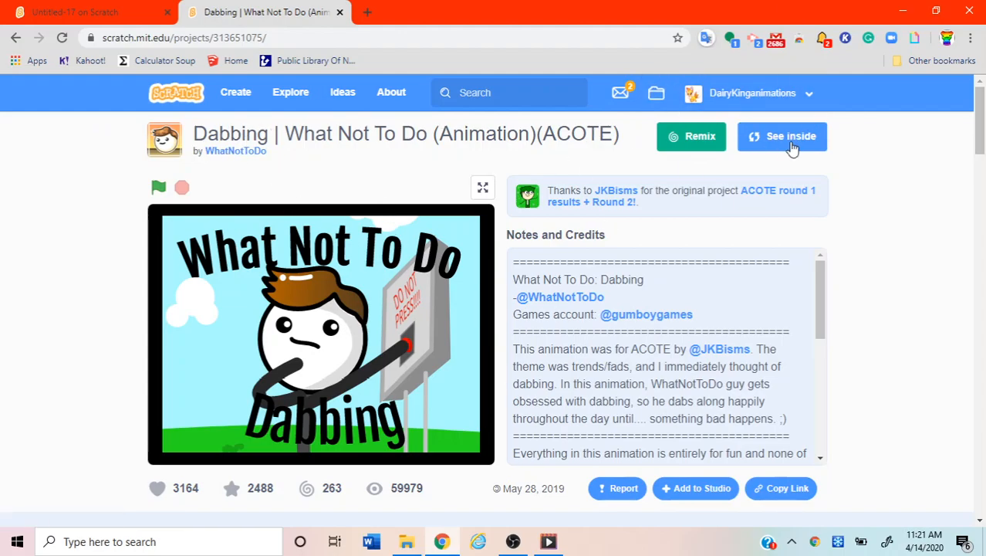
pyautogui.click(782, 136)
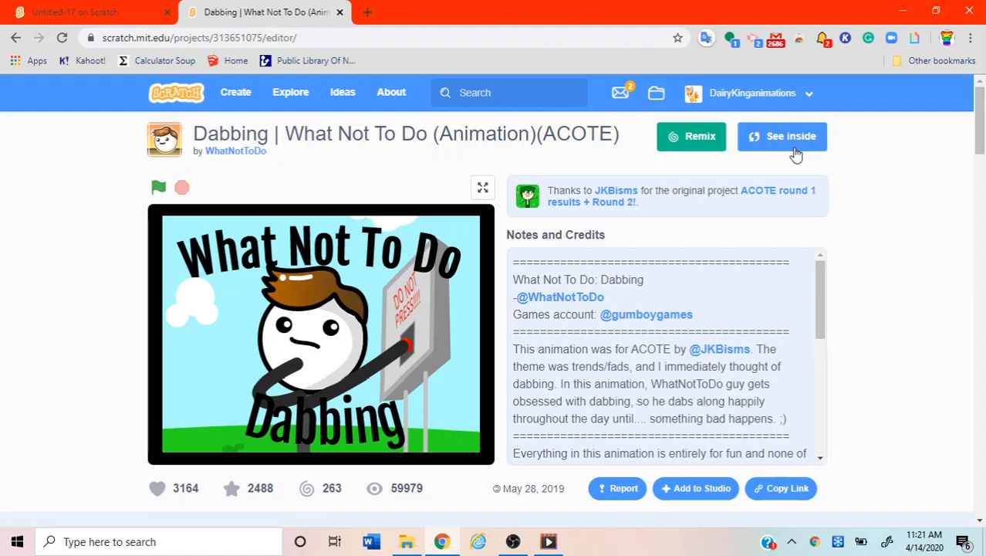
# Browse Sprite5's sounds and play the Cymbal Crash sound.
pyautogui.click(782, 136)
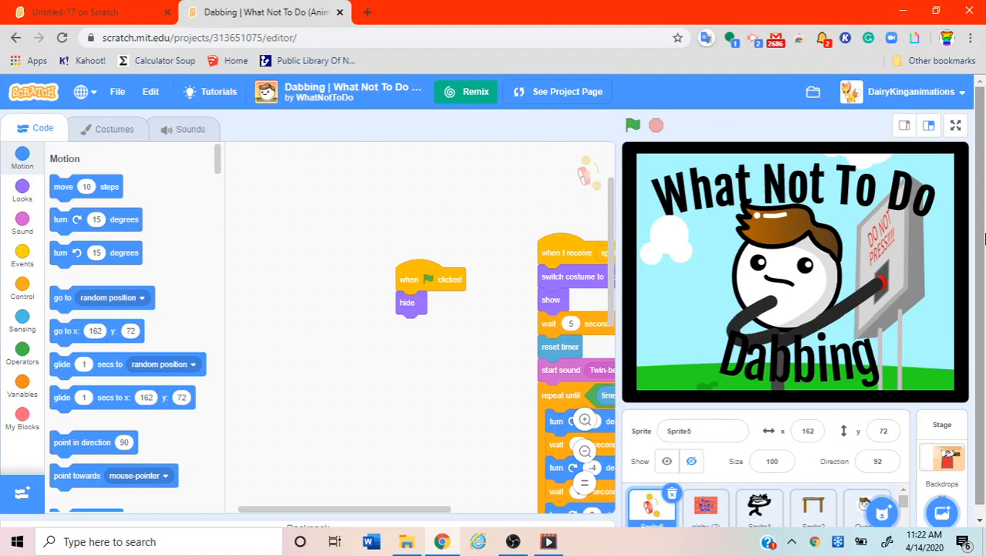
pyautogui.click(184, 129)
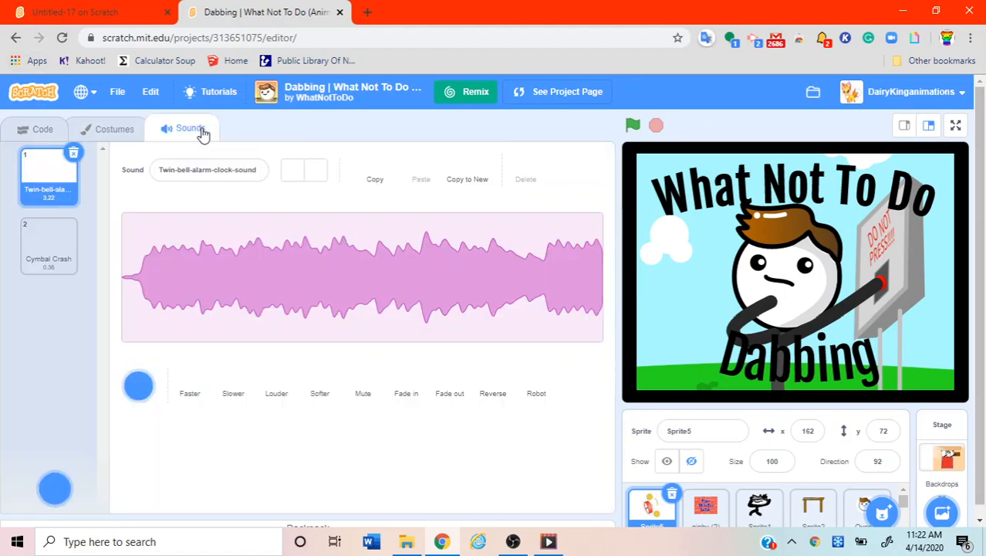
pyautogui.click(42, 128)
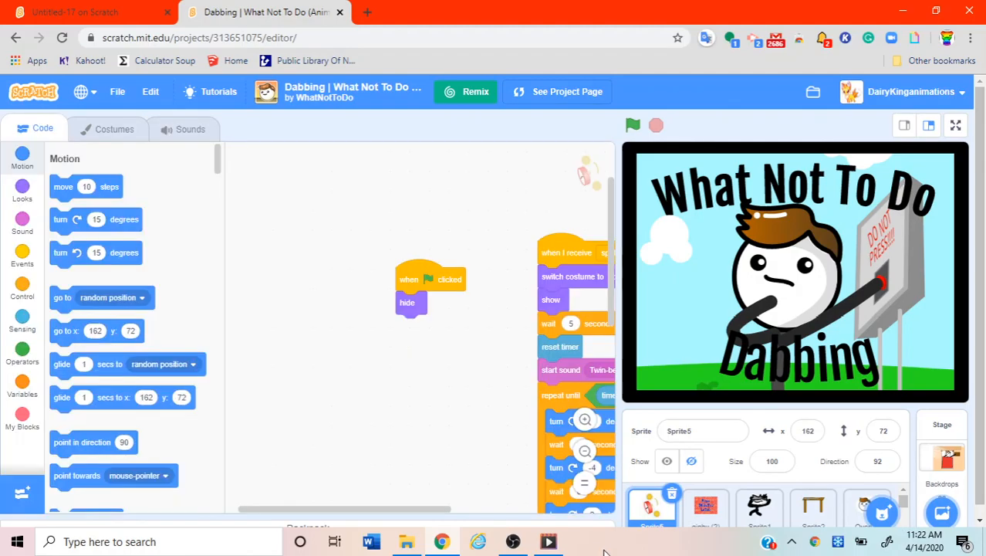
pyautogui.click(190, 129)
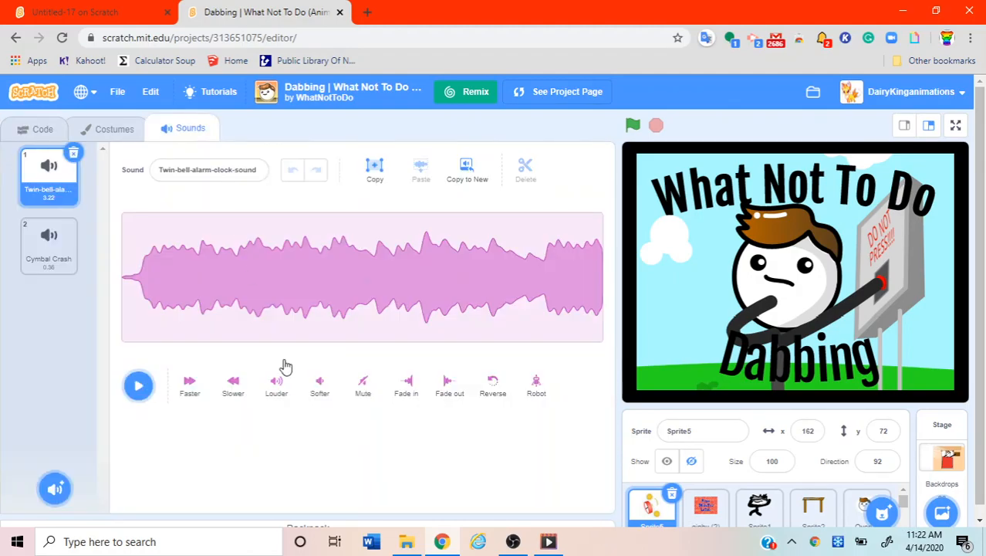
pyautogui.click(138, 385)
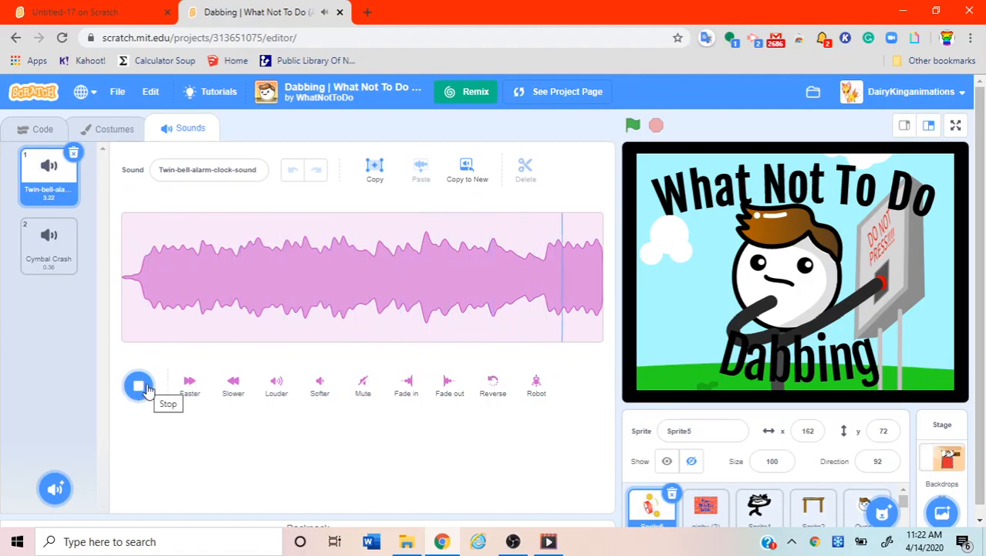
pyautogui.click(48, 245)
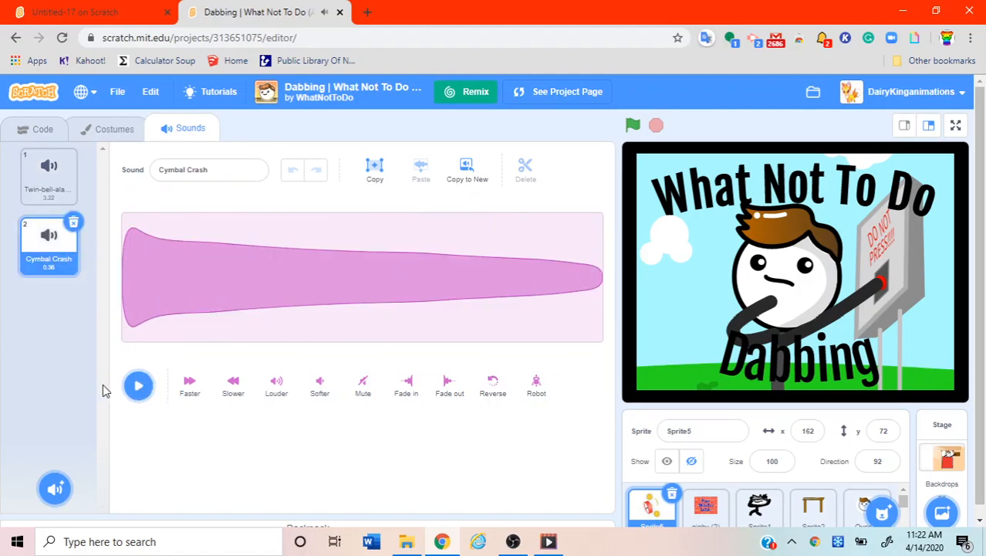
pyautogui.click(138, 385)
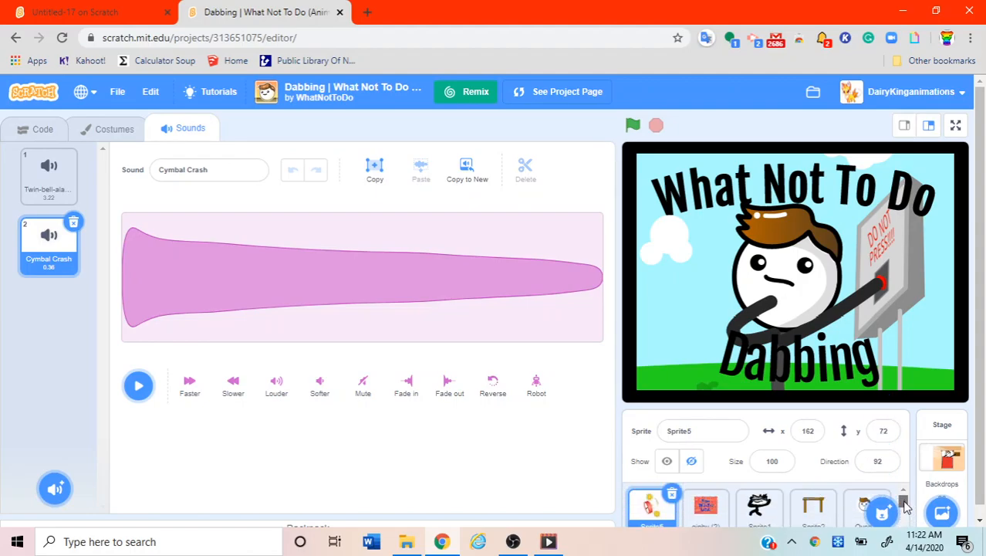
# Show the giphy (2) sprite's sounds and play its long-named second sound.
pyautogui.click(705, 507)
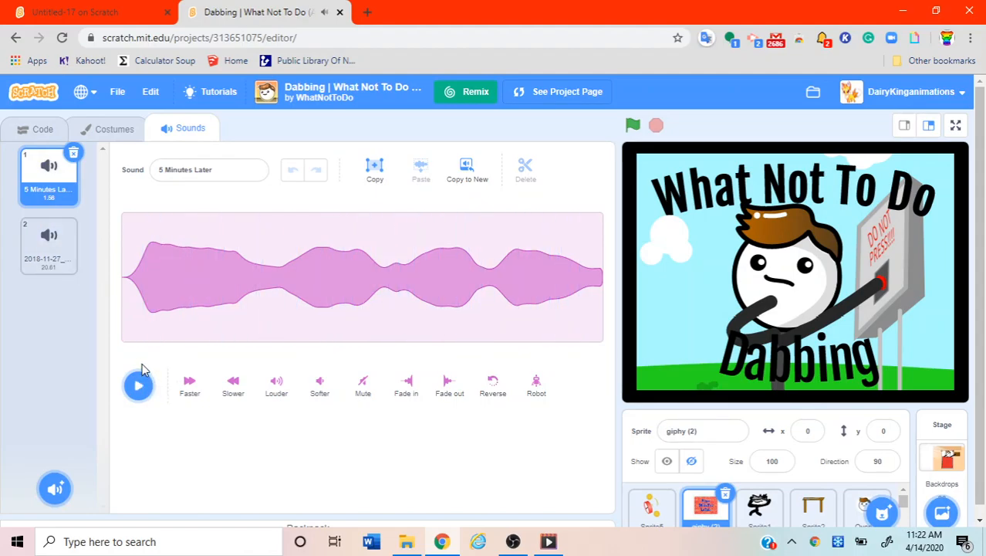
pyautogui.click(49, 245)
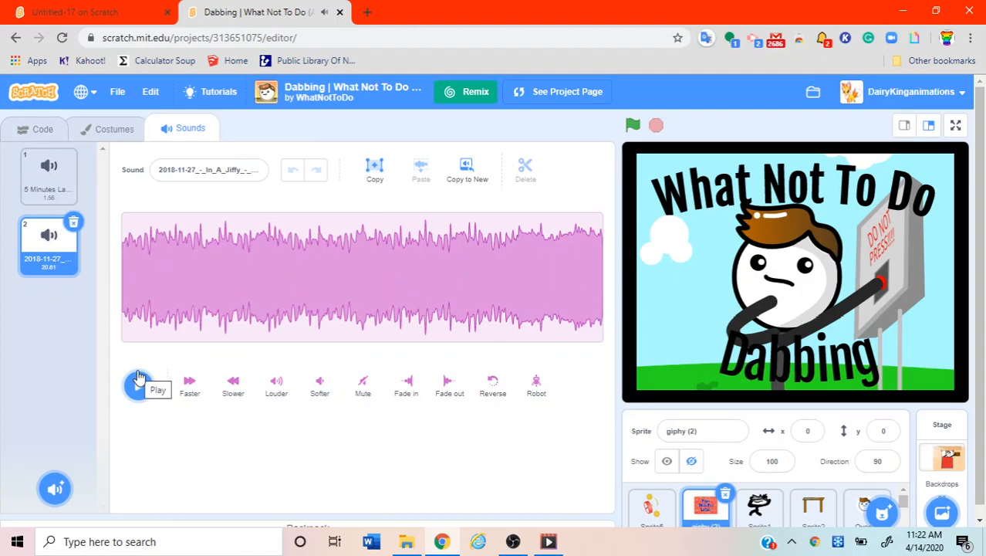
pyautogui.click(49, 176)
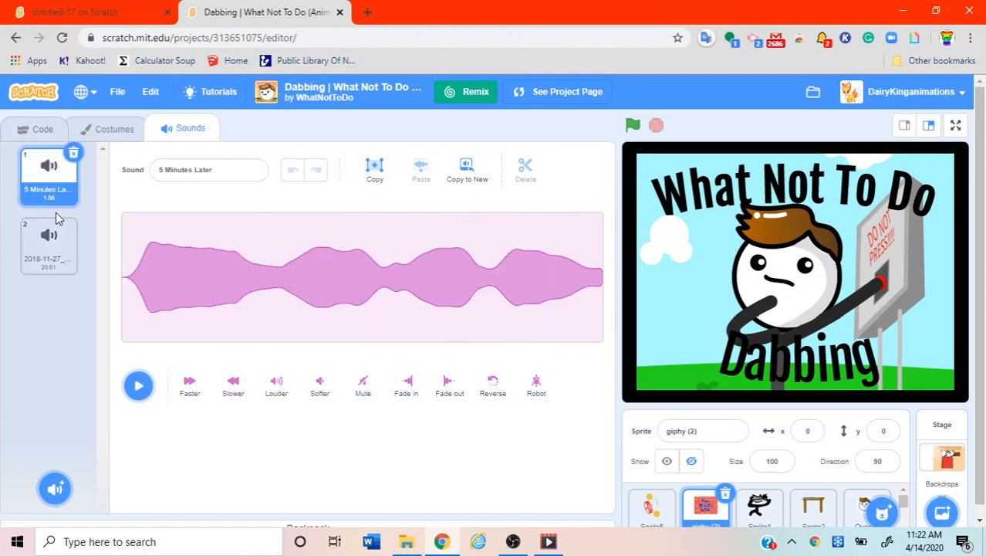
pyautogui.click(49, 246)
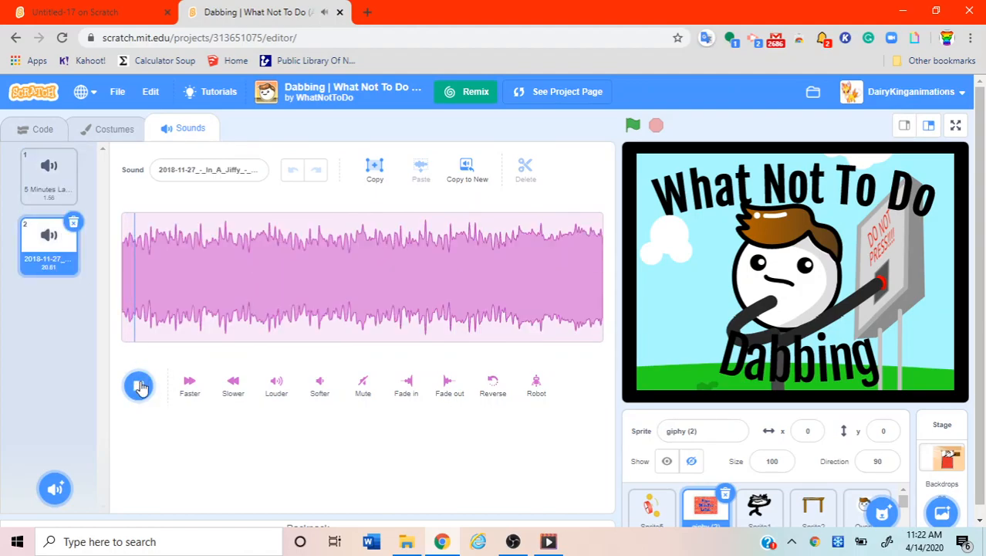
pyautogui.click(138, 386)
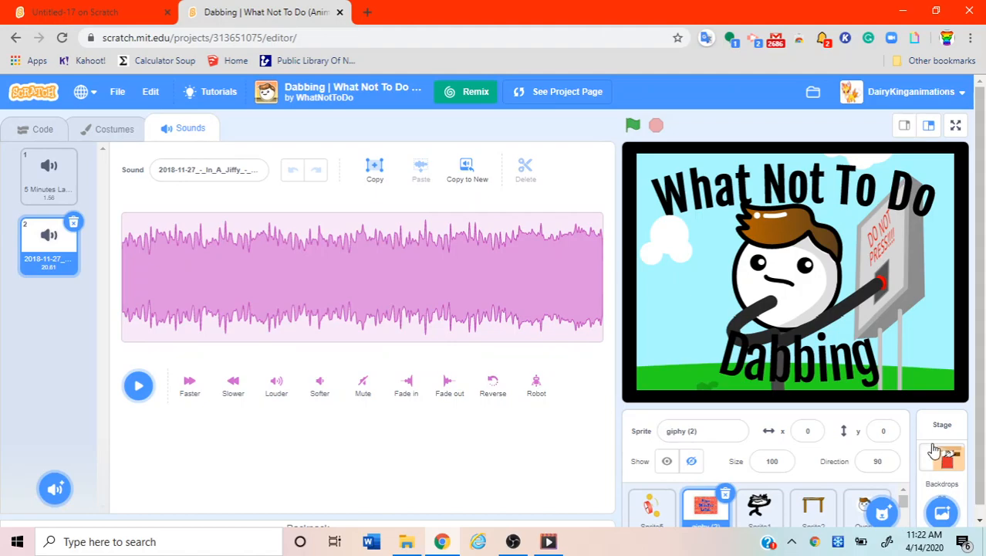
# Preview the Stage's Morning Waking, Boing, Toilet-flush-sound and arcade game sounds.
pyautogui.click(943, 452)
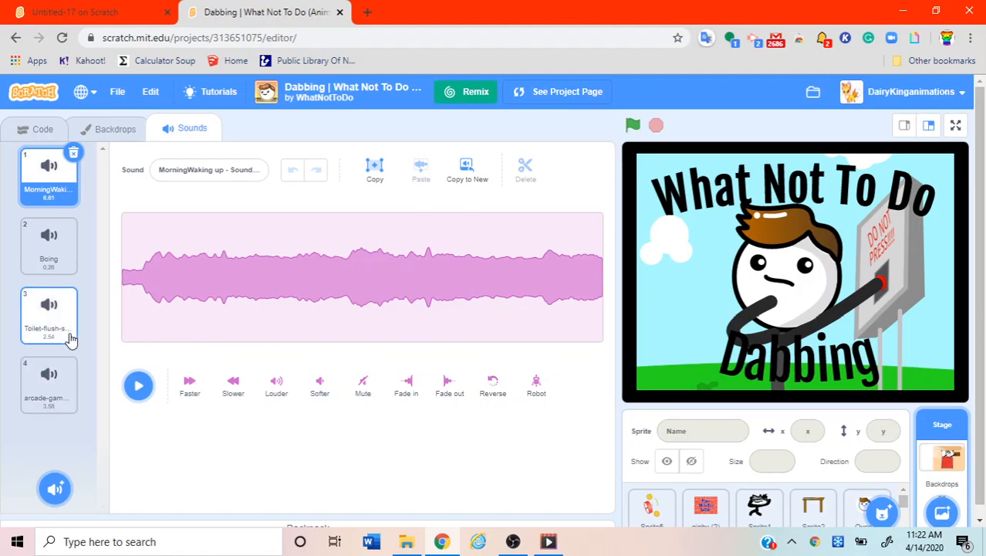
pyautogui.click(138, 385)
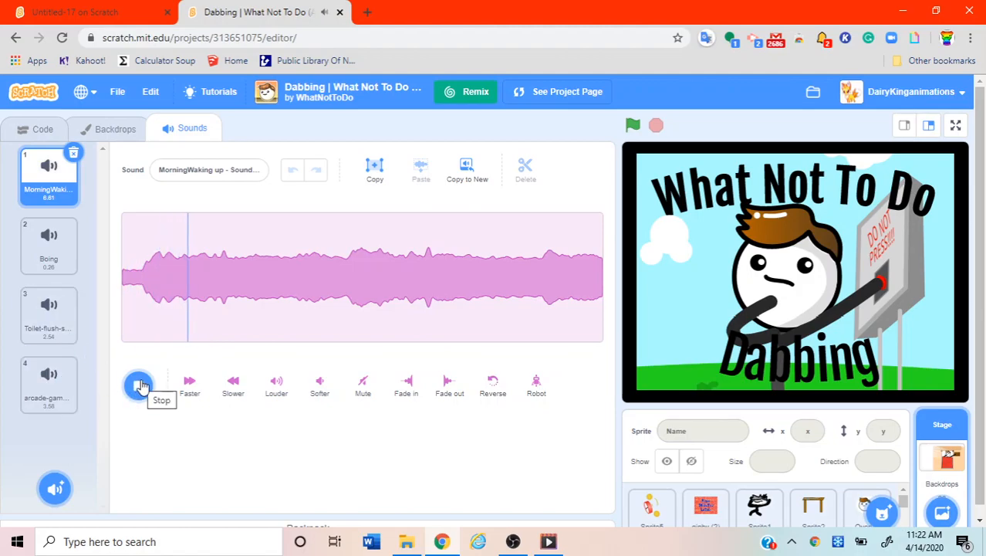
pyautogui.click(138, 385)
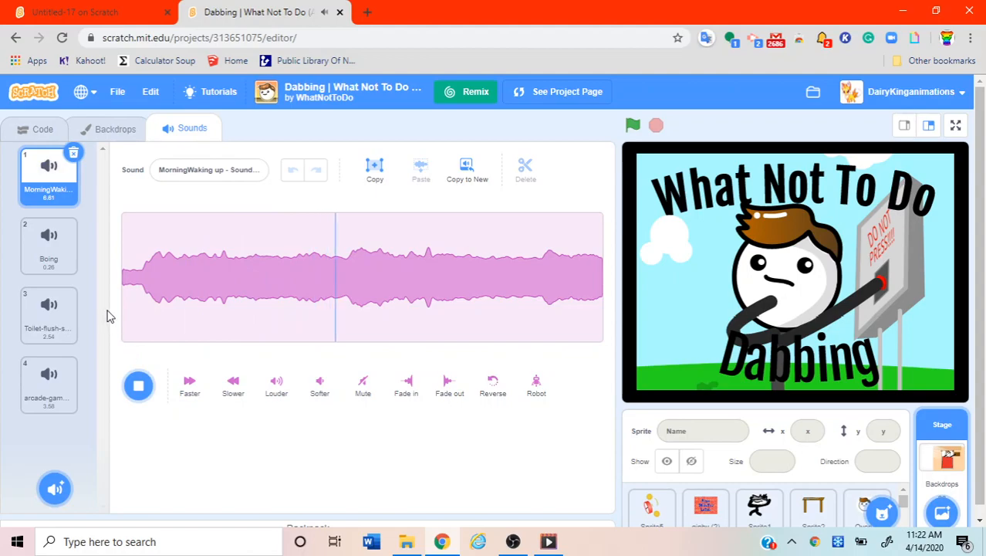
pyautogui.click(49, 245)
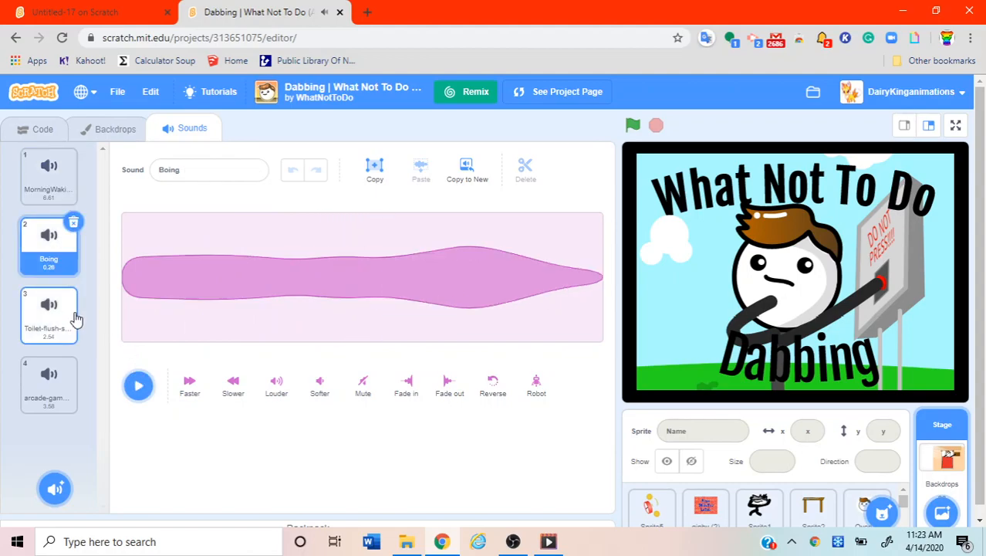
pyautogui.click(48, 314)
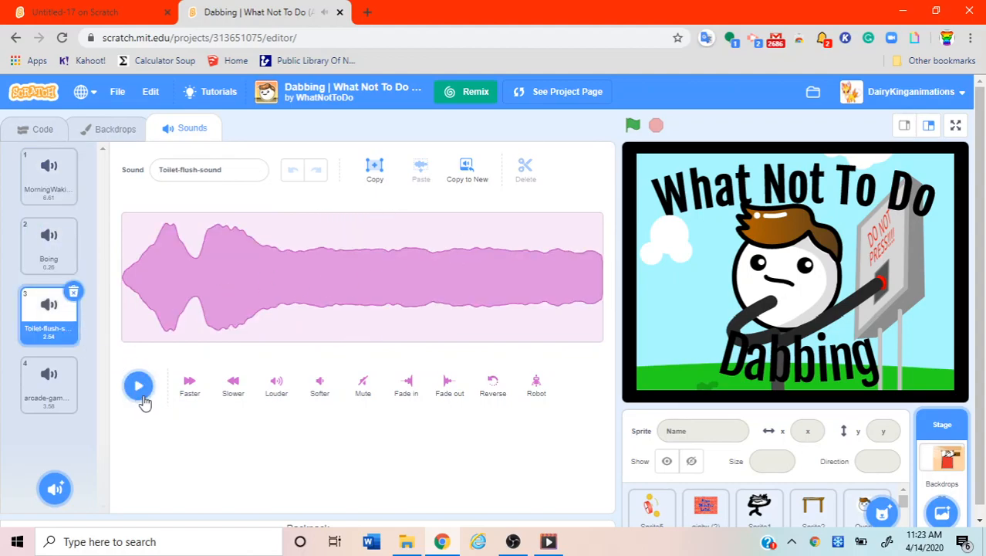
pyautogui.click(138, 386)
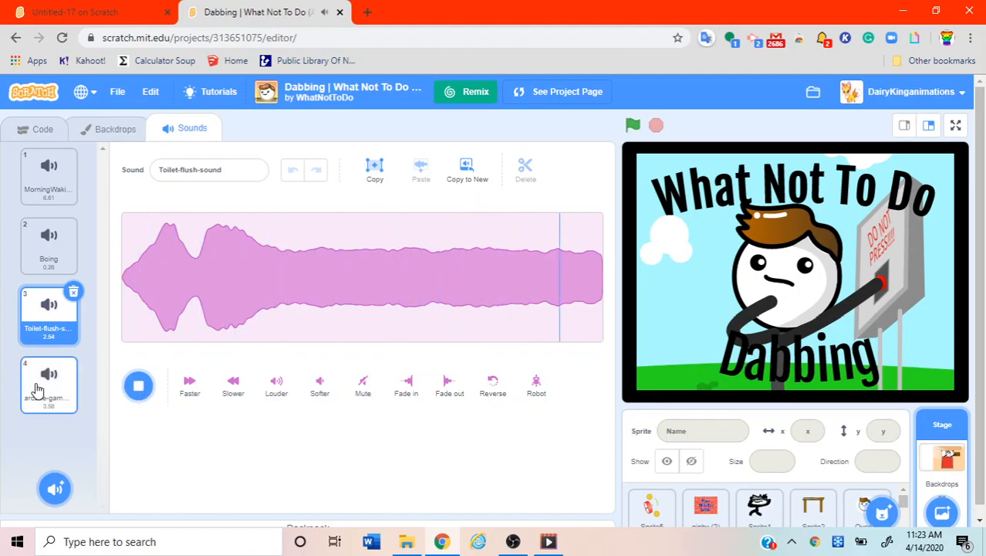
pyautogui.click(49, 384)
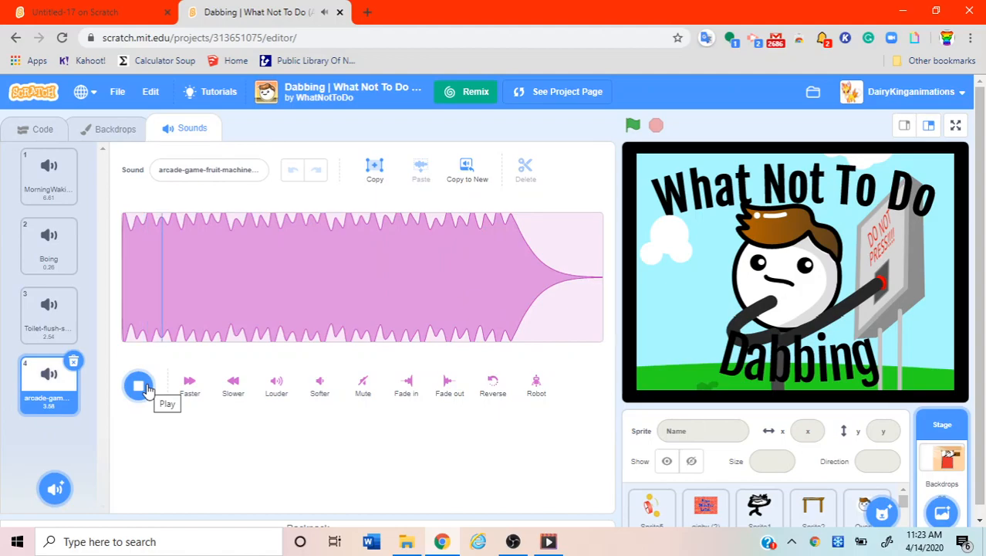
pyautogui.click(138, 385)
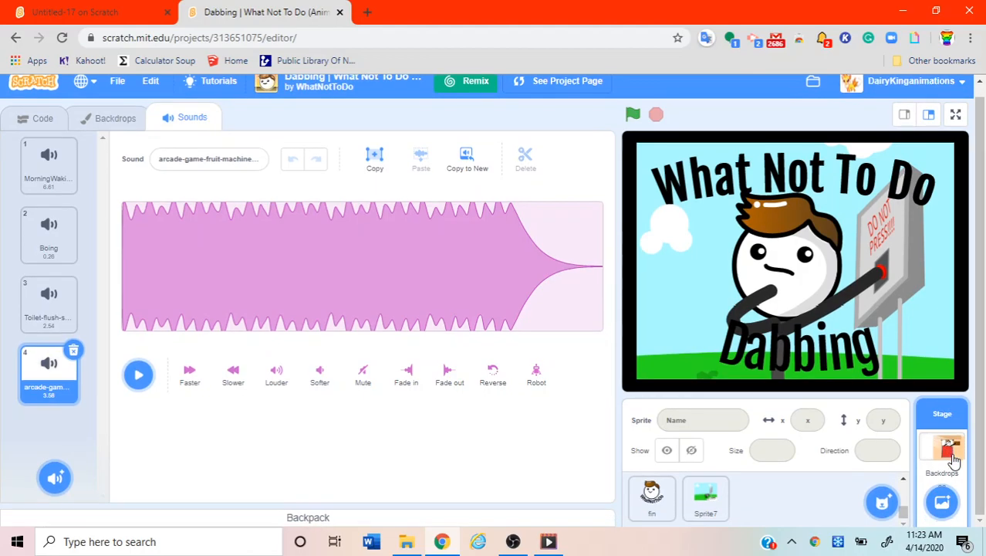
pyautogui.moveTo(679, 223)
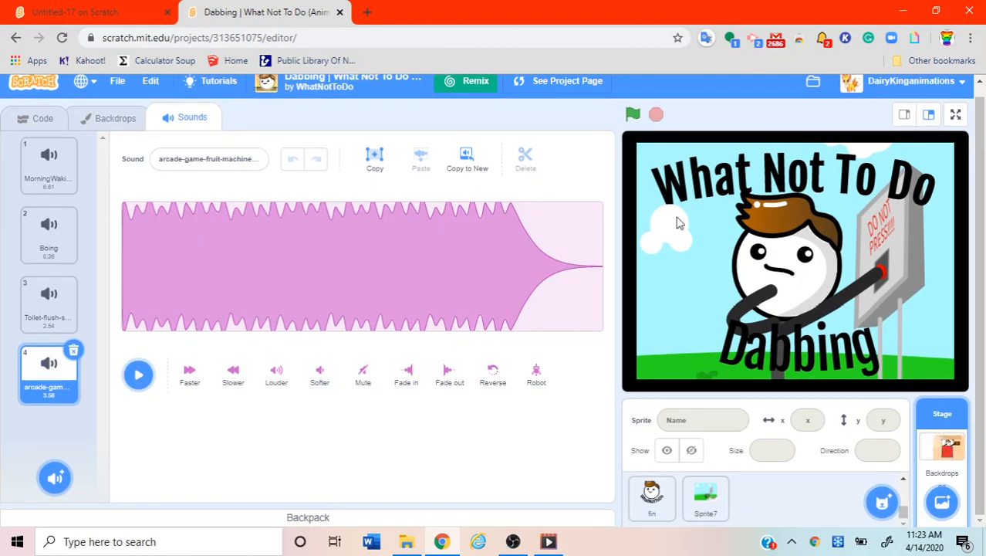
# Play the fin sprite's Future Bass Hyper Potion track.
pyautogui.click(651, 498)
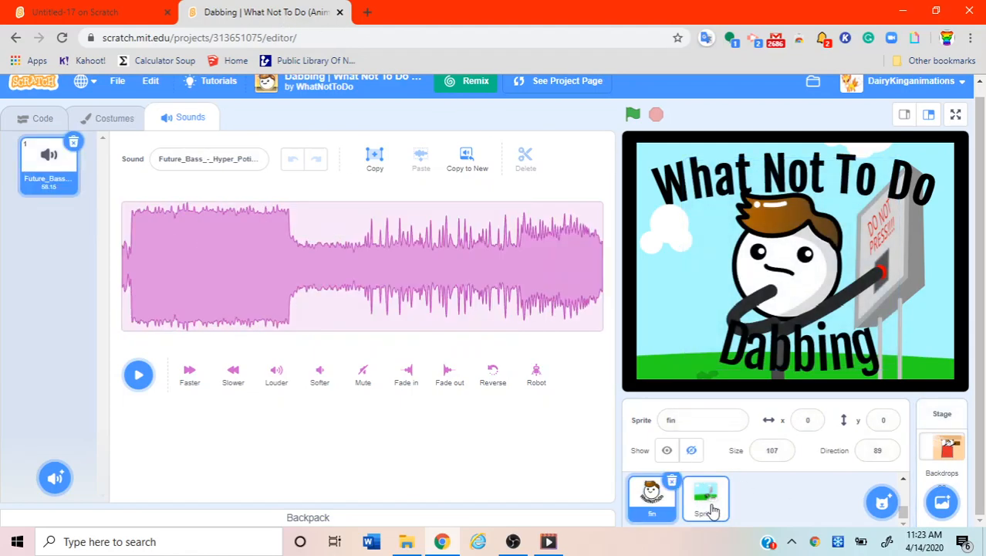
pyautogui.click(706, 497)
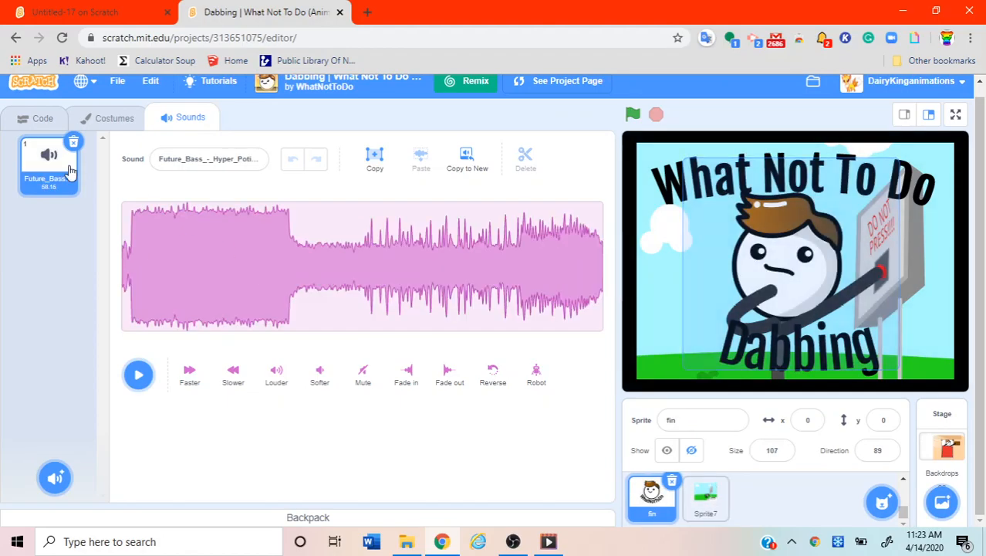
pyautogui.click(139, 374)
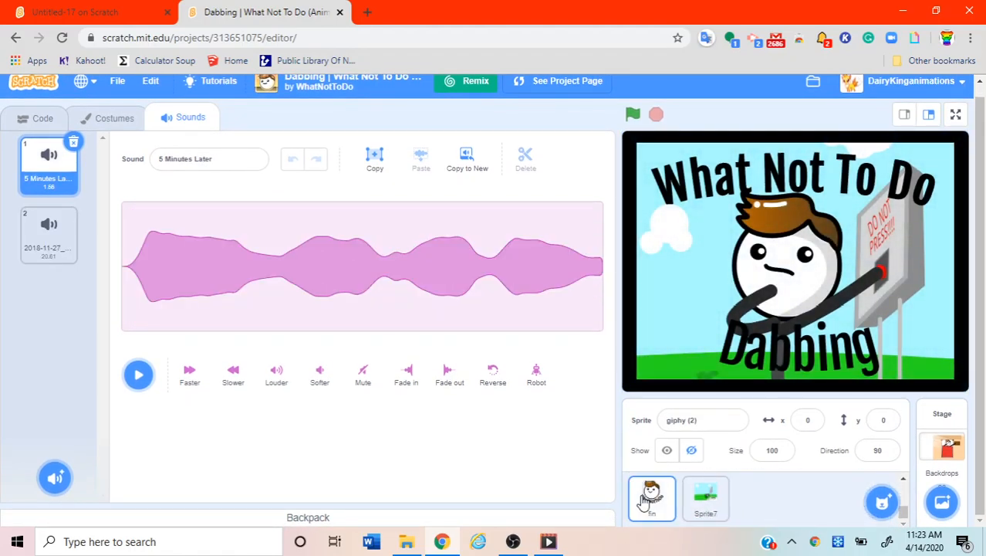
pyautogui.click(652, 498)
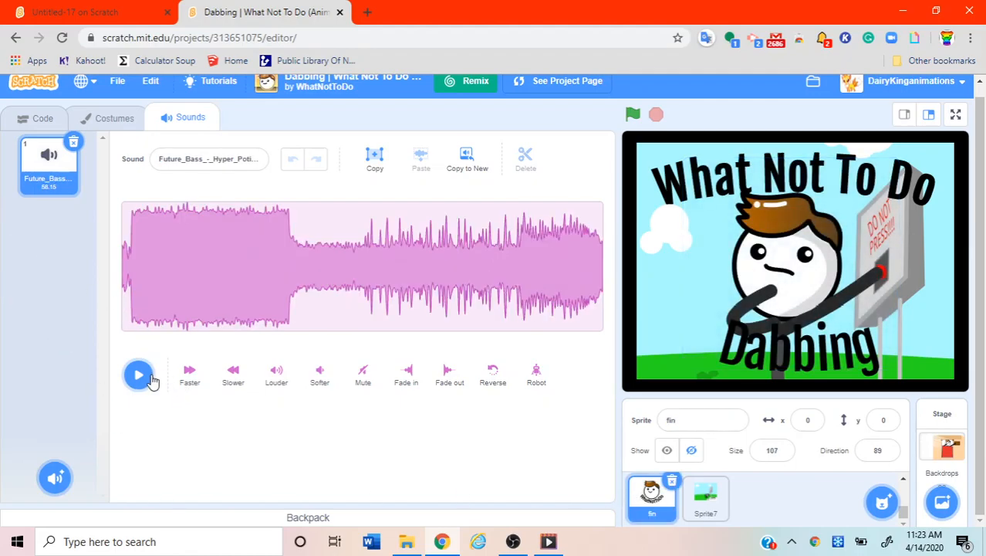
pyautogui.click(138, 375)
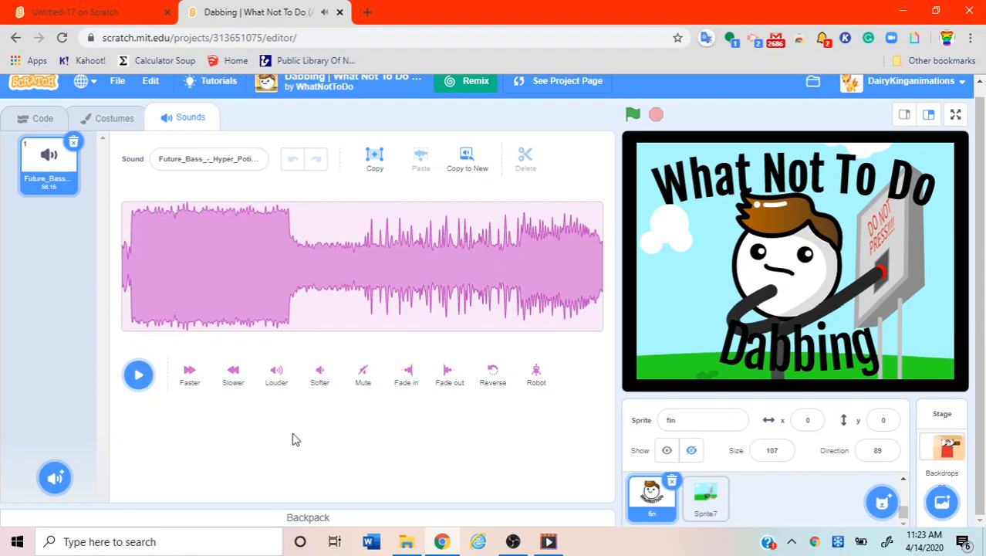
pyautogui.moveTo(92, 194)
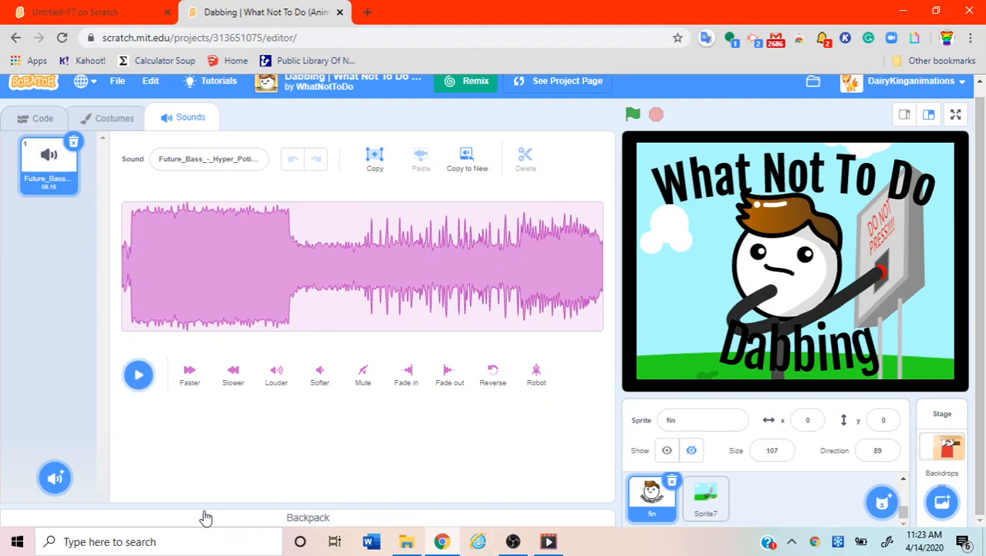
pyautogui.moveTo(307, 525)
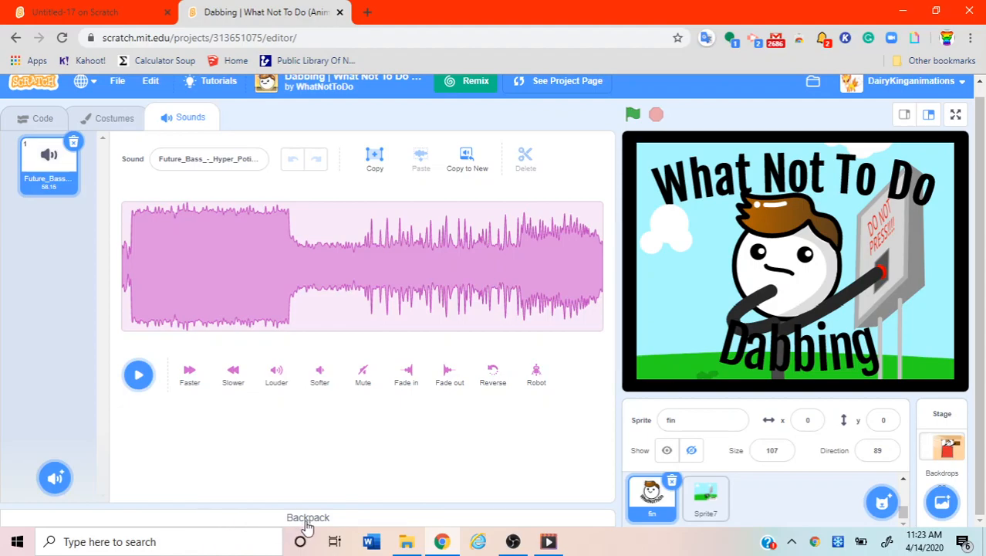
# Open the backpack and scroll through its saved items.
pyautogui.click(307, 517)
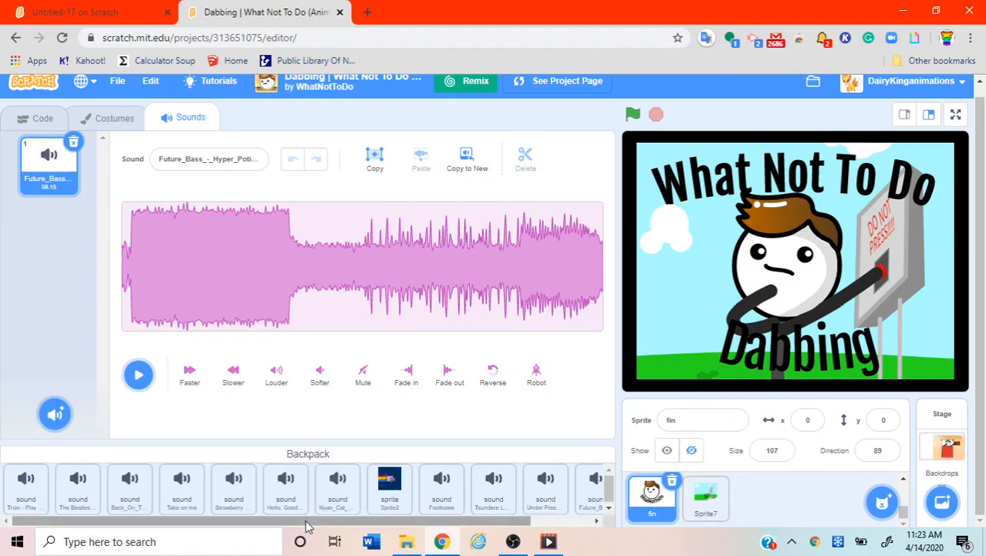
pyautogui.moveTo(464, 442)
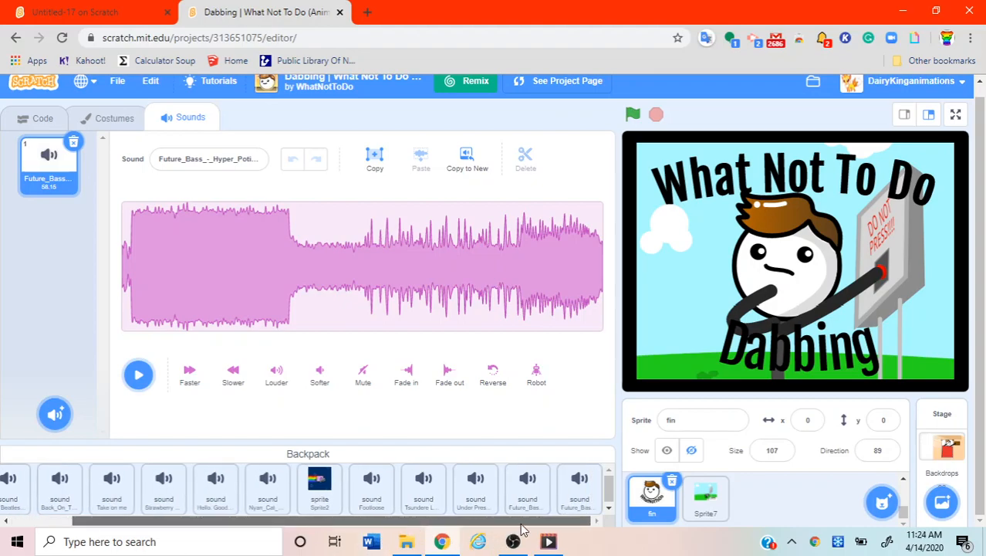
pyautogui.hscroll(-3)
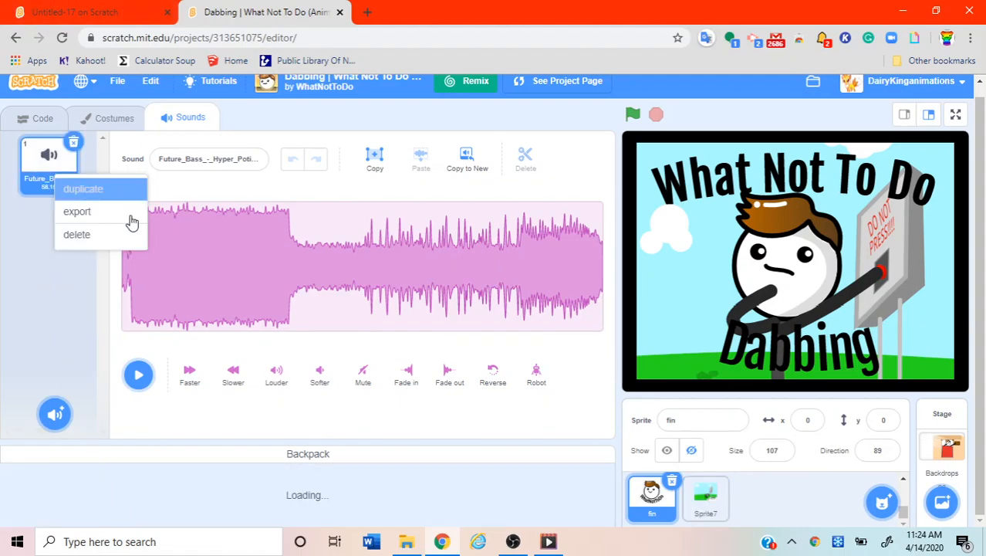
pyautogui.click(702, 485)
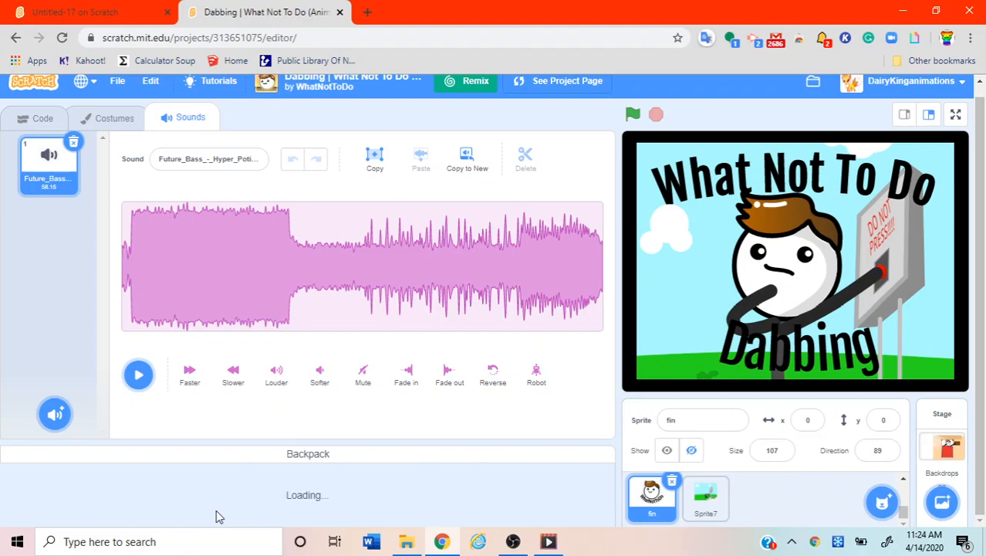
pyautogui.moveTo(435, 487)
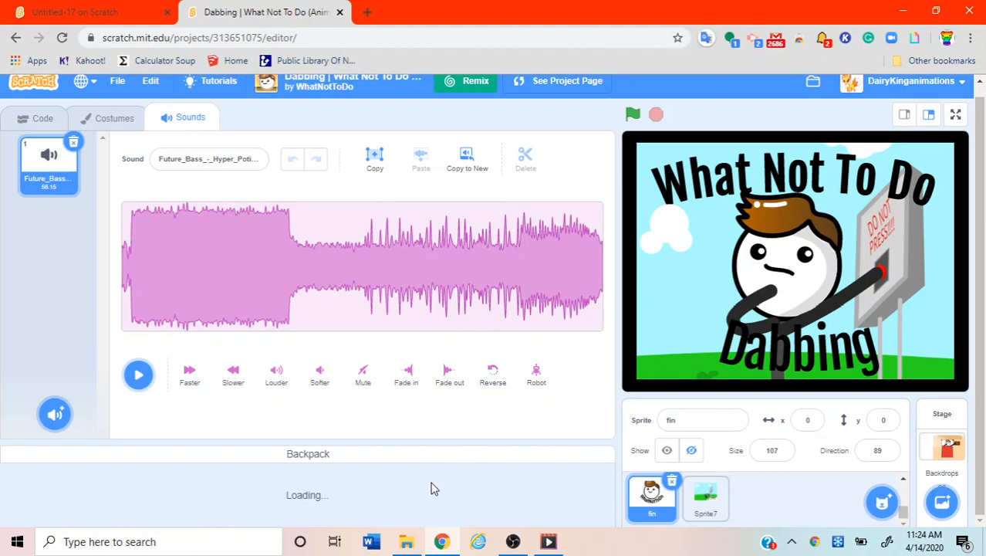
pyautogui.moveTo(574, 308)
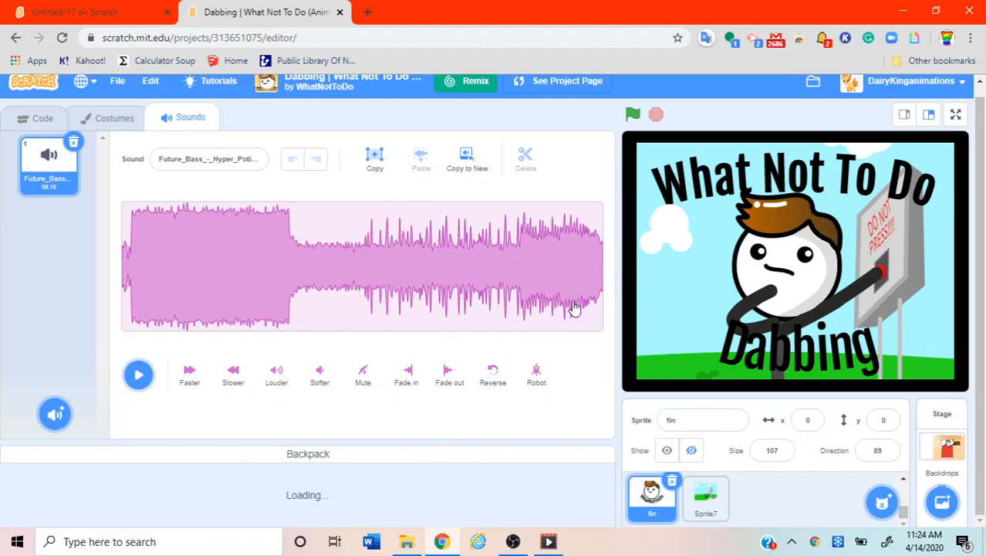
pyautogui.moveTo(309, 463)
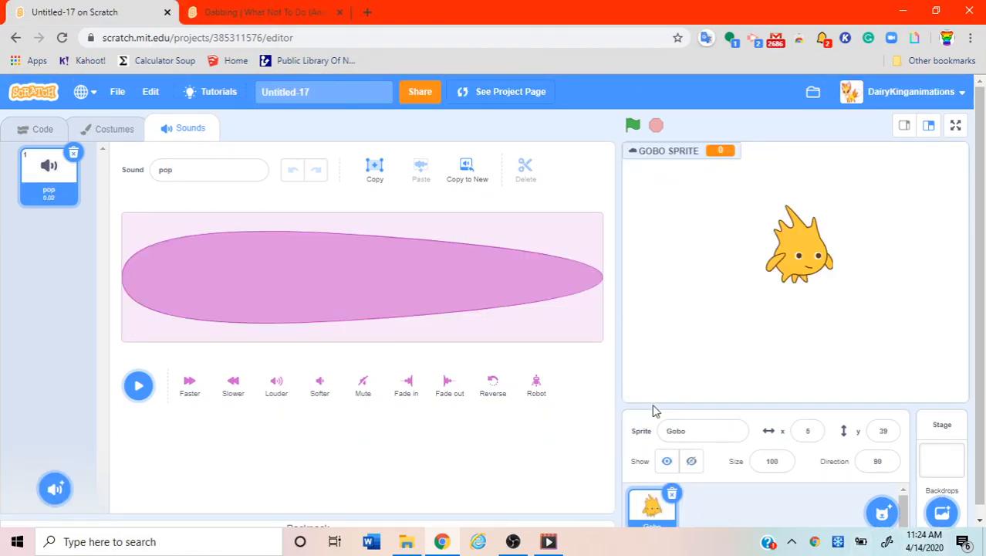
pyautogui.moveTo(74, 162)
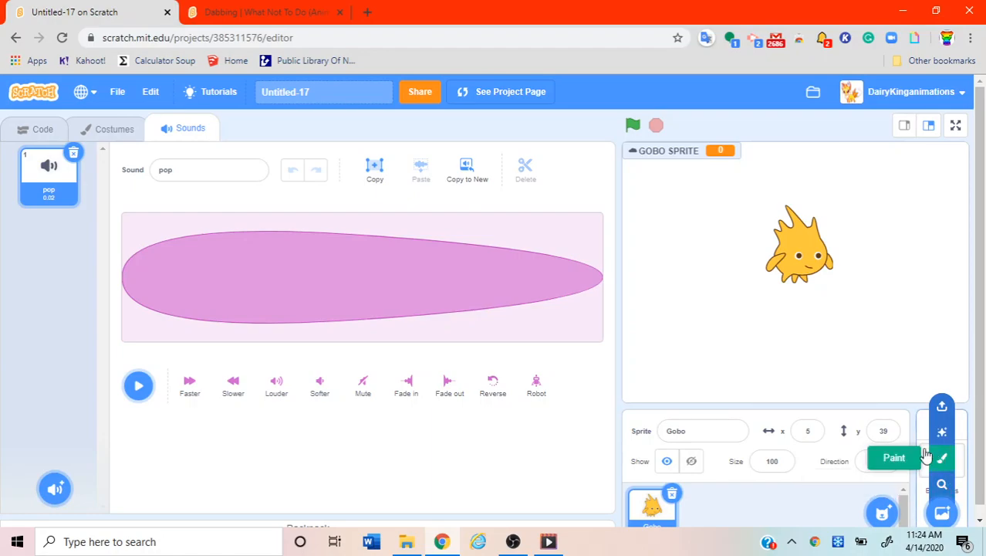
# Select the Stage, view its Events blocks, and open the blank backdrop1 in Backdrops.
pyautogui.click(941, 455)
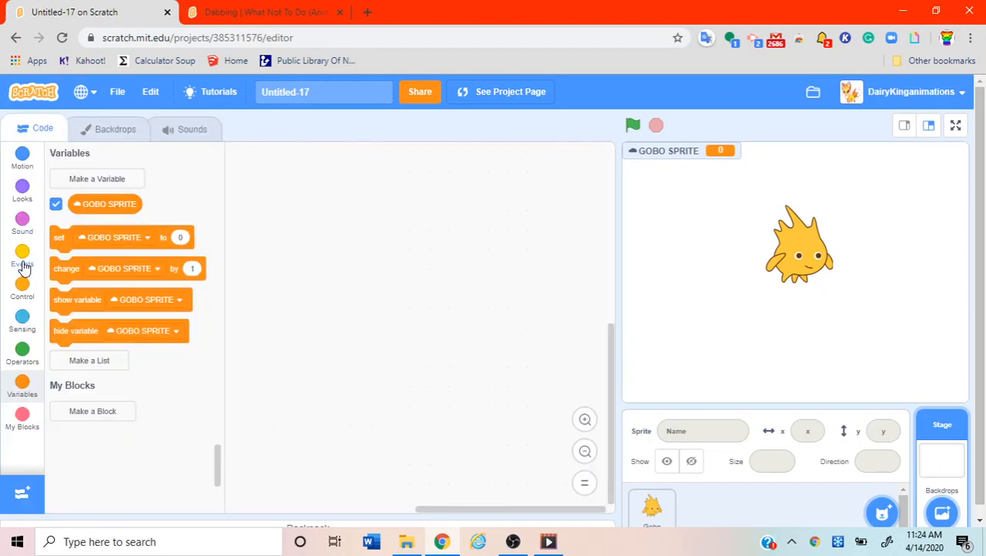
pyautogui.click(21, 258)
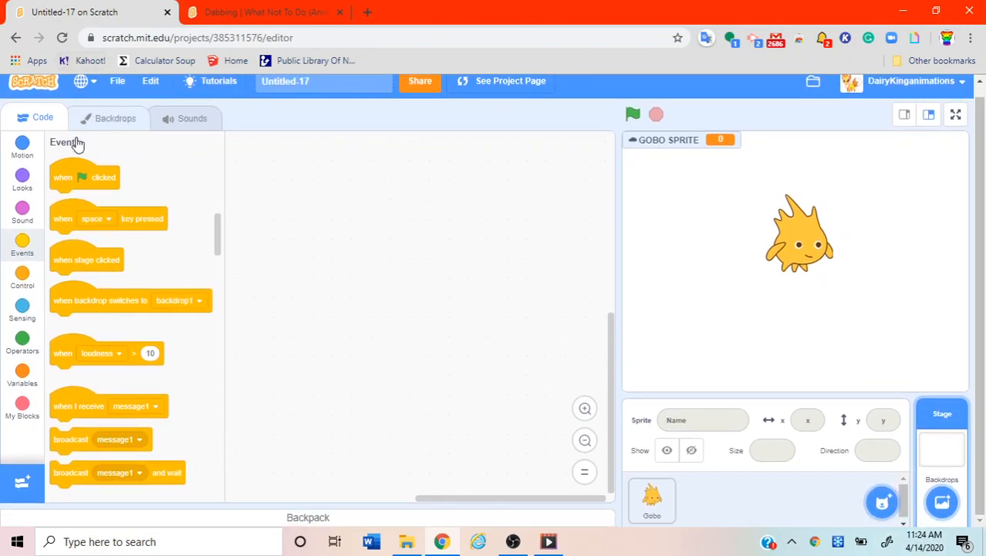
pyautogui.click(115, 117)
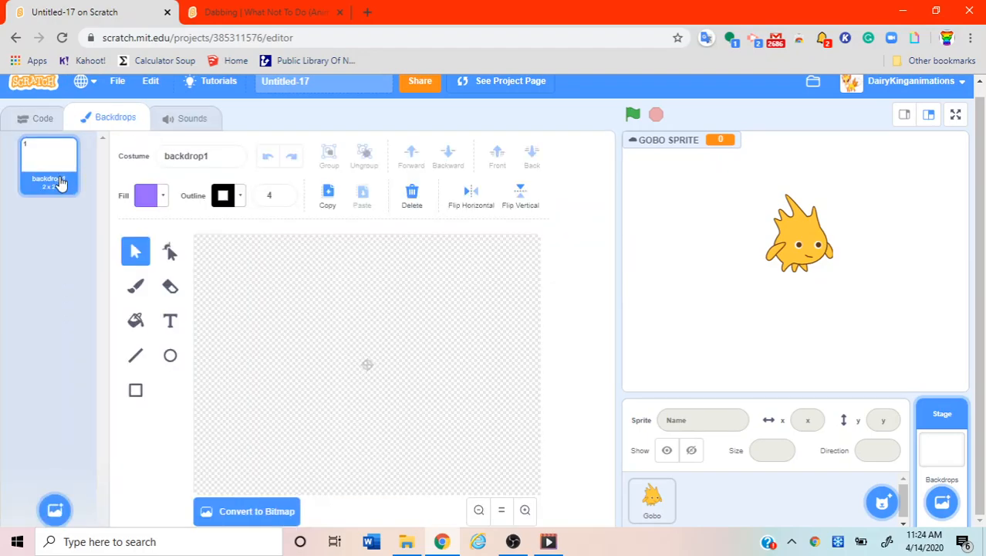
pyautogui.moveTo(70, 500)
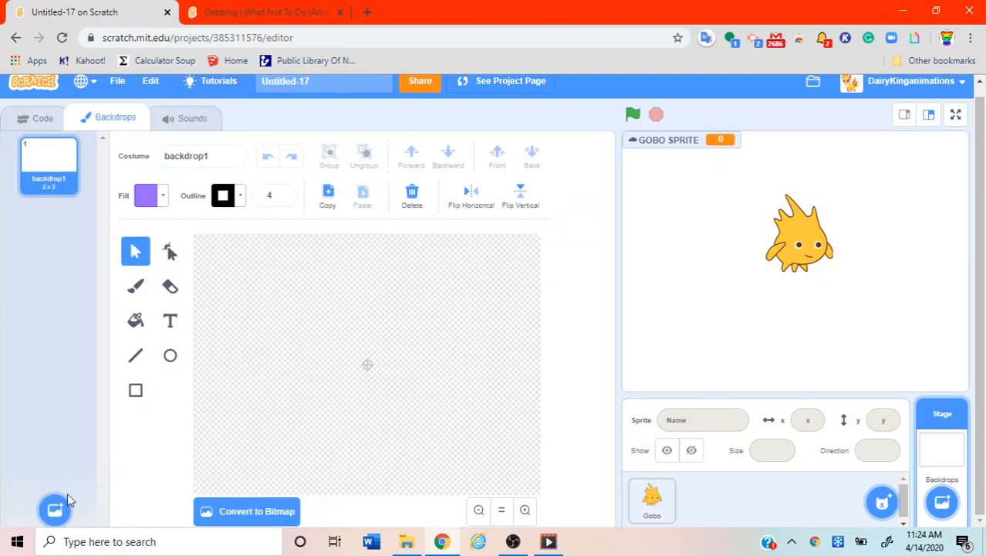
pyautogui.moveTo(89, 332)
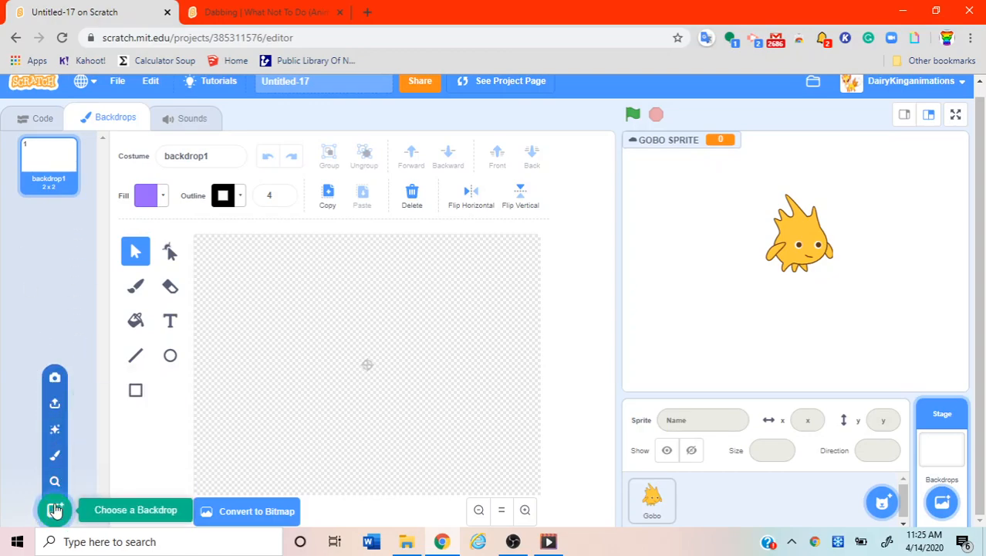
# Set the stage backdrop to Chalkboard from the library and show its empty sounds list.
pyautogui.click(54, 509)
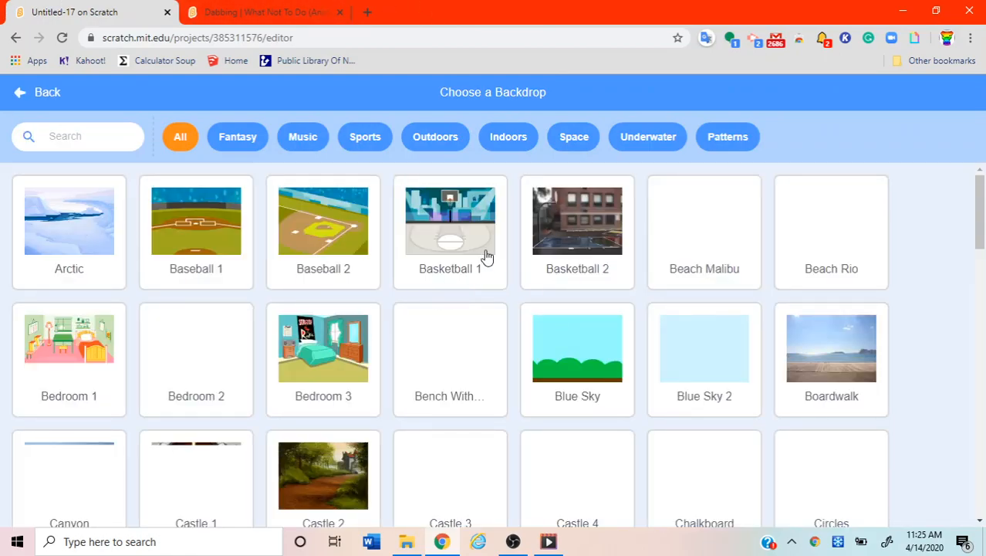
pyautogui.scroll(-3)
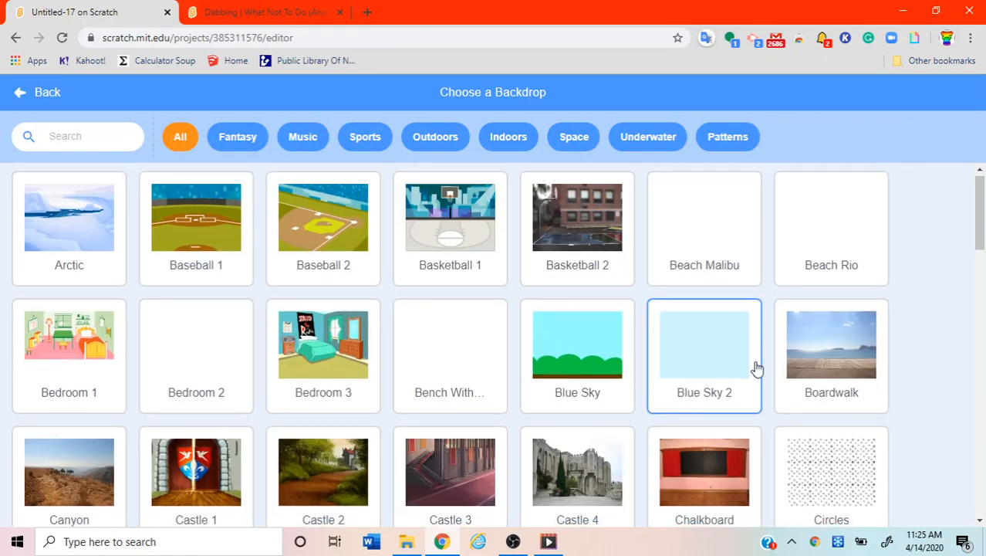
pyautogui.scroll(-3)
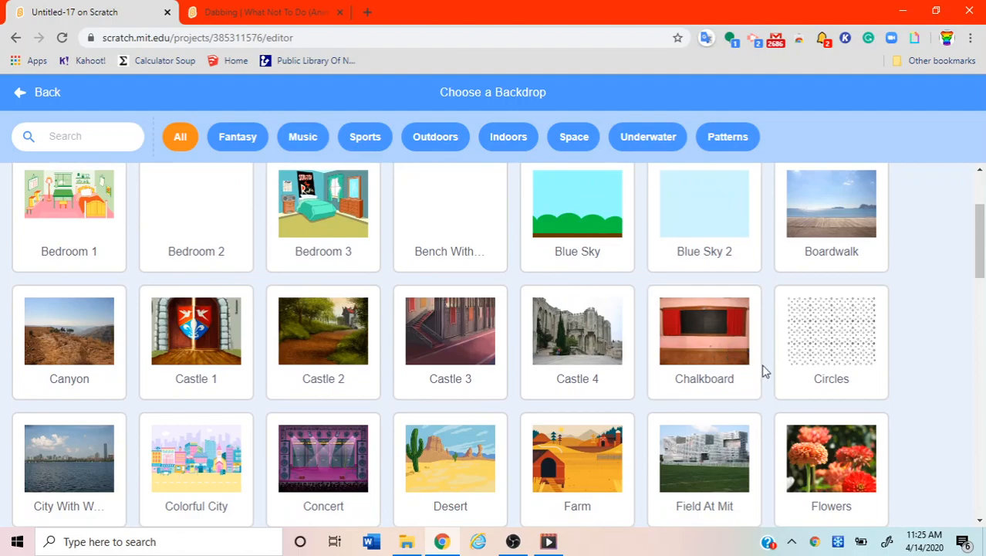
pyautogui.click(704, 330)
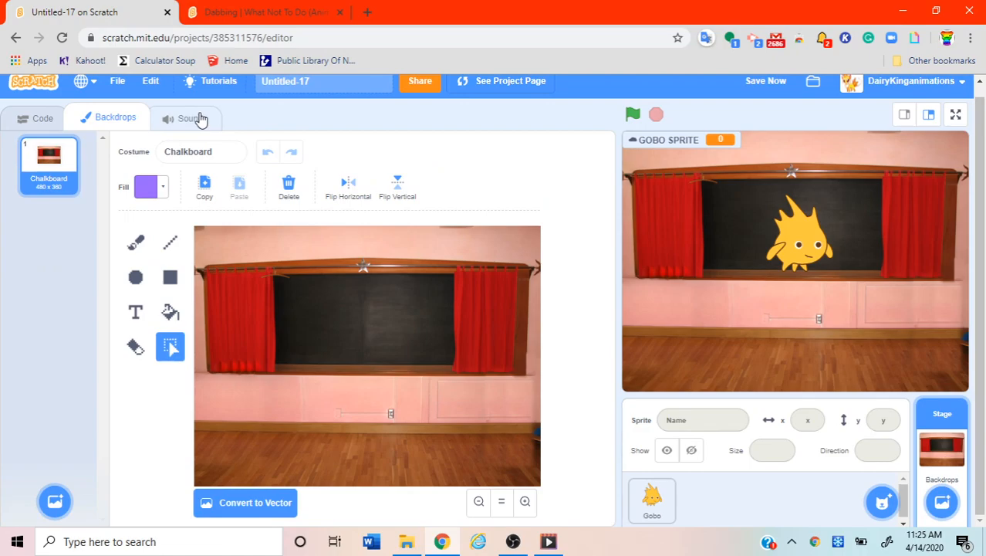
pyautogui.click(183, 118)
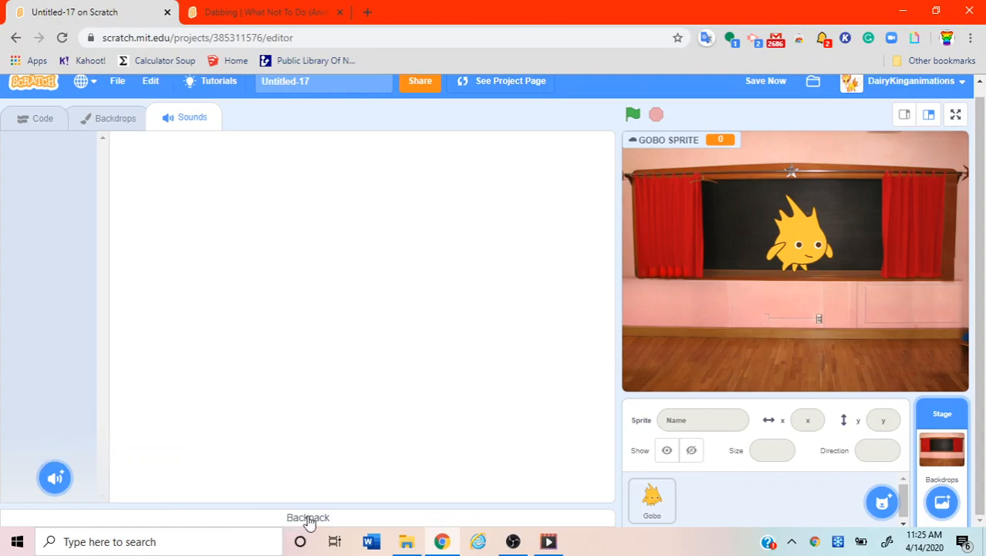
# Add the 112-second Tsundere Labs track from the backpack to the Stage and briefly preview it.
pyautogui.click(308, 517)
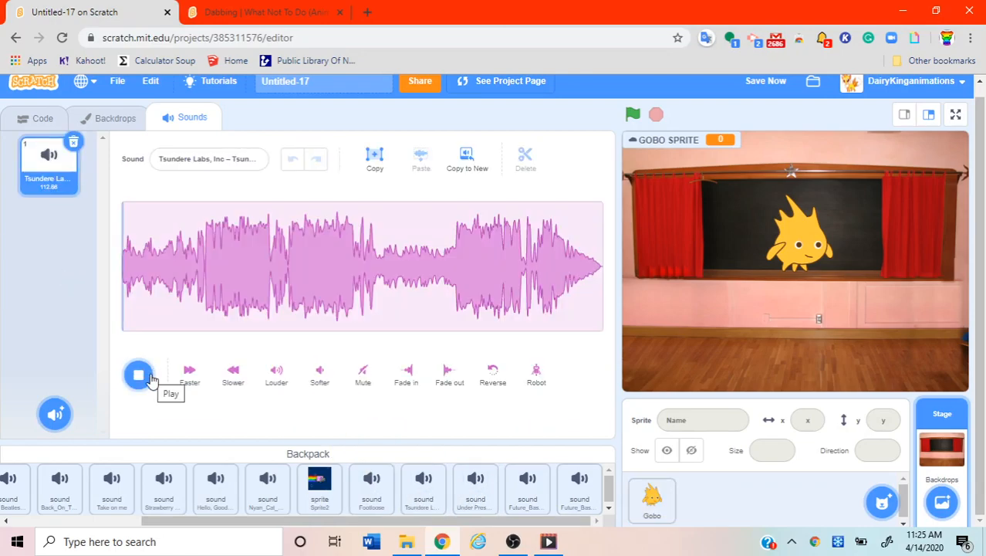
pyautogui.click(139, 375)
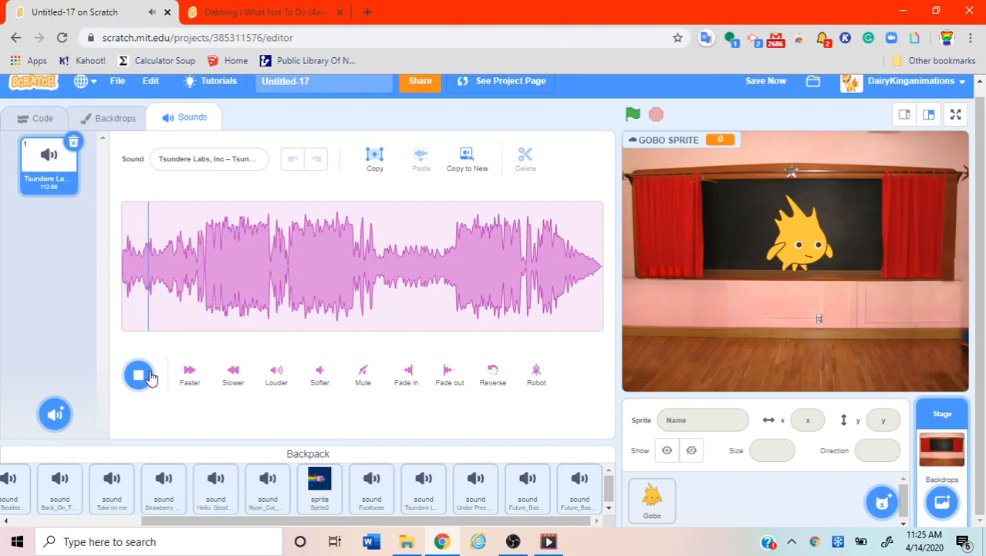
pyautogui.click(139, 374)
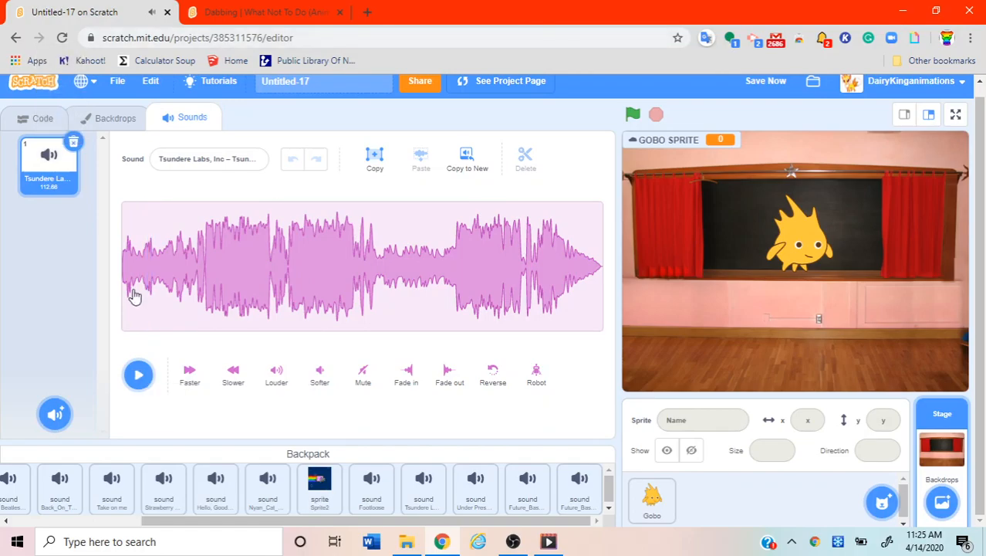
pyautogui.click(42, 119)
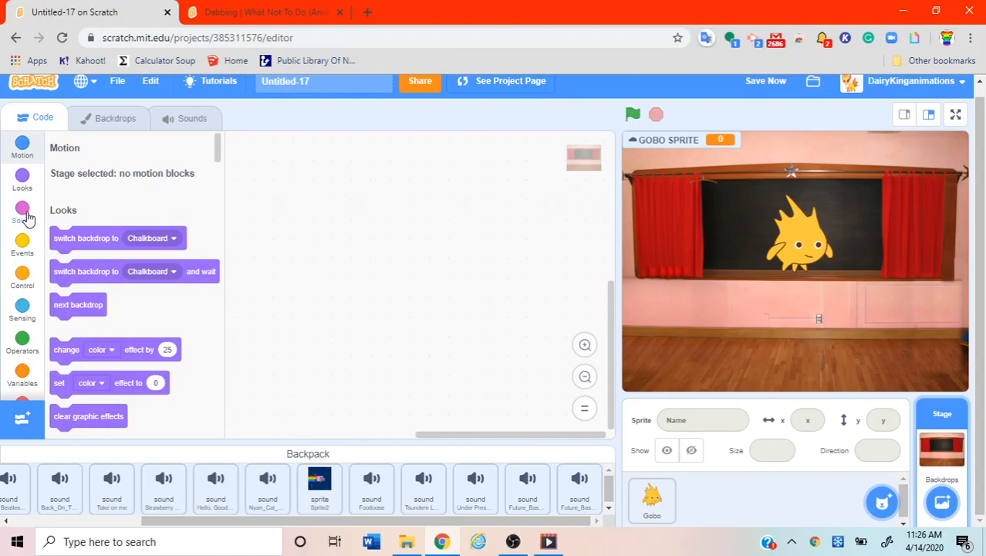
# Select the Gobo sprite and delete its 'when flag clicked' hat block.
pyautogui.click(21, 280)
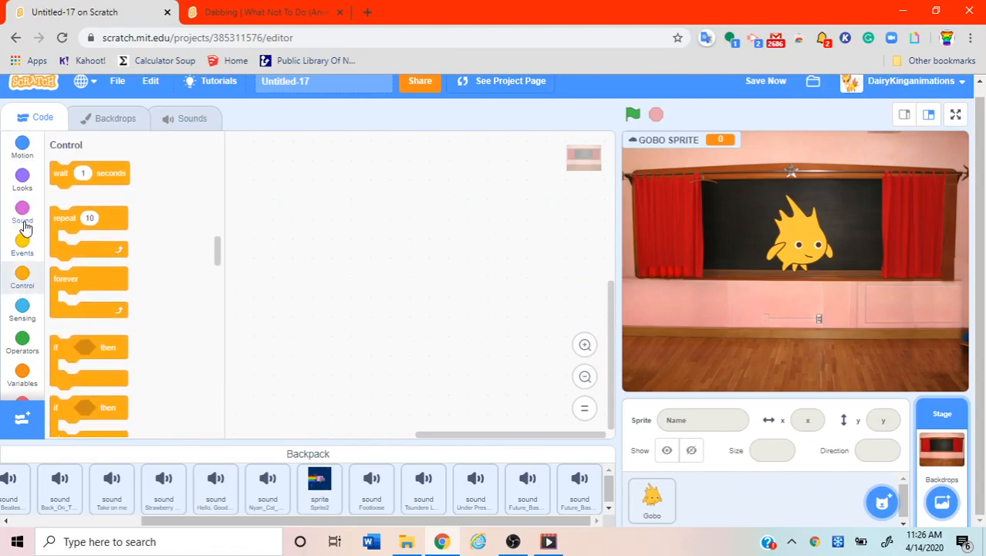
pyautogui.click(22, 243)
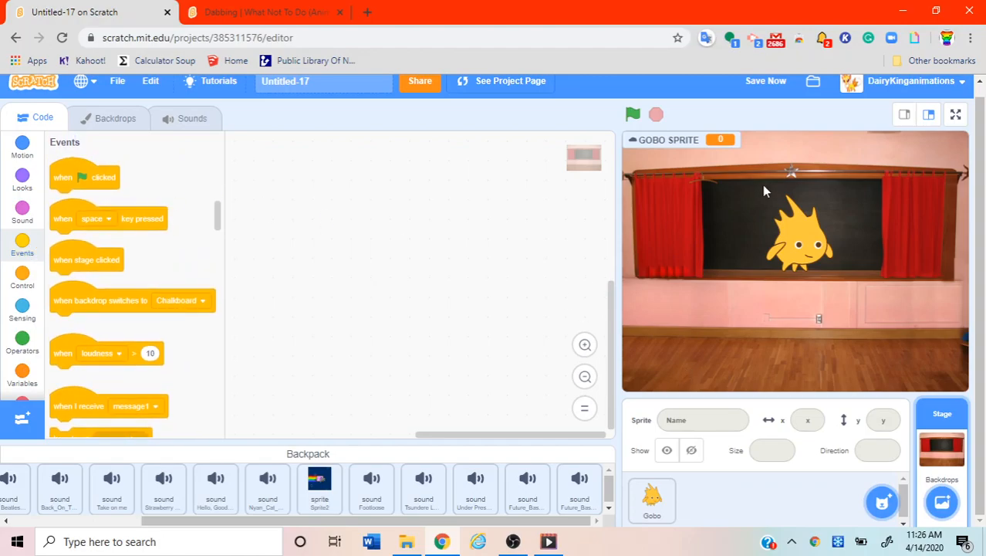
pyautogui.moveTo(320, 375)
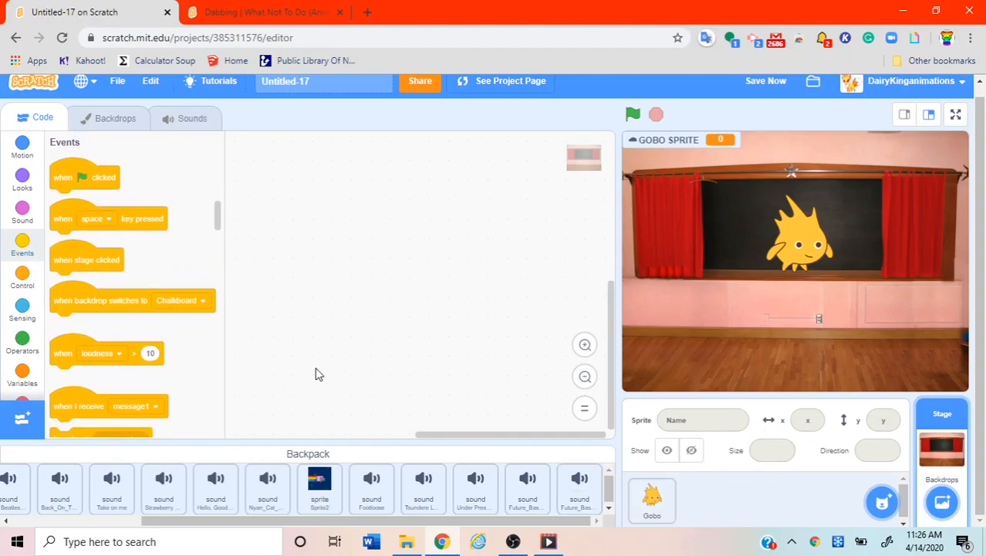
pyautogui.moveTo(795, 373)
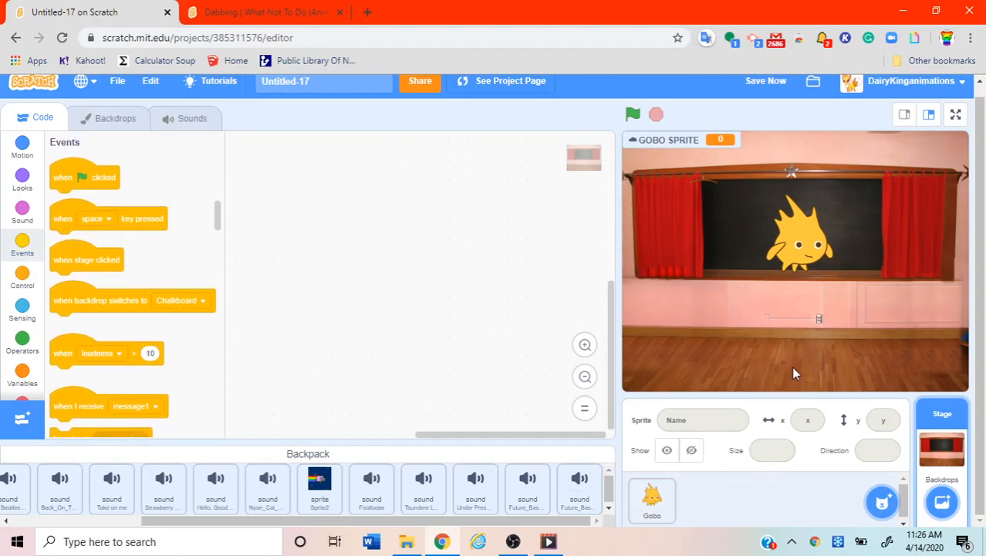
pyautogui.click(652, 500)
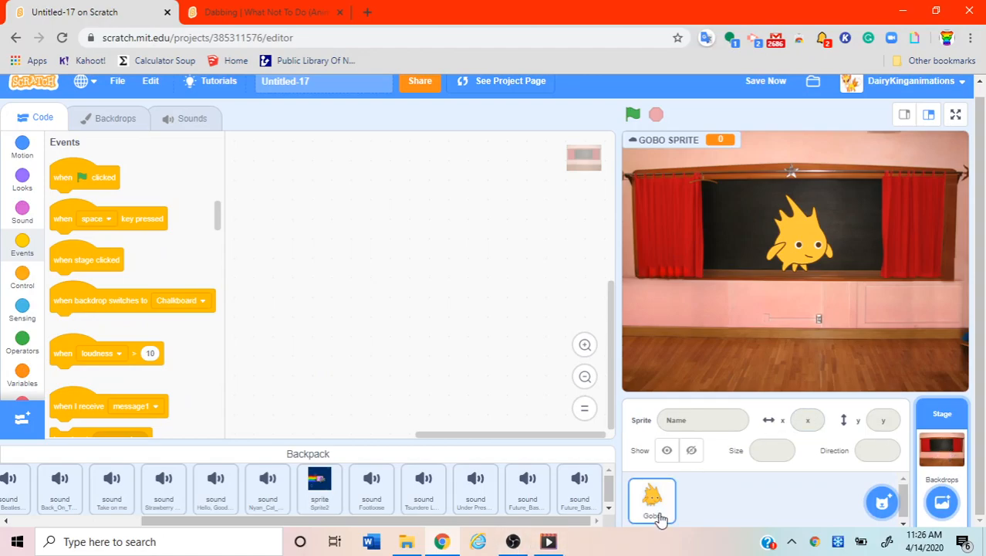
pyautogui.click(653, 500)
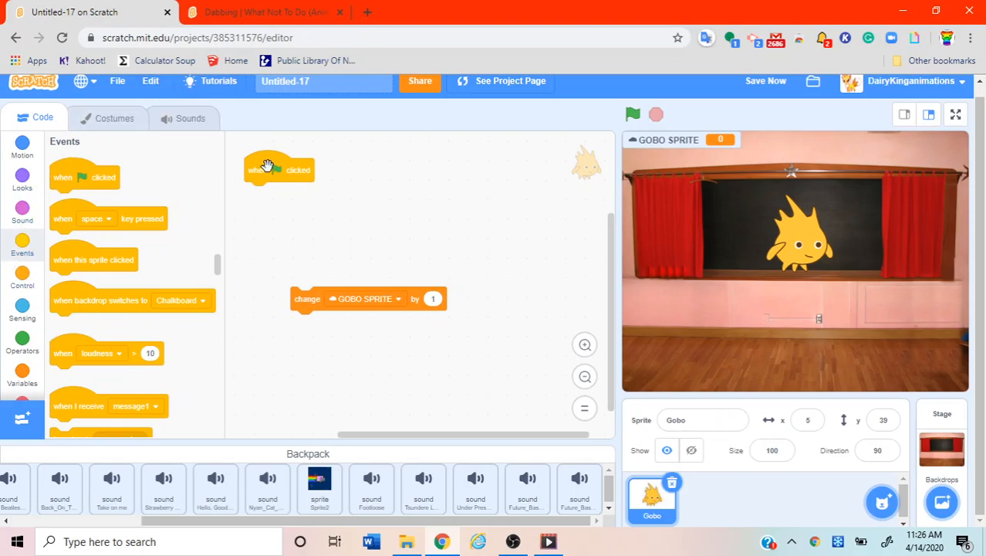
pyautogui.rightClick(278, 169)
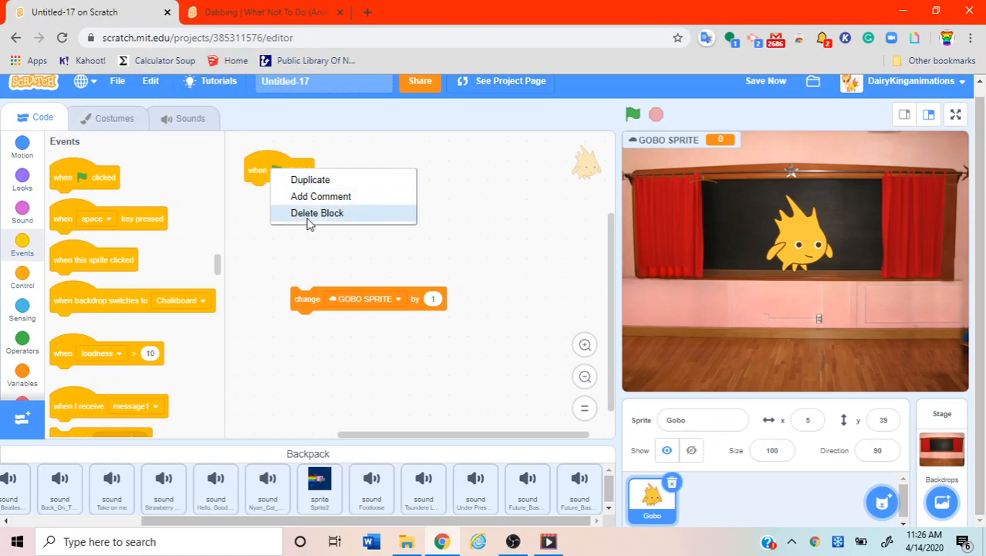
pyautogui.click(317, 212)
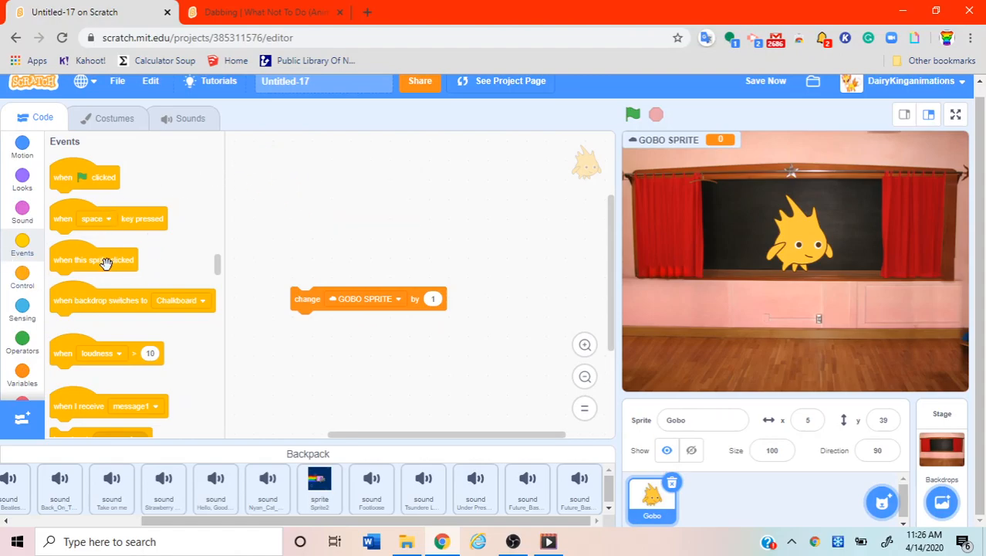
pyautogui.moveTo(77, 262)
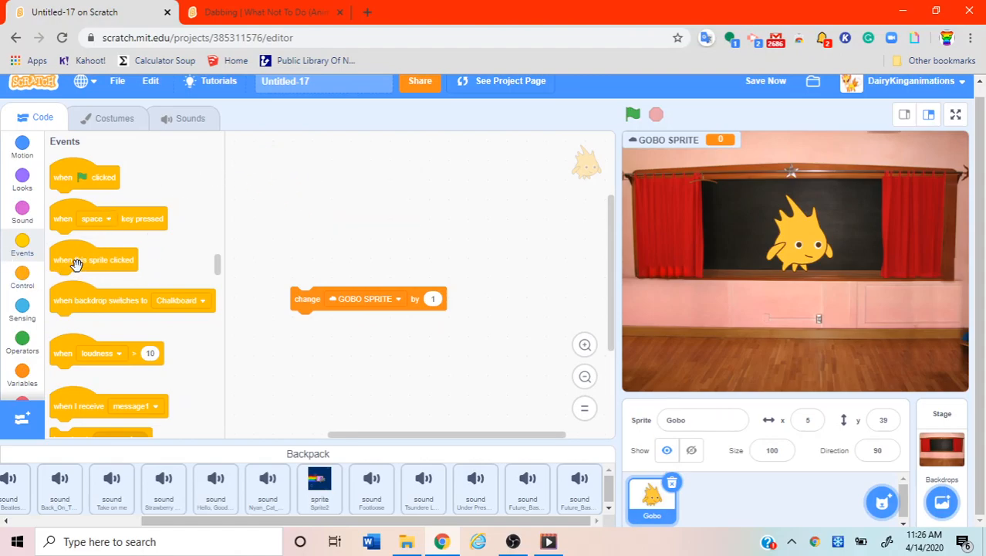
# Build Gobo's script: when this sprite clicked, change GOBO SPRITE by 1.
pyautogui.moveTo(94, 260); pyautogui.dragTo(343, 211)
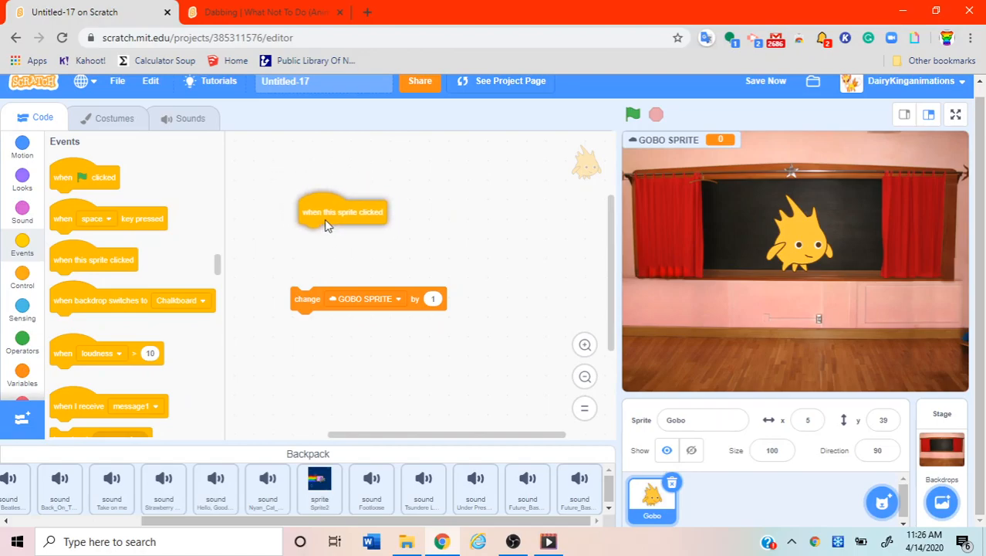
pyautogui.moveTo(342, 211); pyautogui.dragTo(337, 207)
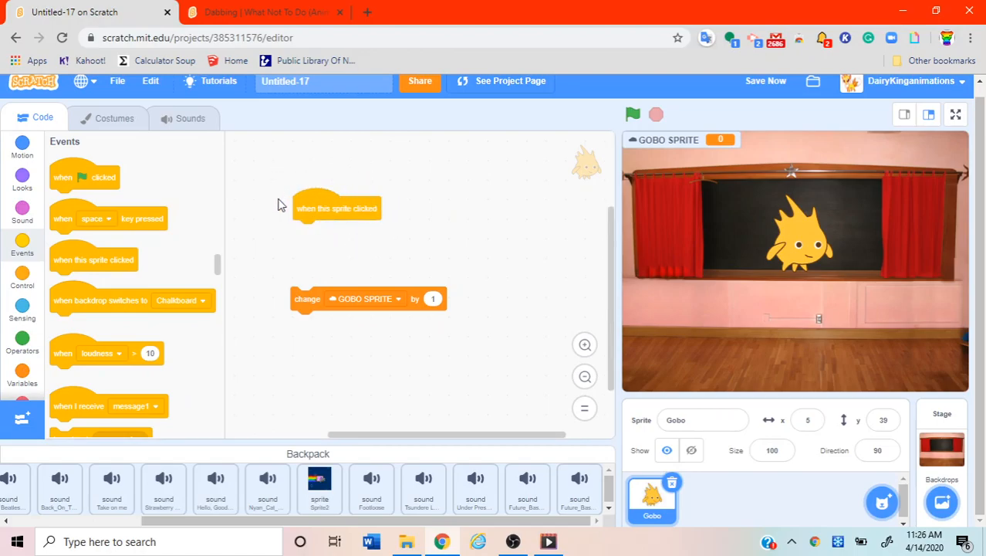
pyautogui.moveTo(95, 168)
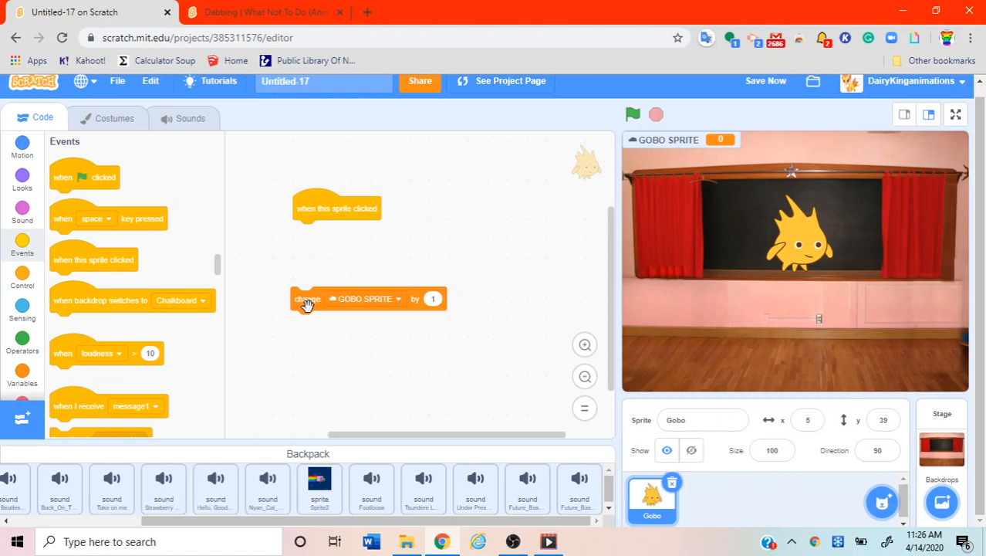
pyautogui.moveTo(307, 299); pyautogui.dragTo(309, 232)
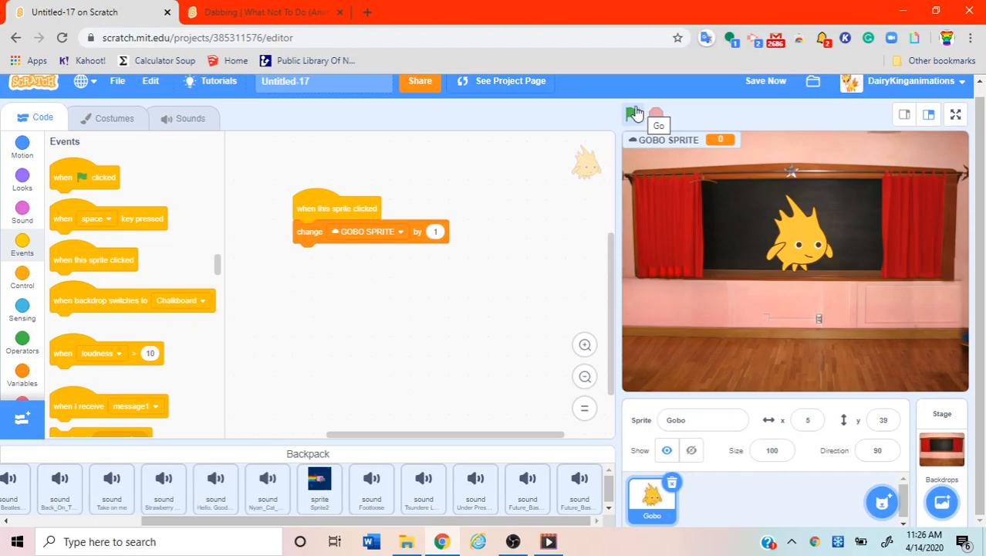
# Test-run the project full screen, then exit back to the editor.
pyautogui.click(956, 114)
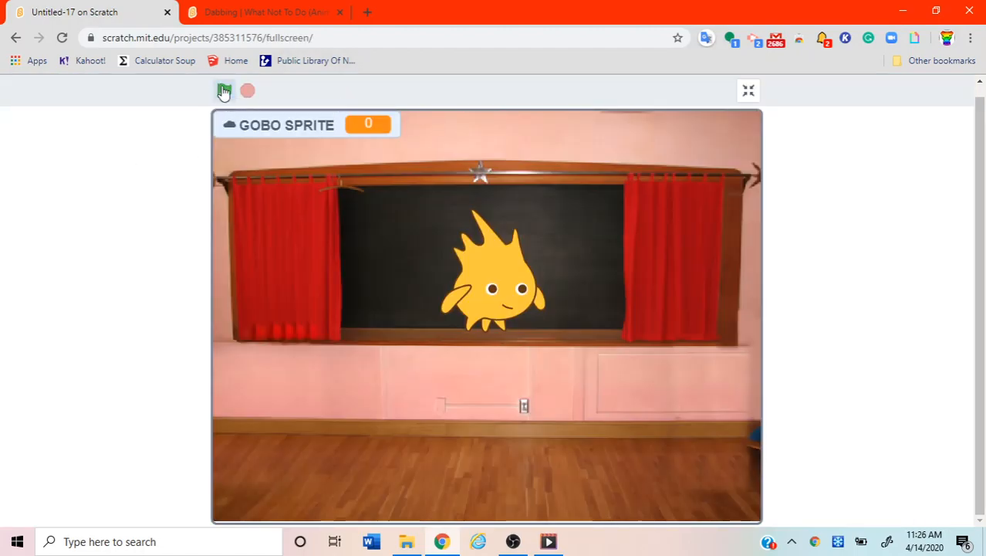
pyautogui.click(223, 90)
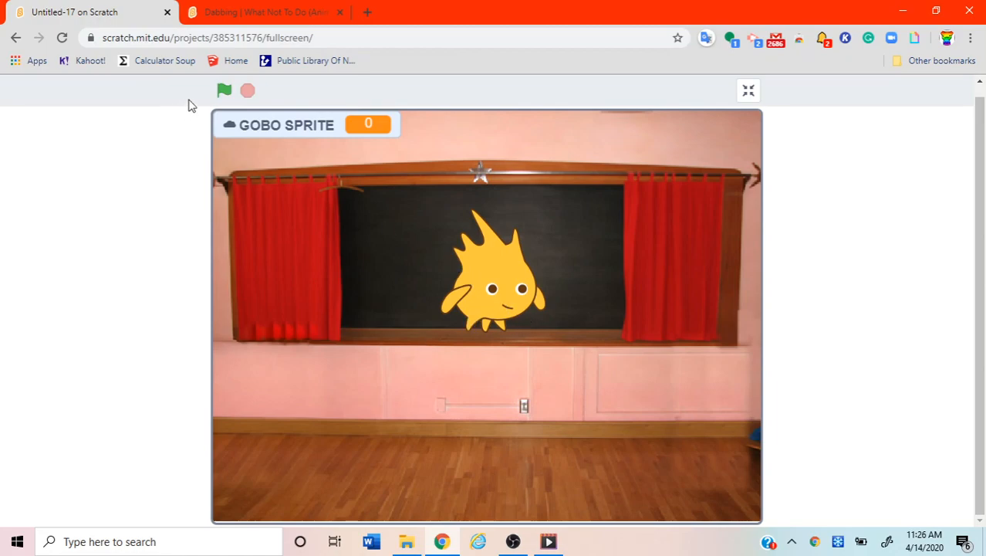
pyautogui.moveTo(739, 108)
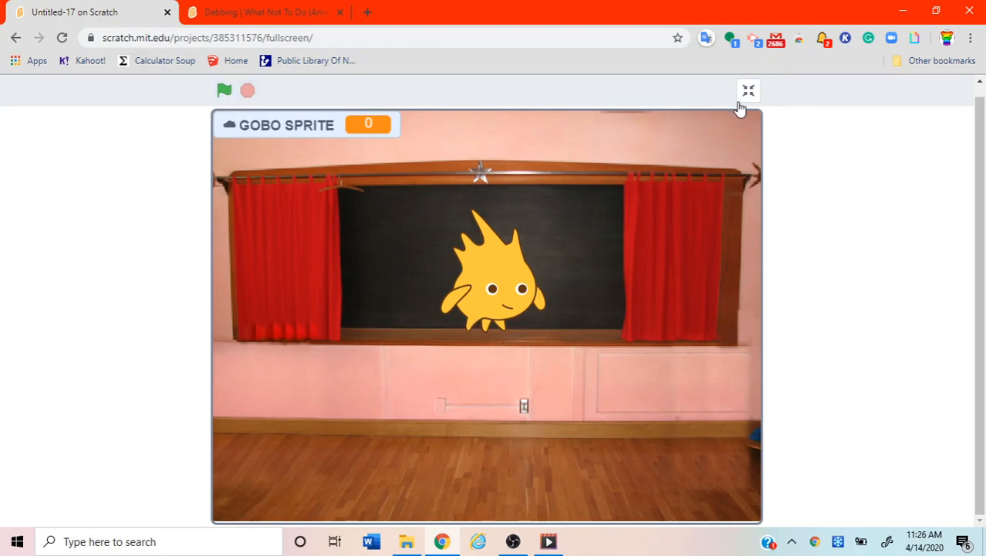
pyautogui.click(748, 90)
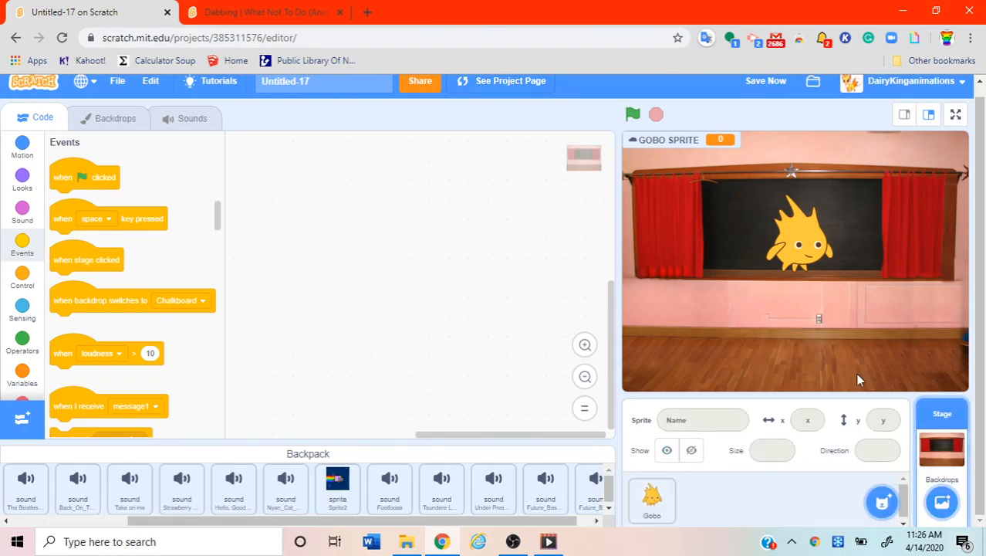
pyautogui.moveTo(516, 281)
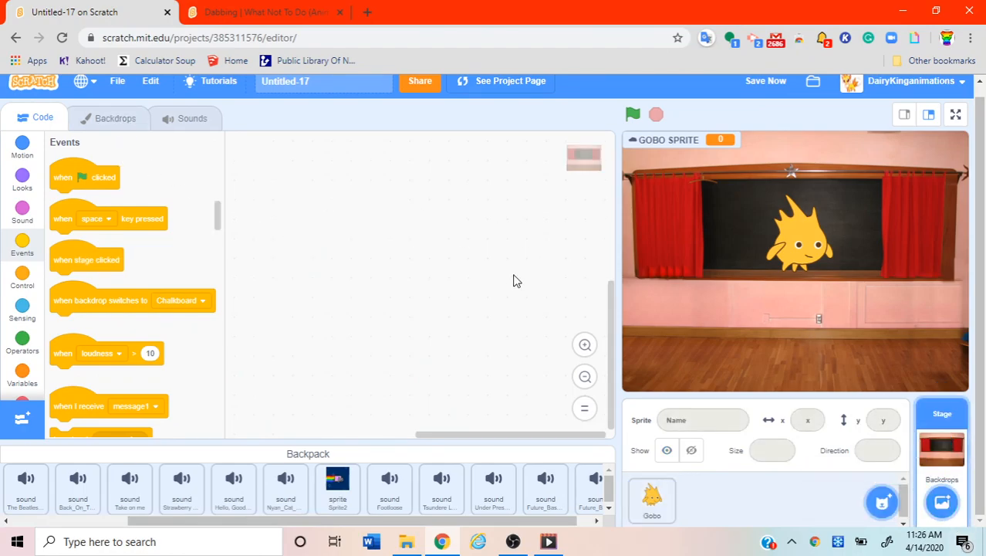
# Give the Stage a script: when green flag clicked, play sound Tsundere Jazz until done.
pyautogui.click(192, 117)
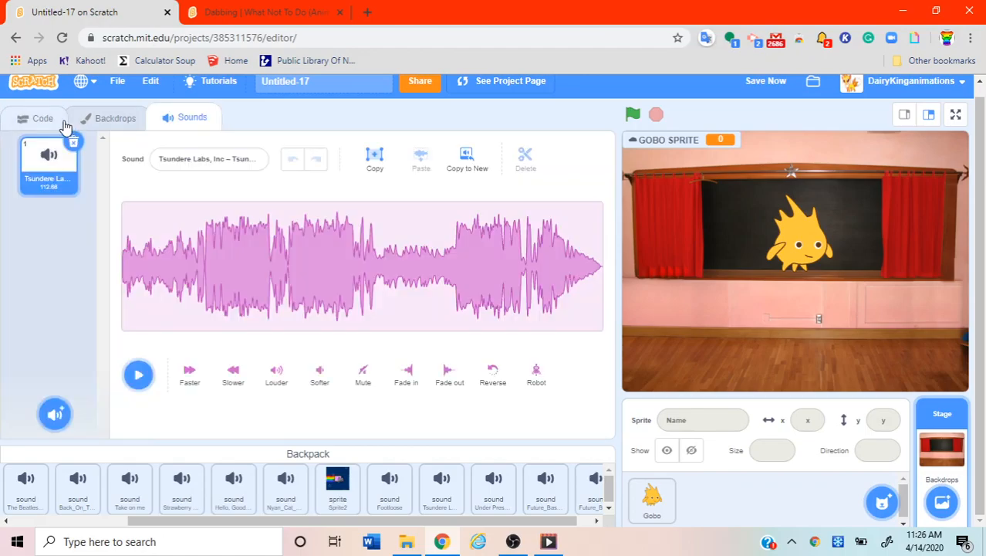
pyautogui.click(43, 118)
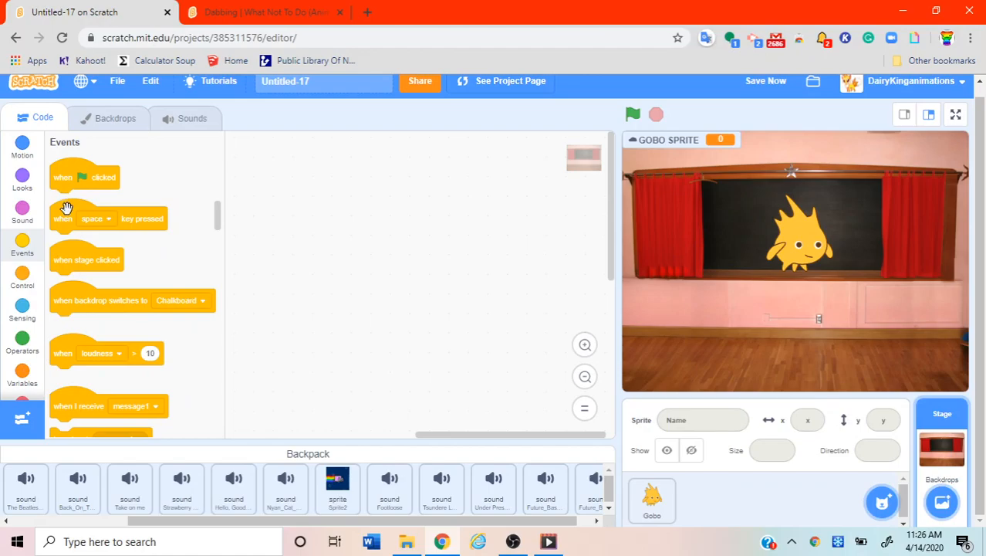
pyautogui.moveTo(125, 352)
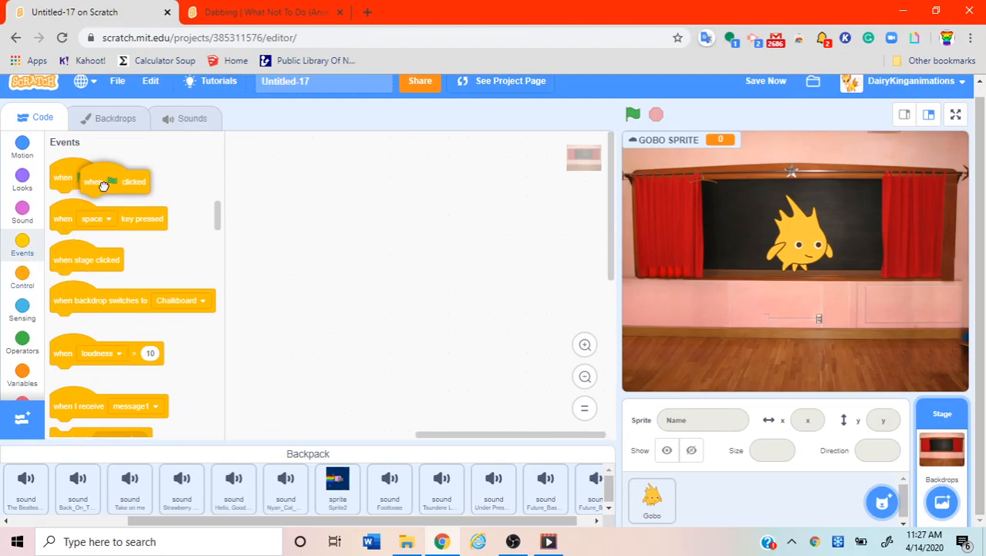
pyautogui.moveTo(100, 178); pyautogui.dragTo(343, 196)
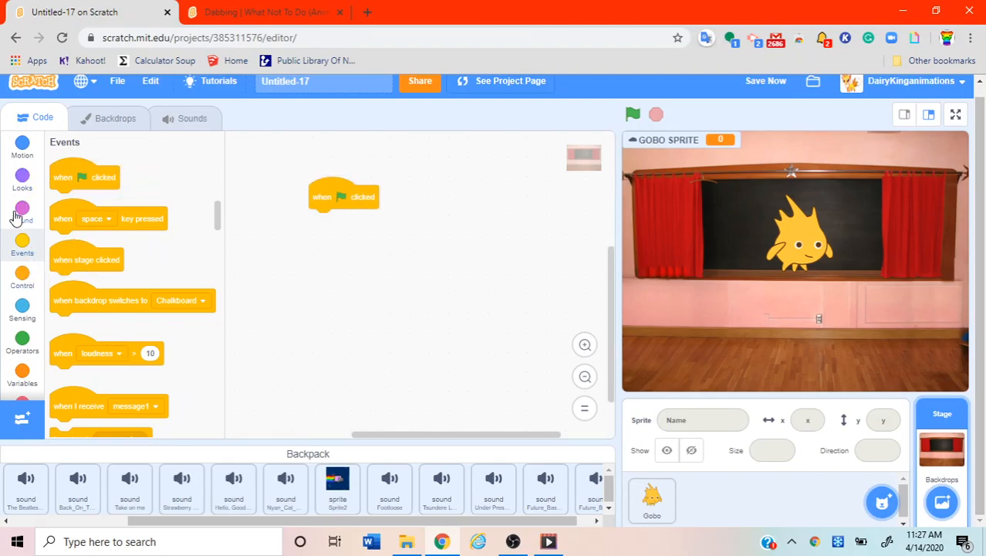
pyautogui.click(21, 212)
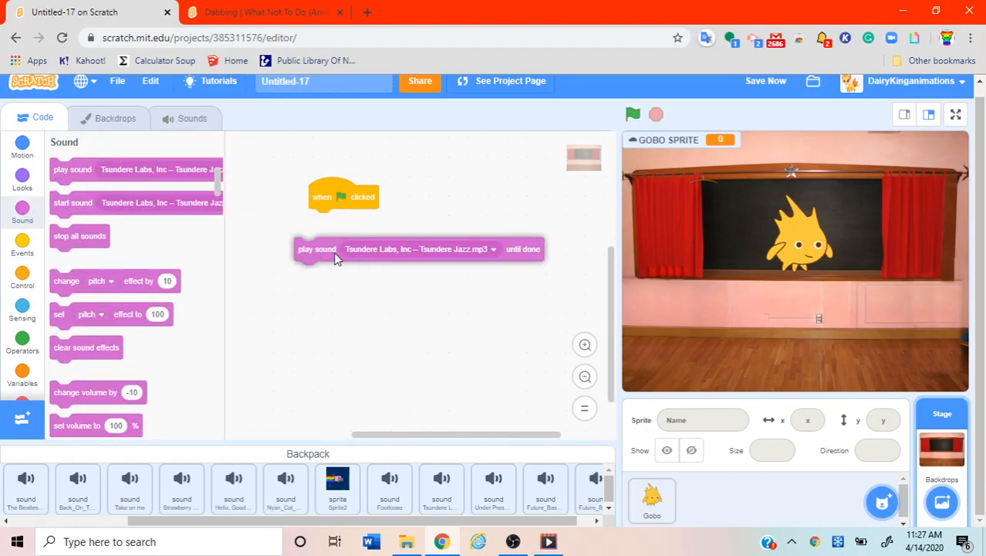
pyautogui.moveTo(316, 249); pyautogui.dragTo(317, 220)
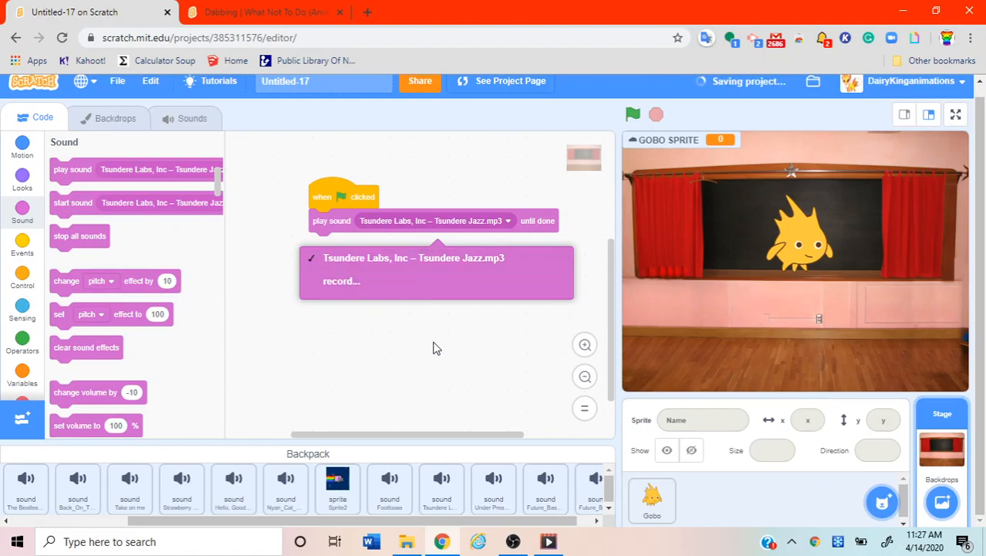
pyautogui.click(555, 135)
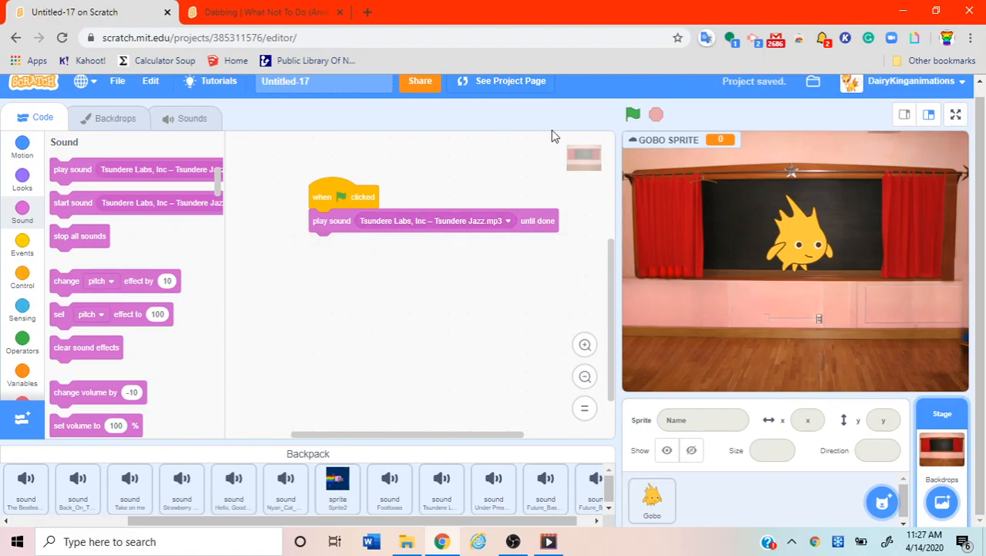
pyautogui.moveTo(963, 120)
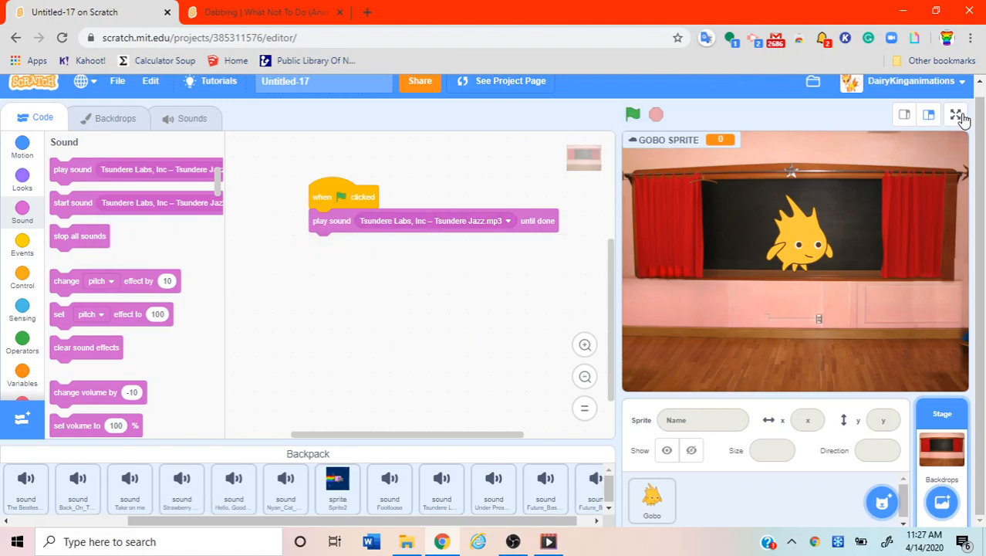
# Run the game full screen with the music and click Gobo to raise the score.
pyautogui.click(957, 114)
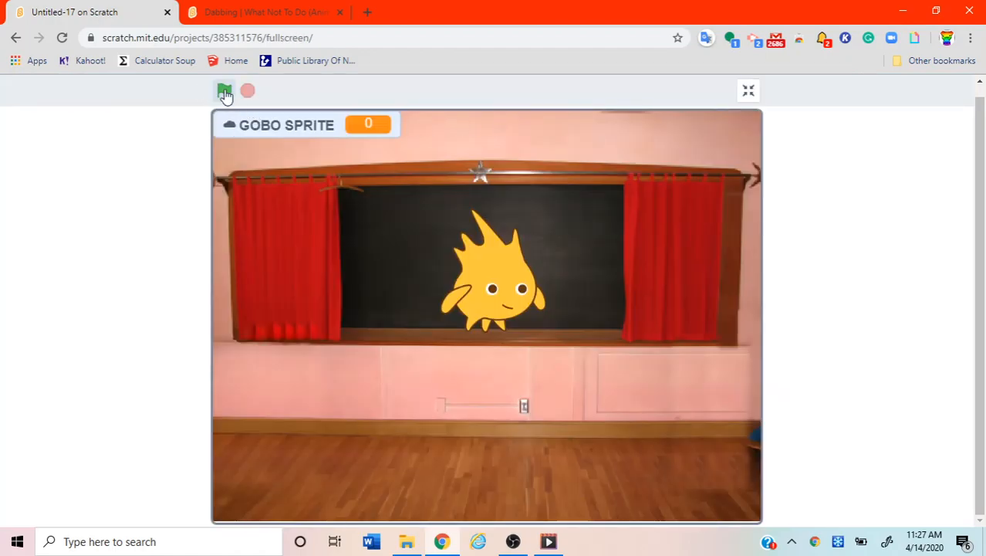
pyautogui.click(225, 90)
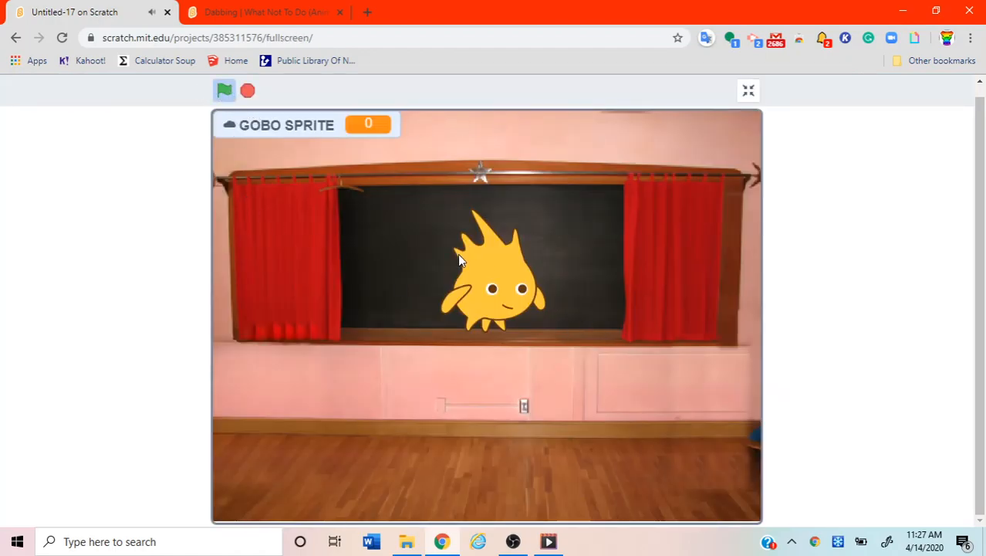
pyautogui.click(494, 290)
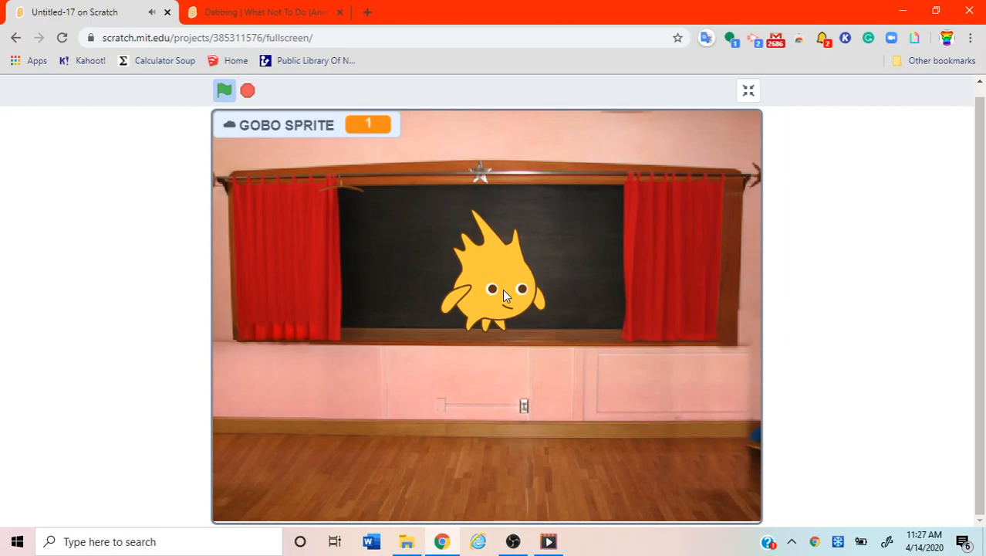
pyautogui.moveTo(503, 284)
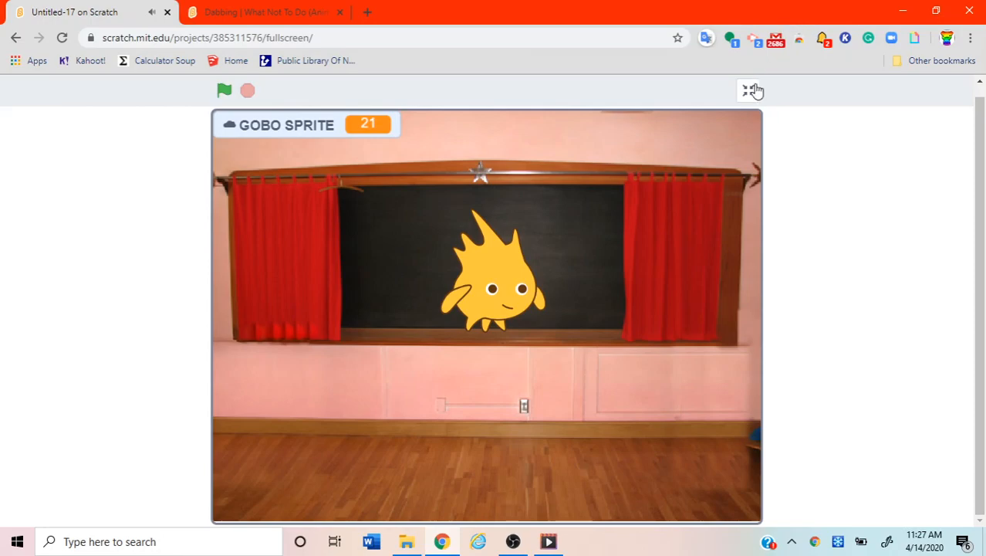
# Add a second Gobo script: when this sprite clicked, play sound pop until done.
pyautogui.click(750, 91)
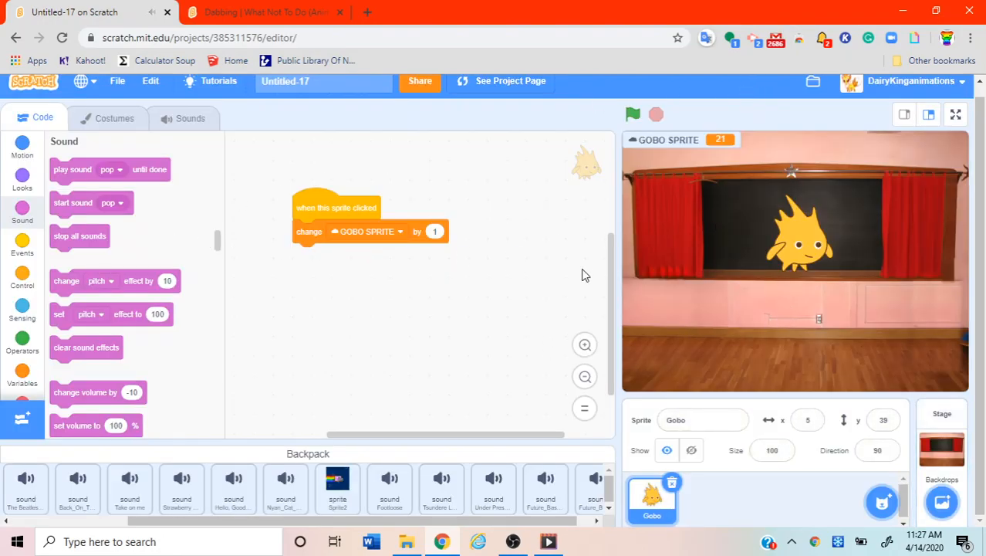
pyautogui.moveTo(105, 251)
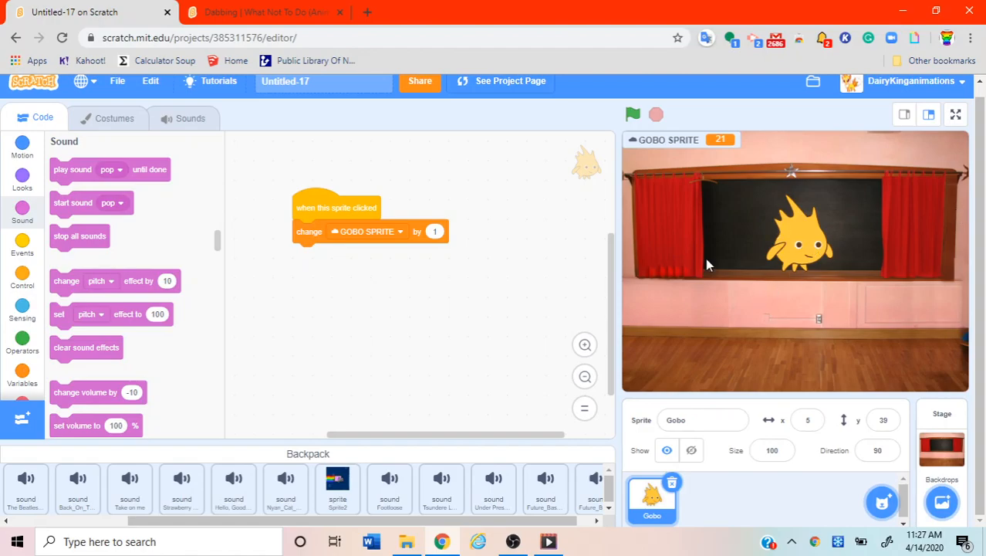
pyautogui.click(22, 245)
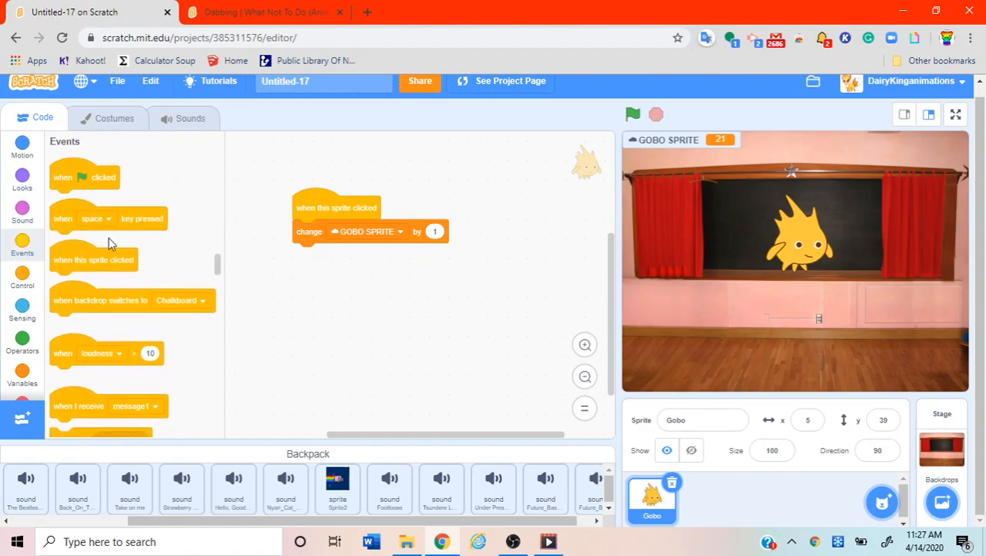
pyautogui.moveTo(93, 260); pyautogui.dragTo(313, 313)
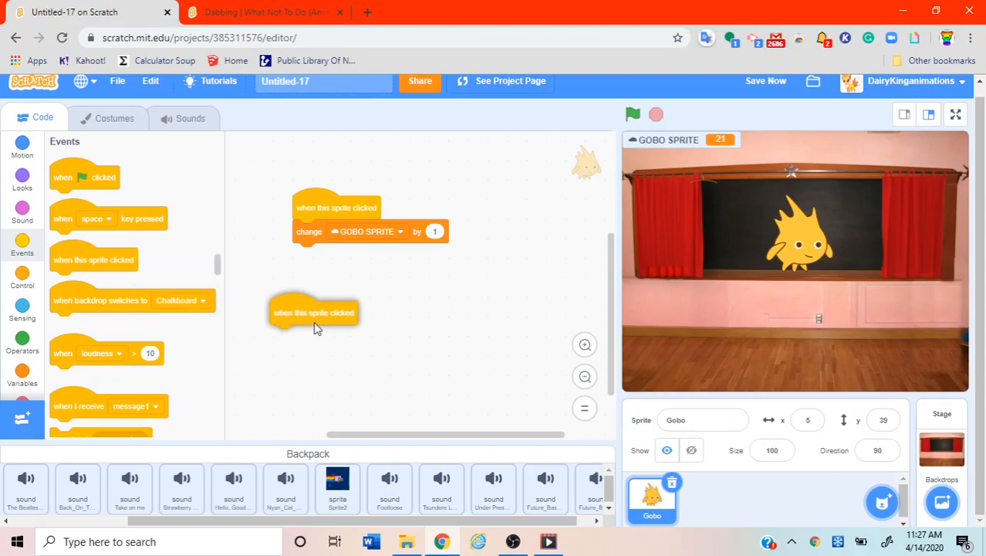
pyautogui.moveTo(312, 313); pyautogui.dragTo(450, 279)
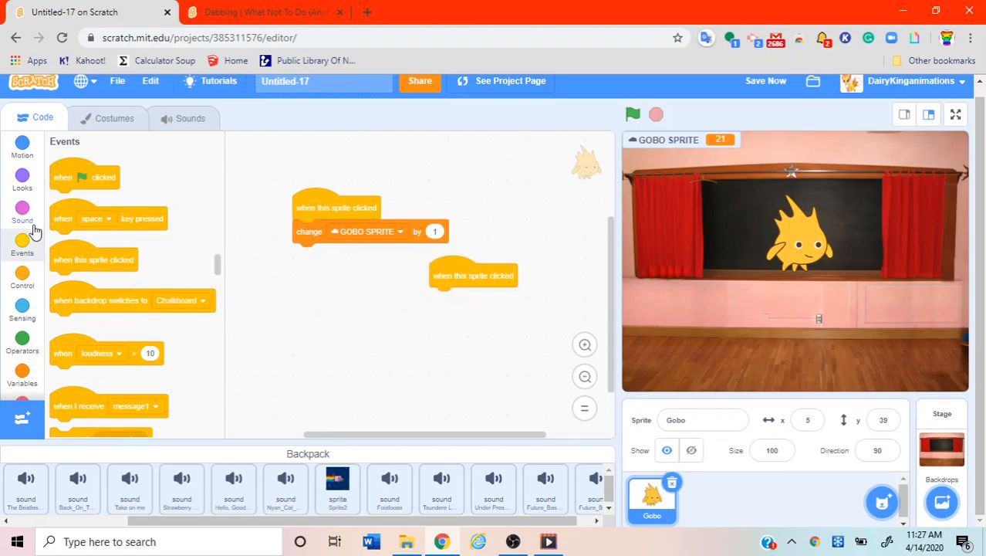
pyautogui.click(21, 212)
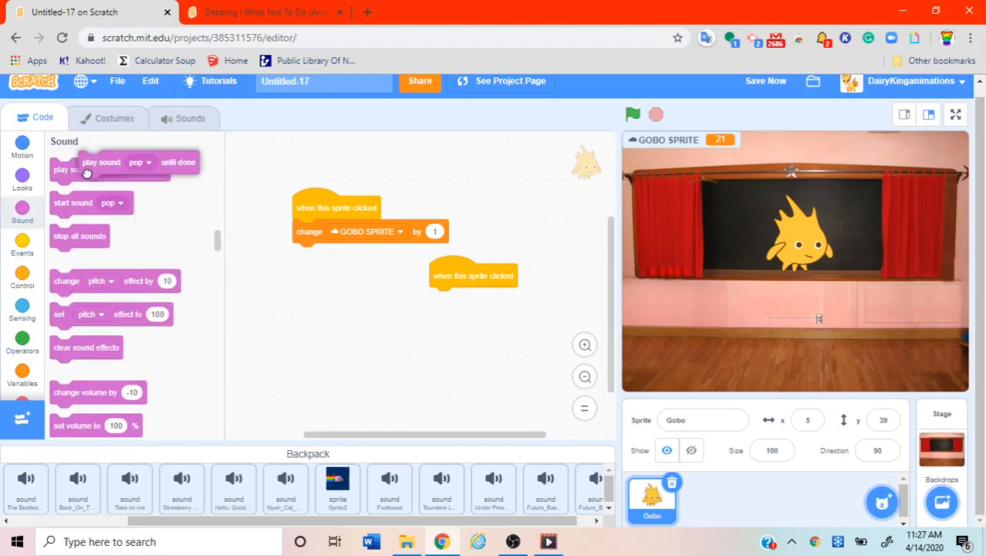
pyautogui.moveTo(108, 169); pyautogui.dragTo(474, 298)
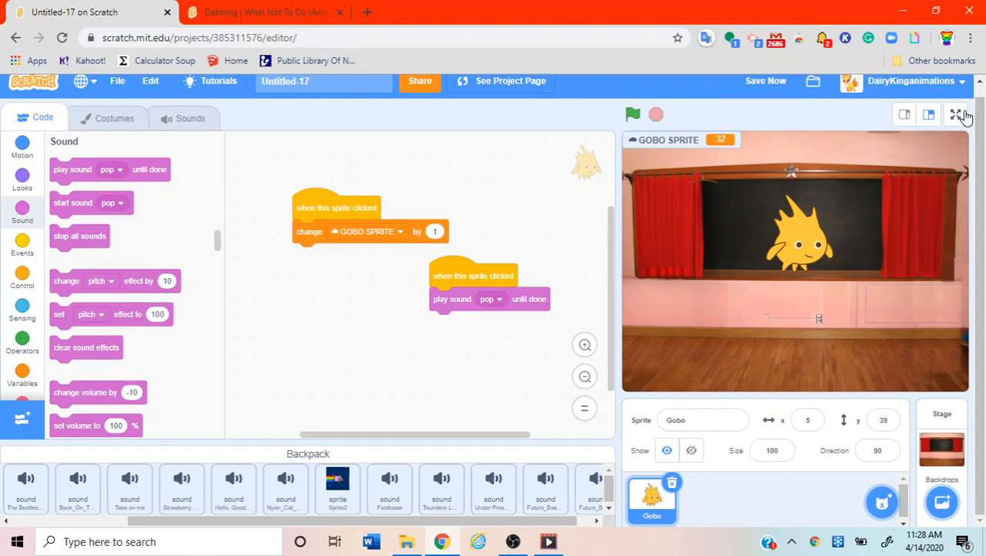
# Test clicking Gobo with the pop sound in full screen, then return to the editor.
pyautogui.click(957, 115)
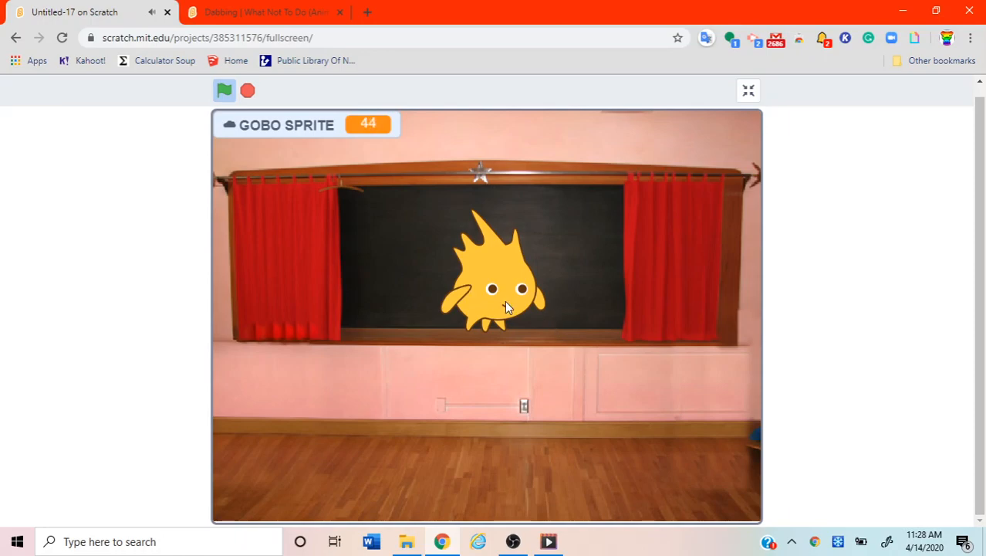
pyautogui.click(224, 90)
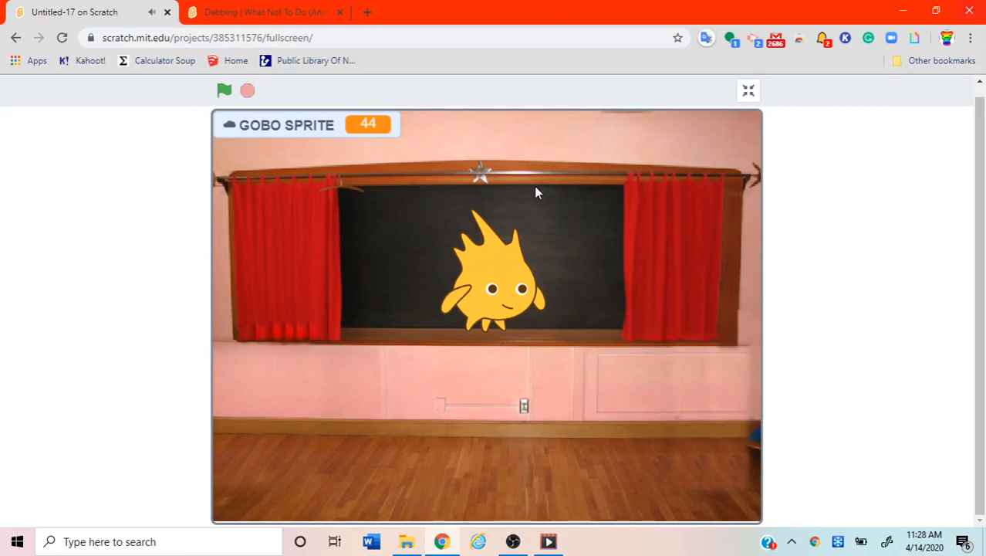
pyautogui.click(748, 90)
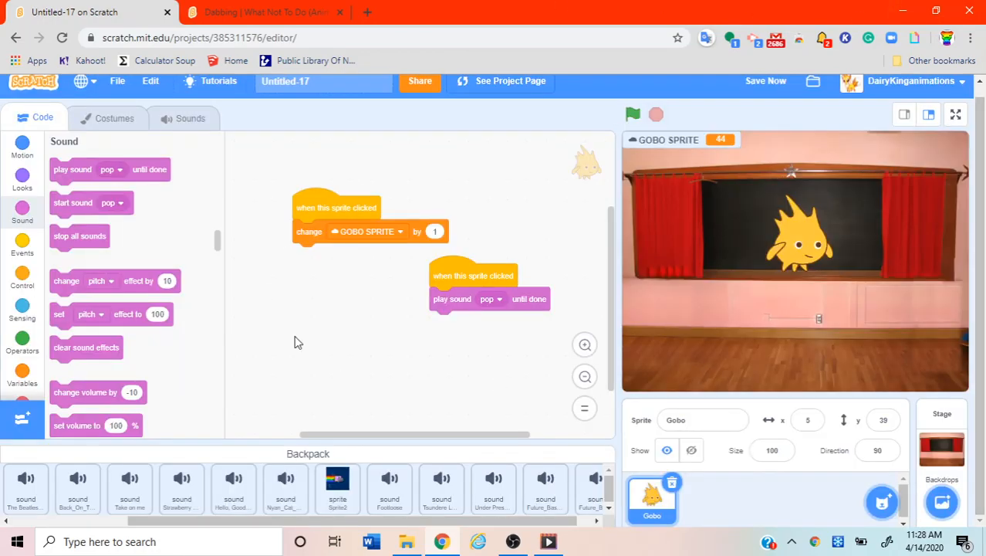
pyautogui.moveTo(308, 323)
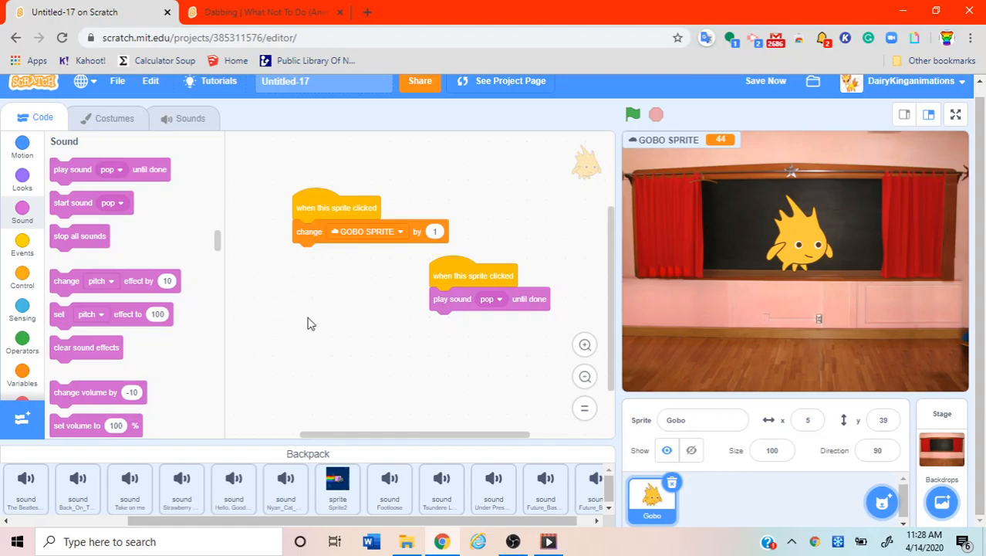
# Retitle the project 'gobo clicker' and share it.
pyautogui.click(150, 80)
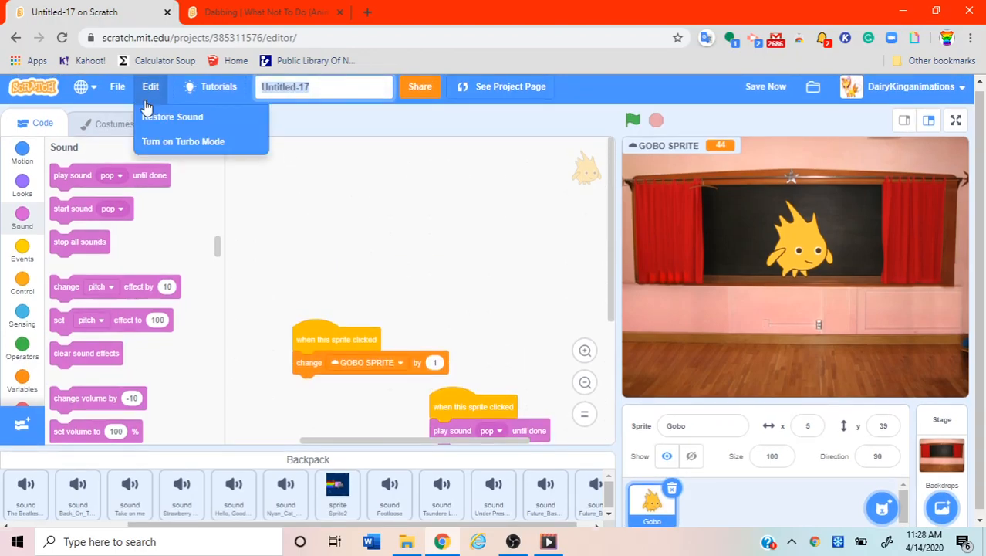
pyautogui.write('g')
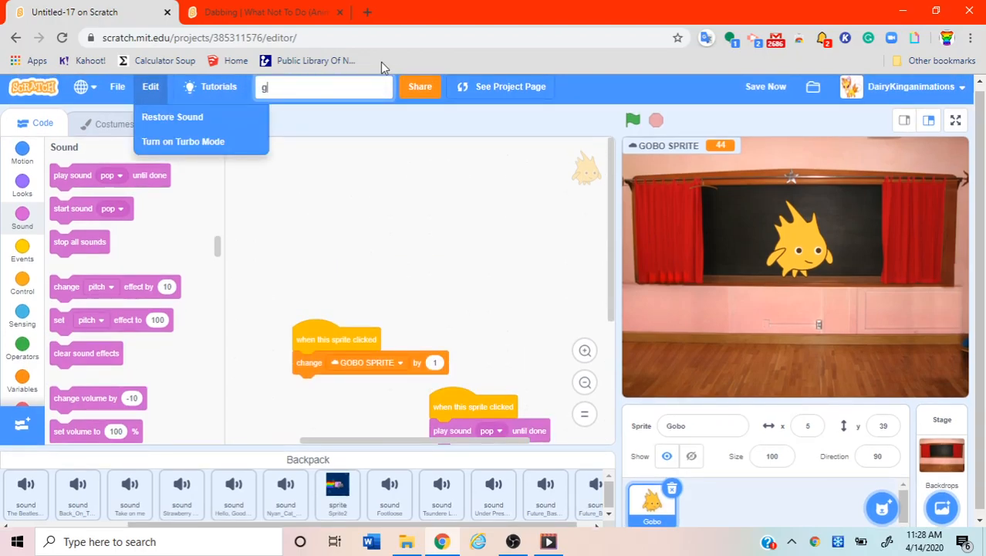
pyautogui.write('obo clicker')
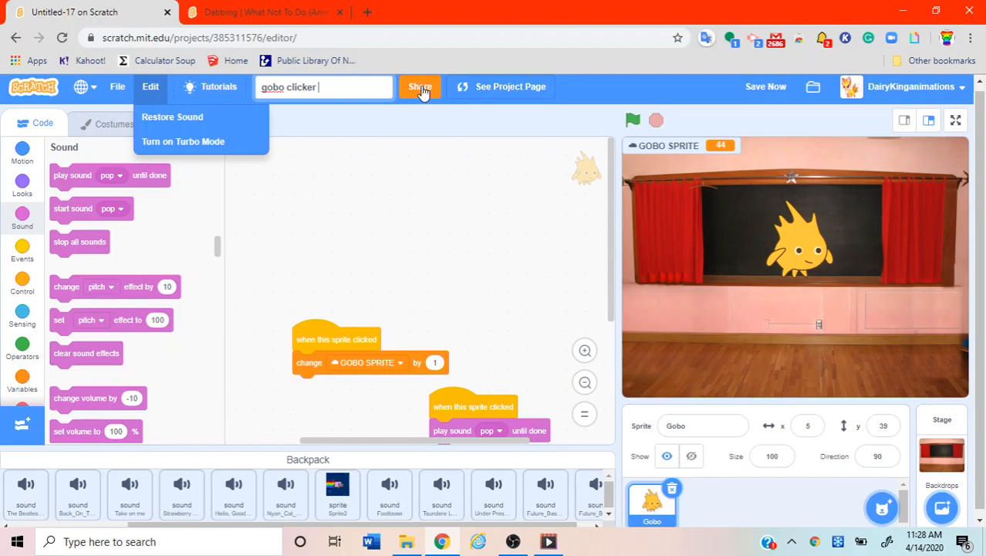
pyautogui.click(420, 86)
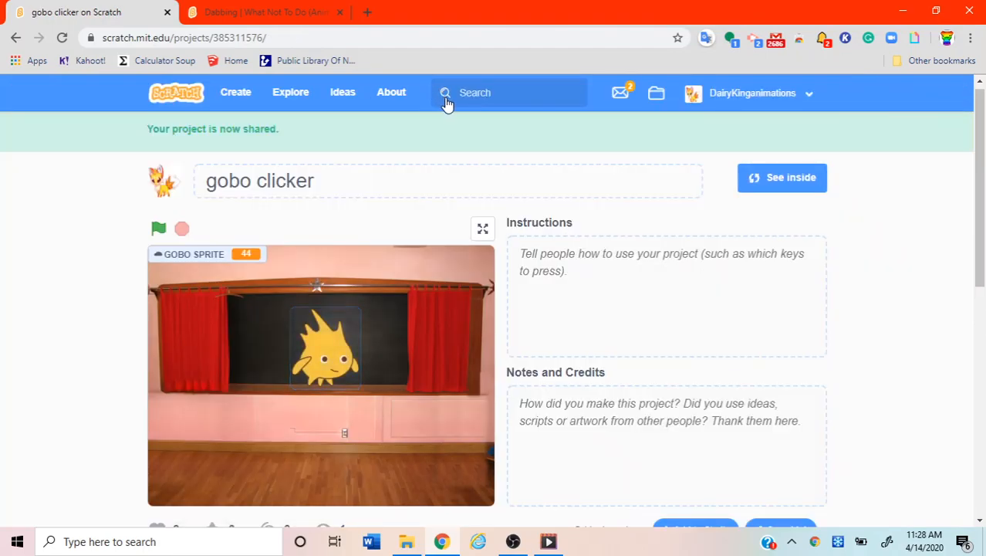
# Write 'Just Click.' in the project's Instructions box.
pyautogui.click(664, 296)
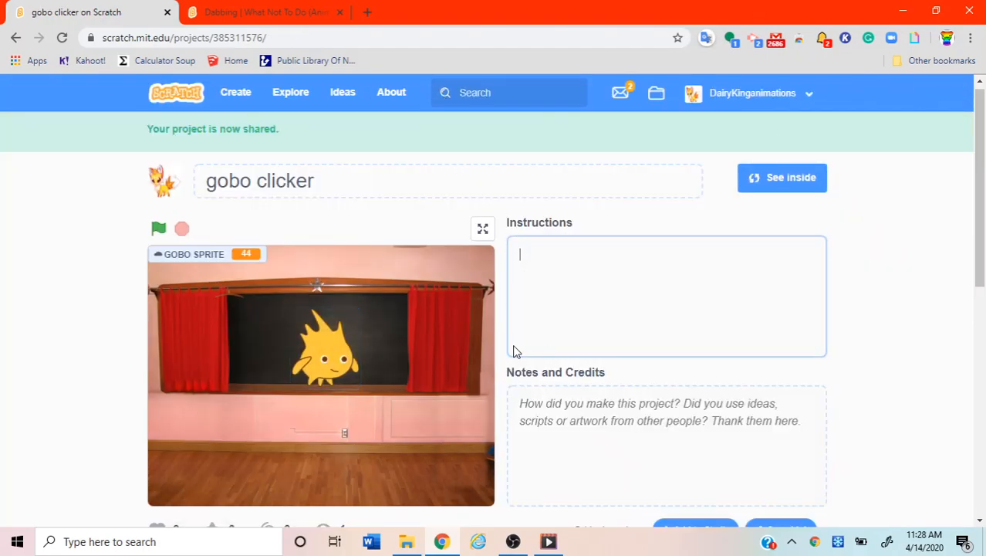
pyautogui.click(666, 296)
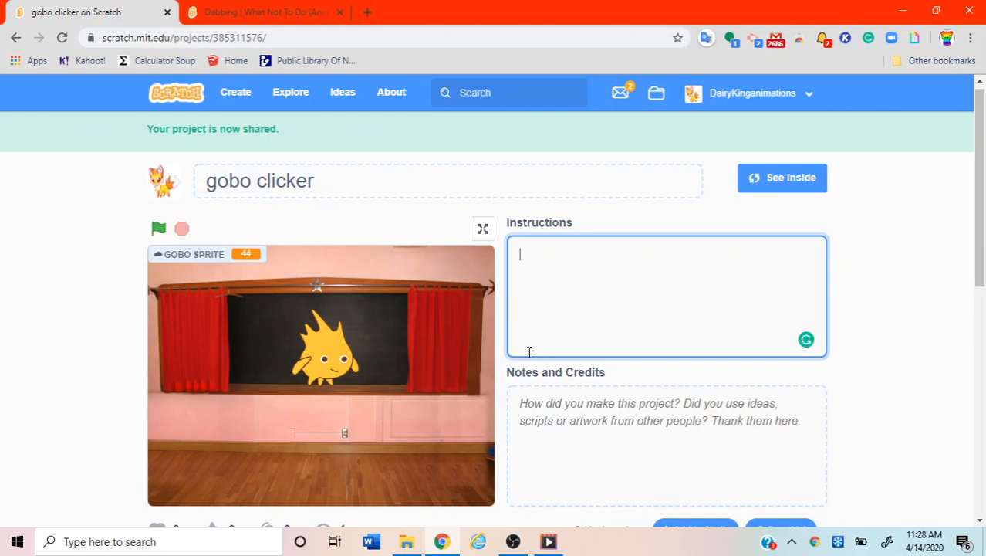
pyautogui.write('Just')
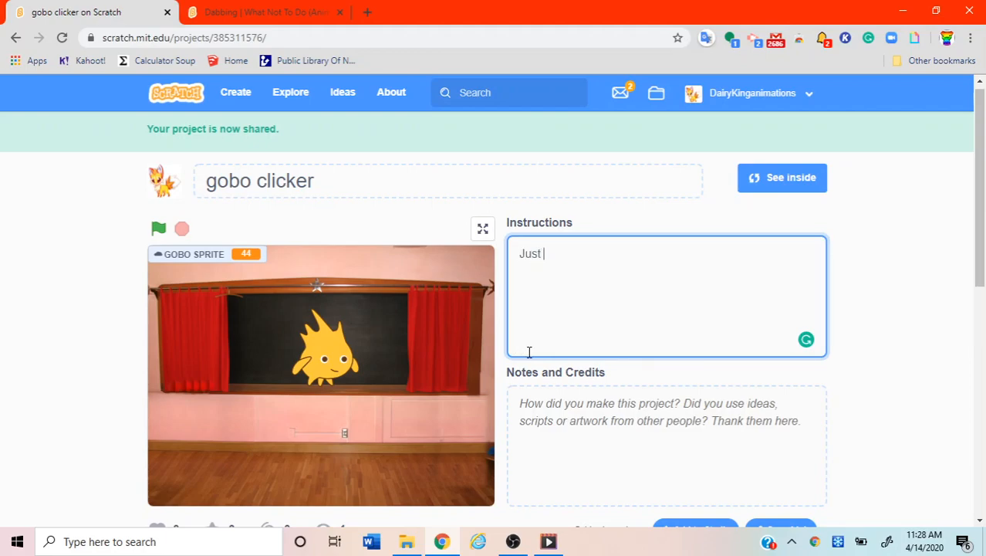
pyautogui.write('Click.')
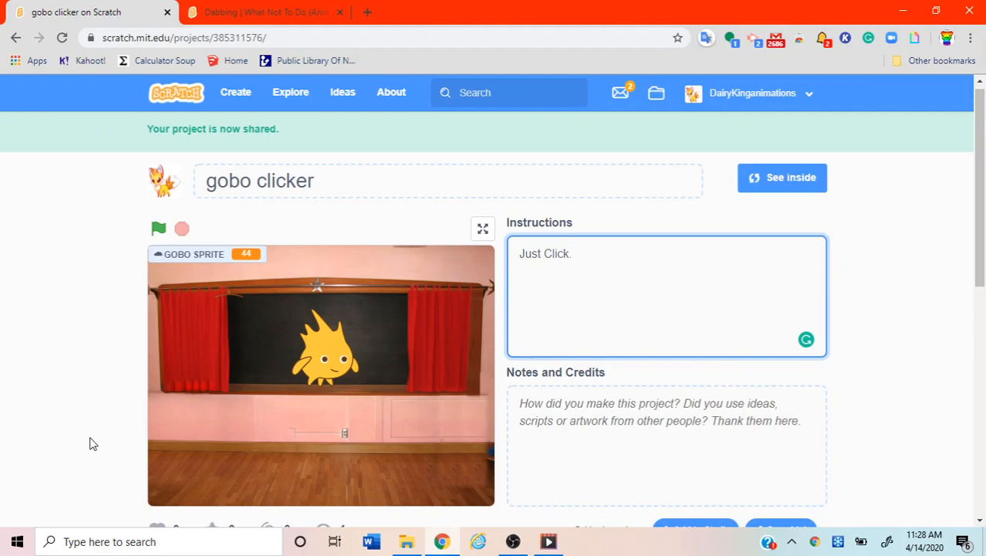
pyautogui.scroll(-3)
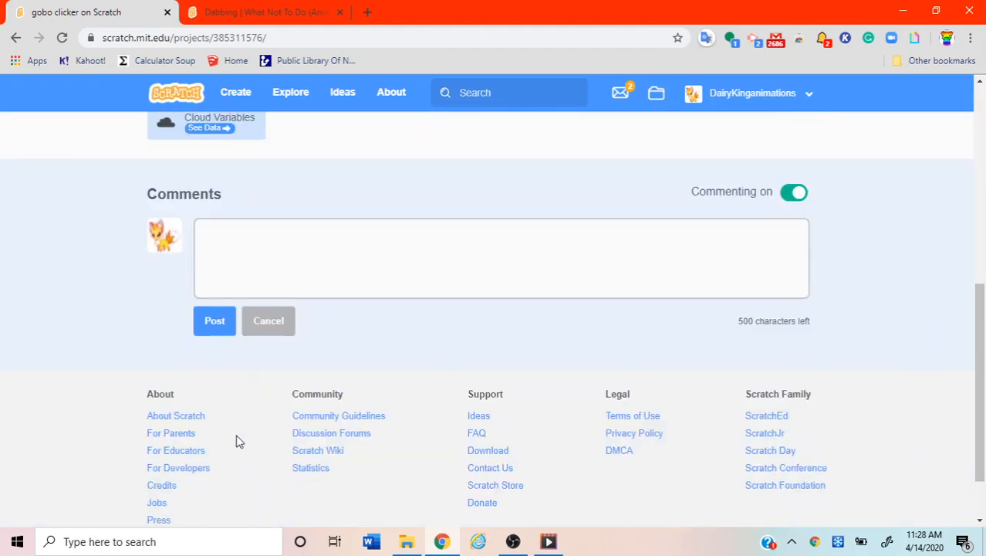
pyautogui.scroll(3)
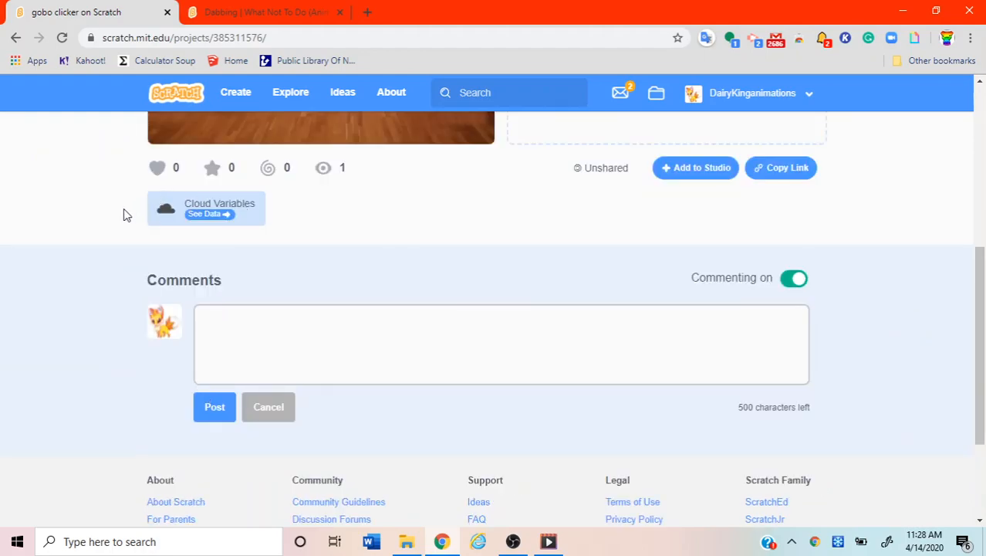
pyautogui.moveTo(224, 274)
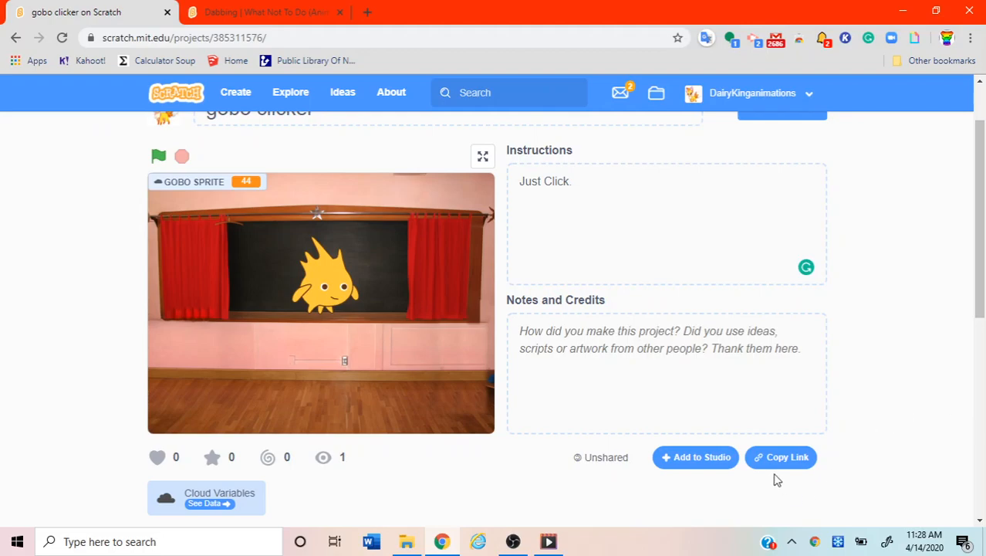
# Love and favorite the gobo clicker project, then bring up its share link.
pyautogui.click(157, 457)
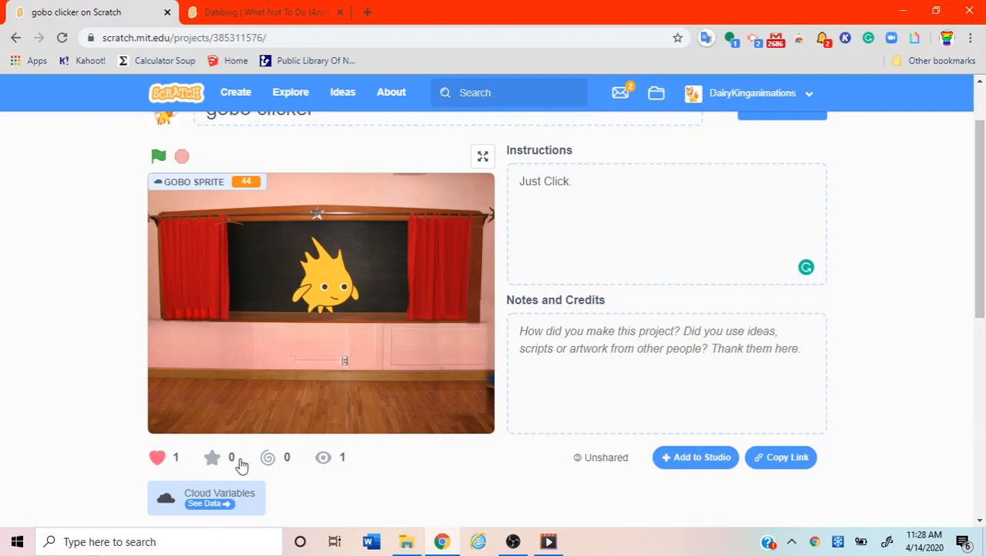
pyautogui.click(212, 457)
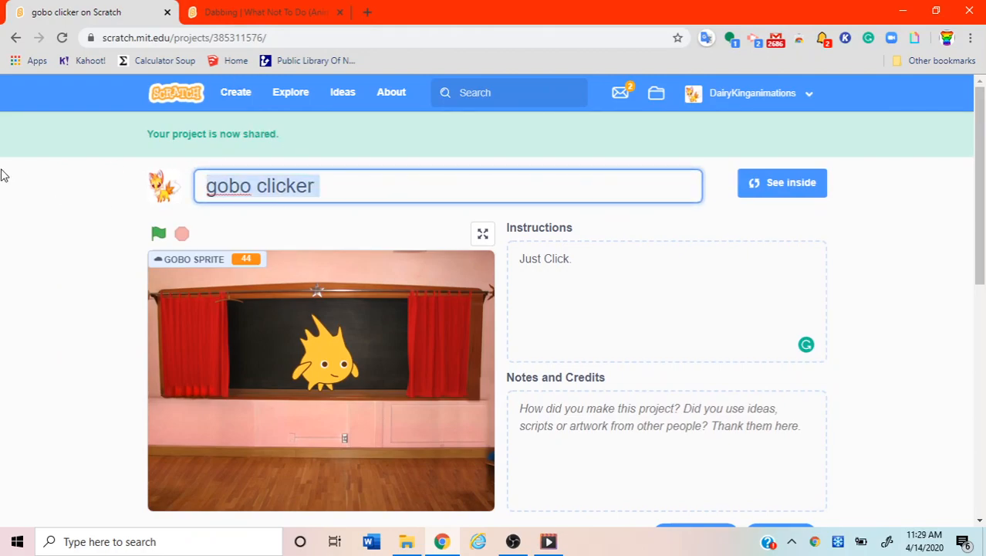
pyautogui.scroll(-3)
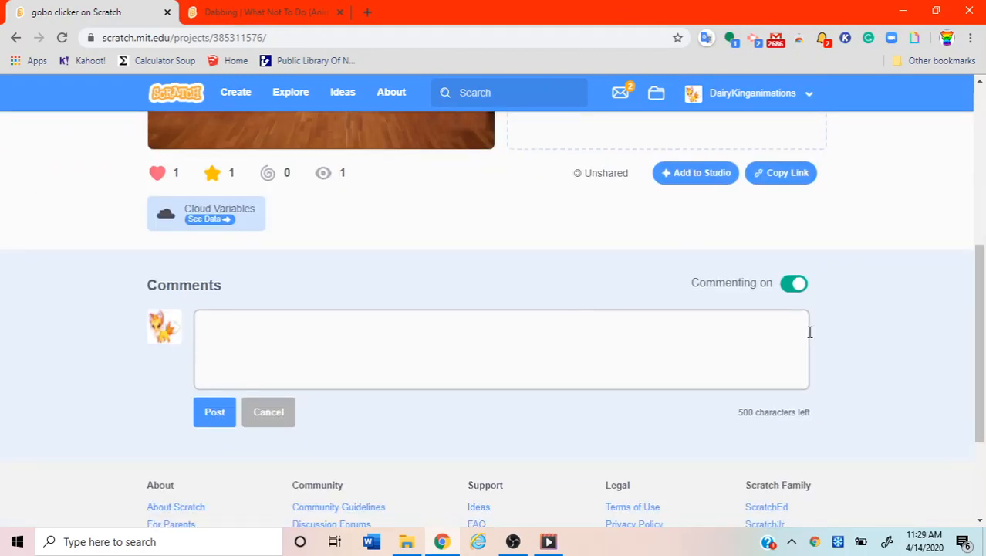
pyautogui.click(780, 172)
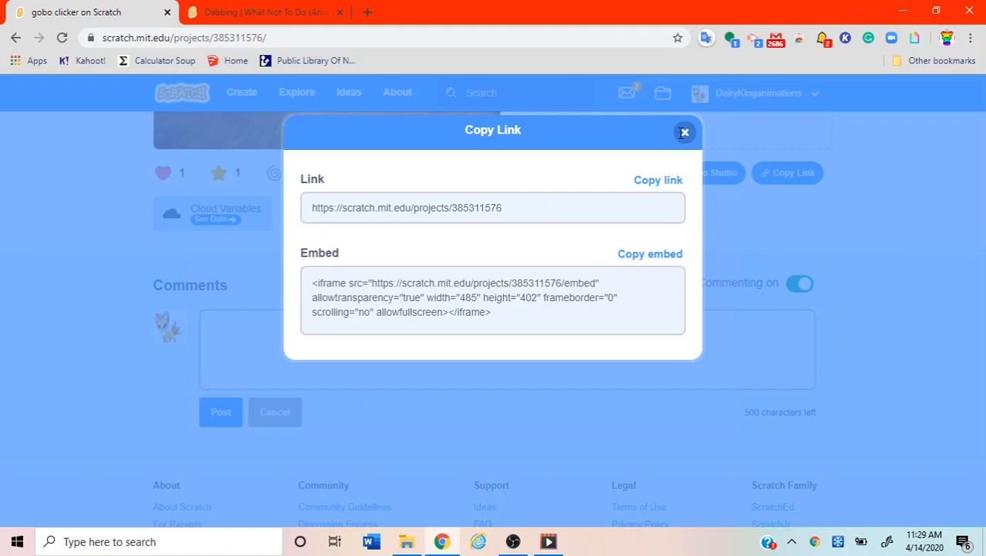
# Dismiss the share-link window and close the studio list without adding the project.
pyautogui.click(684, 132)
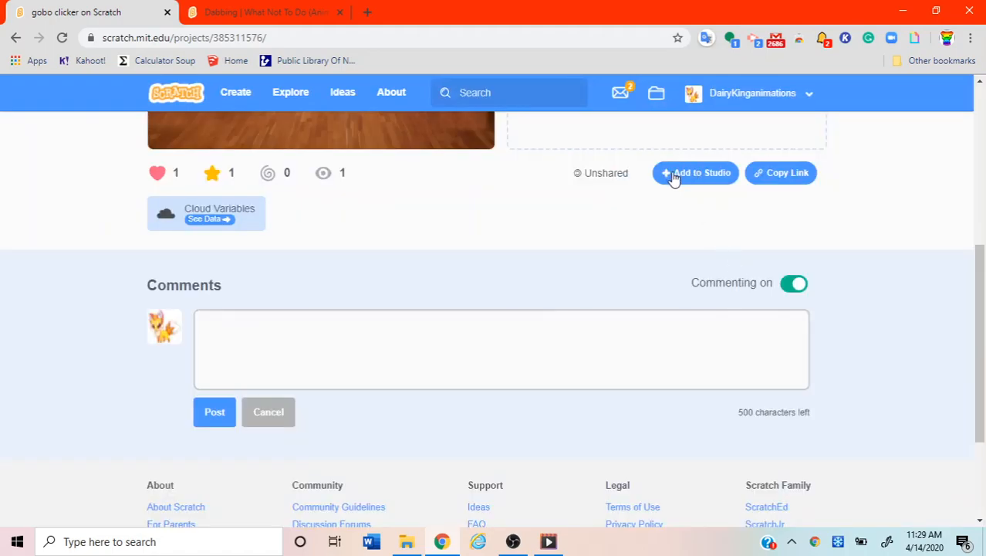
pyautogui.click(694, 172)
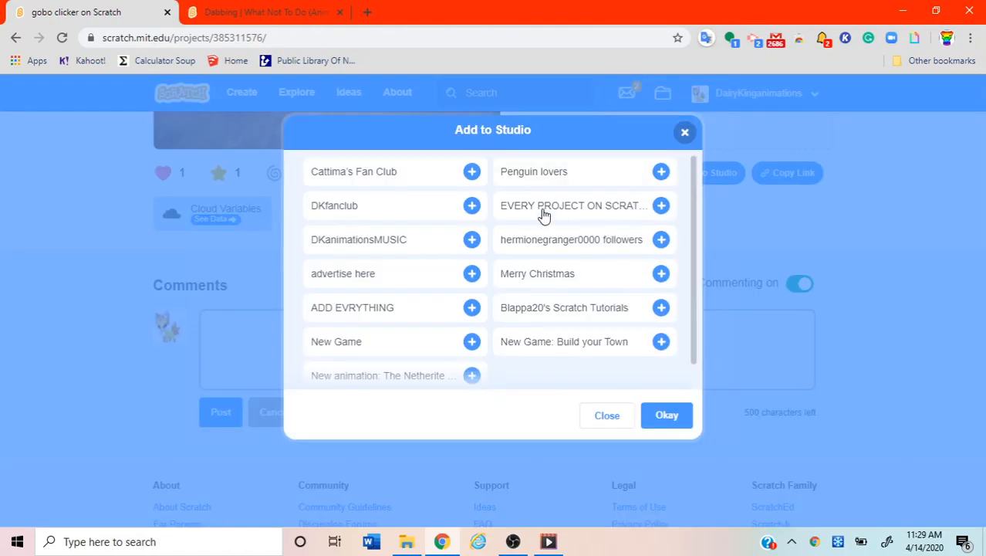
pyautogui.click(607, 414)
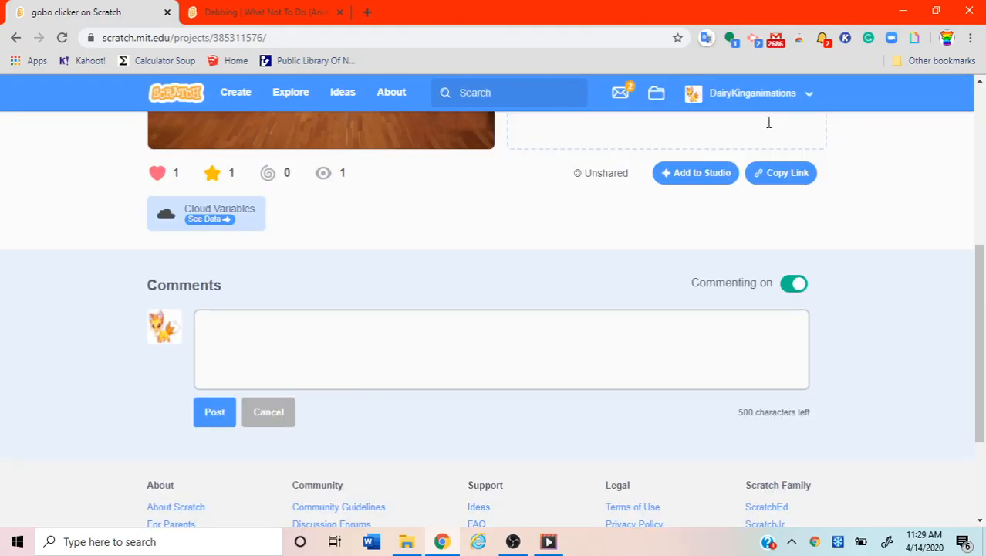
pyautogui.moveTo(656, 93)
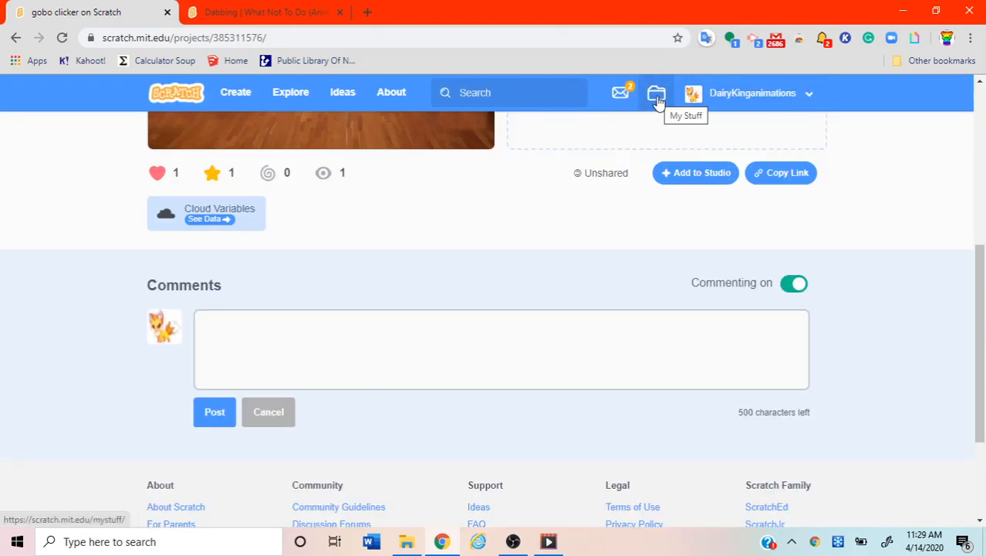
# Open My Stuff and filter the project list to the 20 unshared projects.
pyautogui.click(656, 92)
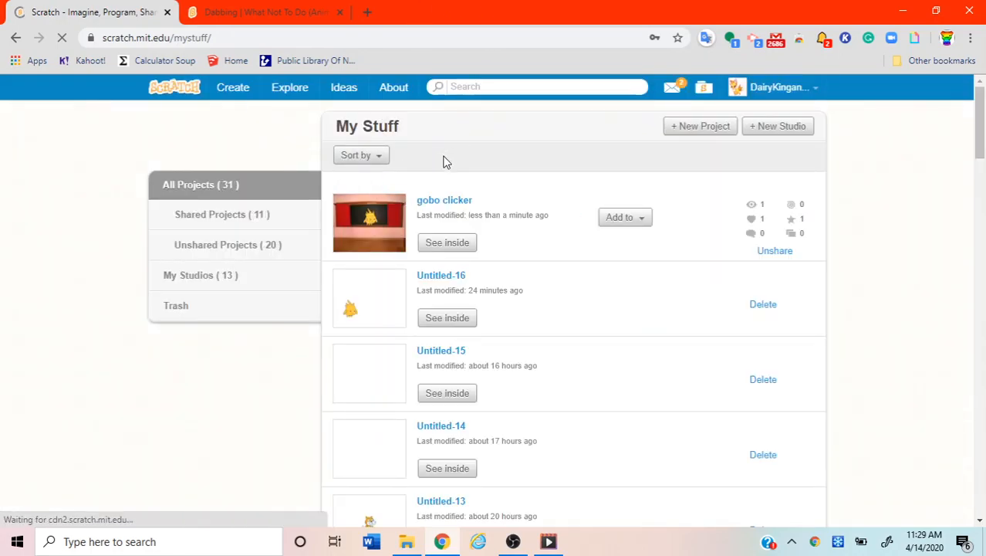
pyautogui.moveTo(247, 167)
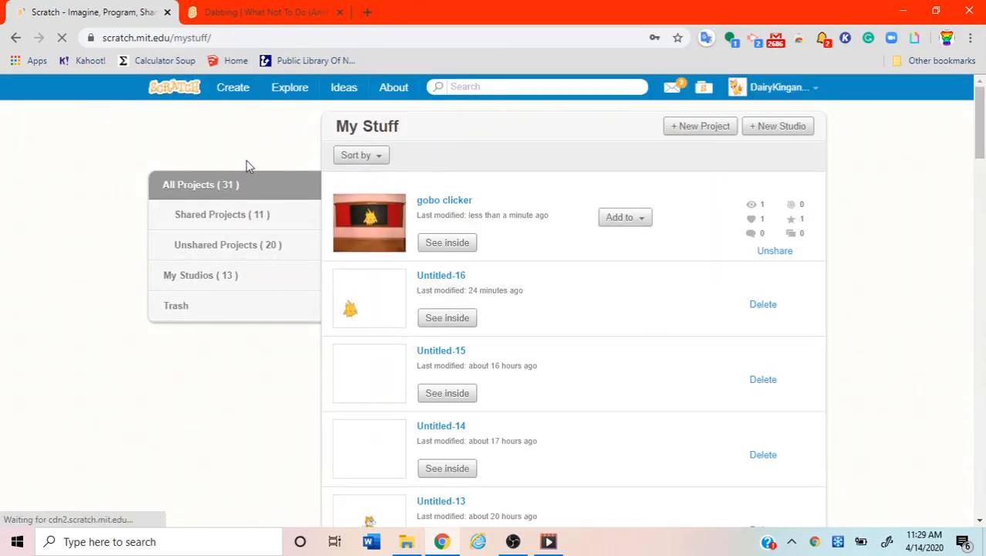
pyautogui.scroll(-3)
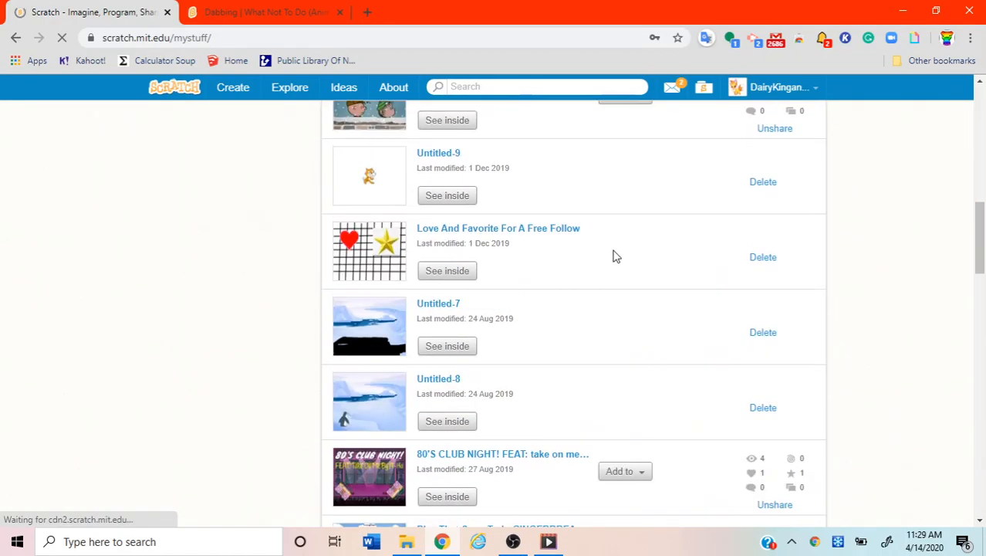
pyautogui.scroll(-3)
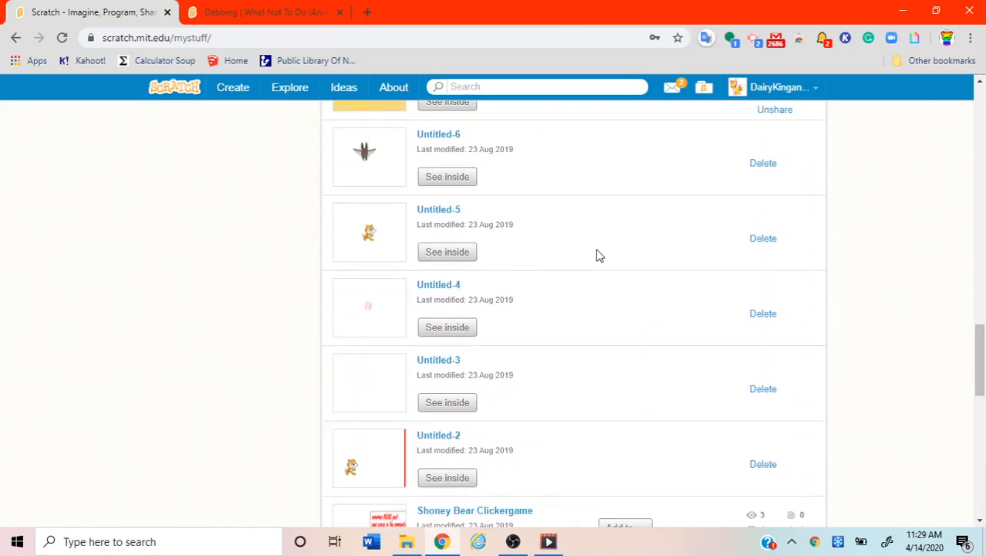
pyautogui.scroll(-3)
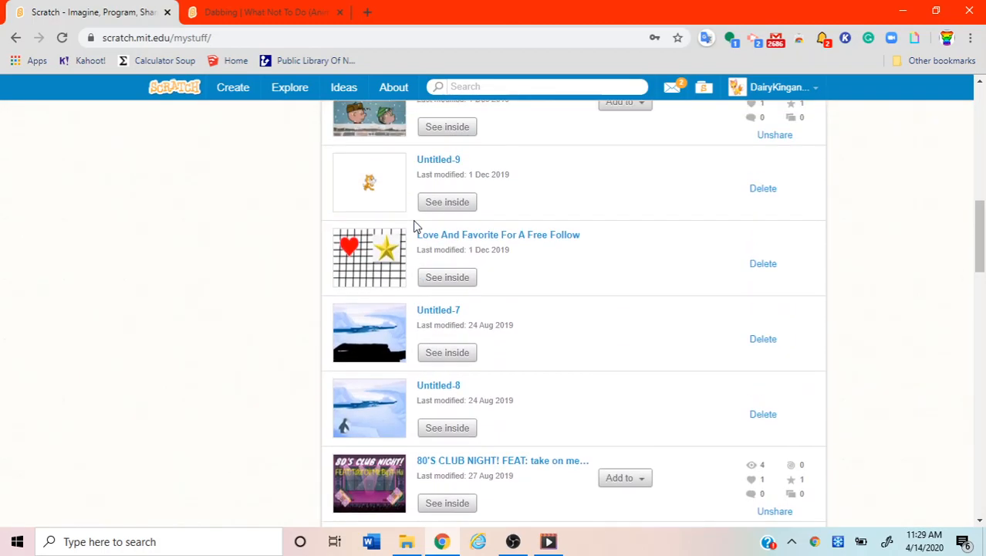
pyautogui.scroll(3)
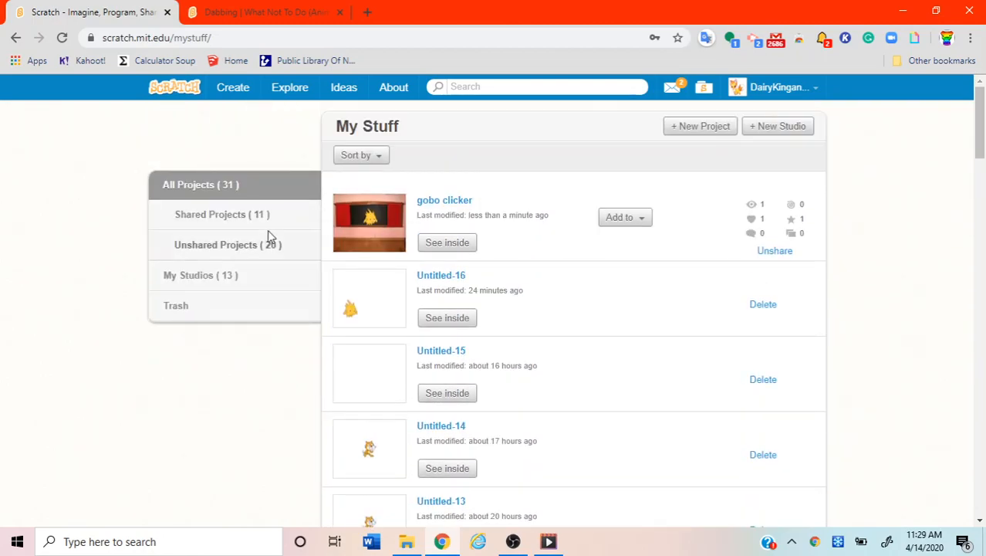
pyautogui.click(221, 214)
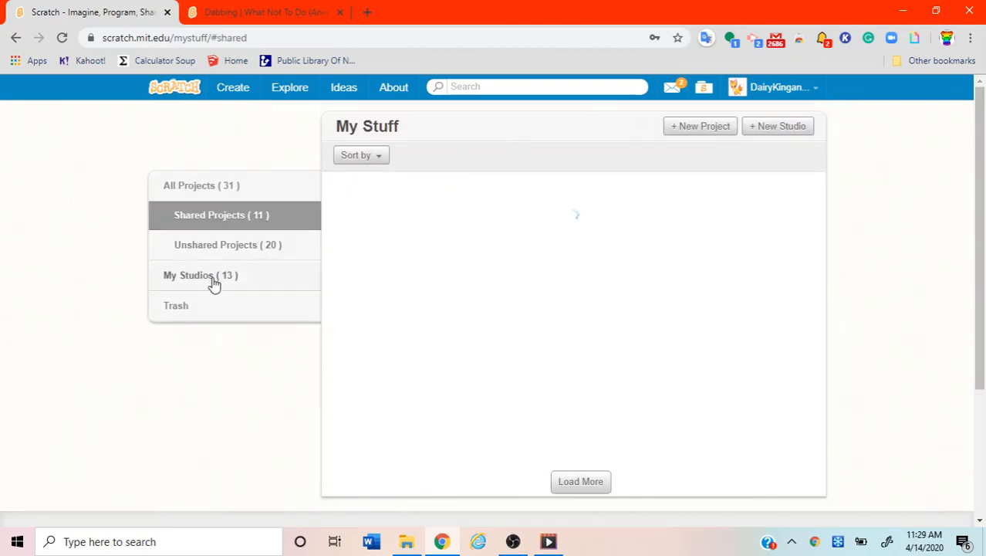
pyautogui.scroll(-3)
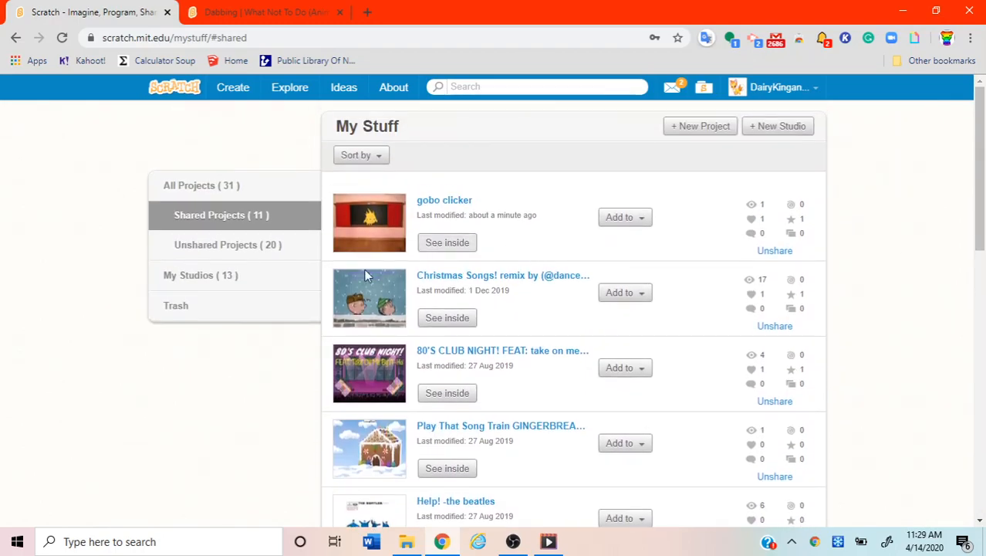
pyautogui.click(227, 244)
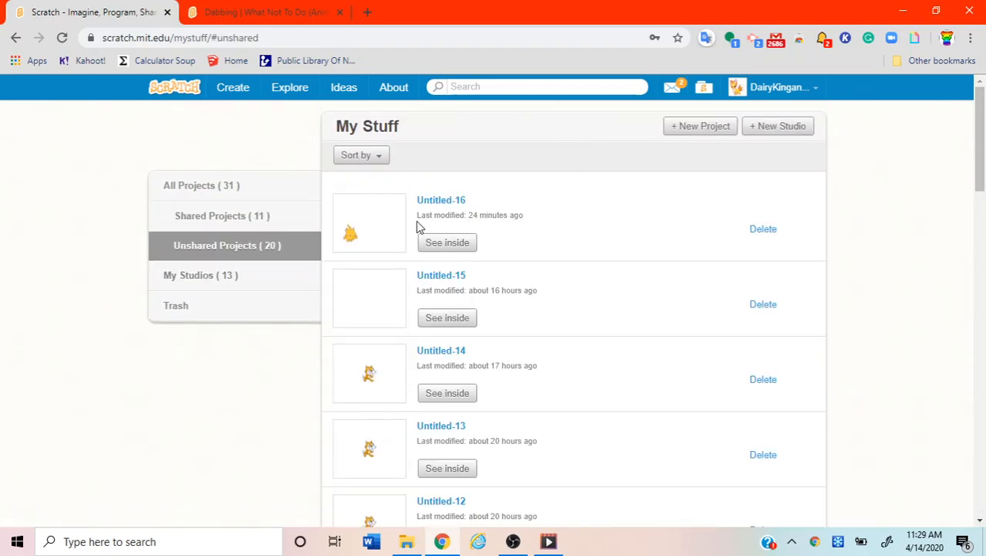
pyautogui.moveTo(441, 200)
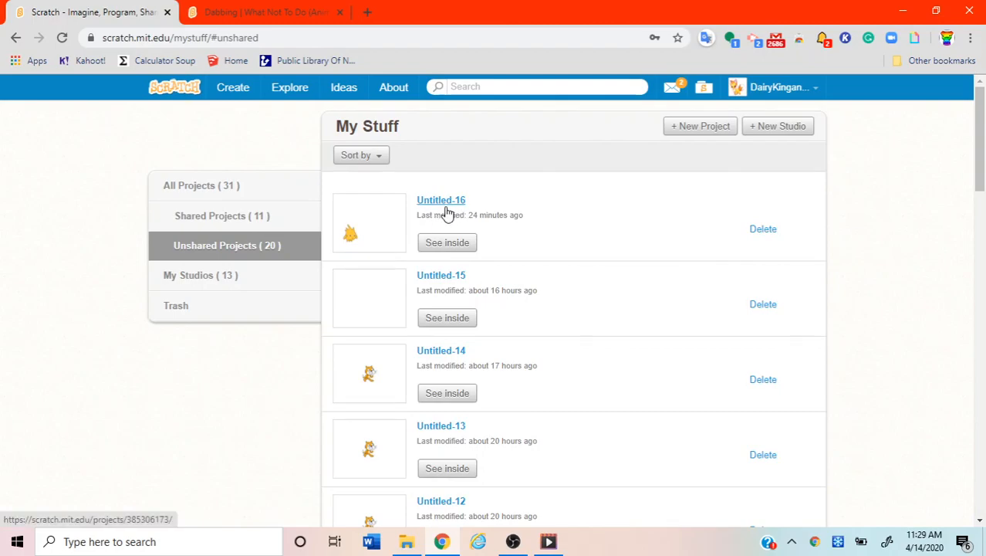
pyautogui.click(200, 276)
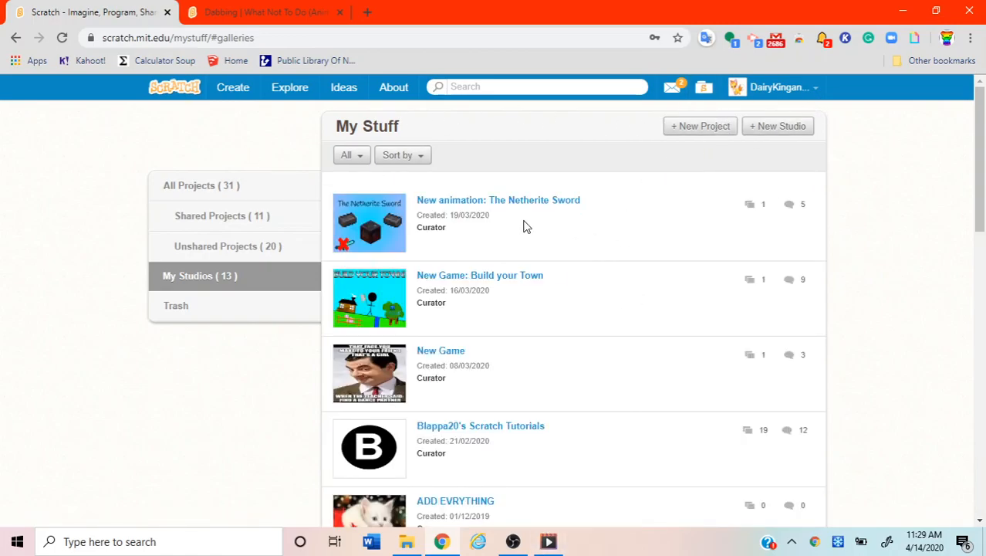
pyautogui.scroll(-3)
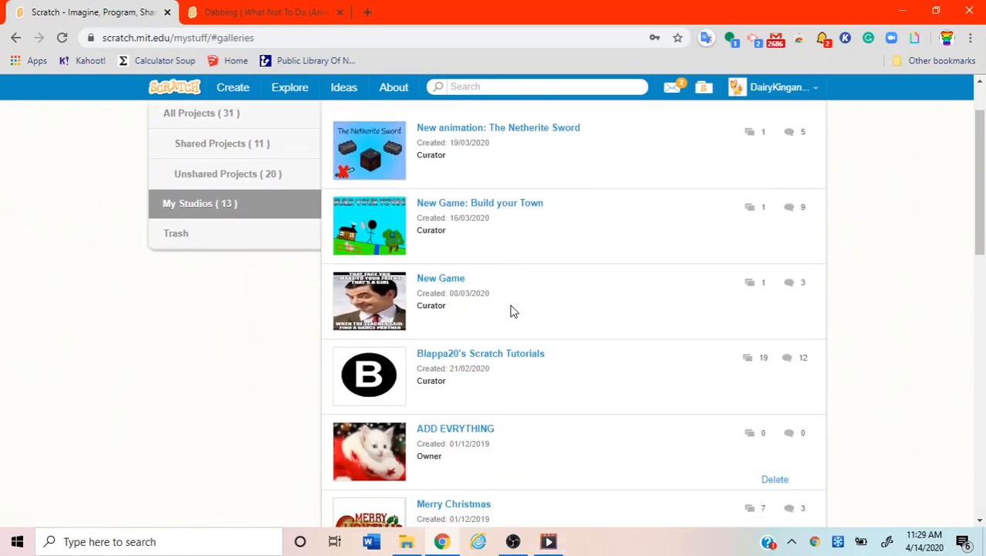
pyautogui.scroll(-3)
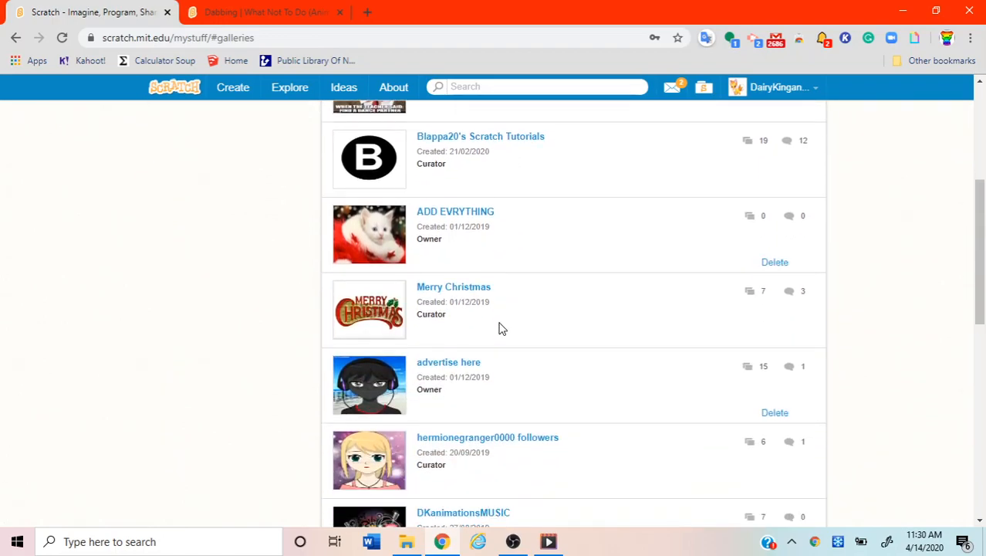
pyautogui.scroll(-3)
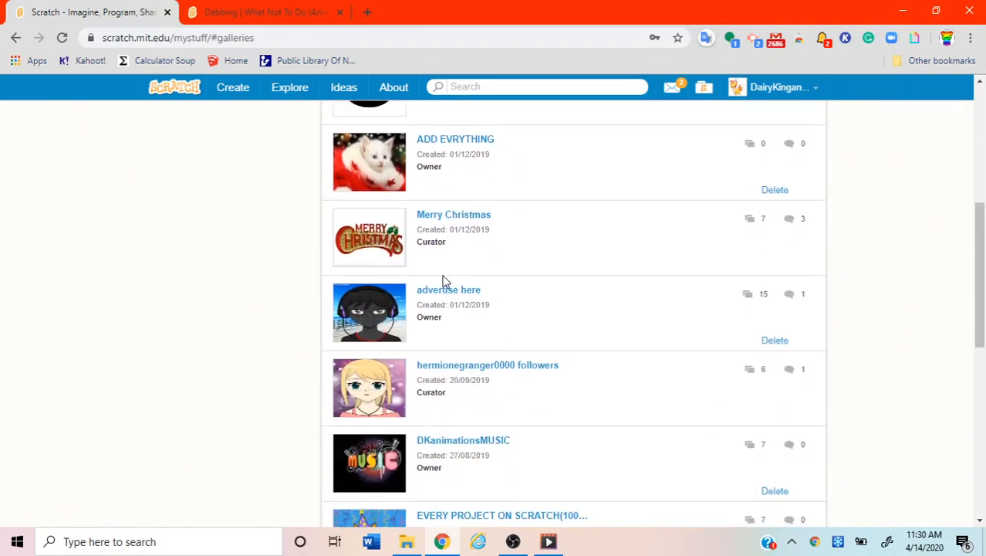
pyautogui.scroll(3)
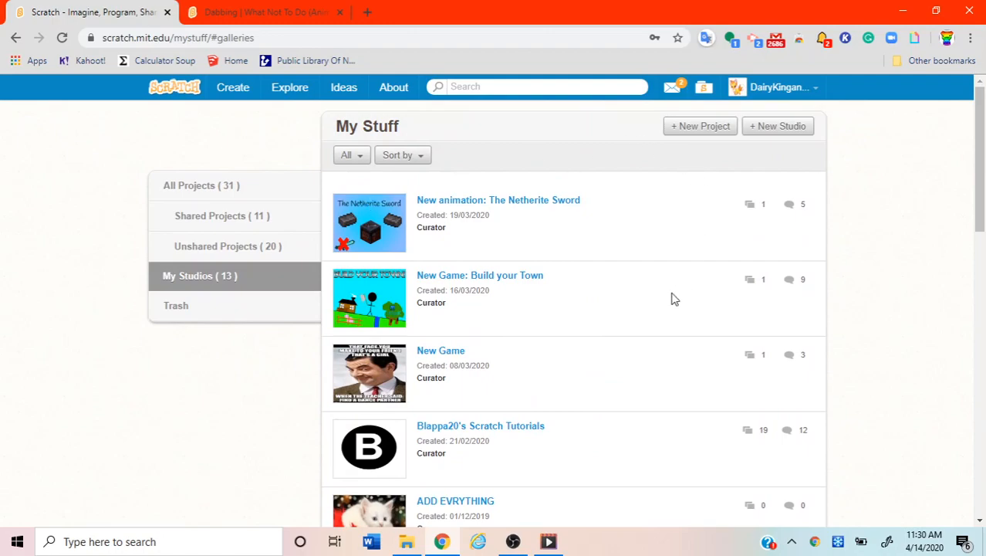
pyautogui.scroll(-3)
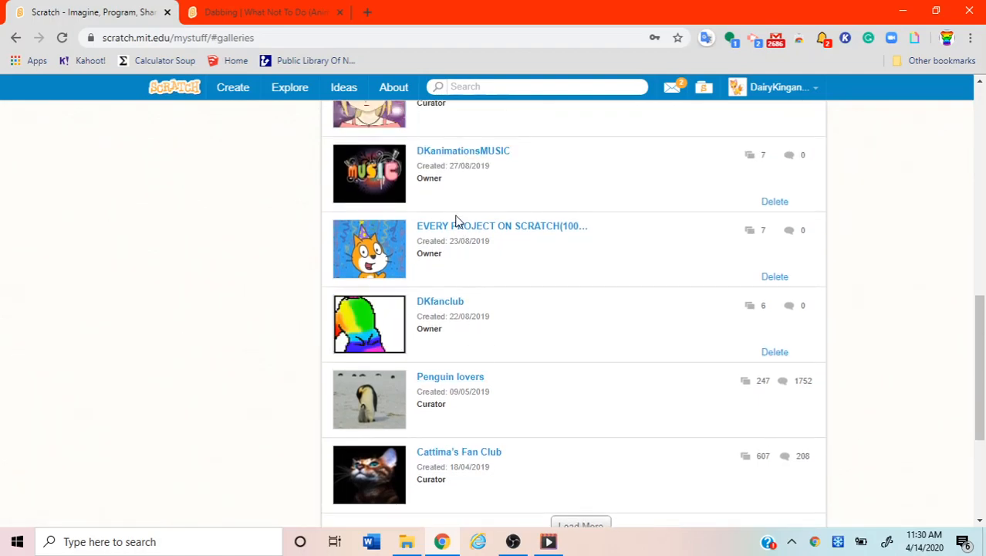
pyautogui.scroll(-3)
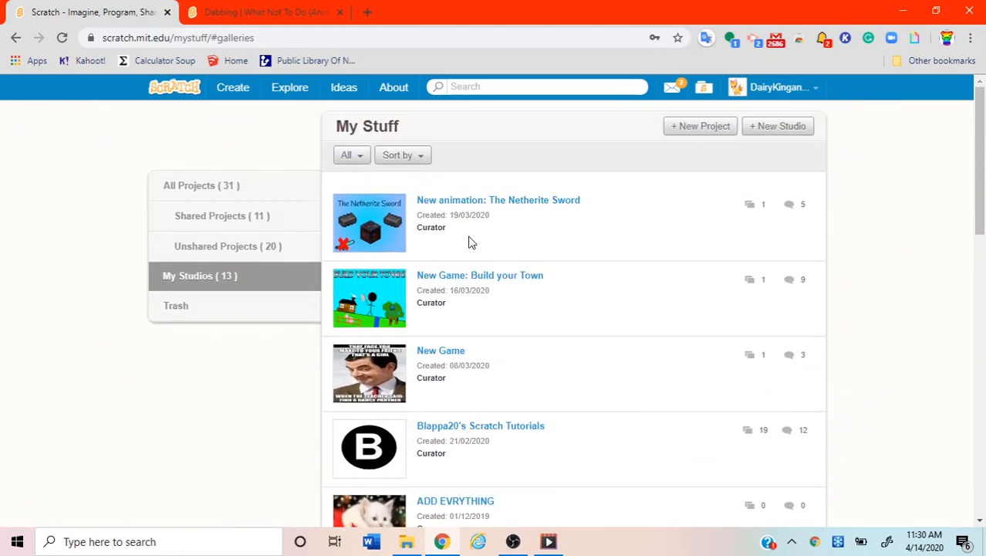
pyautogui.moveTo(443, 228)
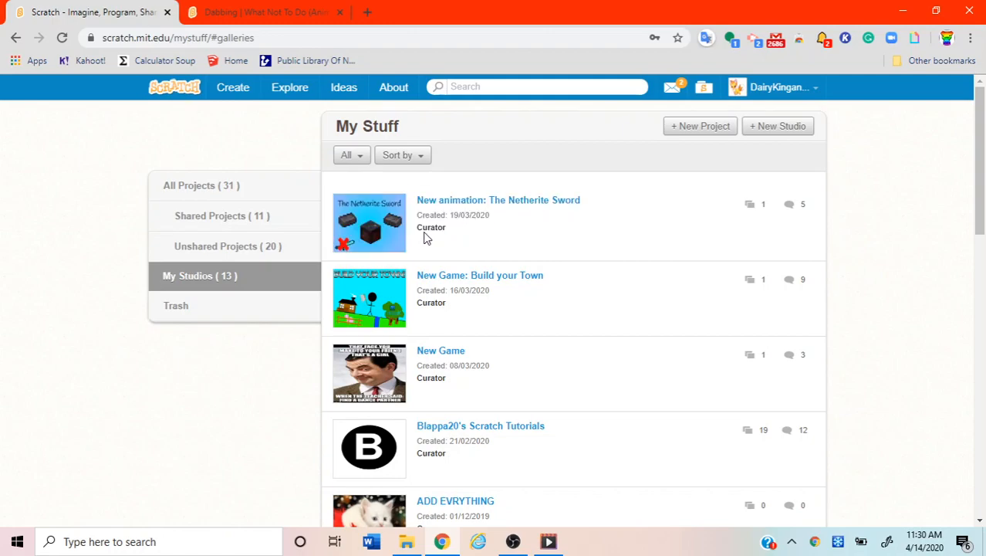
pyautogui.moveTo(531, 191)
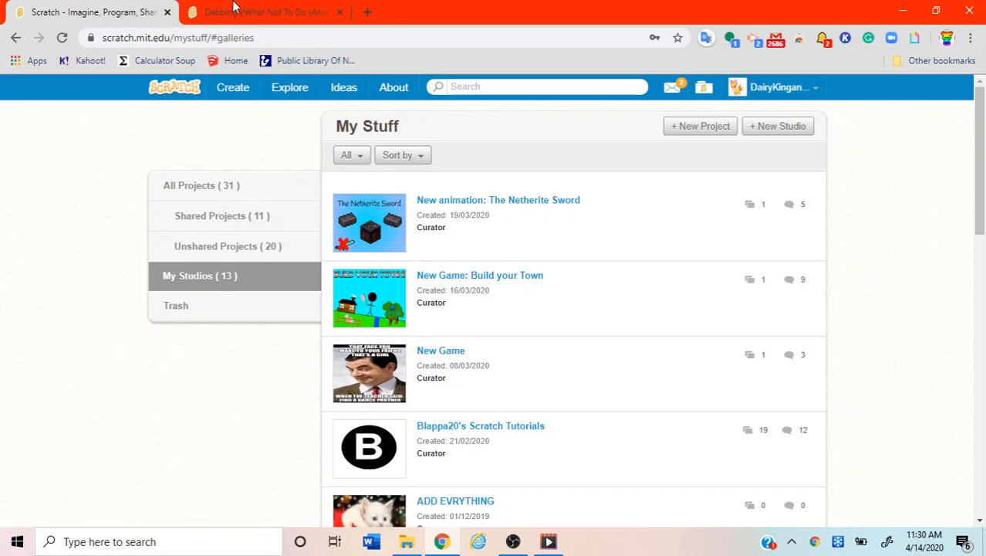
pyautogui.moveTo(778, 126)
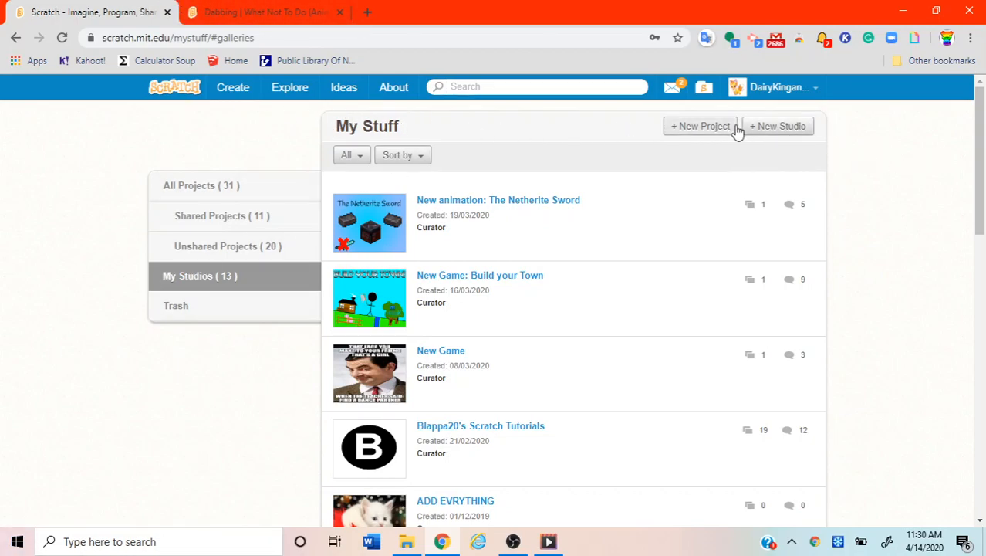
pyautogui.moveTo(778, 126)
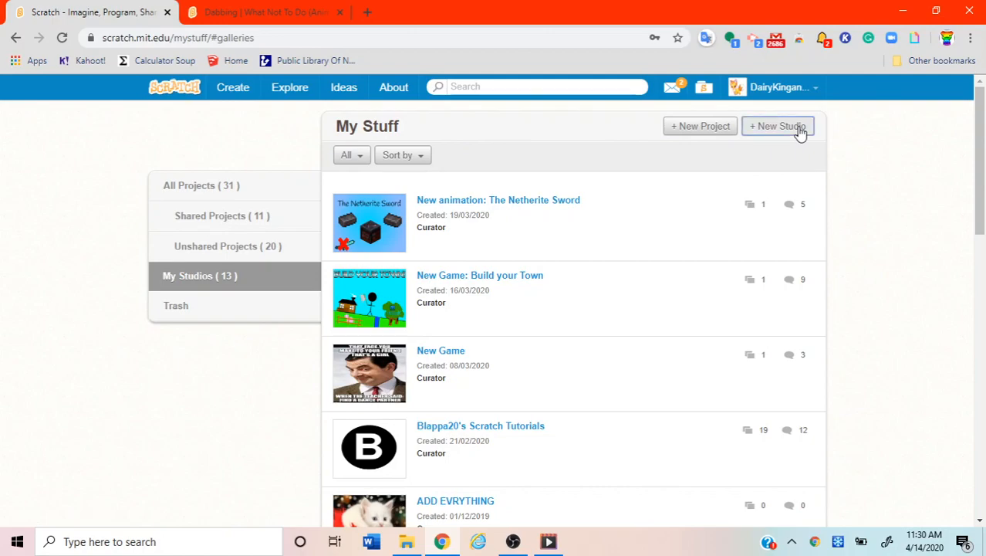
# Create a new studio and retitle it 'Clicker Games Forever'.
pyautogui.click(778, 126)
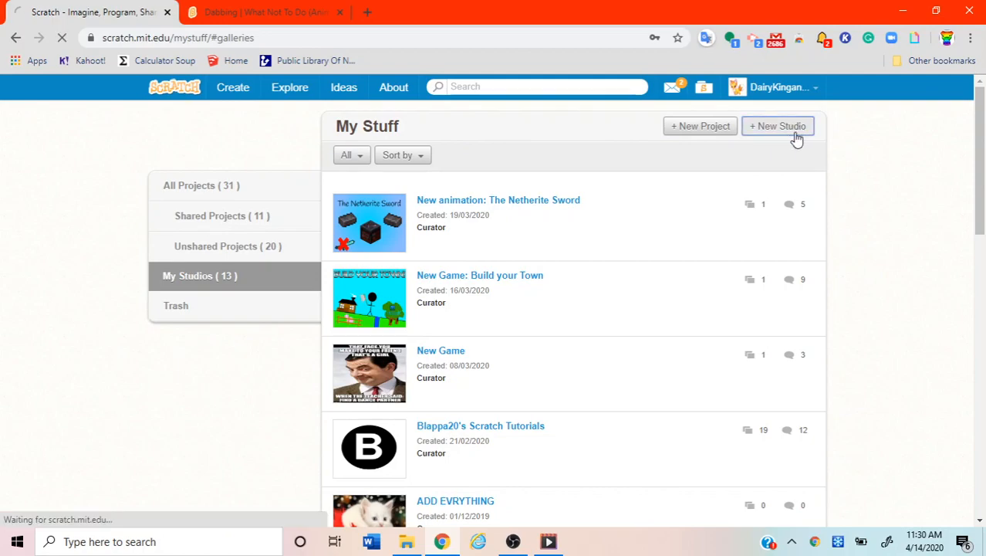
pyautogui.click(778, 126)
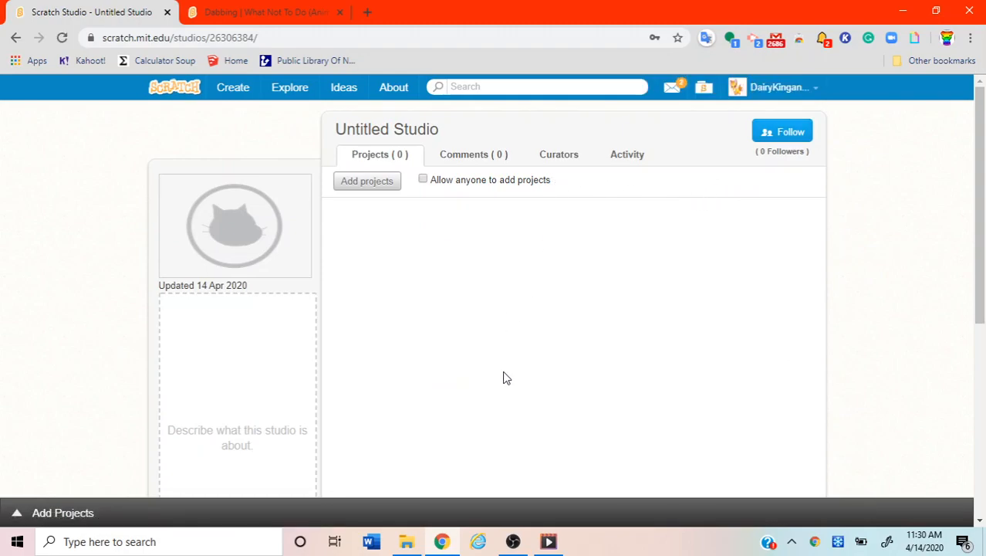
pyautogui.moveTo(235, 224)
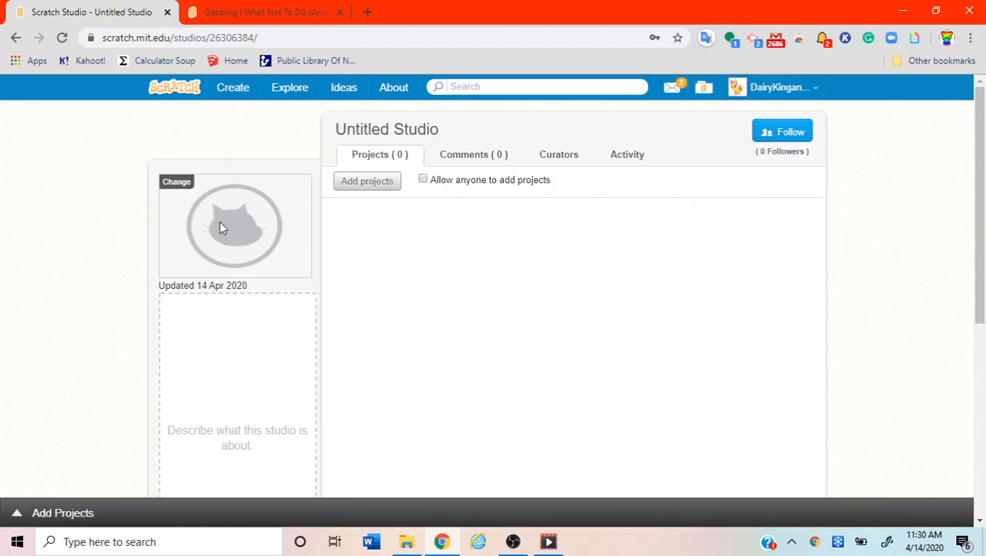
pyautogui.click(386, 129)
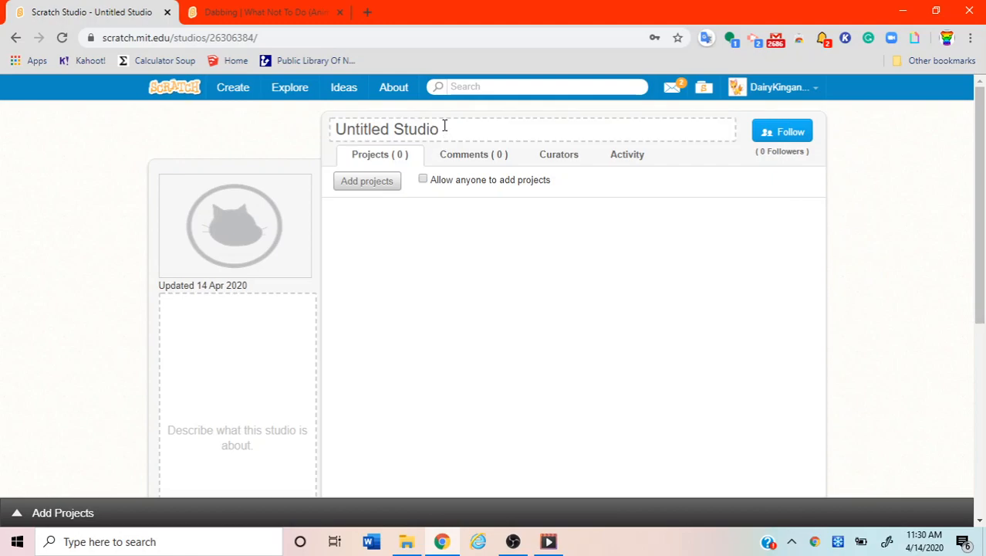
pyautogui.doubleClick(386, 129)
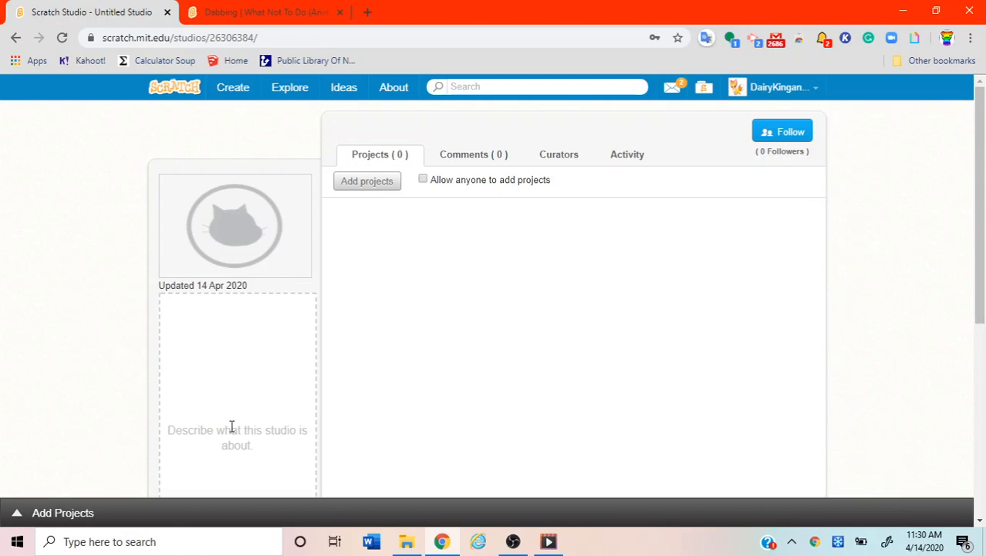
pyautogui.write('C')
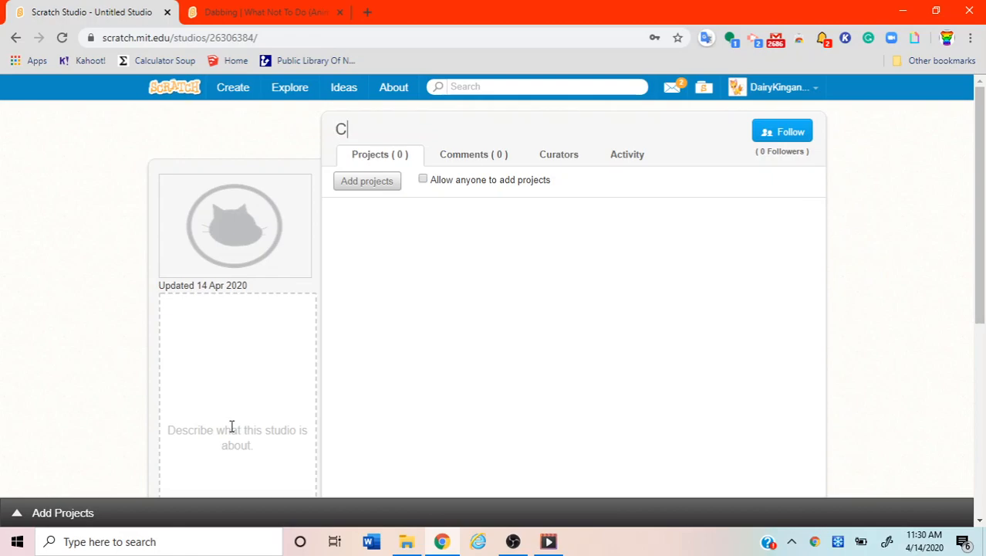
pyautogui.write('licker')
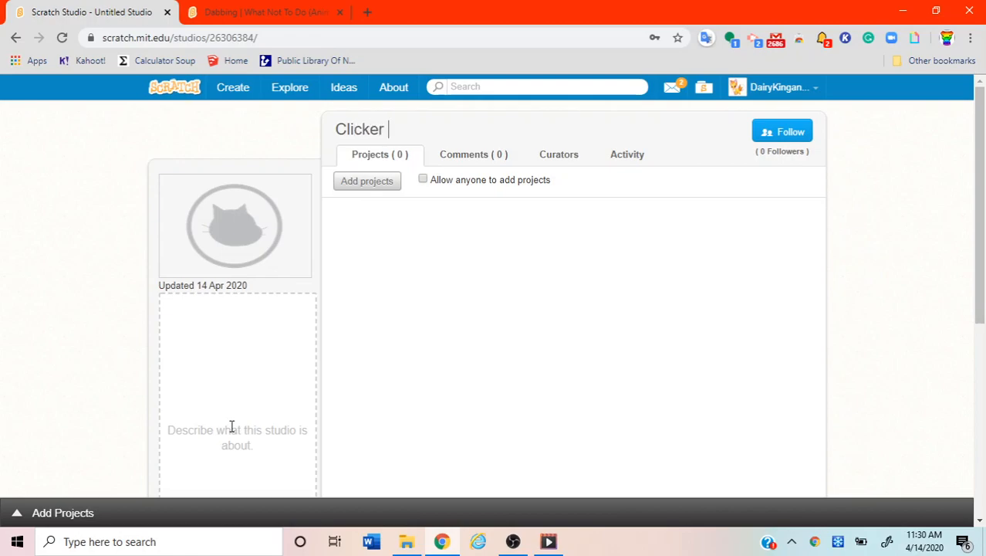
pyautogui.write('Games Fo')
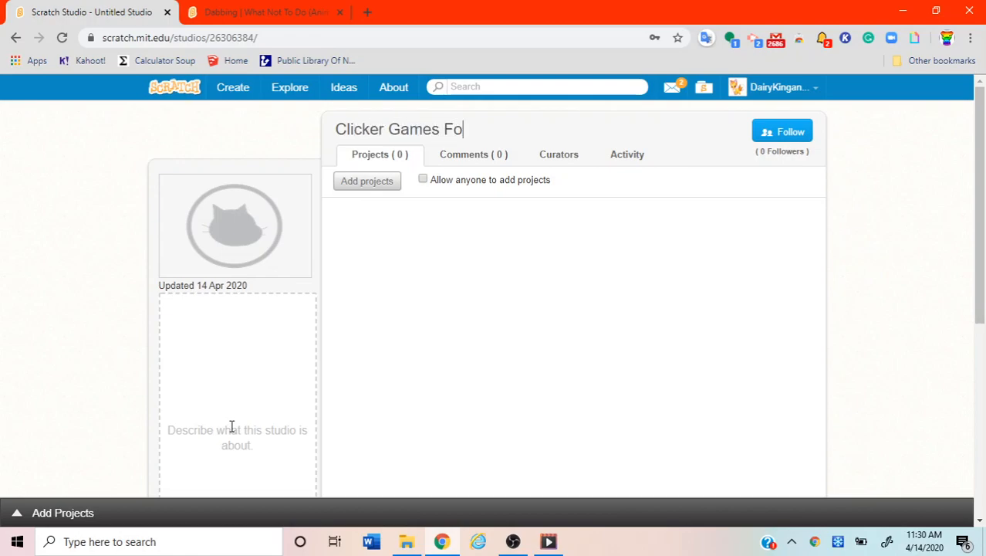
pyautogui.write('rever')
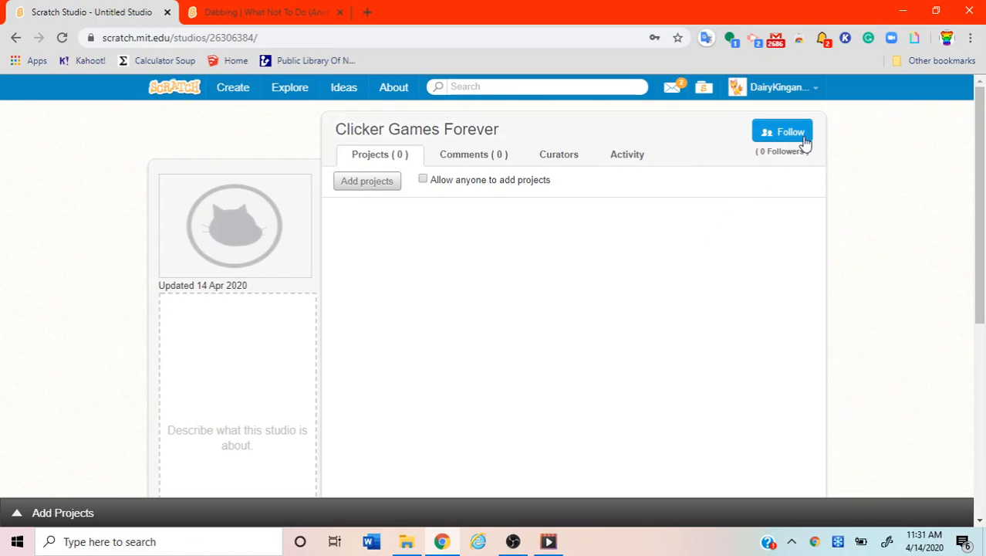
# Follow the studio and upload 2943113_200x130 as its thumbnail.
pyautogui.click(782, 131)
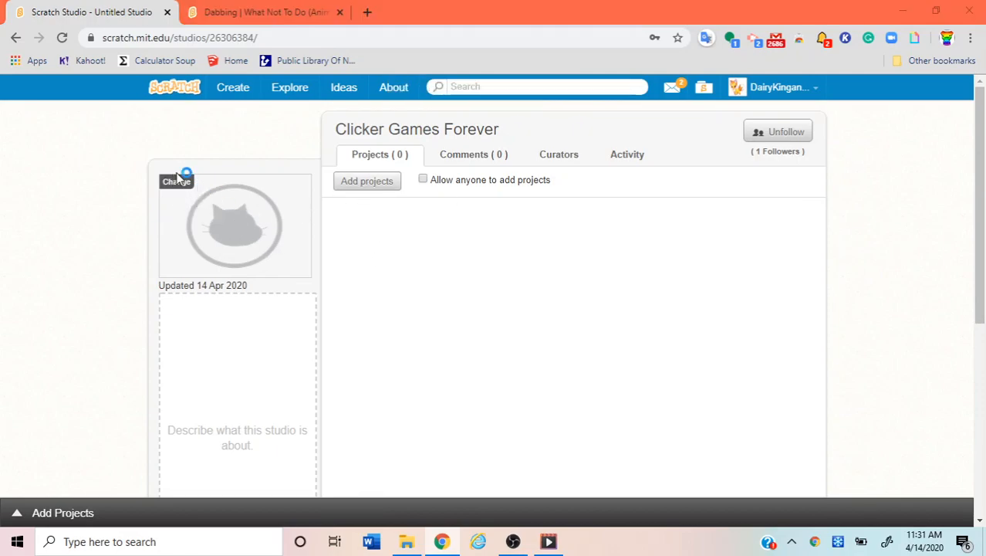
pyautogui.click(176, 181)
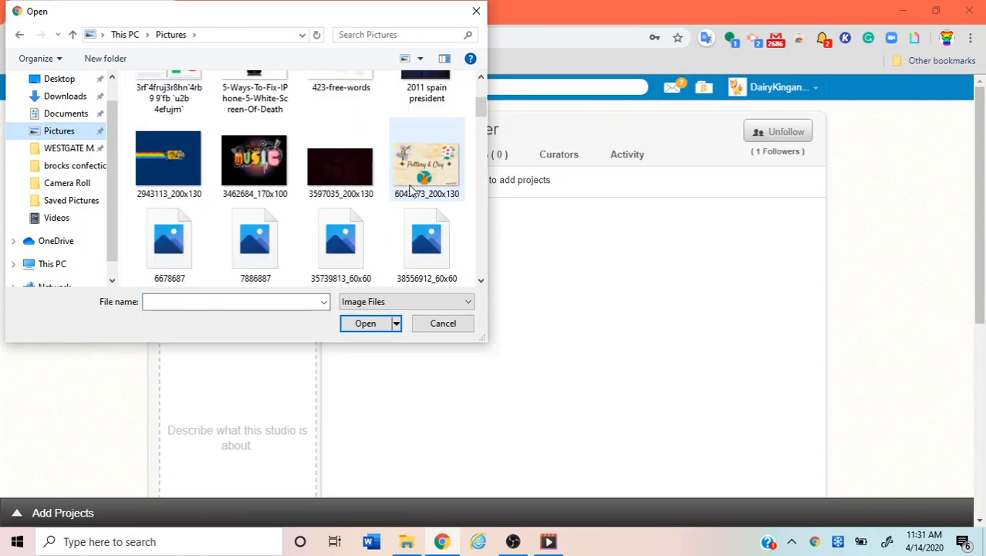
pyautogui.click(169, 160)
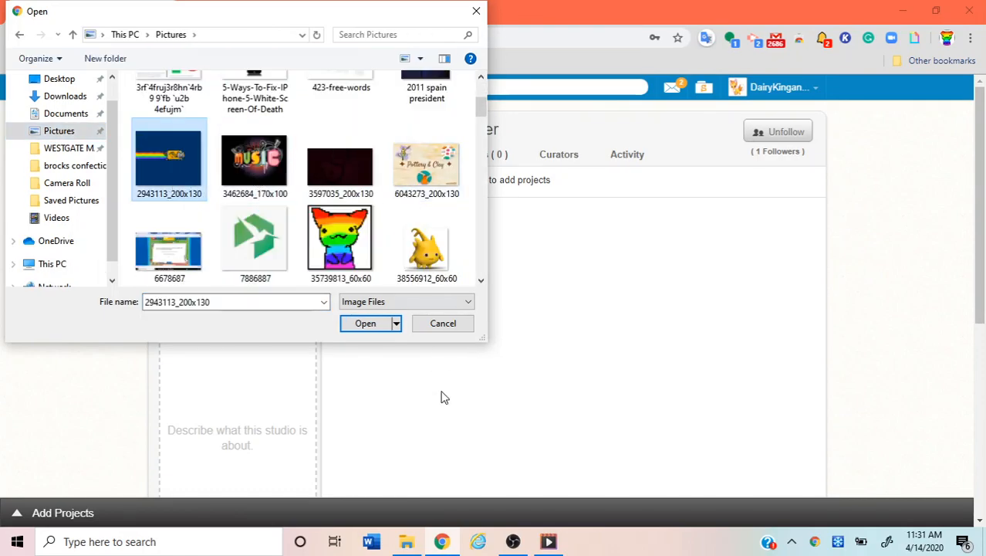
pyautogui.click(396, 323)
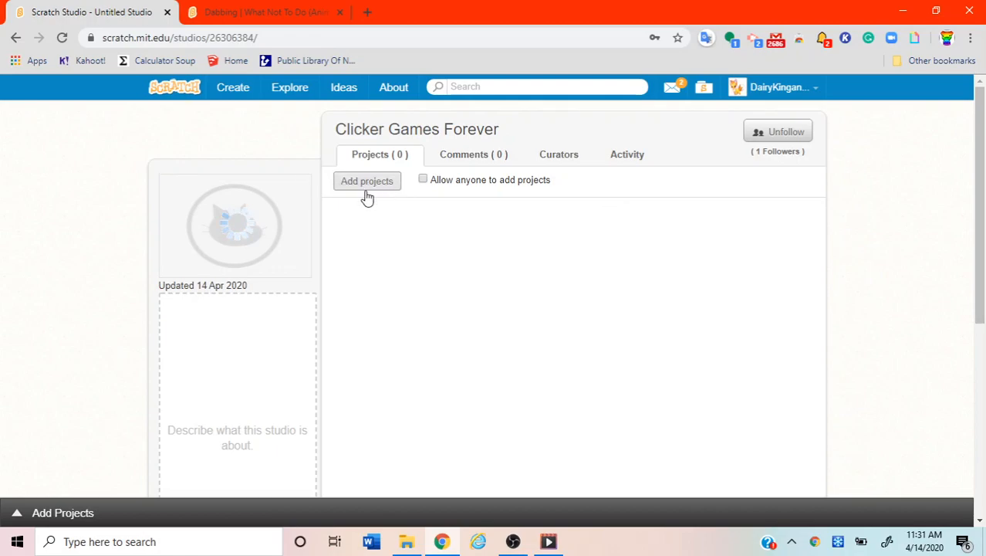
pyautogui.click(366, 181)
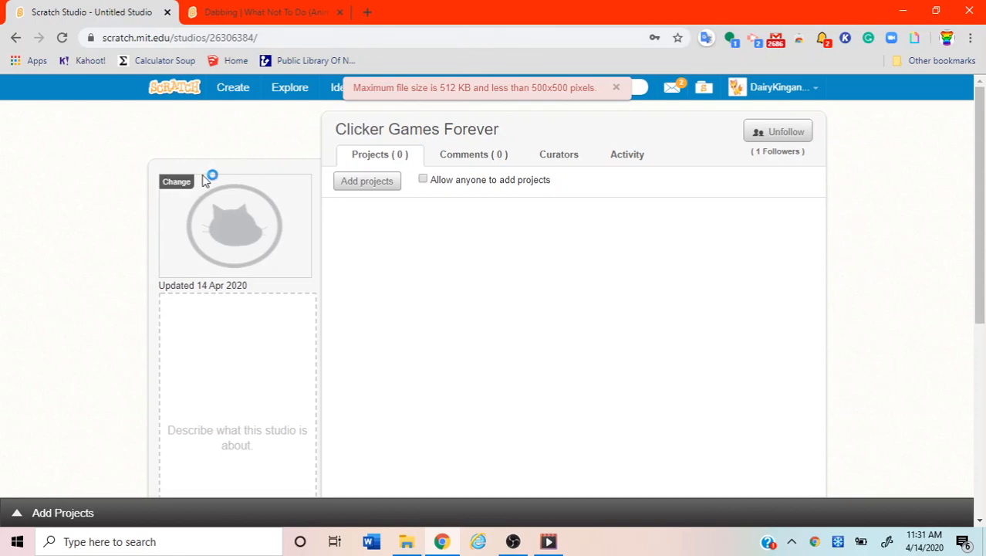
pyautogui.click(176, 181)
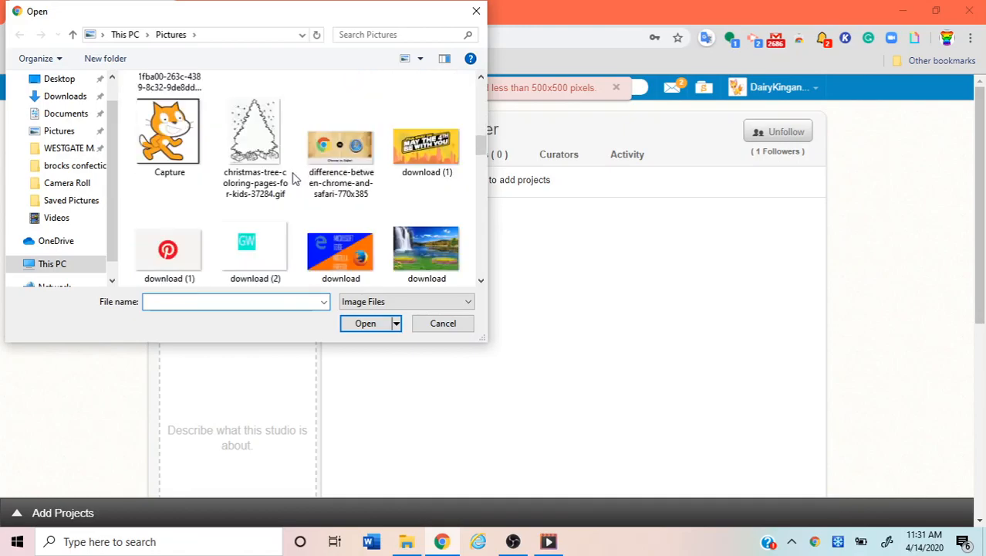
pyautogui.scroll(-3)
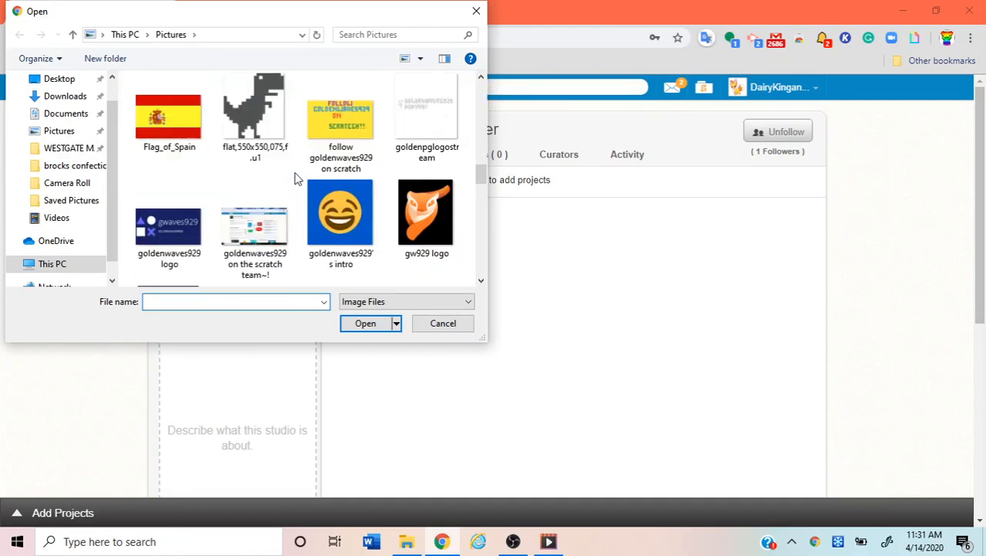
pyautogui.click(341, 116)
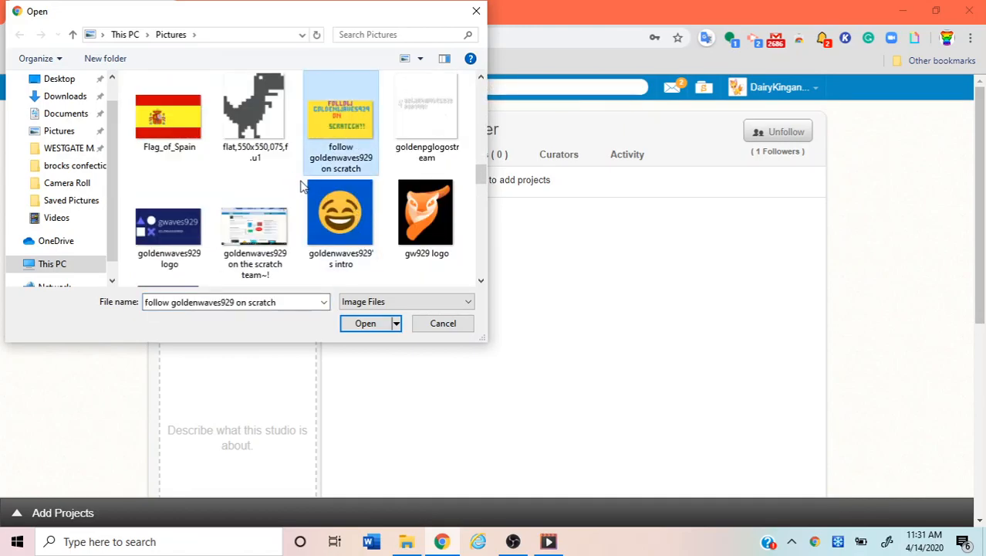
pyautogui.scroll(-3)
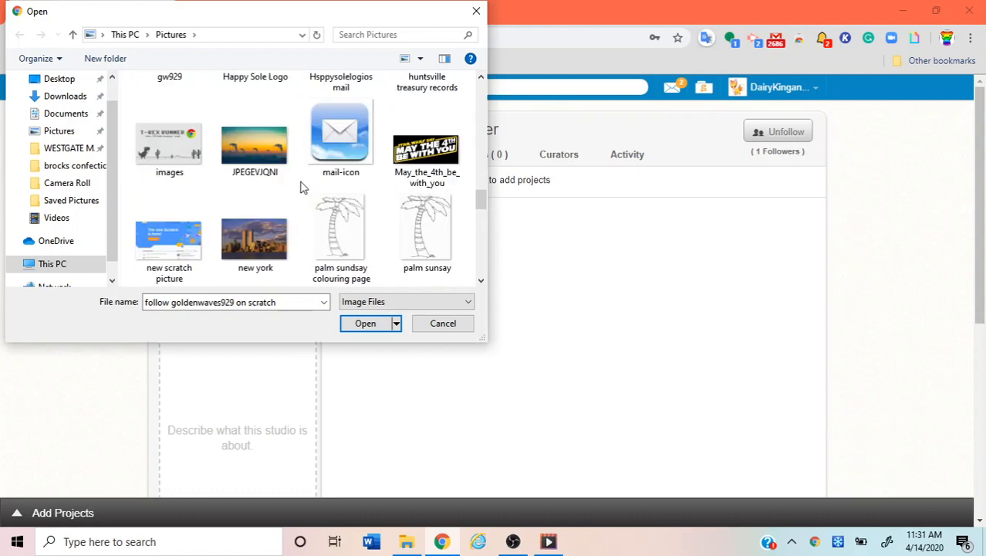
pyautogui.click(255, 137)
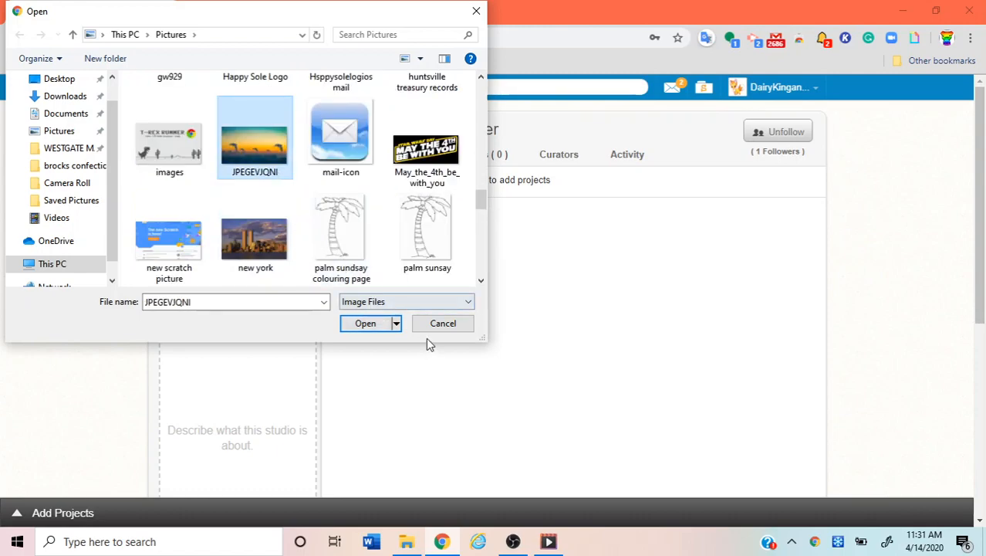
pyautogui.click(395, 324)
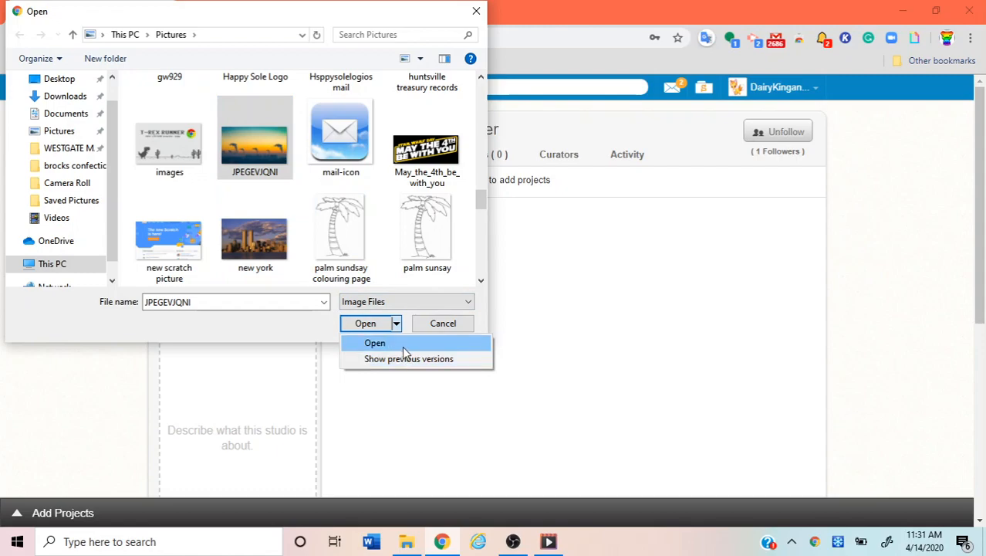
pyautogui.click(374, 343)
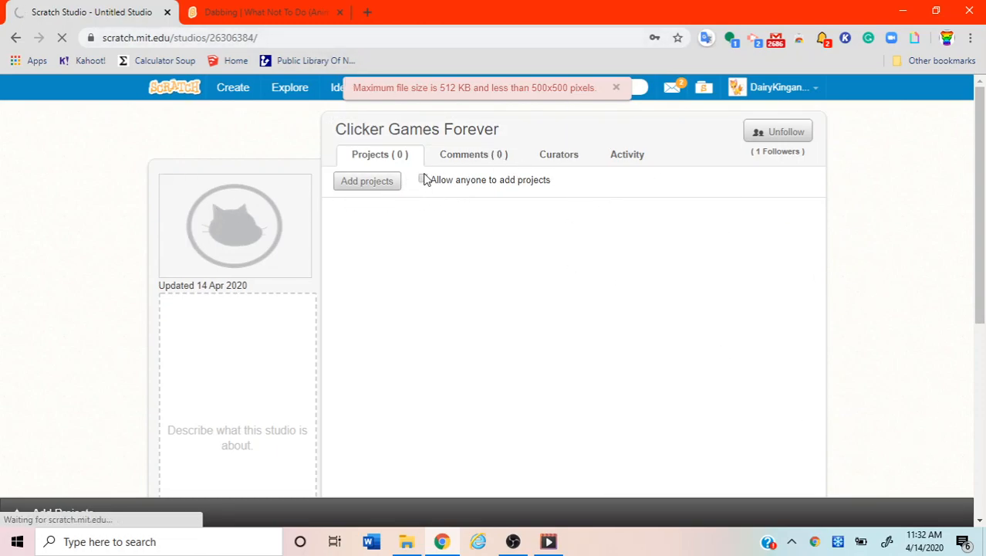
pyautogui.click(616, 87)
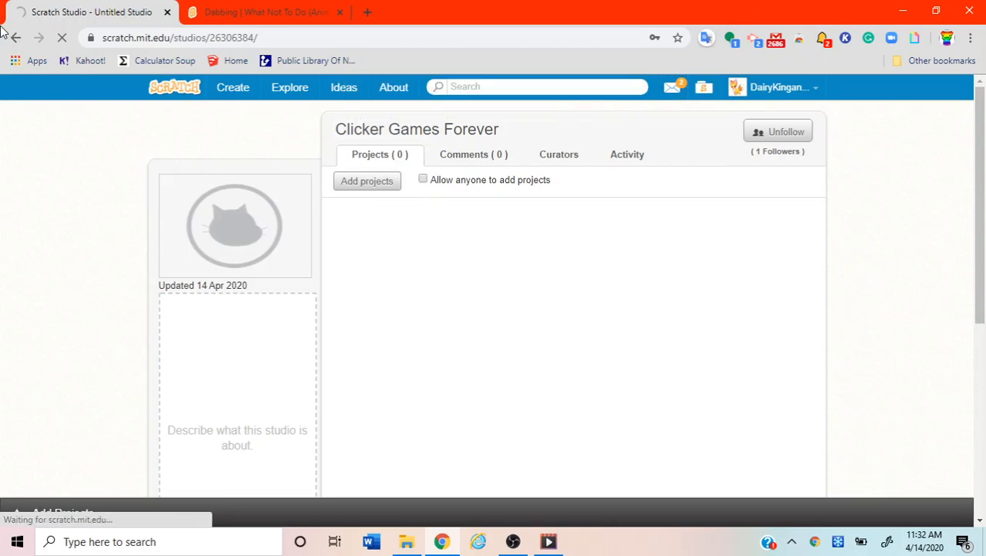
pyautogui.moveTo(15, 37)
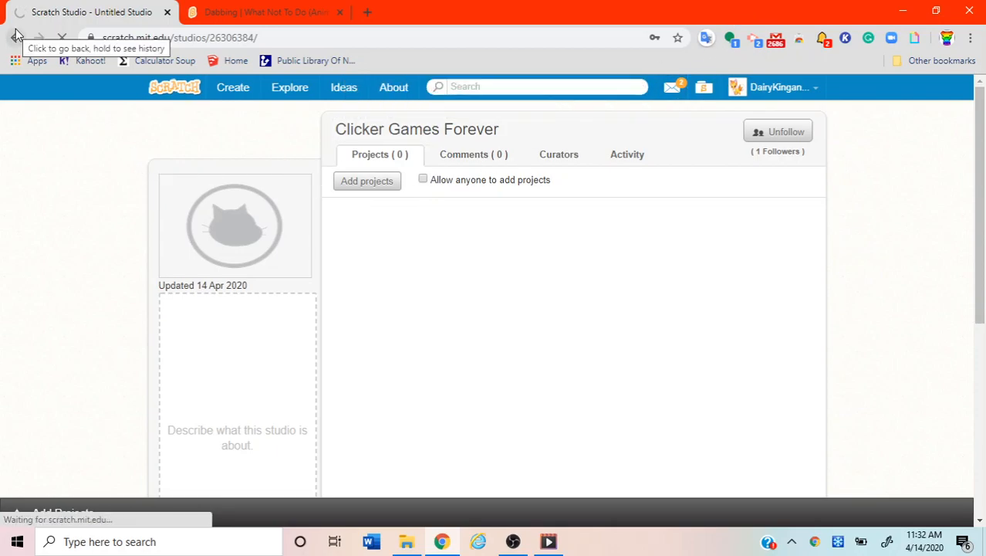
# Go back to My Studios and load more studios into the list.
pyautogui.click(17, 37)
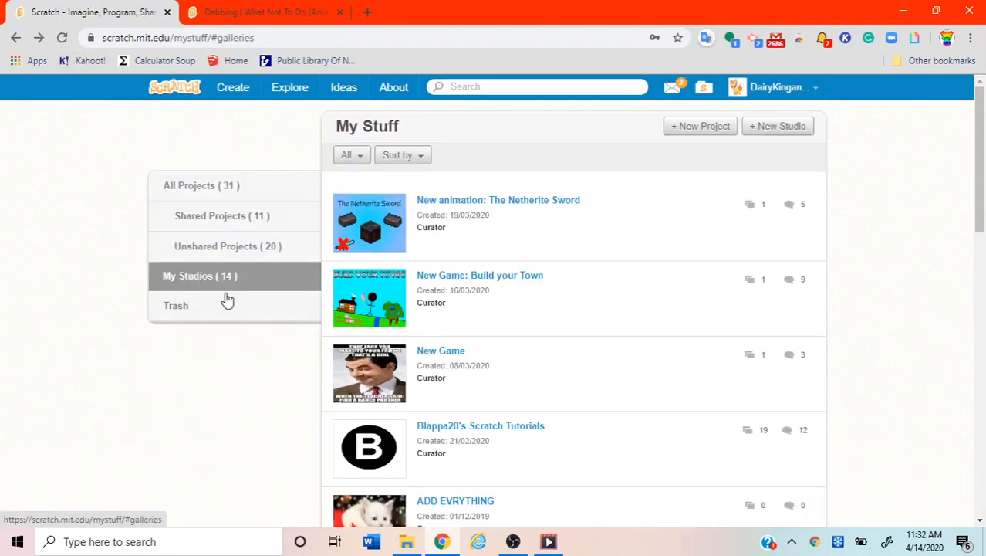
pyautogui.scroll(-3)
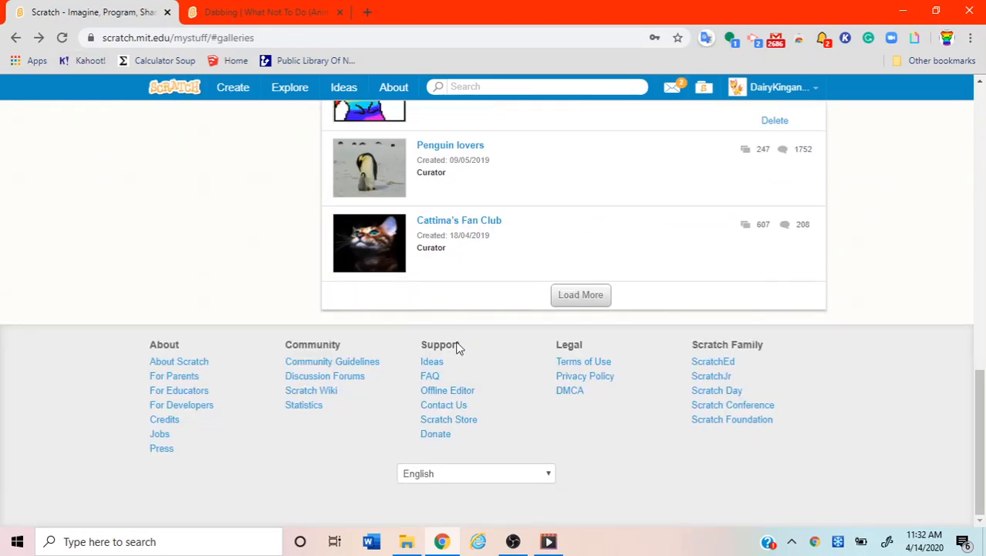
pyautogui.click(580, 294)
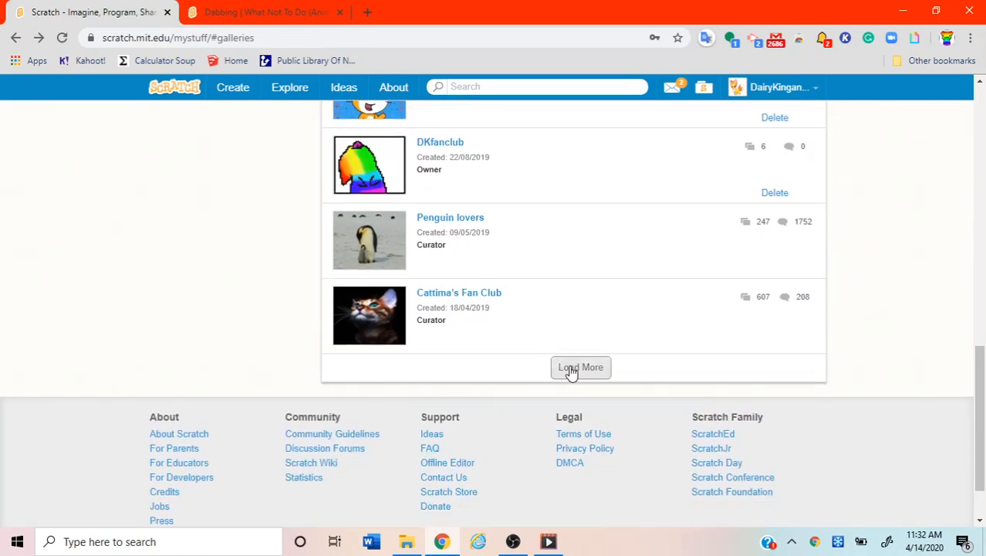
pyautogui.click(580, 366)
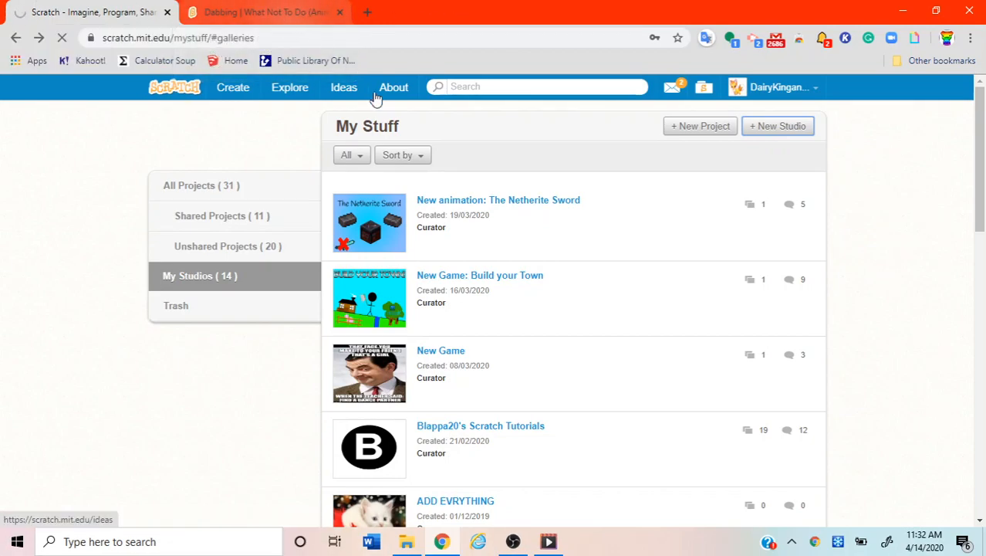
# Start another new studio and title it 'clicker games forever'.
pyautogui.click(777, 126)
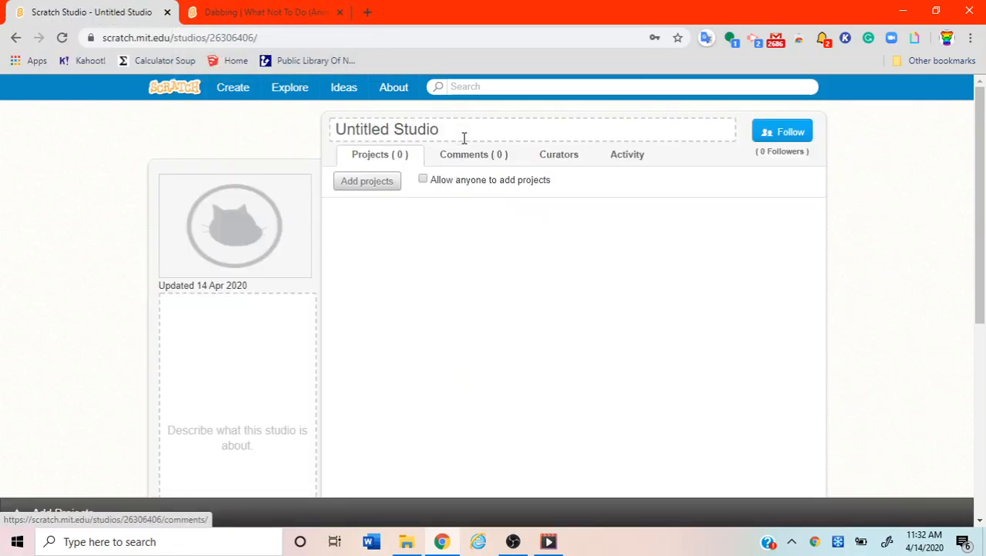
pyautogui.tripleClick(386, 129)
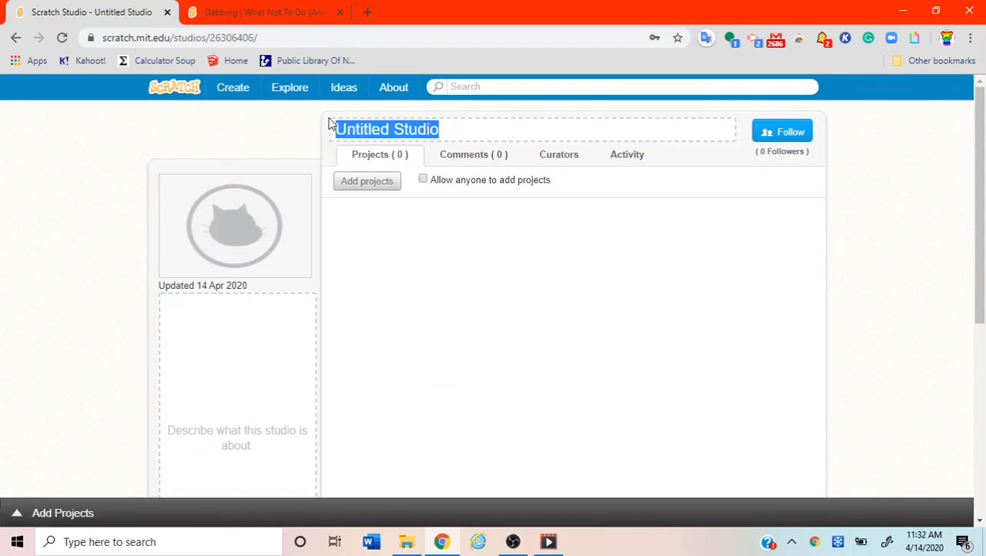
pyautogui.write('clicker games fo')
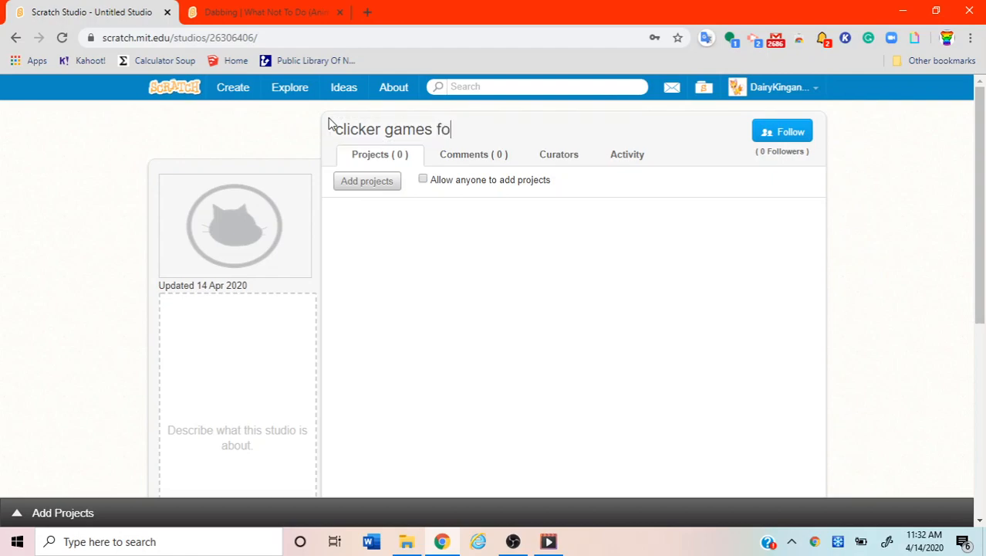
pyautogui.write('rever')
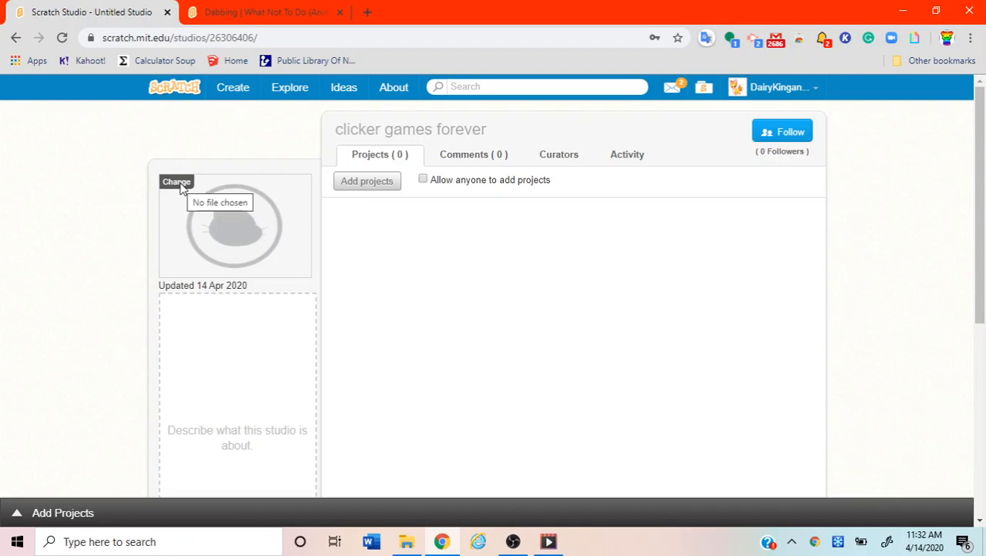
# Upload the May_the_4th_be_with_you picture as the studio thumbnail.
pyautogui.click(177, 182)
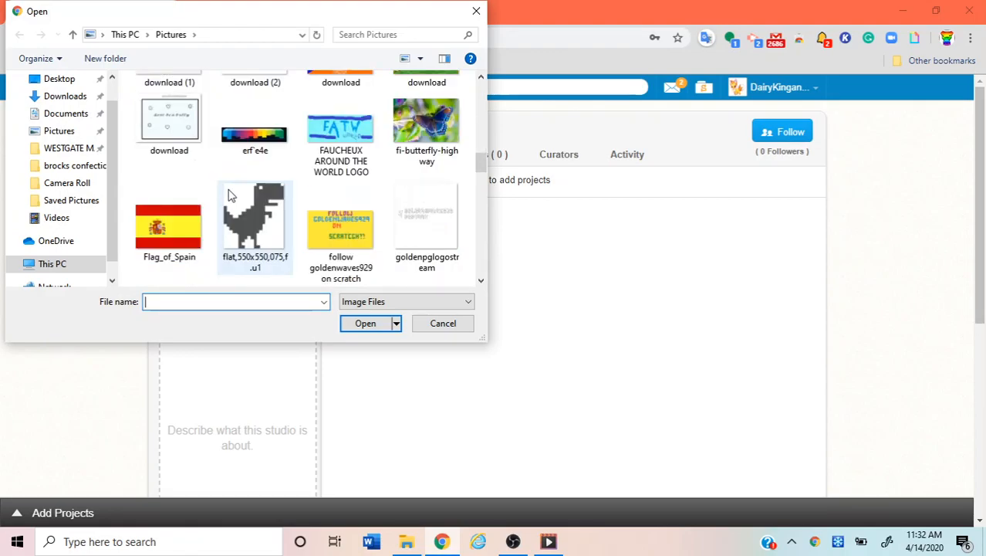
pyautogui.scroll(-3)
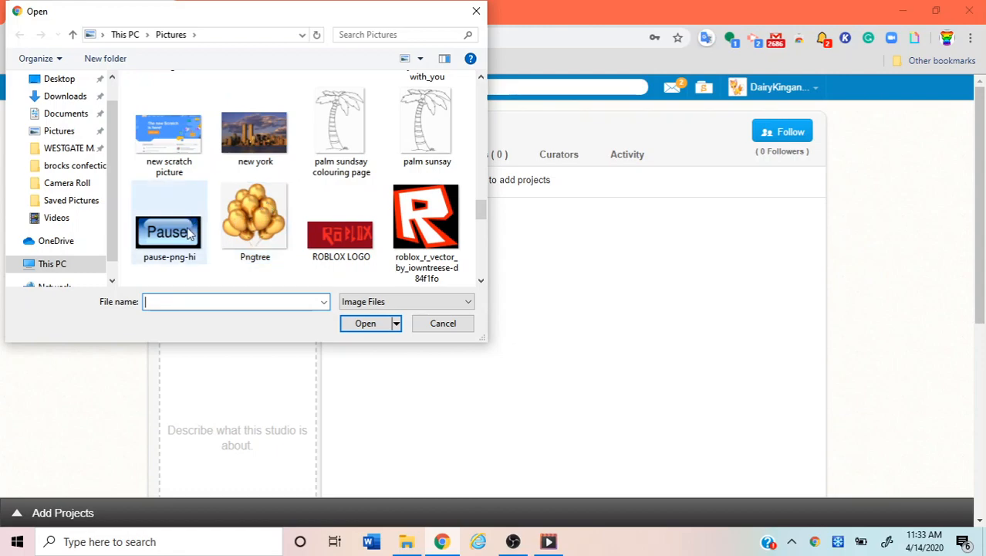
pyautogui.click(169, 212)
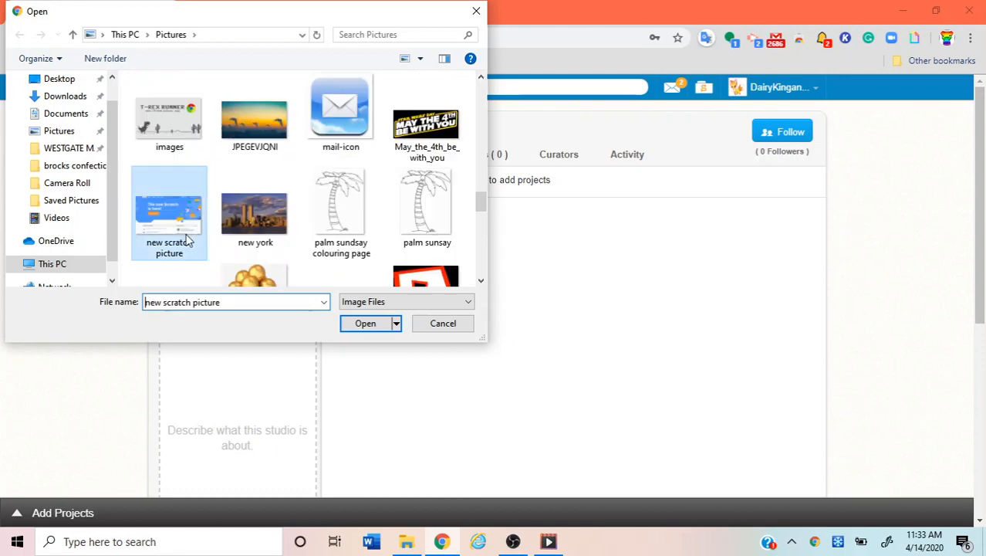
pyautogui.click(169, 112)
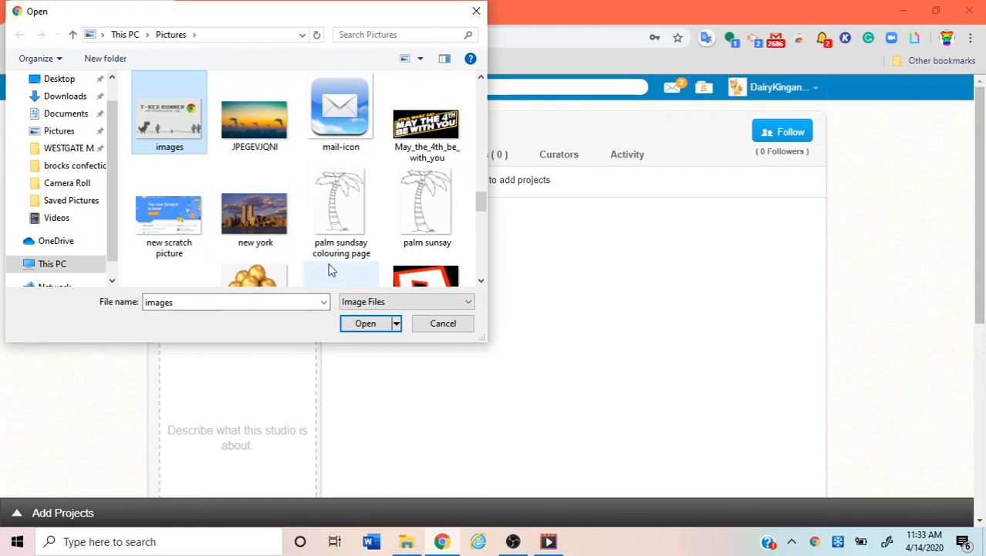
pyautogui.click(427, 116)
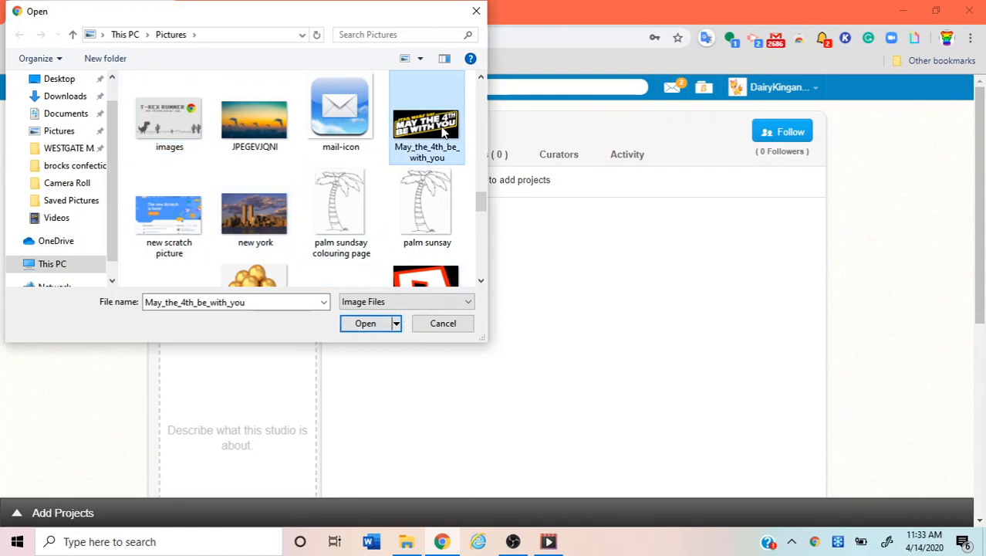
pyautogui.click(365, 322)
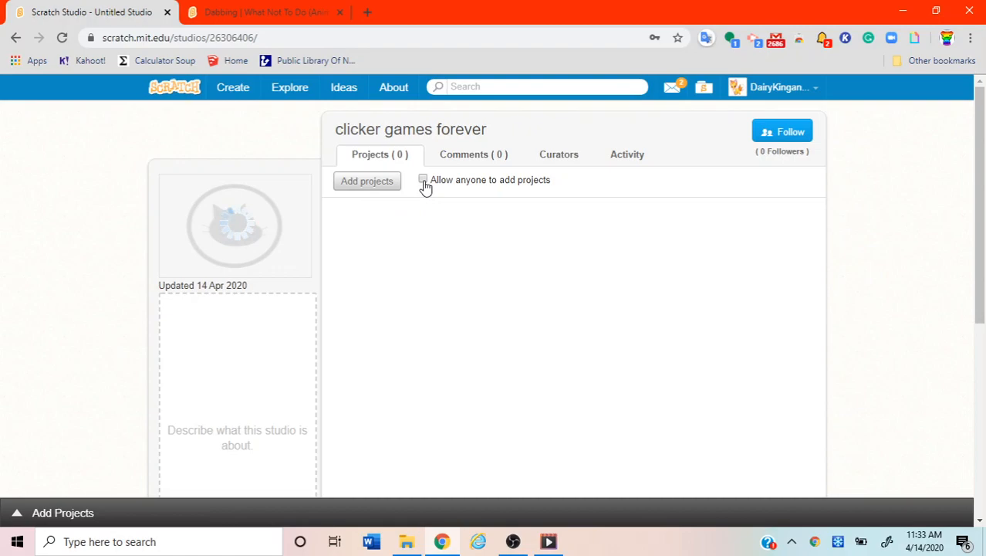
# Turn 'Allow anyone to add projects' on, then back off.
pyautogui.click(422, 180)
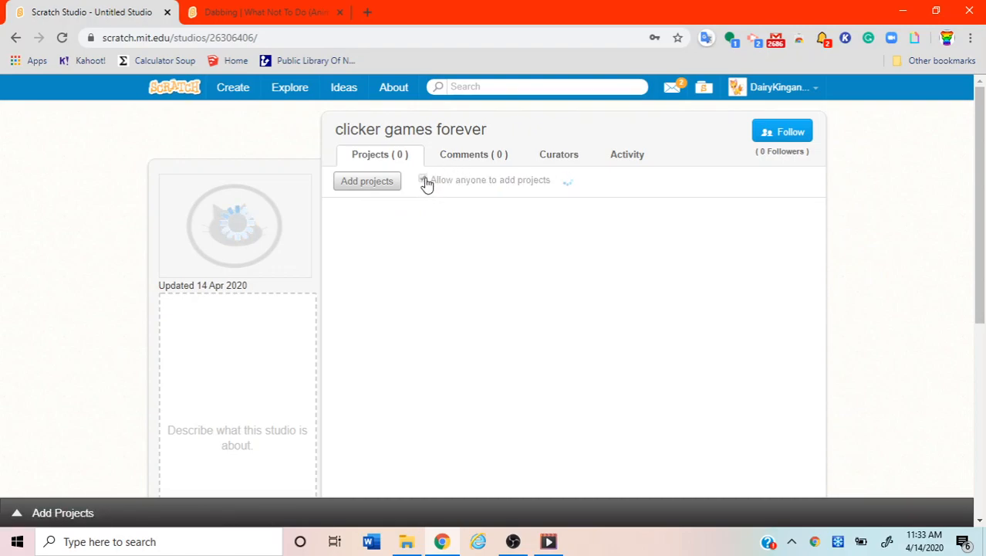
pyautogui.click(423, 179)
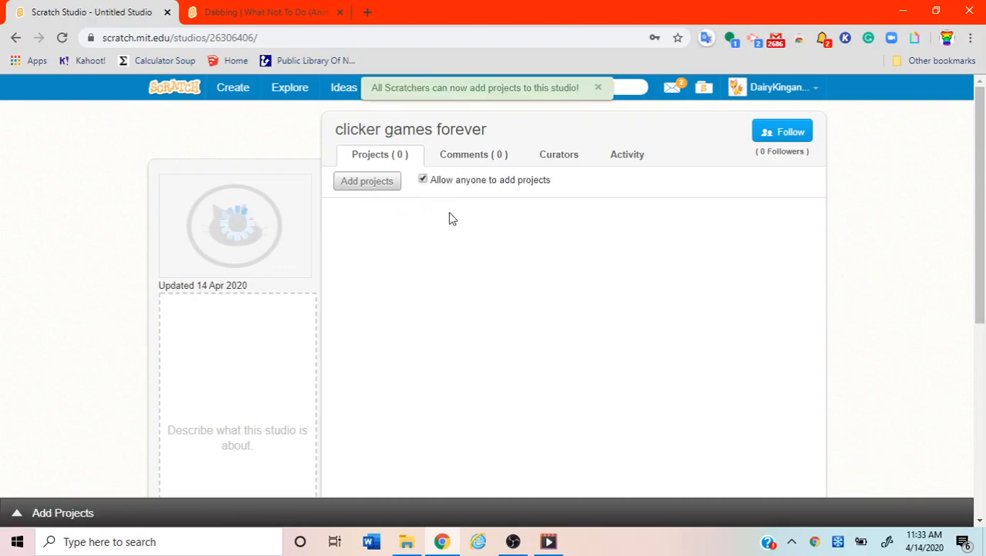
pyautogui.click(598, 87)
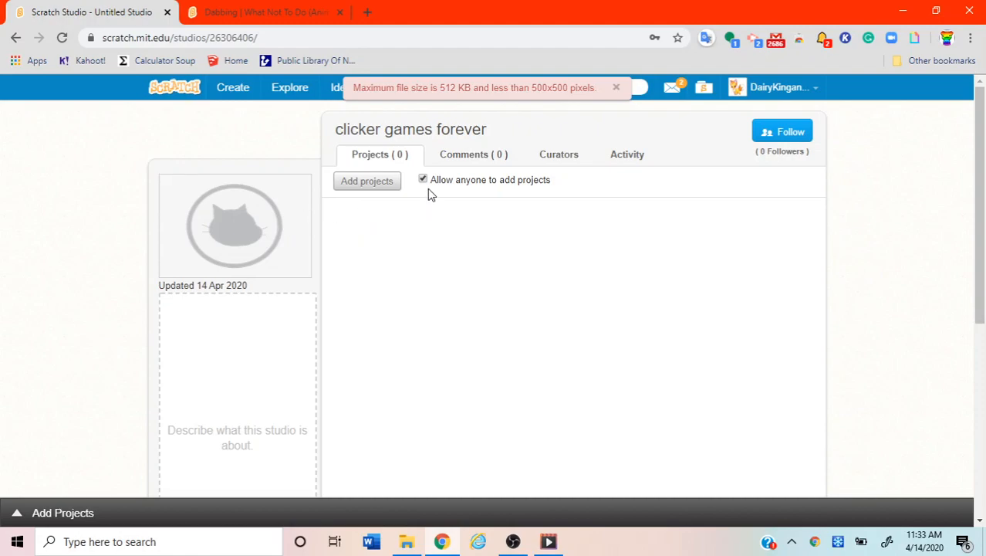
pyautogui.click(423, 179)
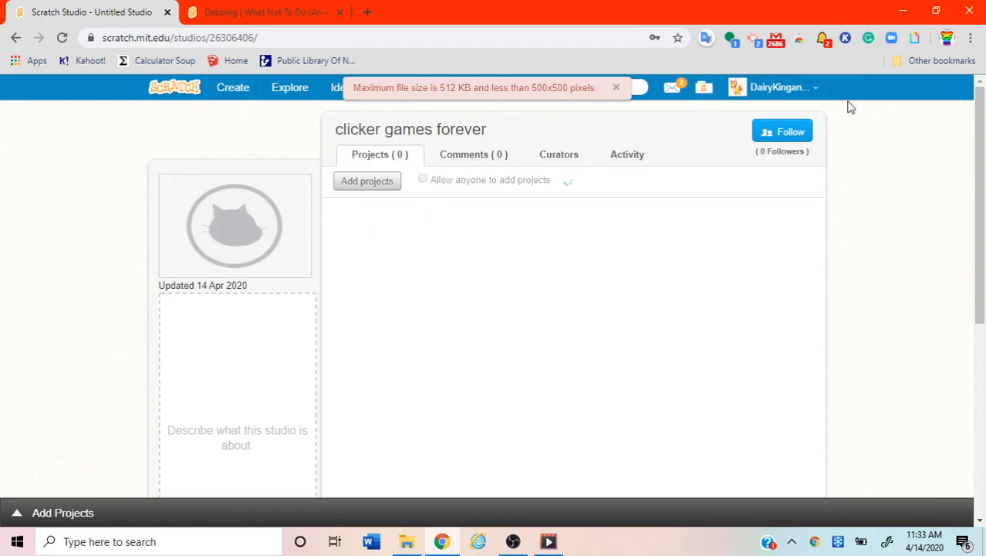
pyautogui.moveTo(208, 191)
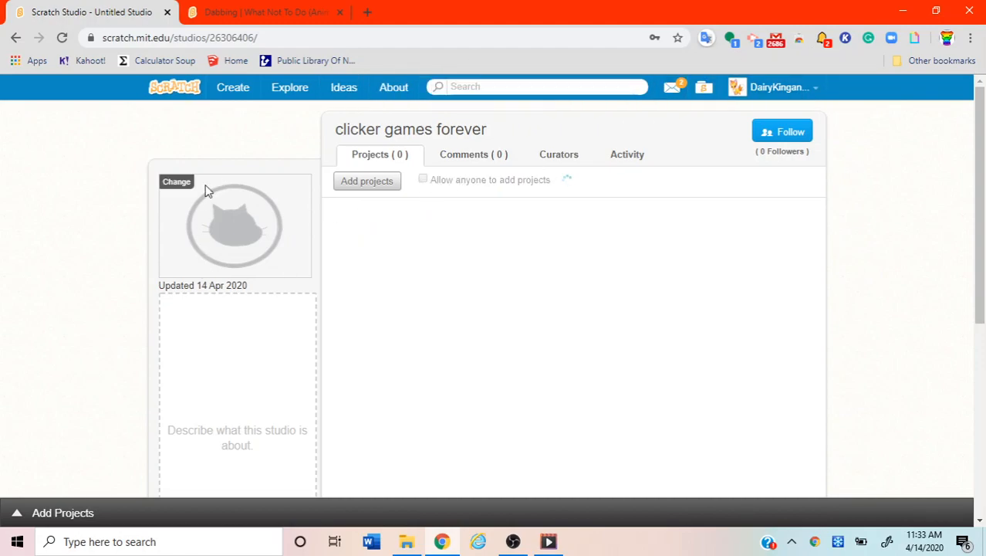
# Upload the 3462684_170x100 MUSIC picture as the studio thumbnail.
pyautogui.click(176, 181)
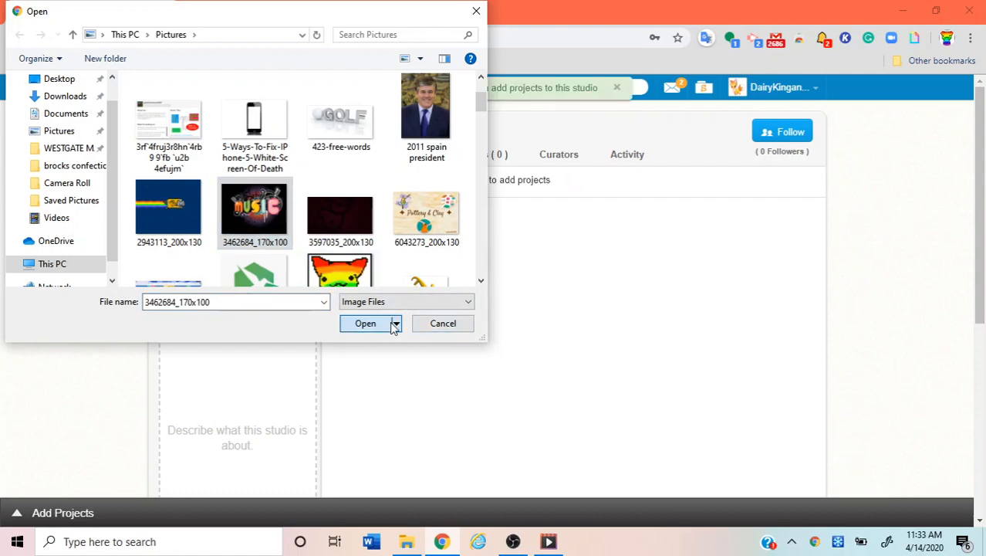
pyautogui.click(365, 323)
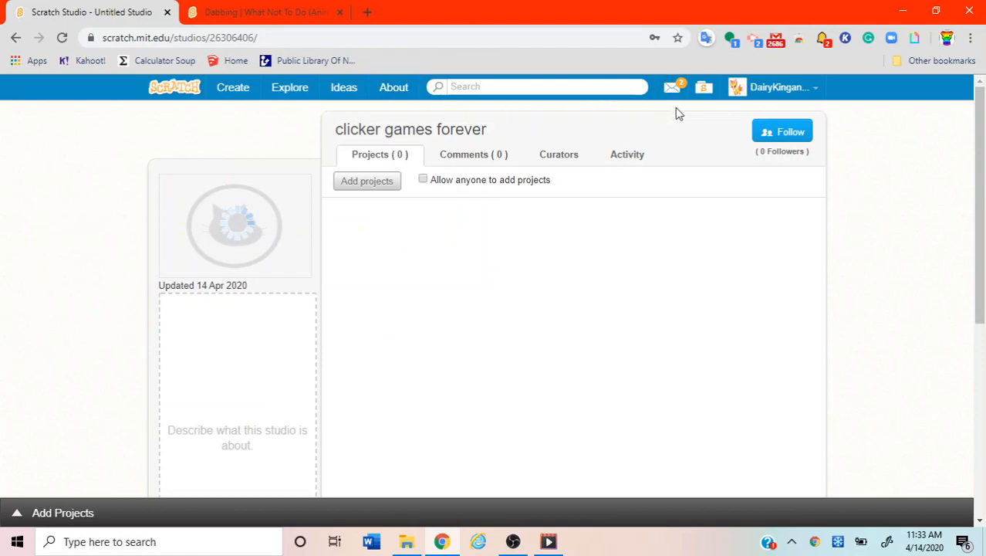
pyautogui.moveTo(258, 255)
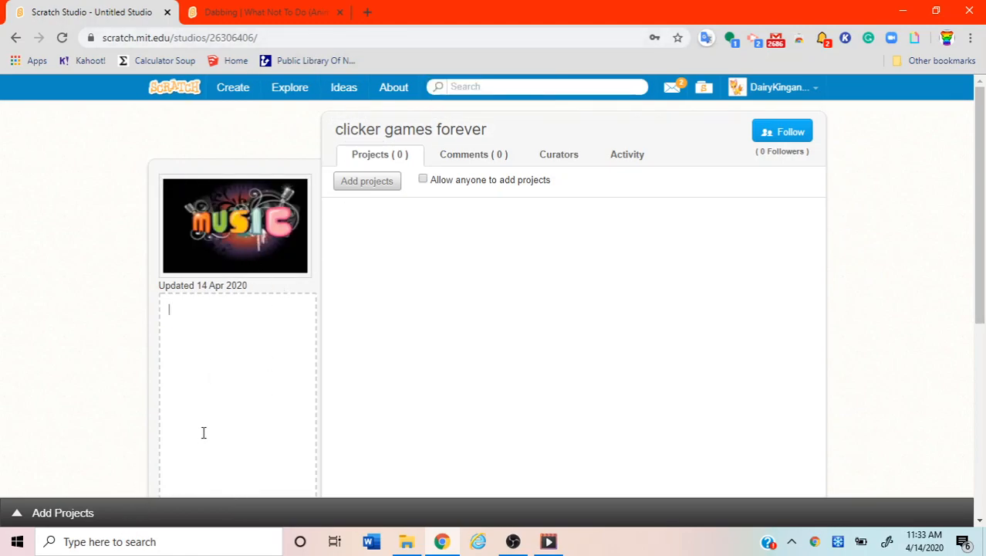
pyautogui.moveTo(177, 346)
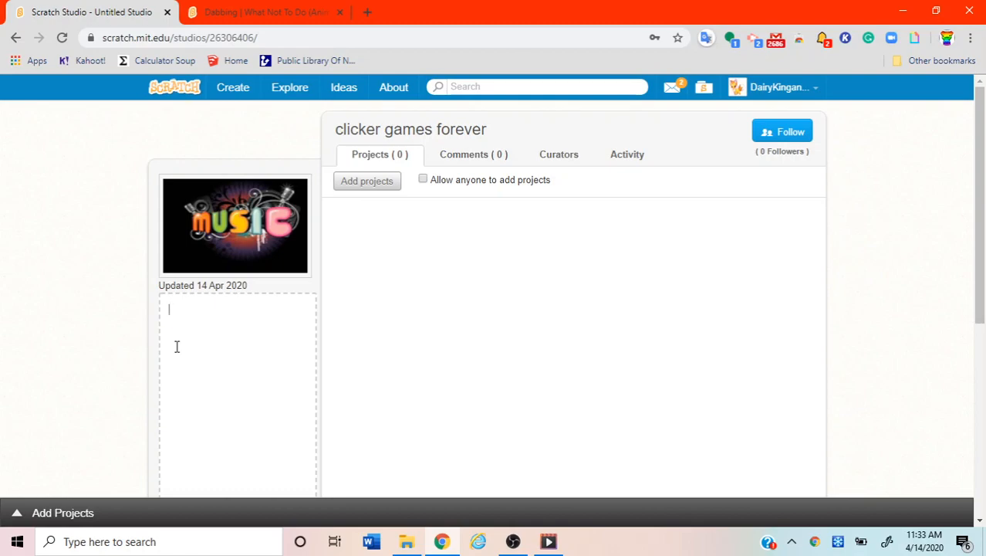
# Enter 'all clicker - games' as the studio description.
pyautogui.write('all clicker -')
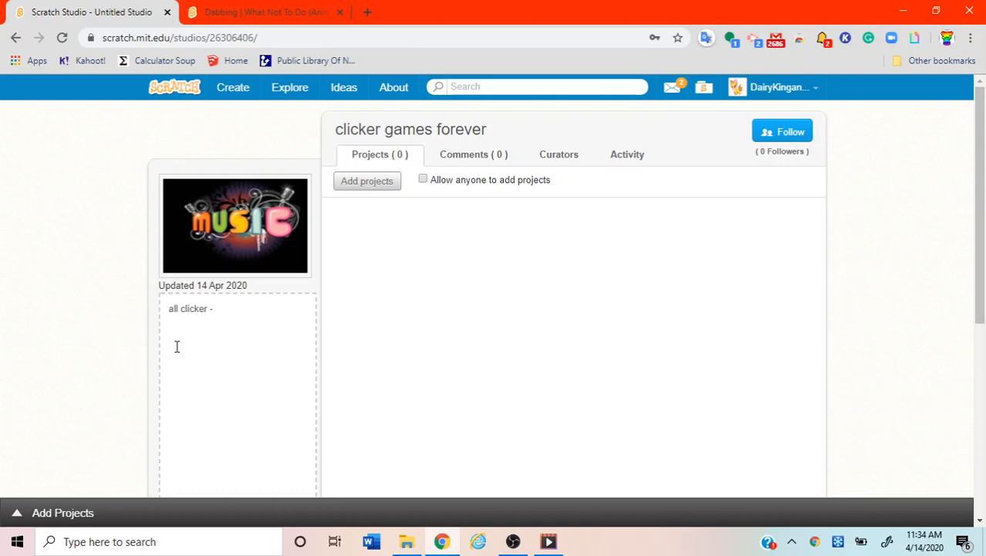
pyautogui.write('games')
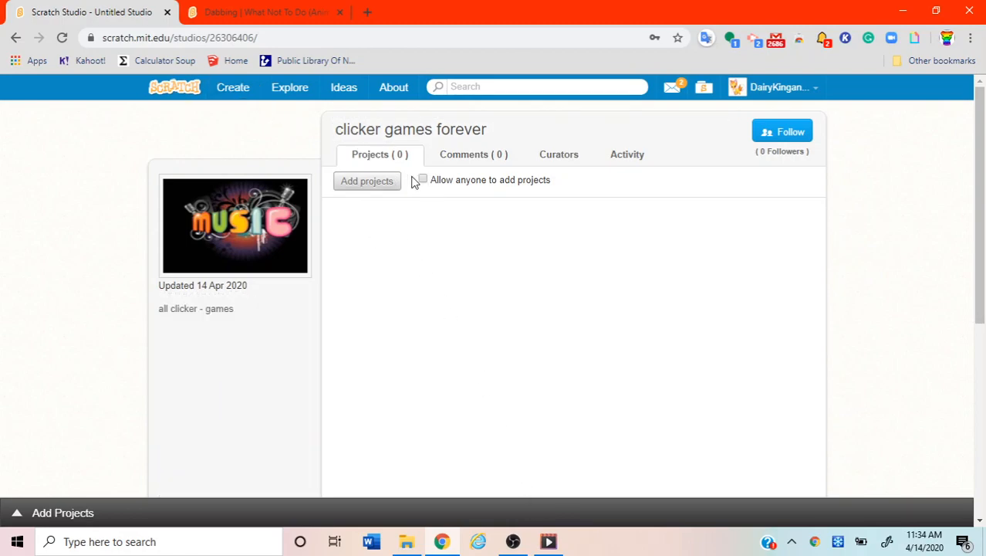
# Add gobo clicker and Shoney Bear Clickergame, then allow anyone to add projects.
pyautogui.click(367, 180)
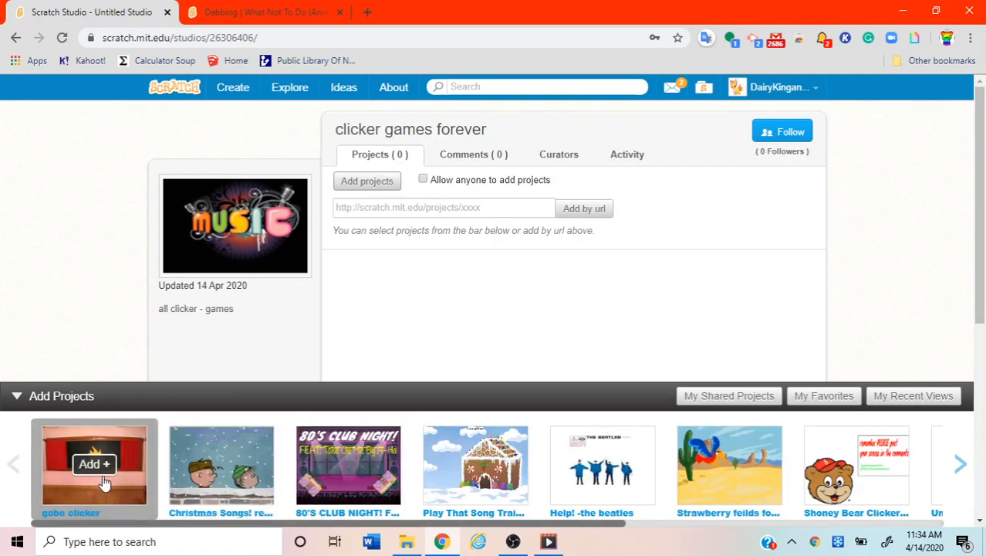
pyautogui.moveTo(70, 479)
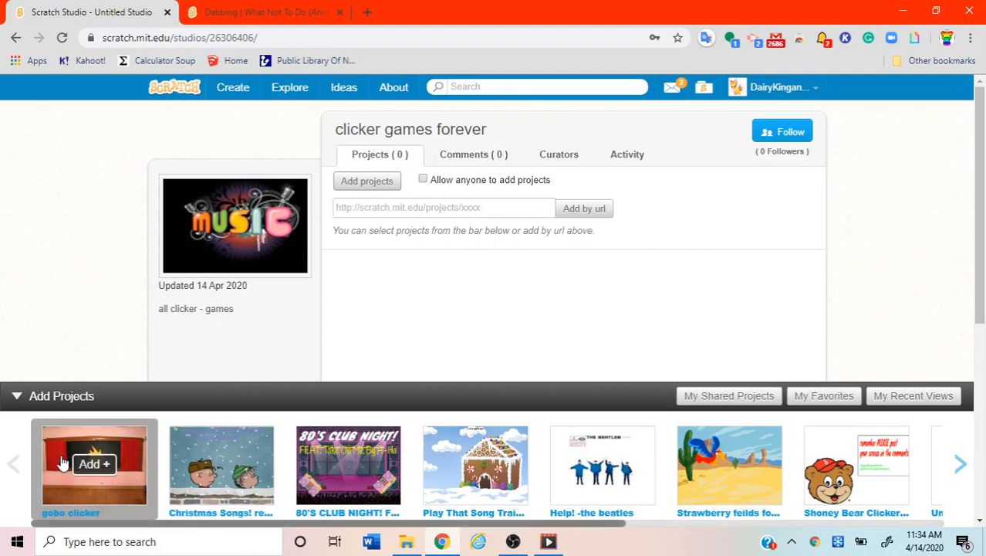
pyautogui.moveTo(856, 464)
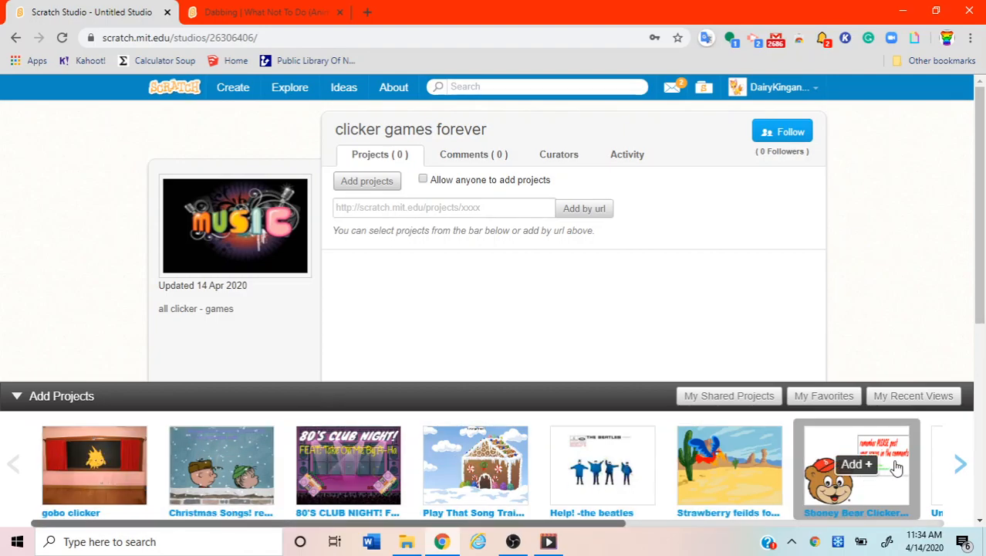
pyautogui.click(856, 464)
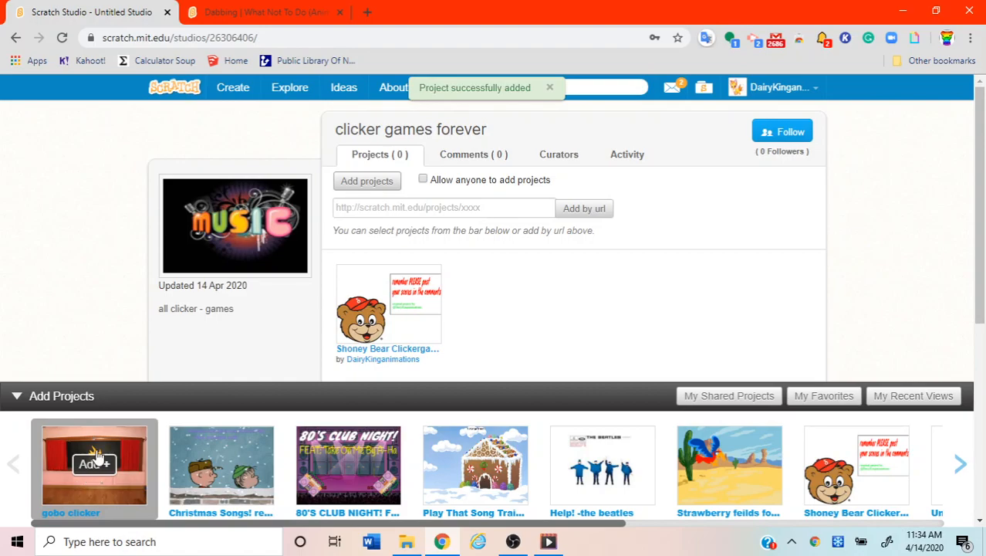
pyautogui.click(94, 469)
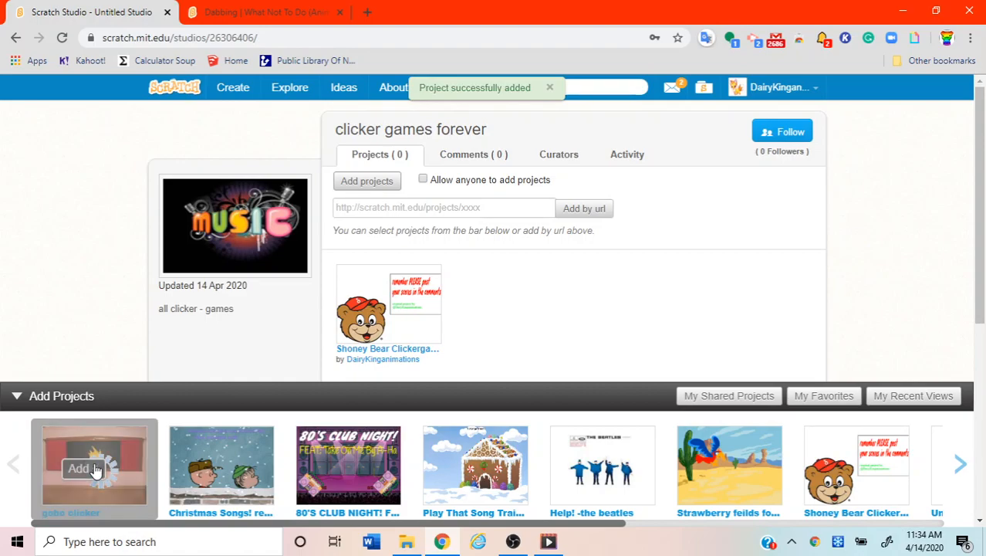
pyautogui.click(93, 469)
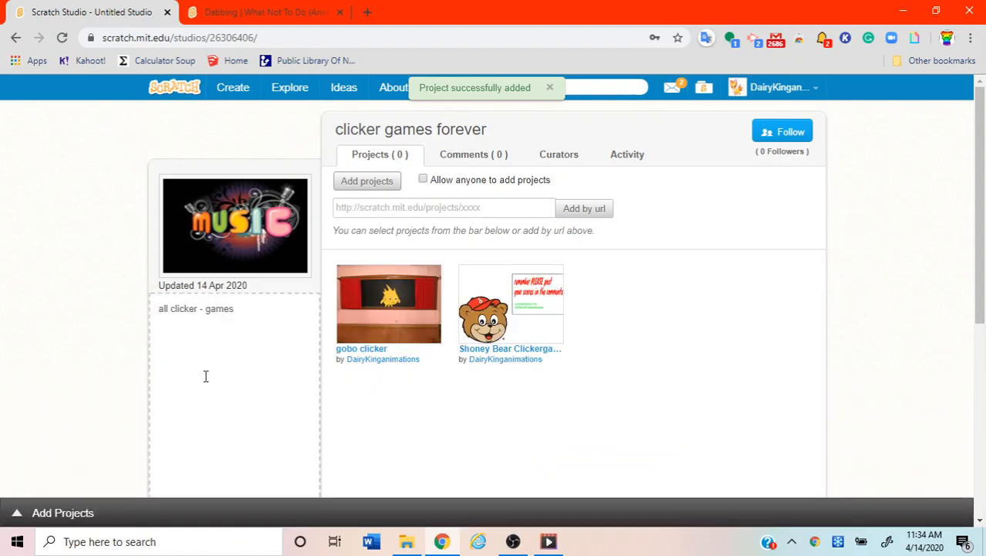
pyautogui.click(549, 87)
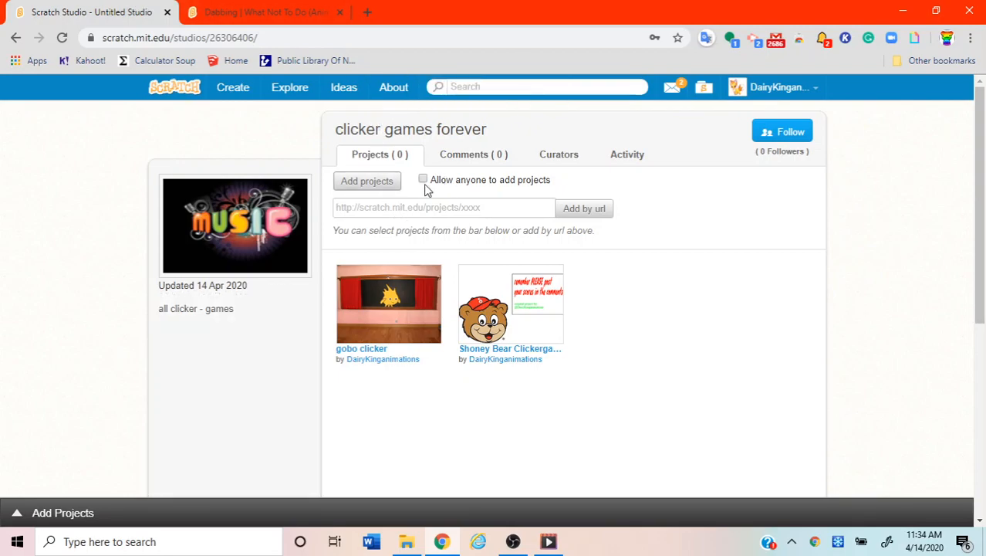
pyautogui.click(423, 179)
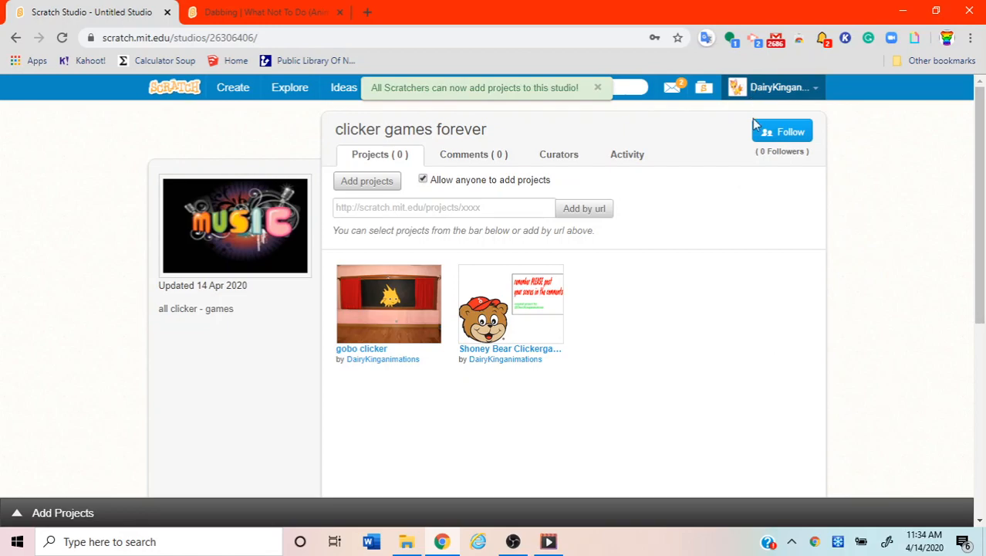
pyautogui.moveTo(556, 247)
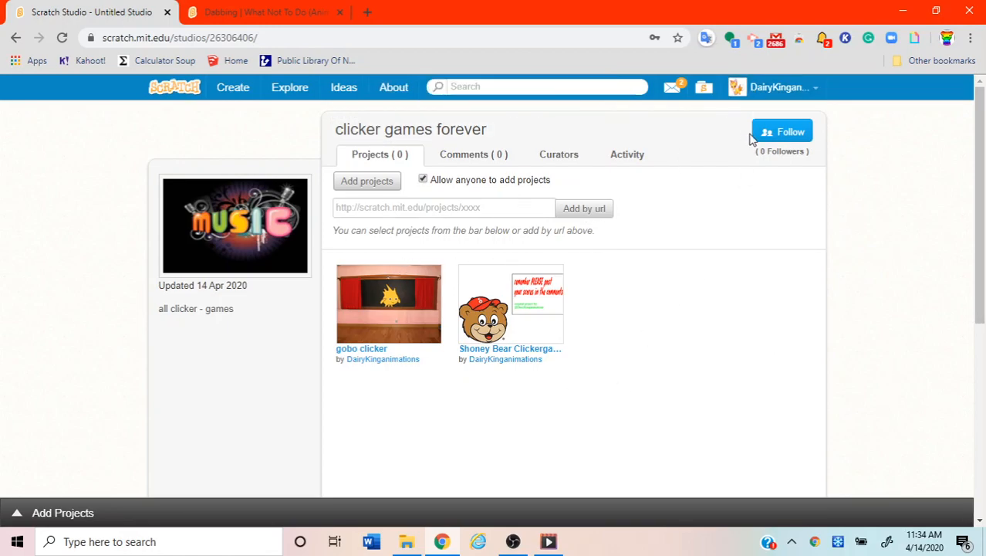
# Follow the 'clicker games forever' studio, then open a blank browser tab.
pyautogui.click(782, 131)
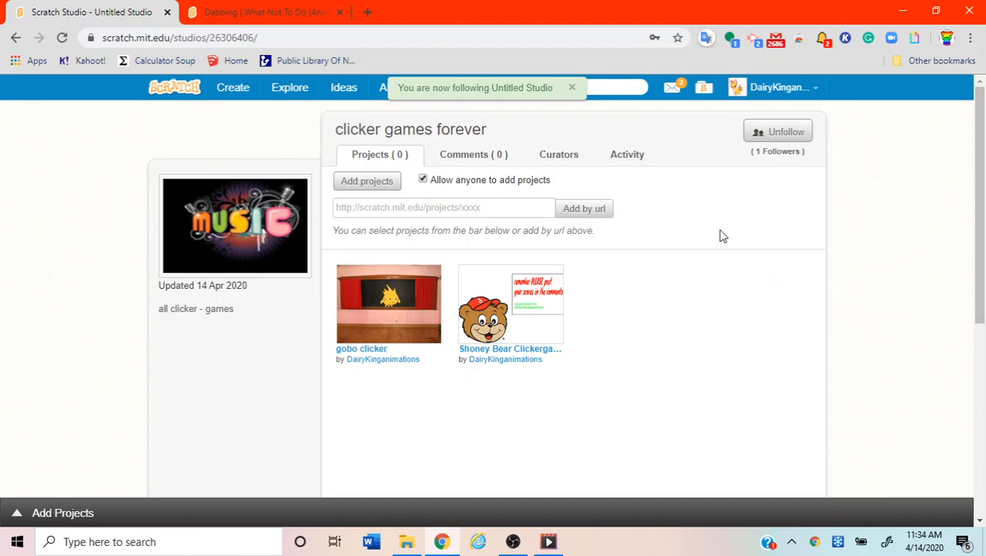
pyautogui.click(266, 11)
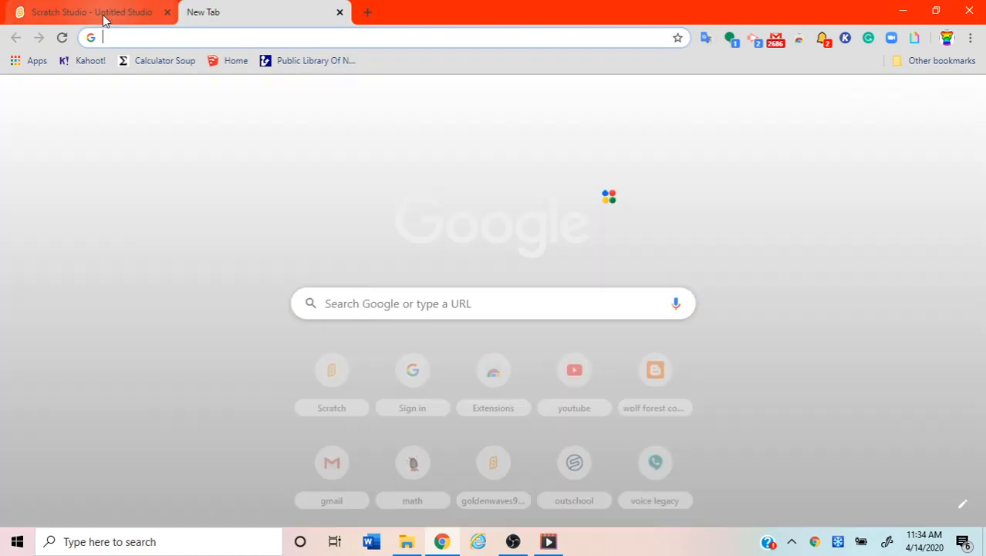
pyautogui.click(92, 12)
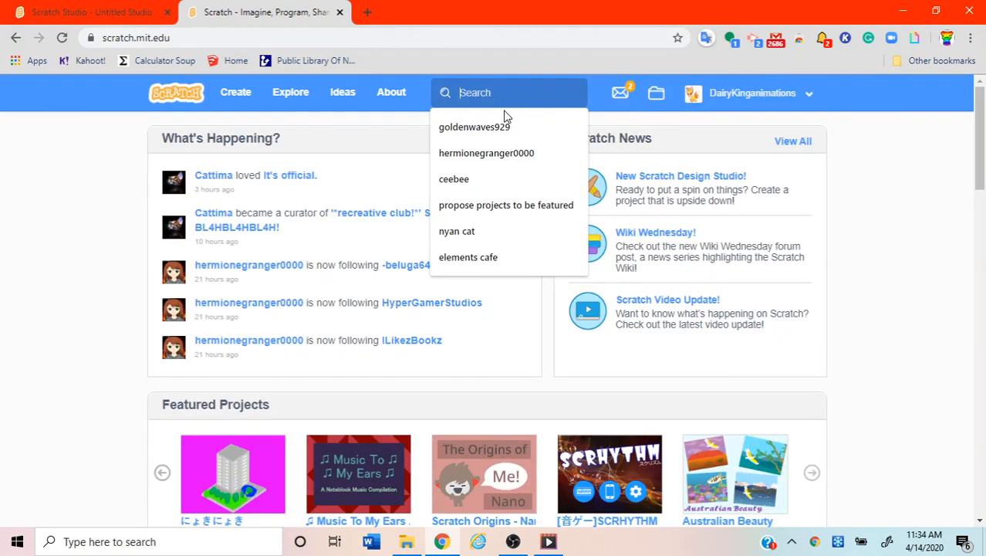
pyautogui.write('dairykinganimations')
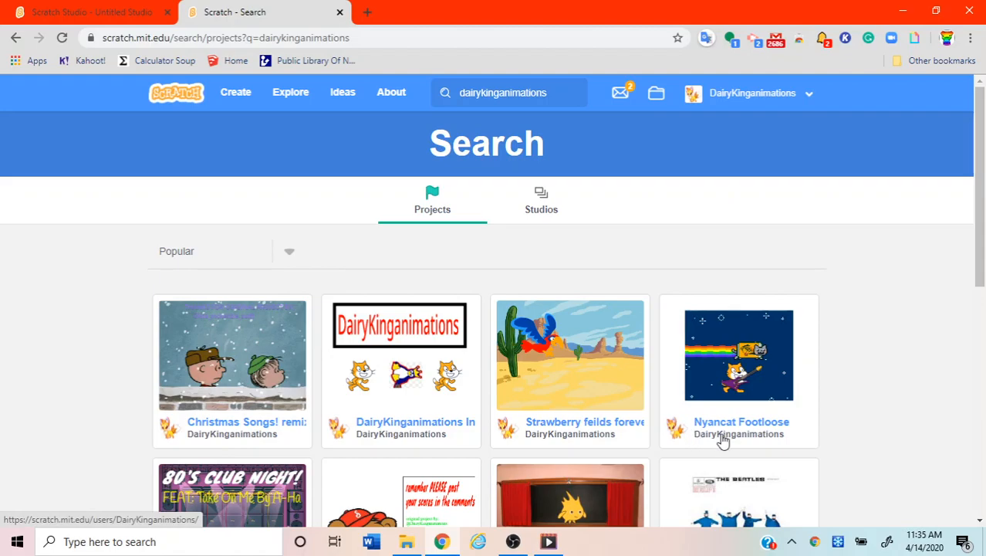
pyautogui.moveTo(585, 421)
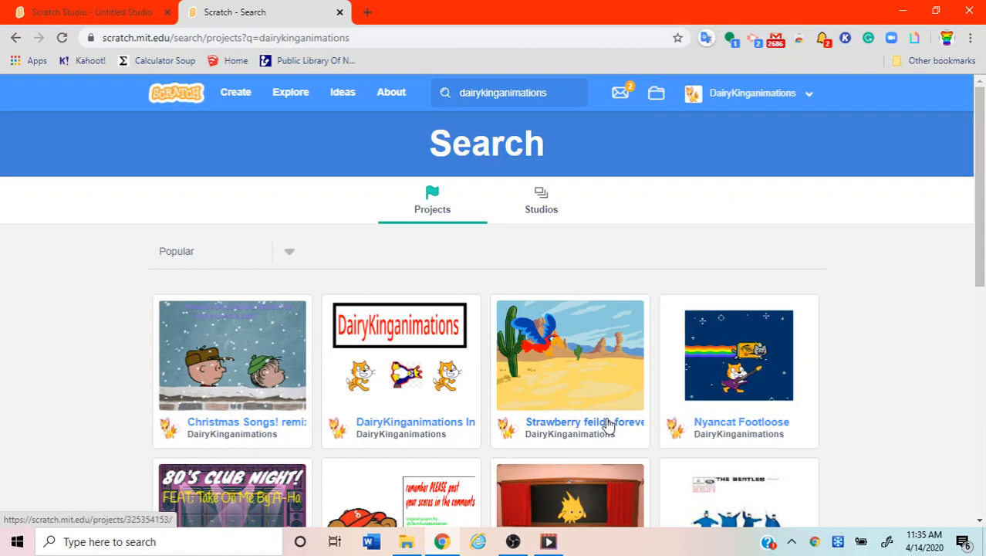
pyautogui.click(570, 355)
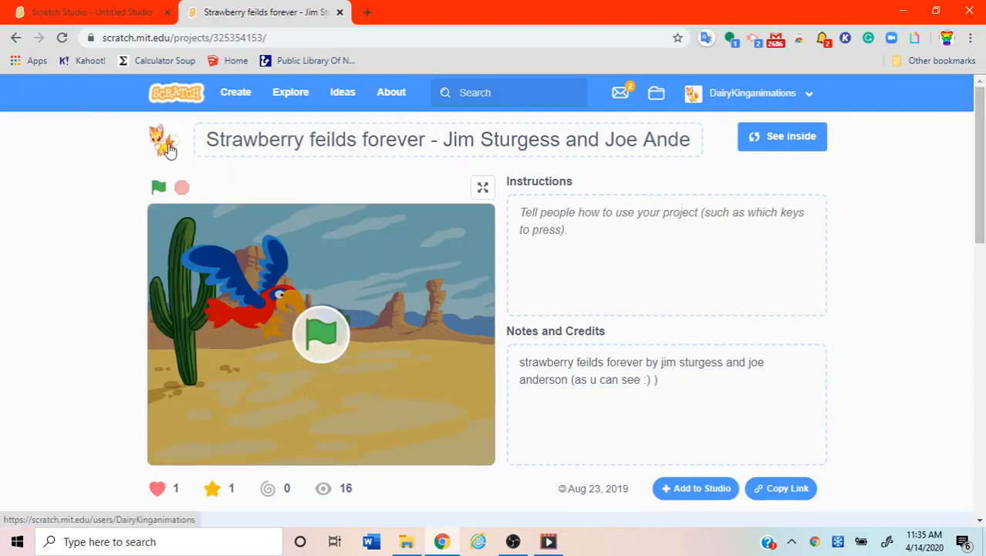
# Open DairyKinganimations' profile and pick 'clicker games forever' under Studios I'm Following.
pyautogui.click(163, 139)
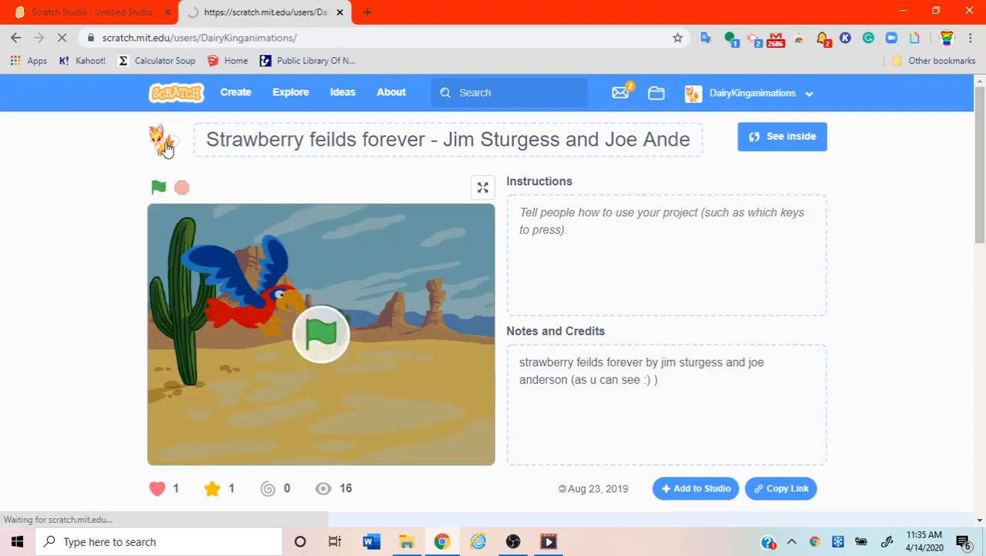
pyautogui.click(167, 139)
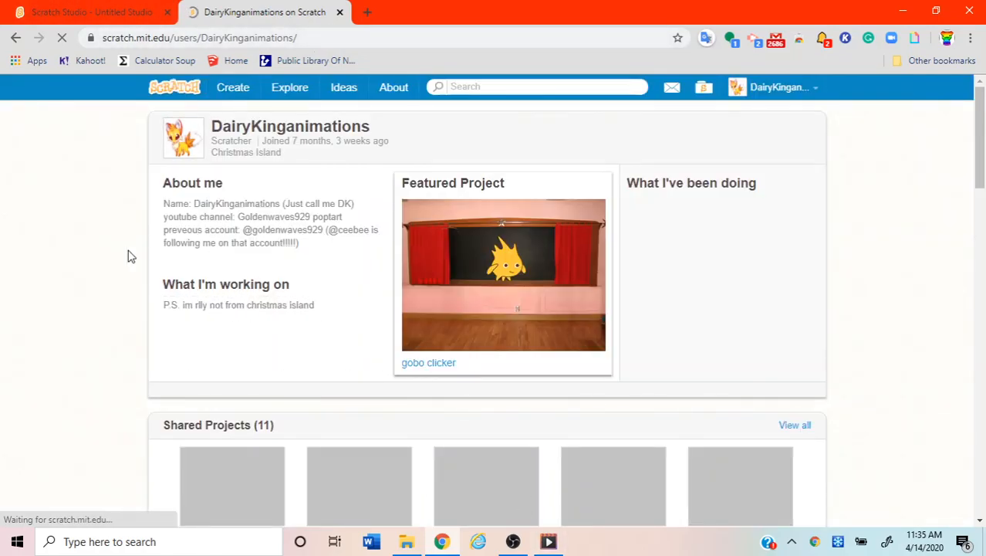
pyautogui.scroll(-3)
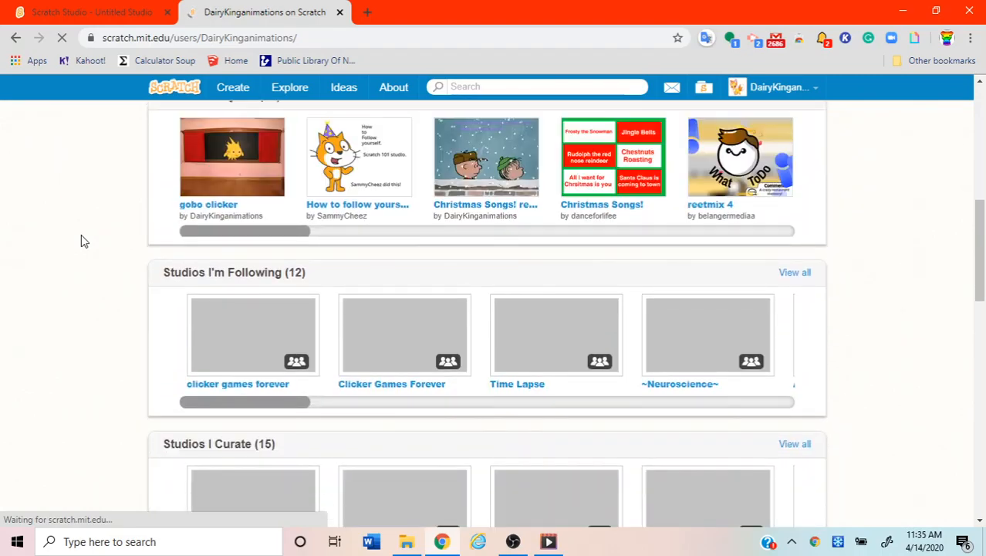
pyautogui.scroll(-3)
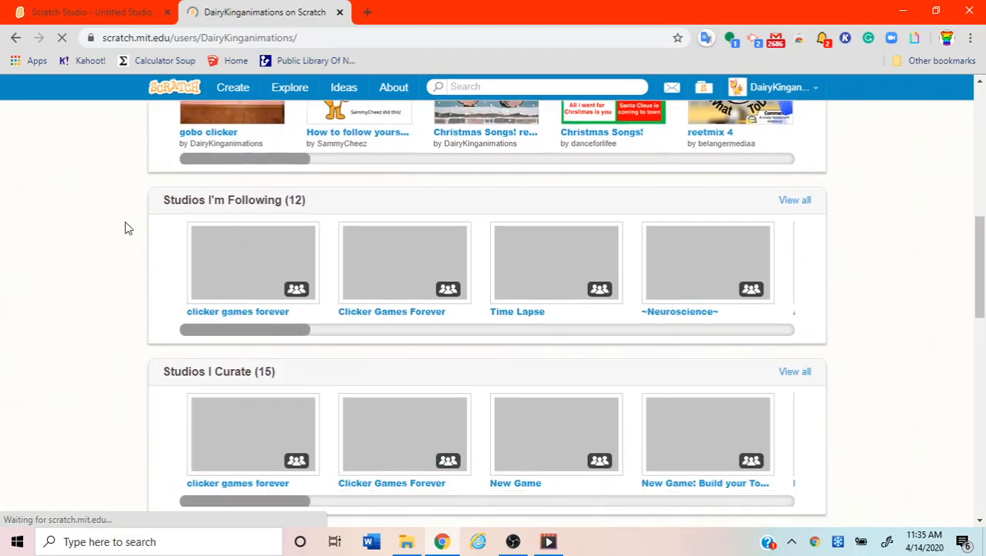
pyautogui.moveTo(207, 210)
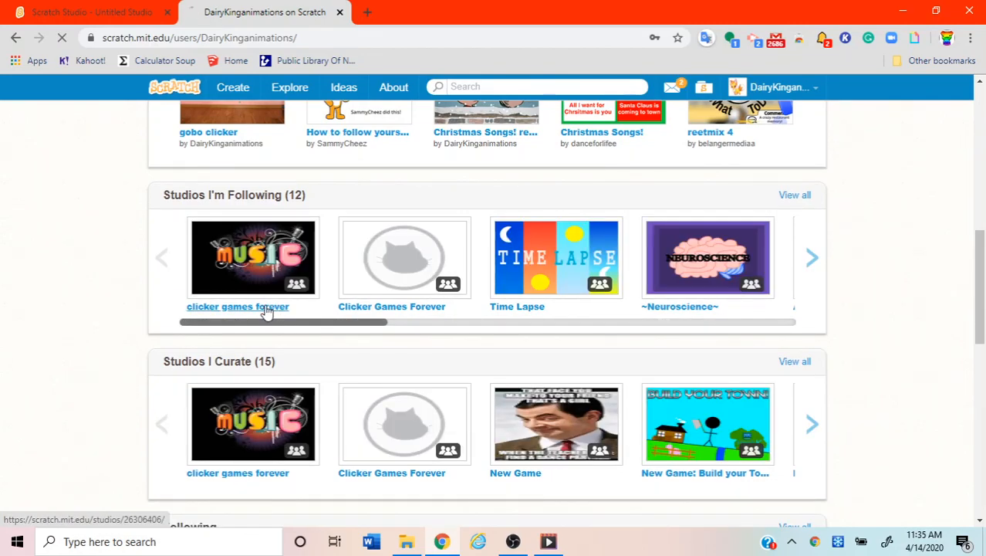
pyautogui.click(238, 306)
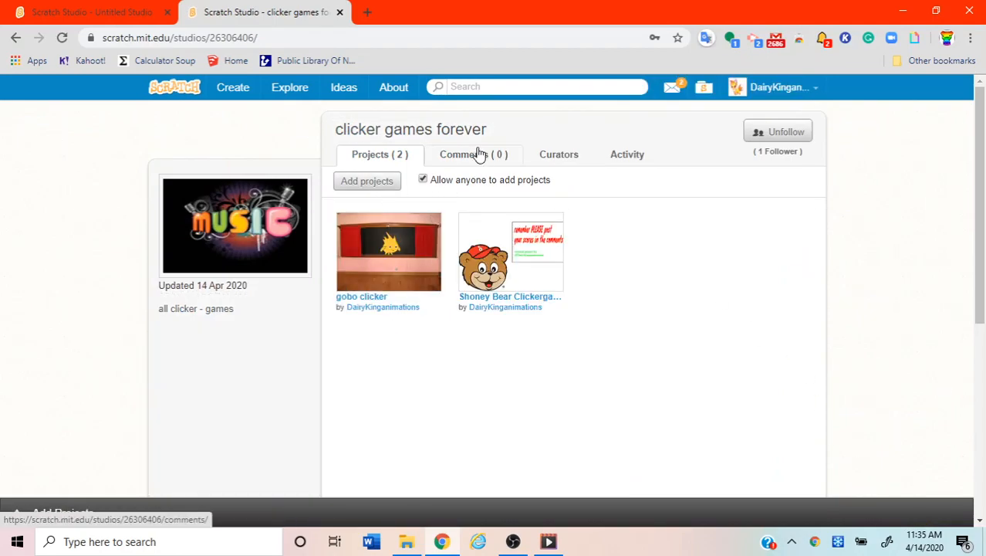
# Write 'hey, I left my game.' in the studio comments, accepting Grammarly's comma, and post.
pyautogui.click(463, 153)
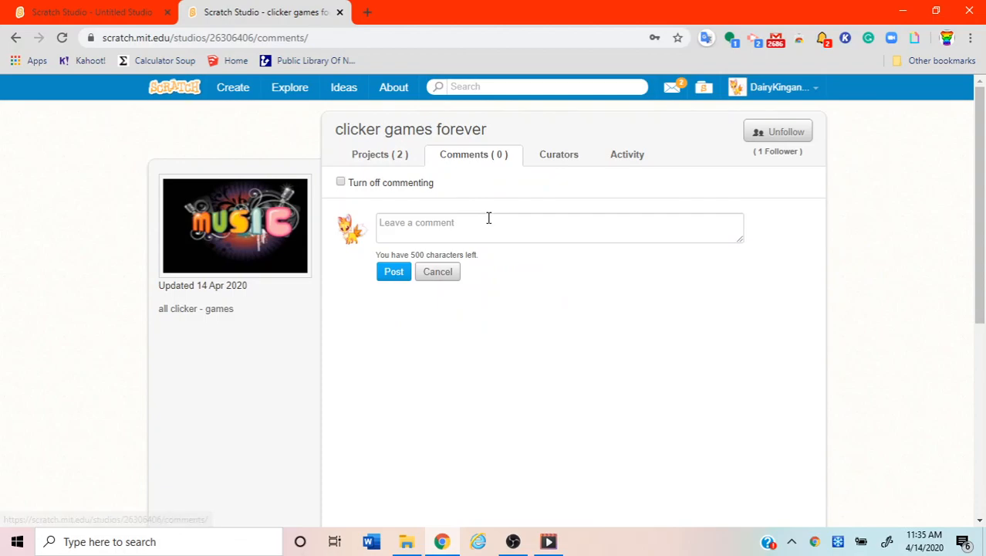
pyautogui.click(560, 226)
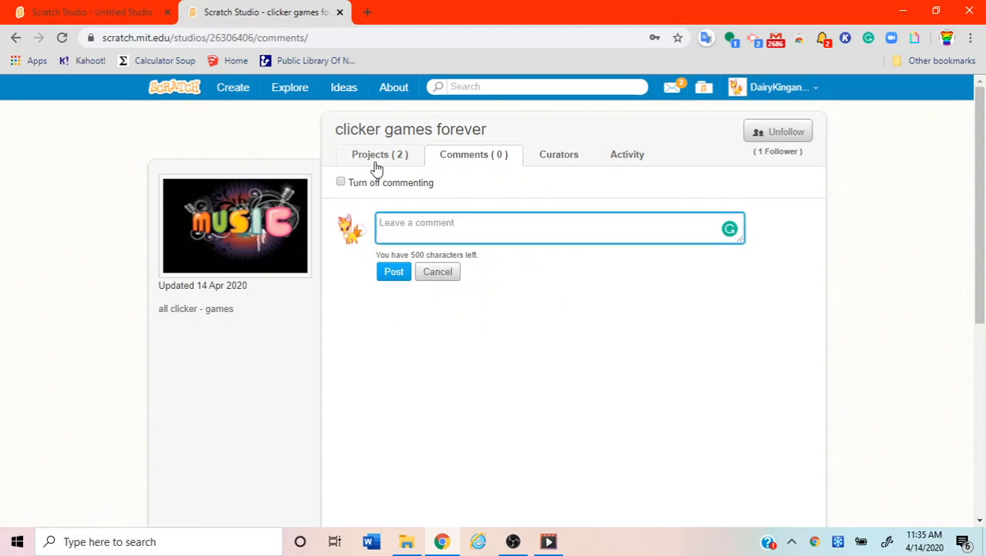
pyautogui.click(379, 154)
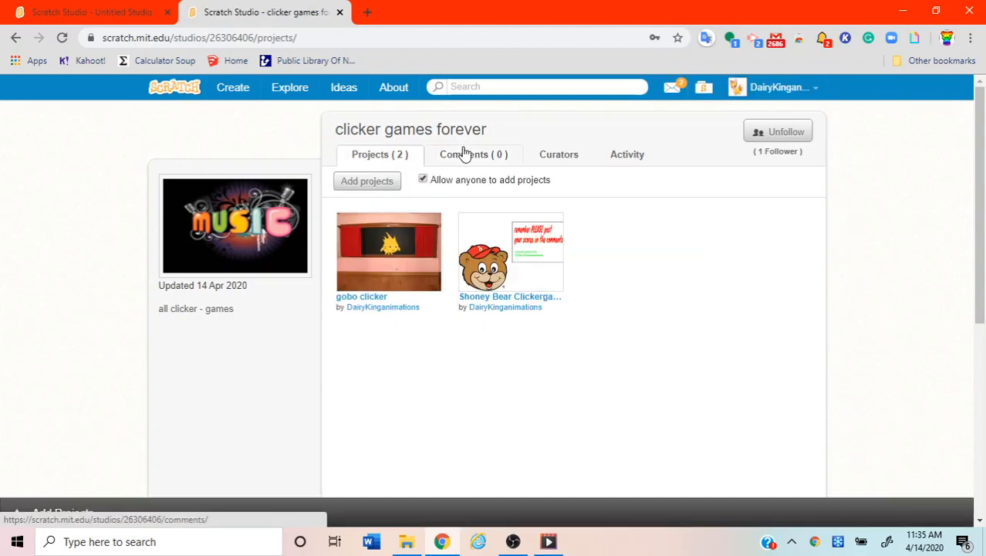
pyautogui.click(472, 154)
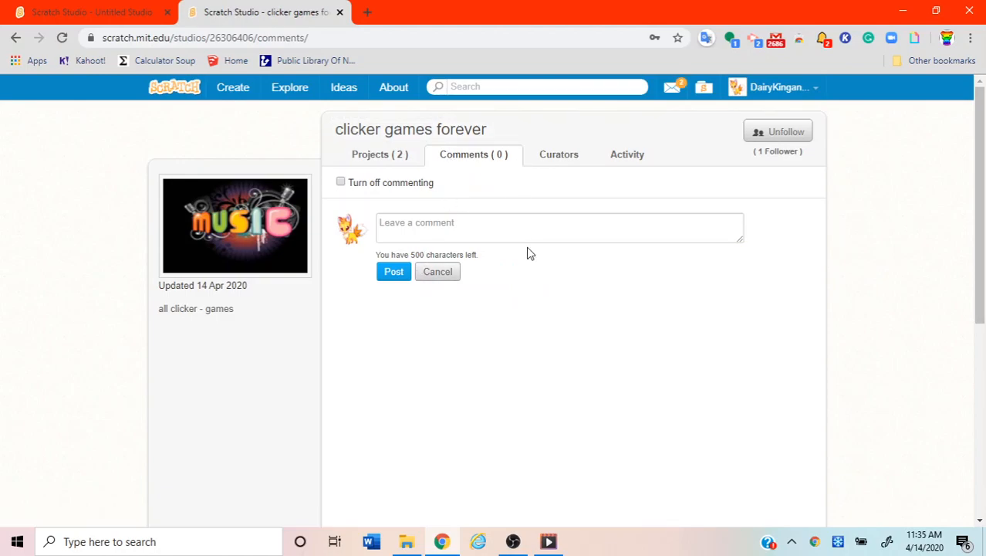
pyautogui.click(540, 227)
pyautogui.write('hey i left mny')
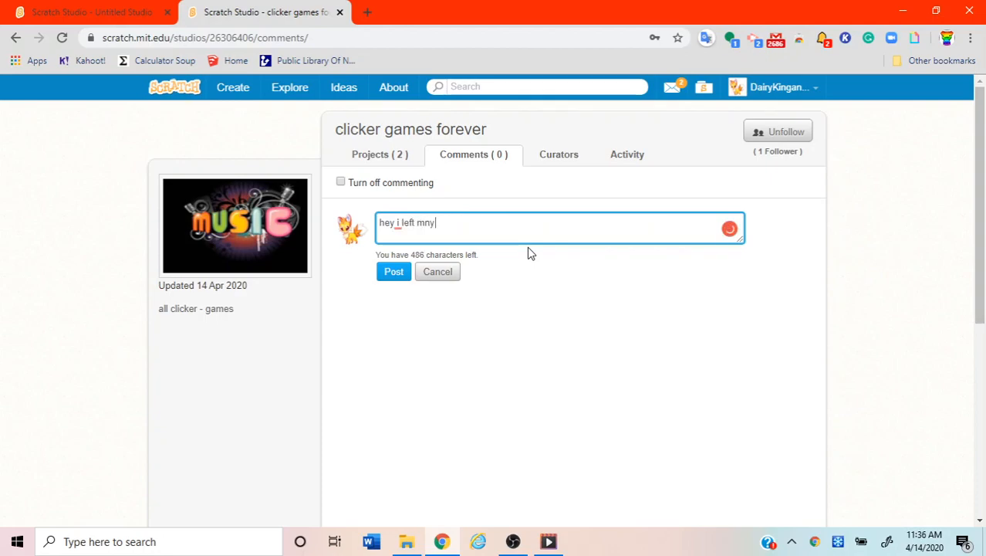
pyautogui.press('Backspace')
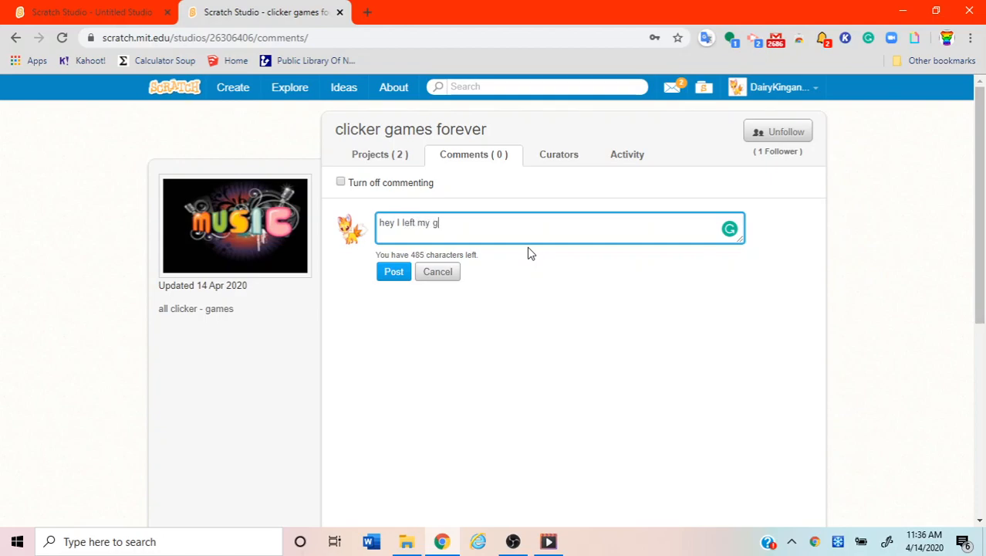
pyautogui.write('ame')
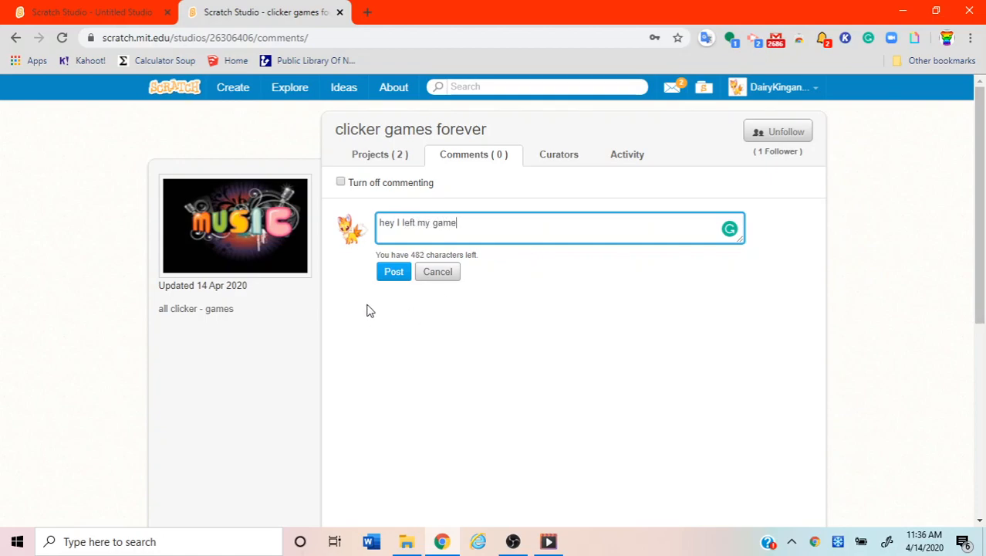
pyautogui.write('.')
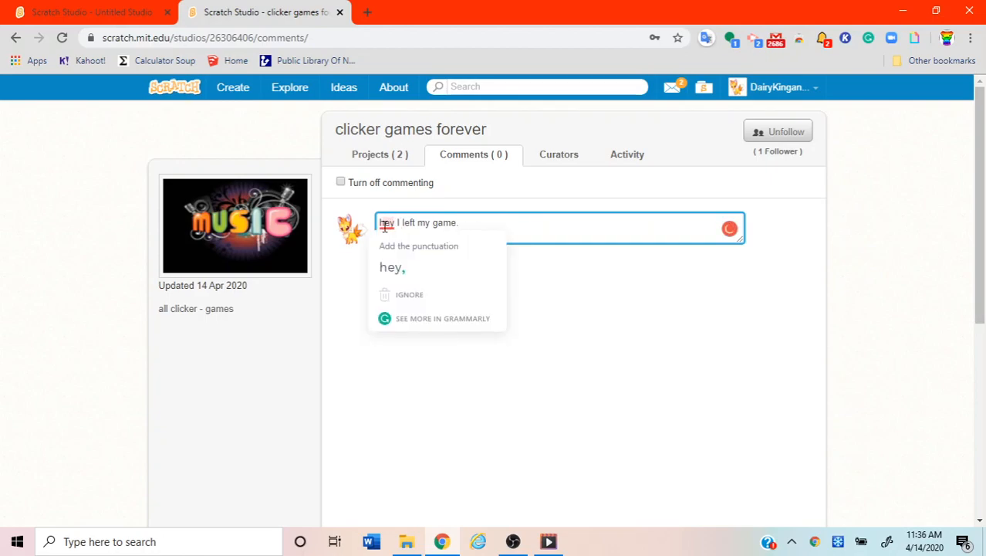
pyautogui.click(392, 267)
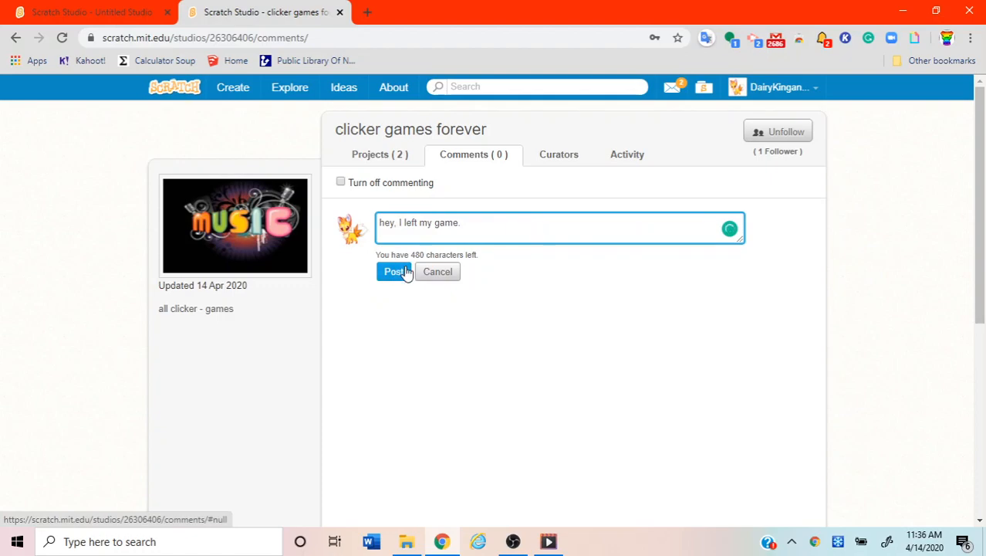
pyautogui.click(394, 271)
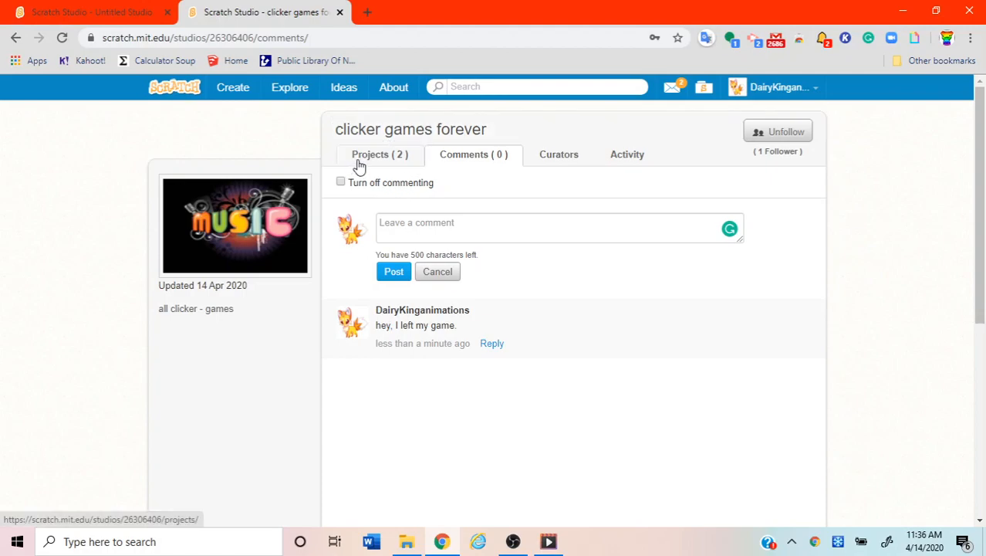
# Switch back to the studio's Projects (2) tab.
pyautogui.click(379, 154)
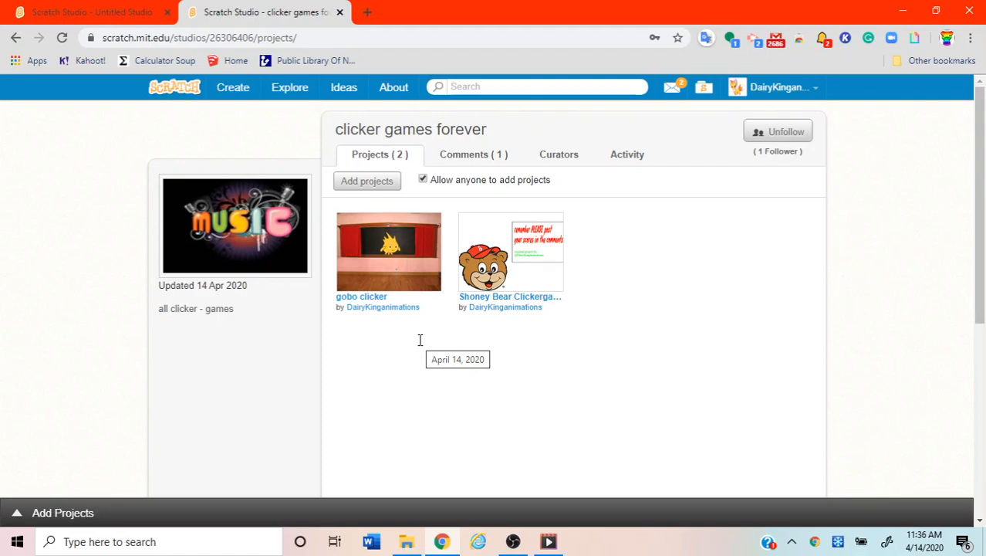
pyautogui.moveTo(63, 196)
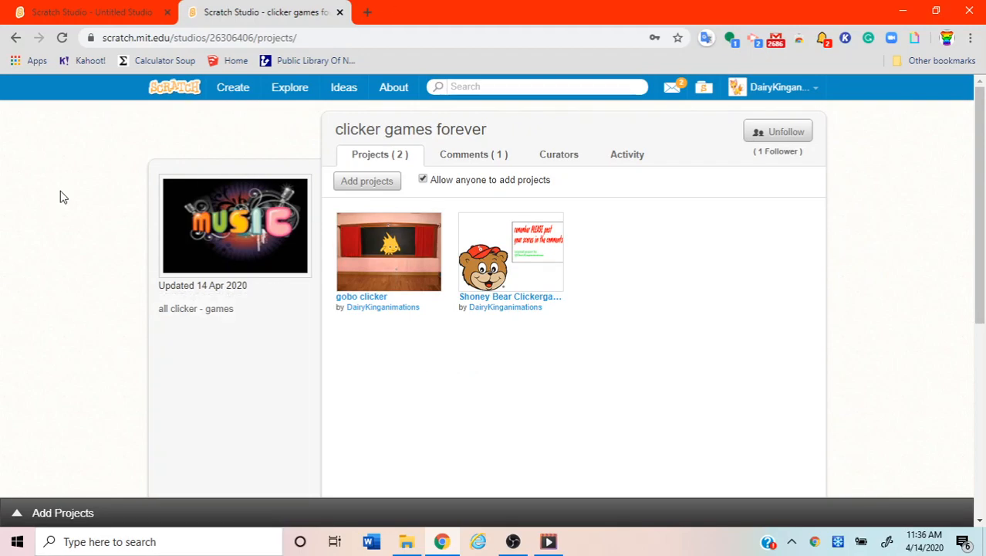
pyautogui.moveTo(476, 370)
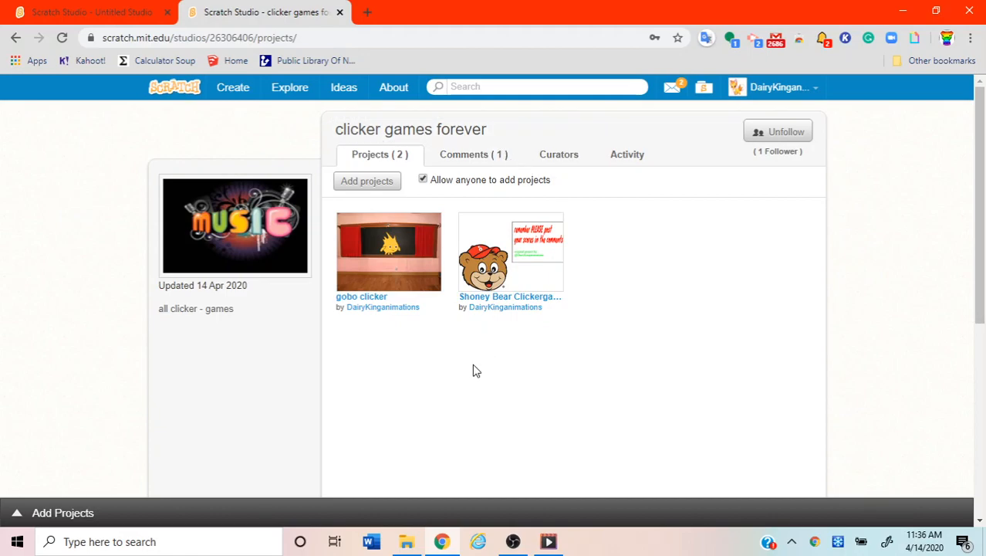
pyautogui.moveTo(732, 272)
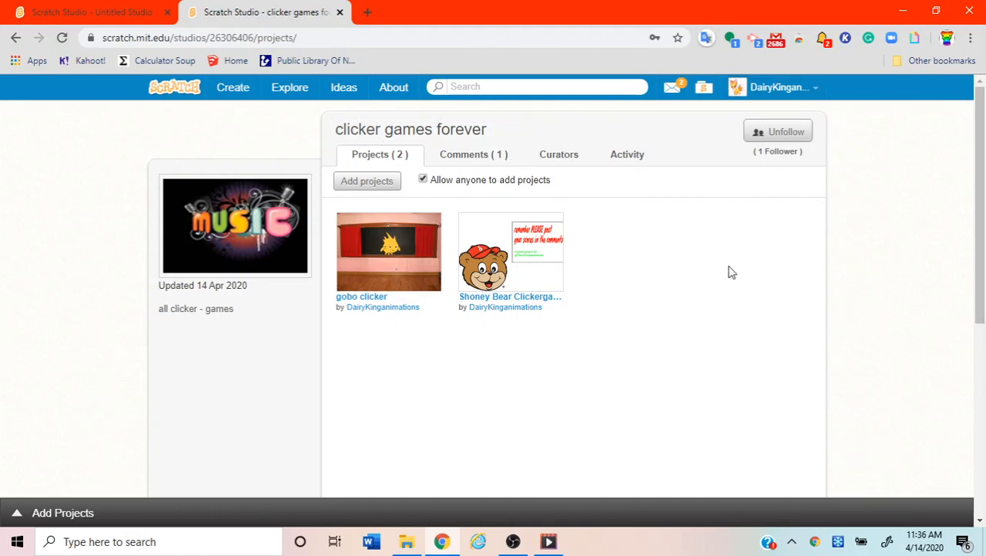